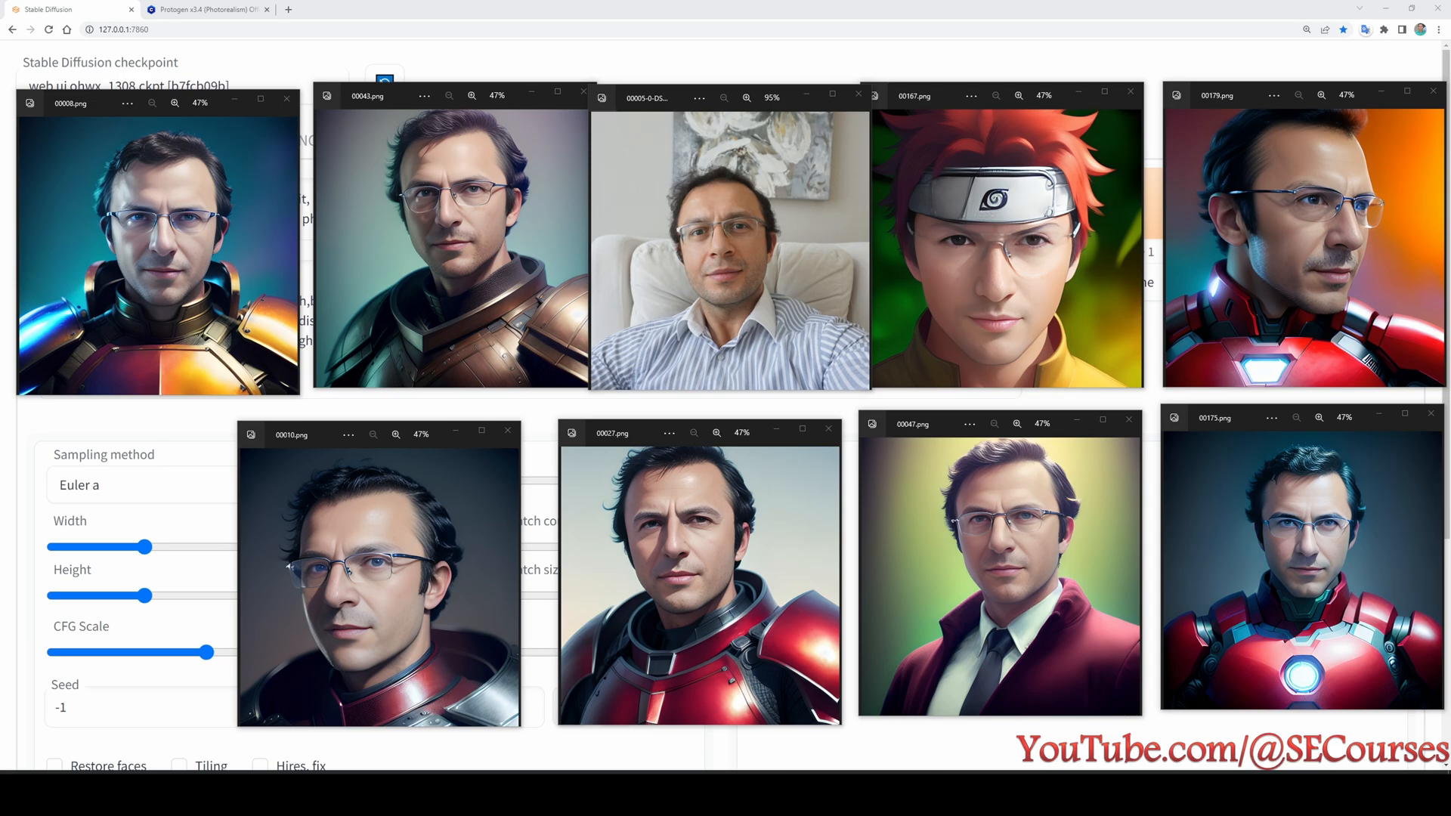
mouse_move(704, 214)
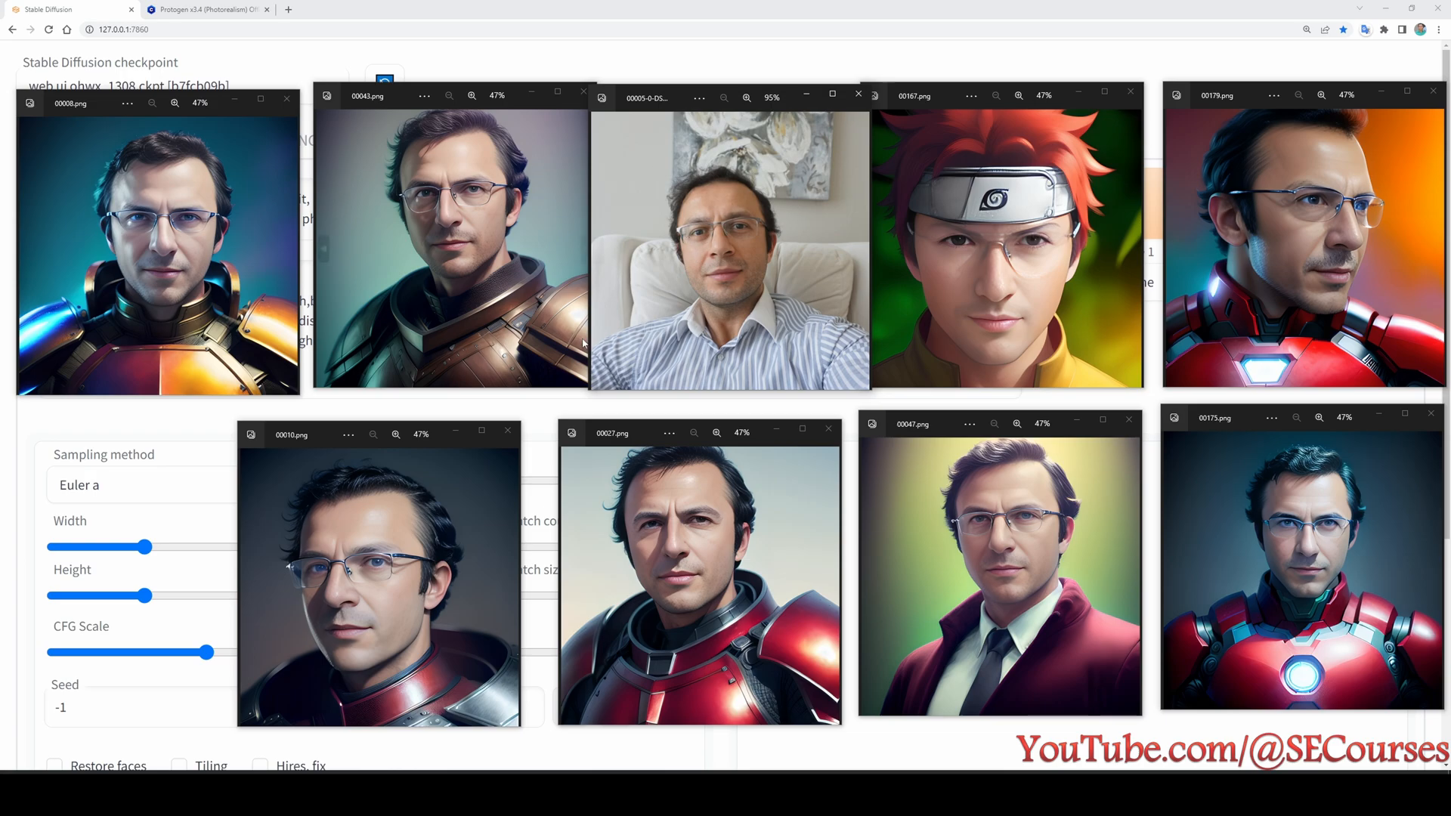
mouse_move(795, 131)
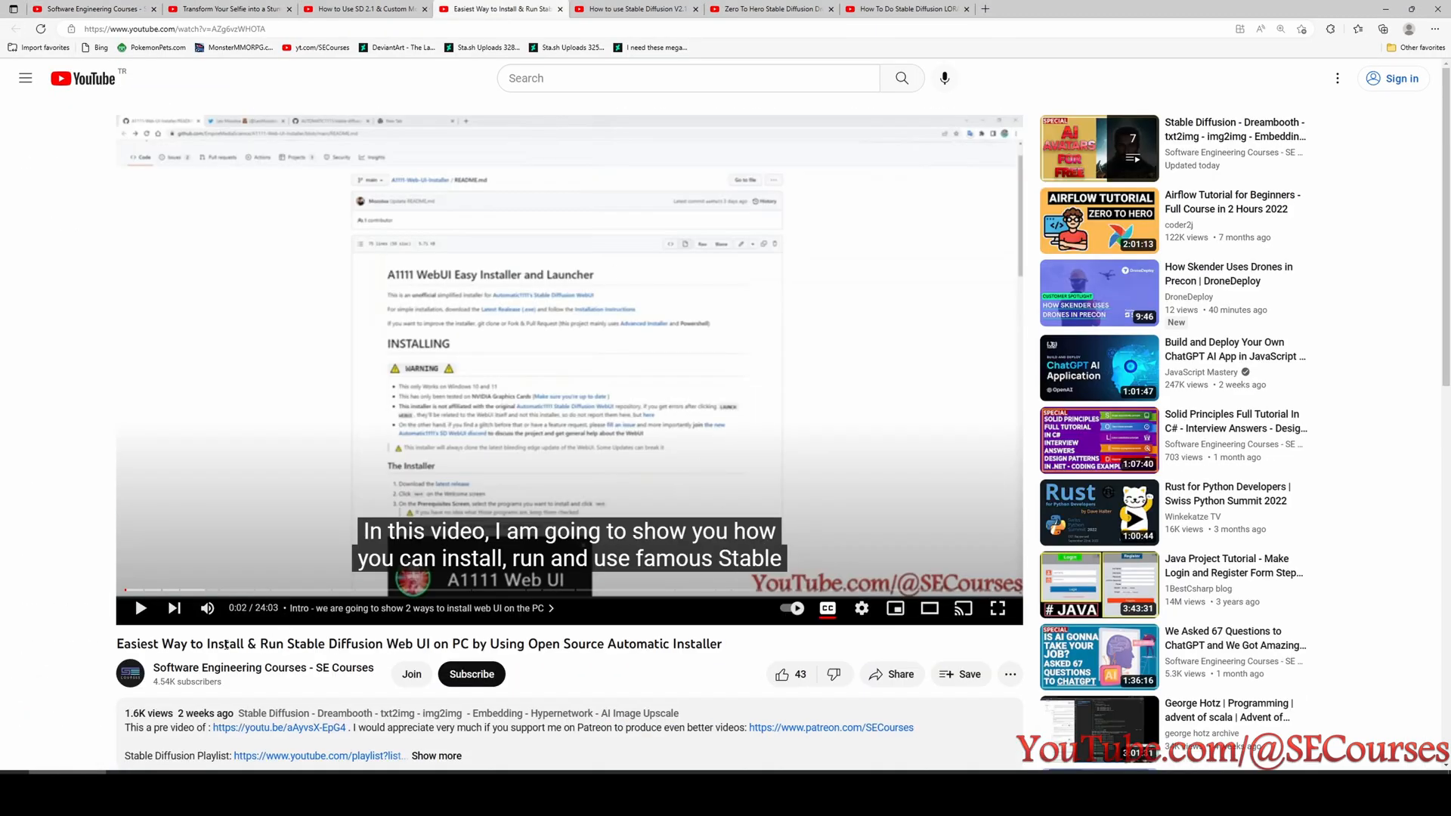
- Browse the SD 2.1, DreamBooth, LORA and avatar tutorial tabs, ending on the Colab SD 2.1 video
scroll("down", 3)
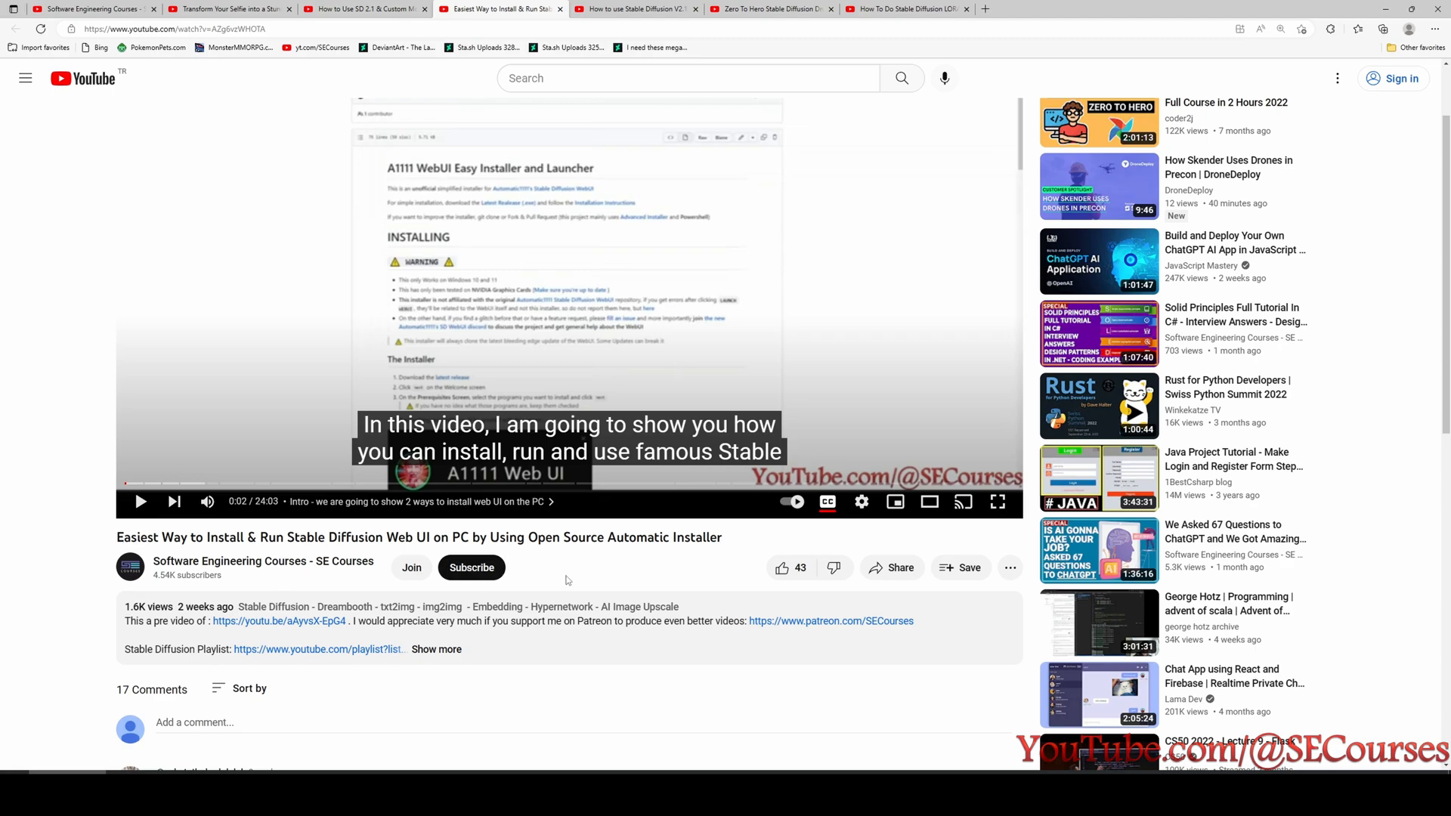
left_click(637, 8)
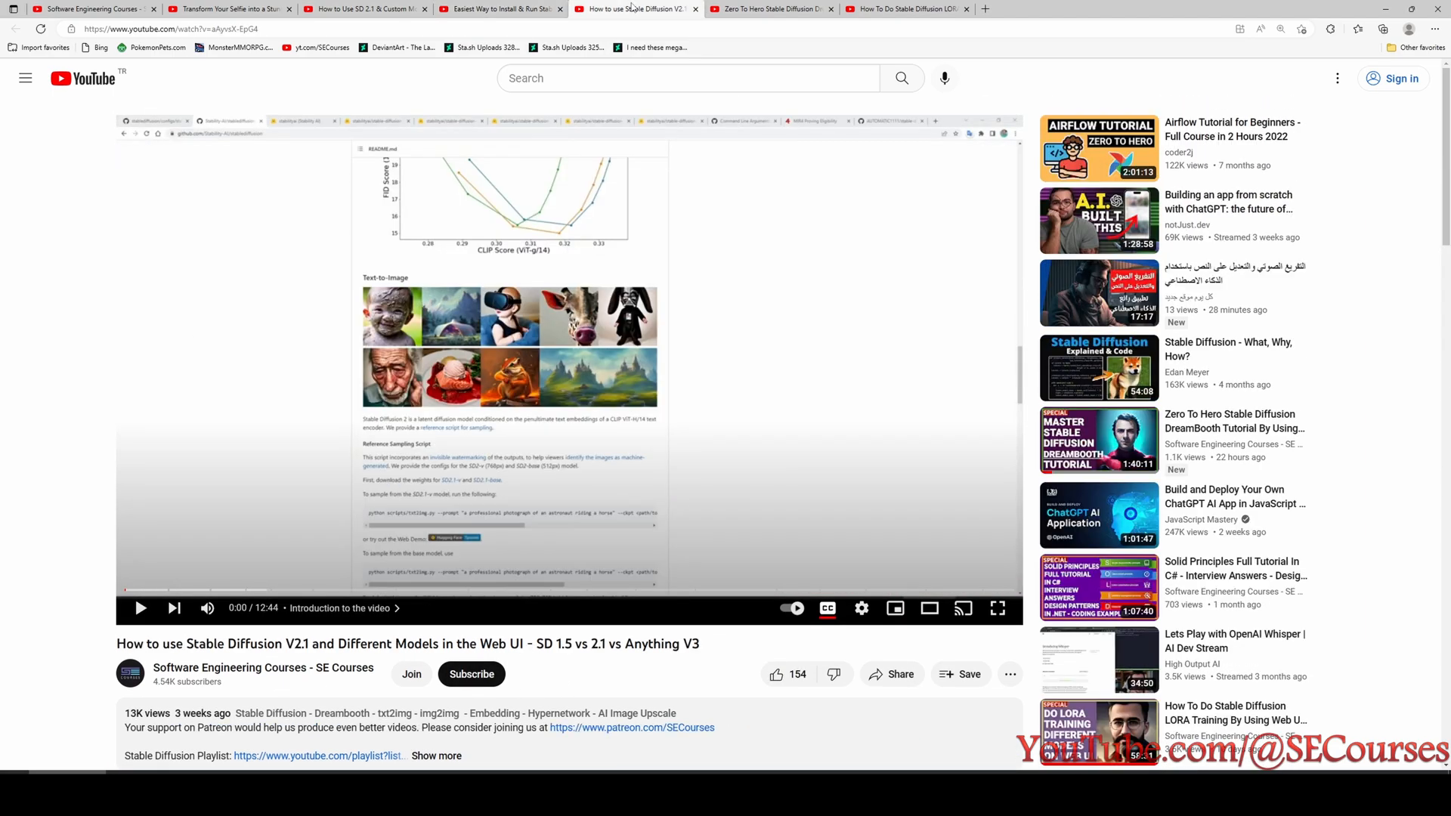
left_click(771, 8)
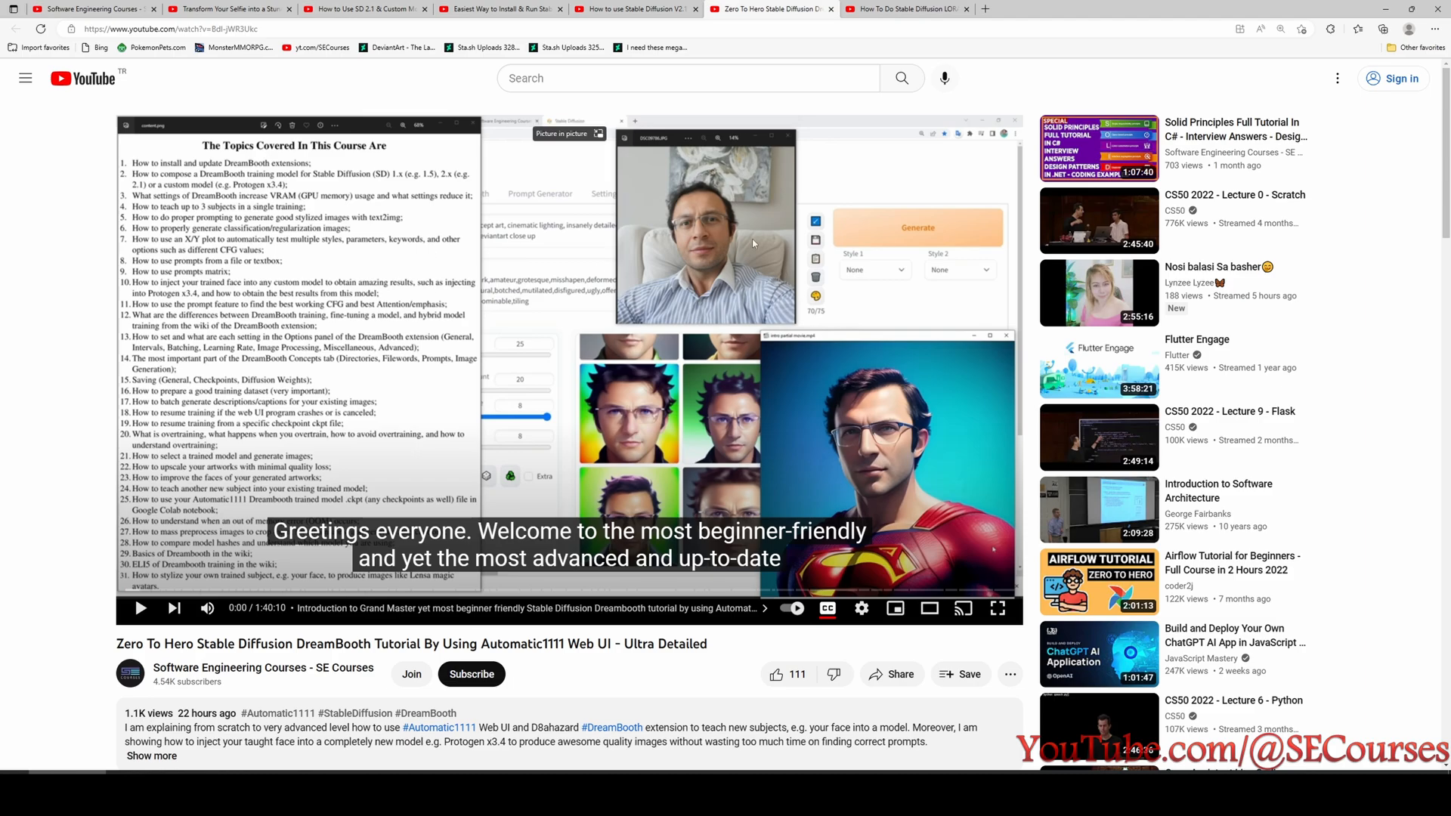
mouse_move(864, 317)
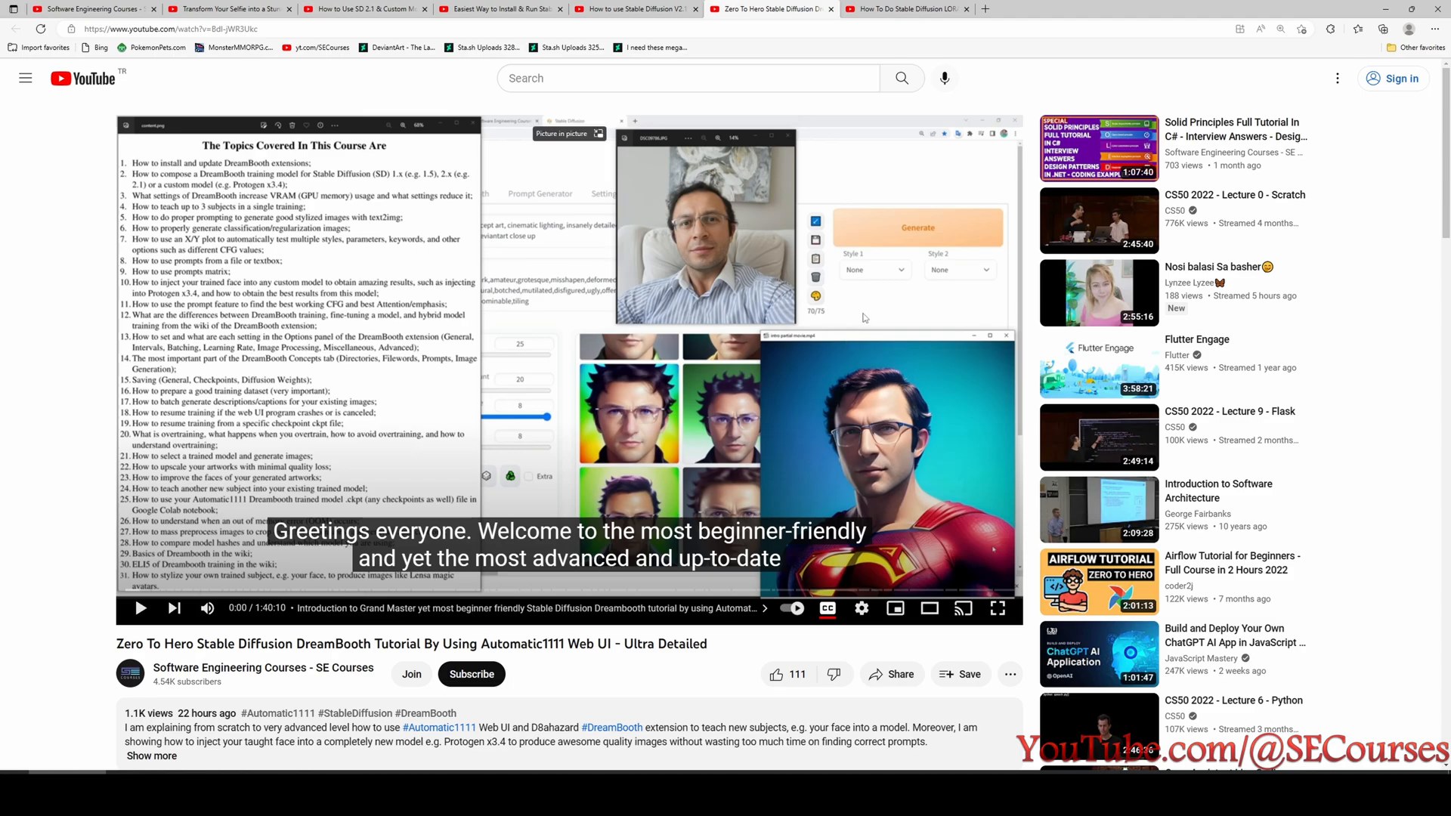
mouse_move(864, 317)
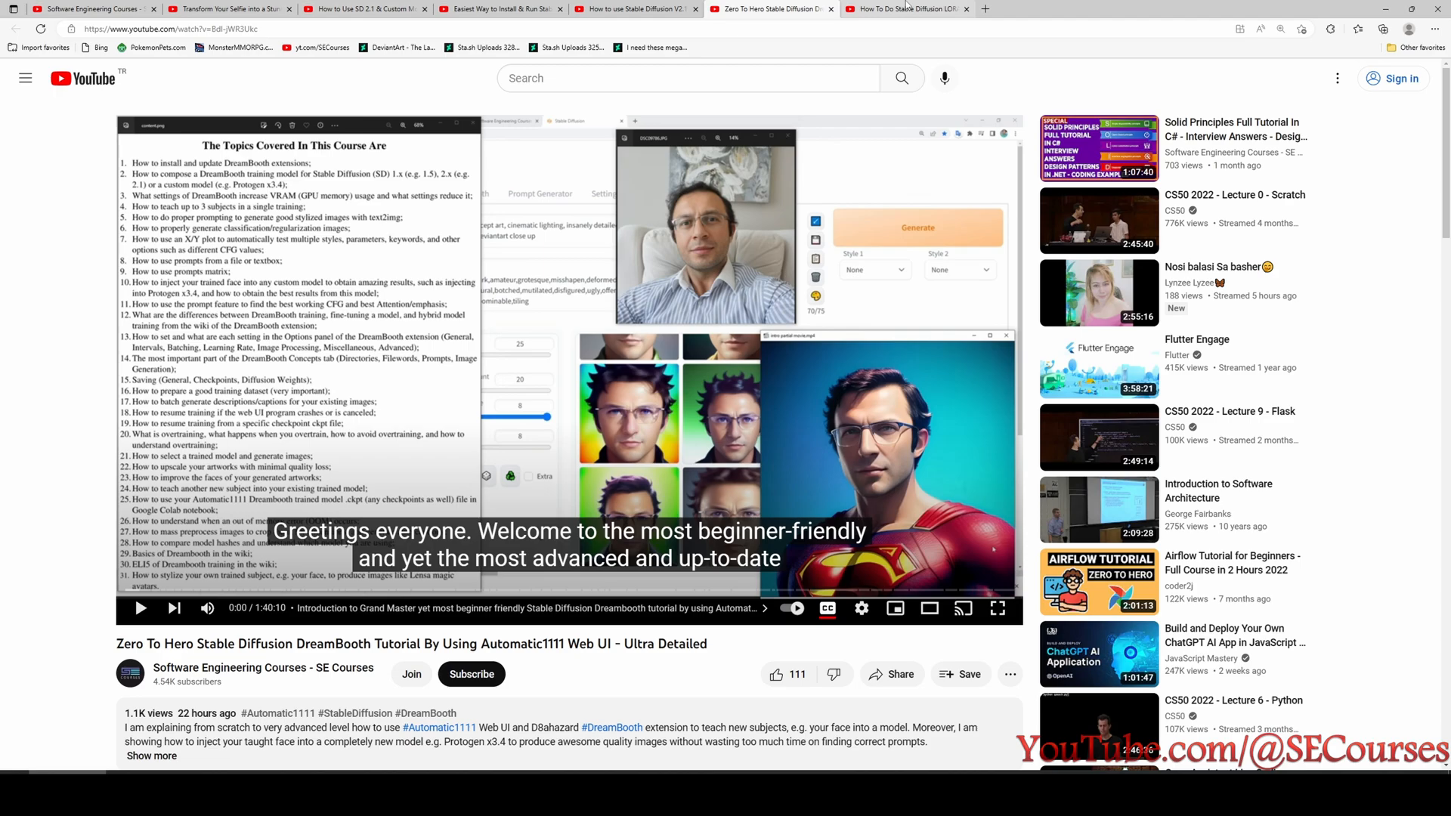
mouse_move(906, 8)
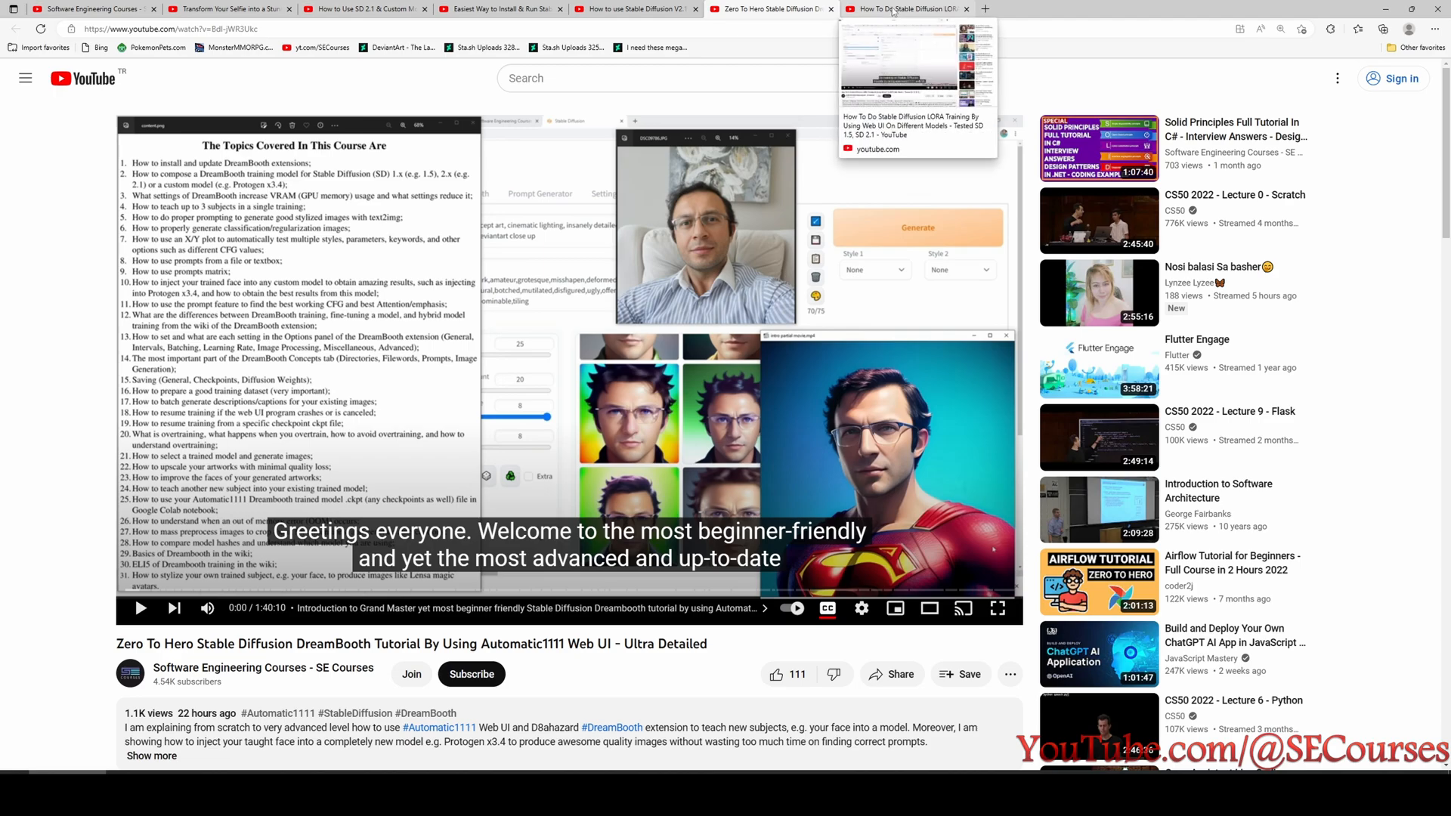
left_click(902, 8)
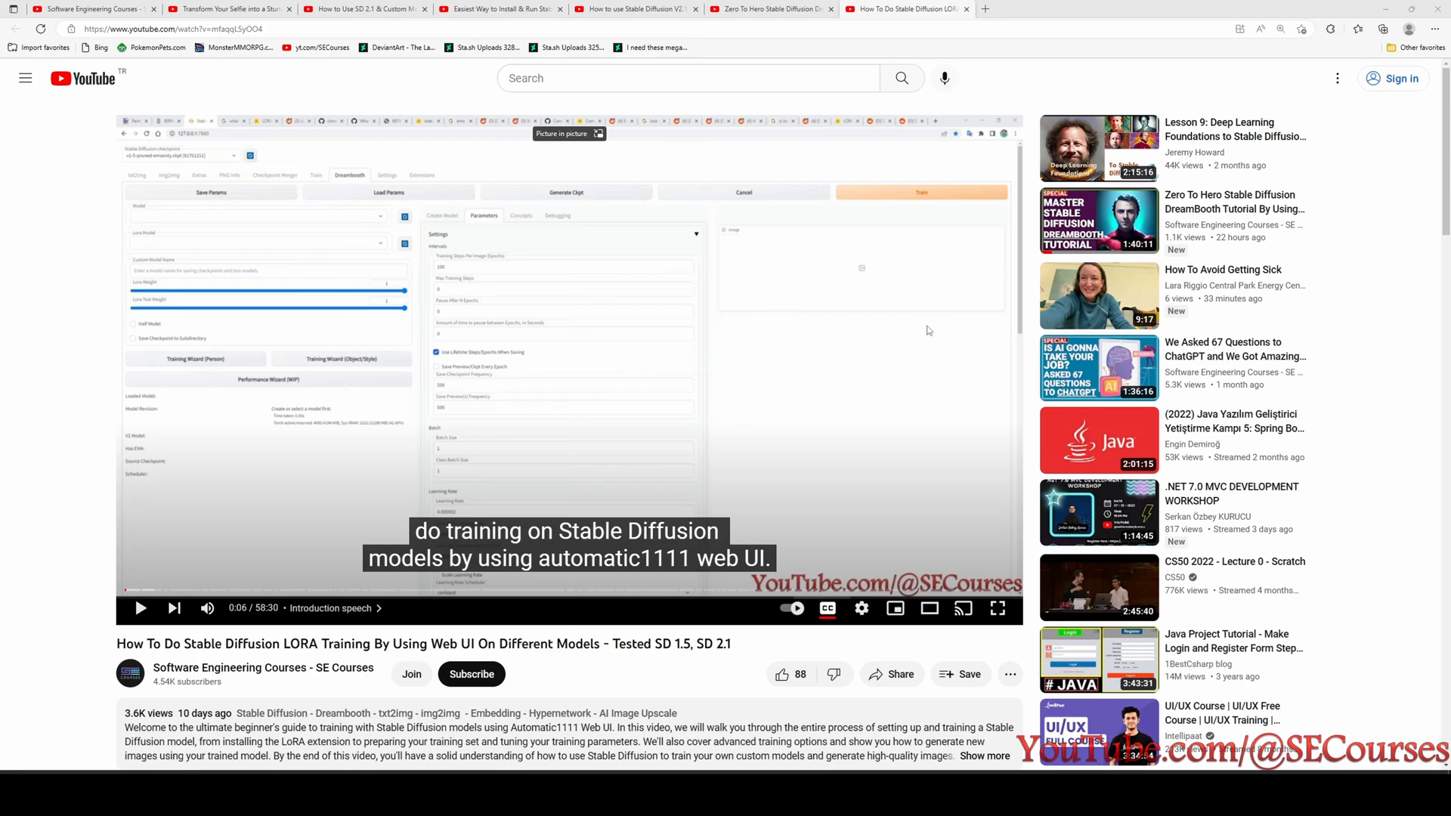
mouse_move(829, 388)
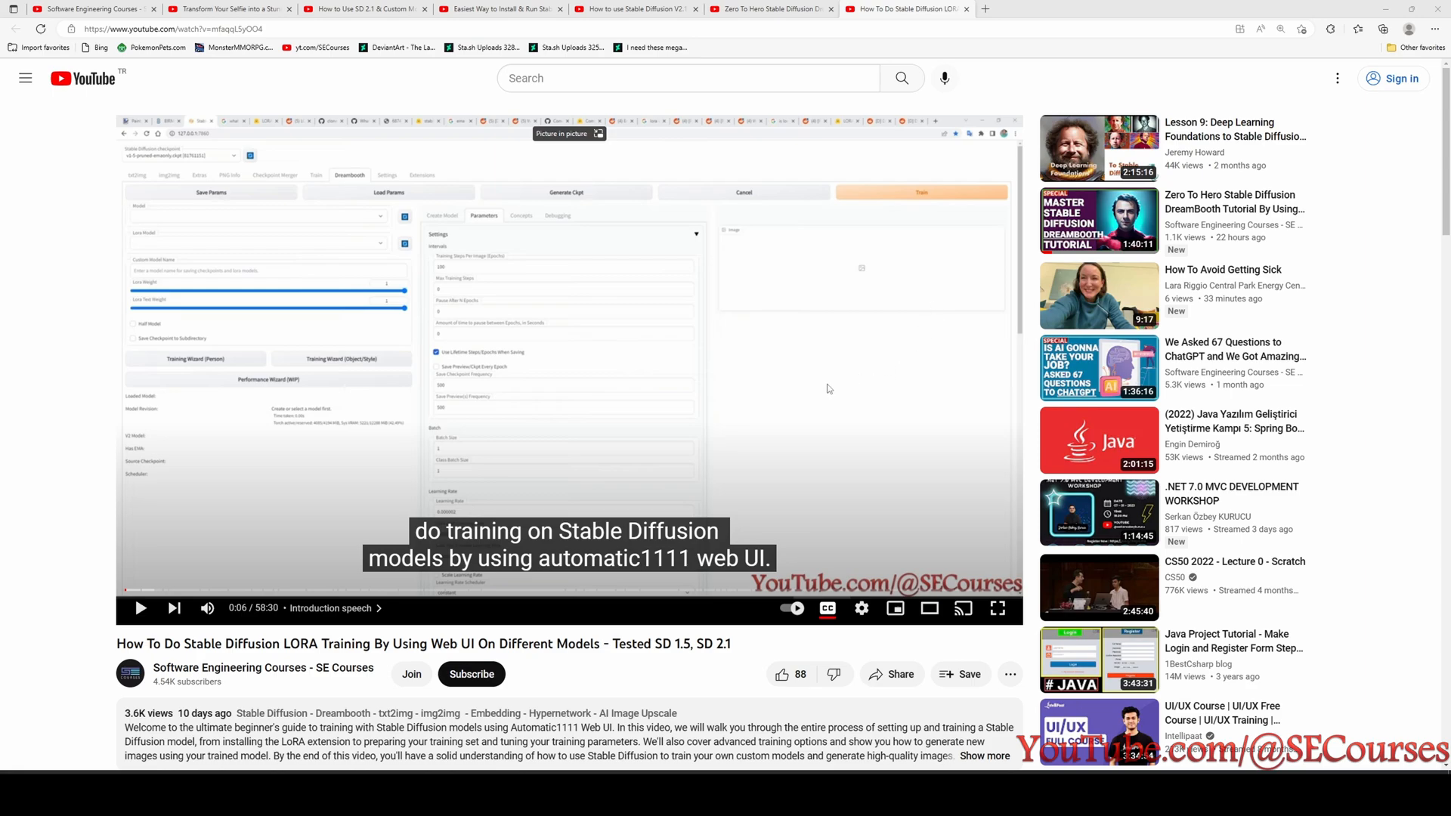
mouse_move(704, 383)
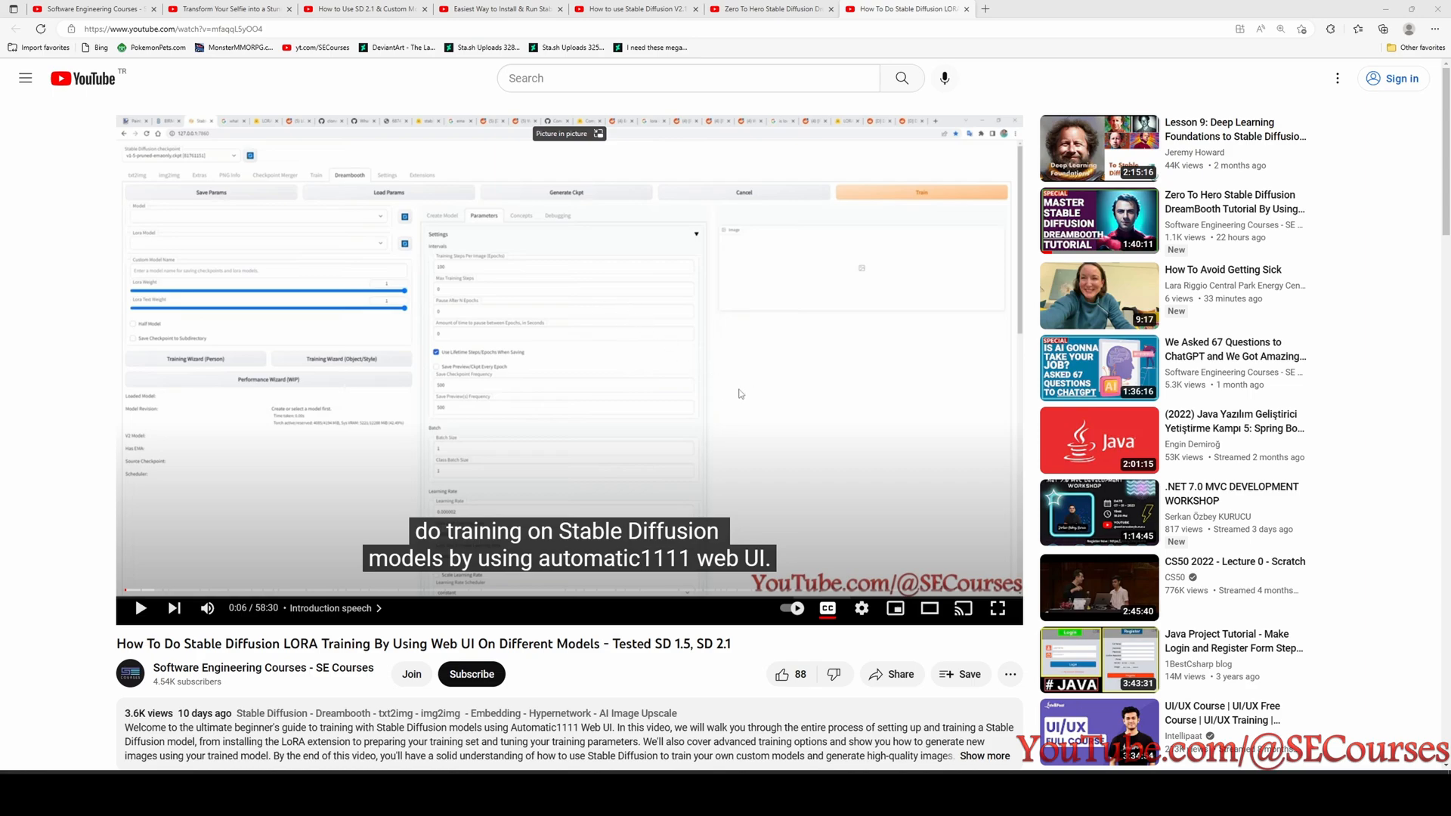
left_click(226, 8)
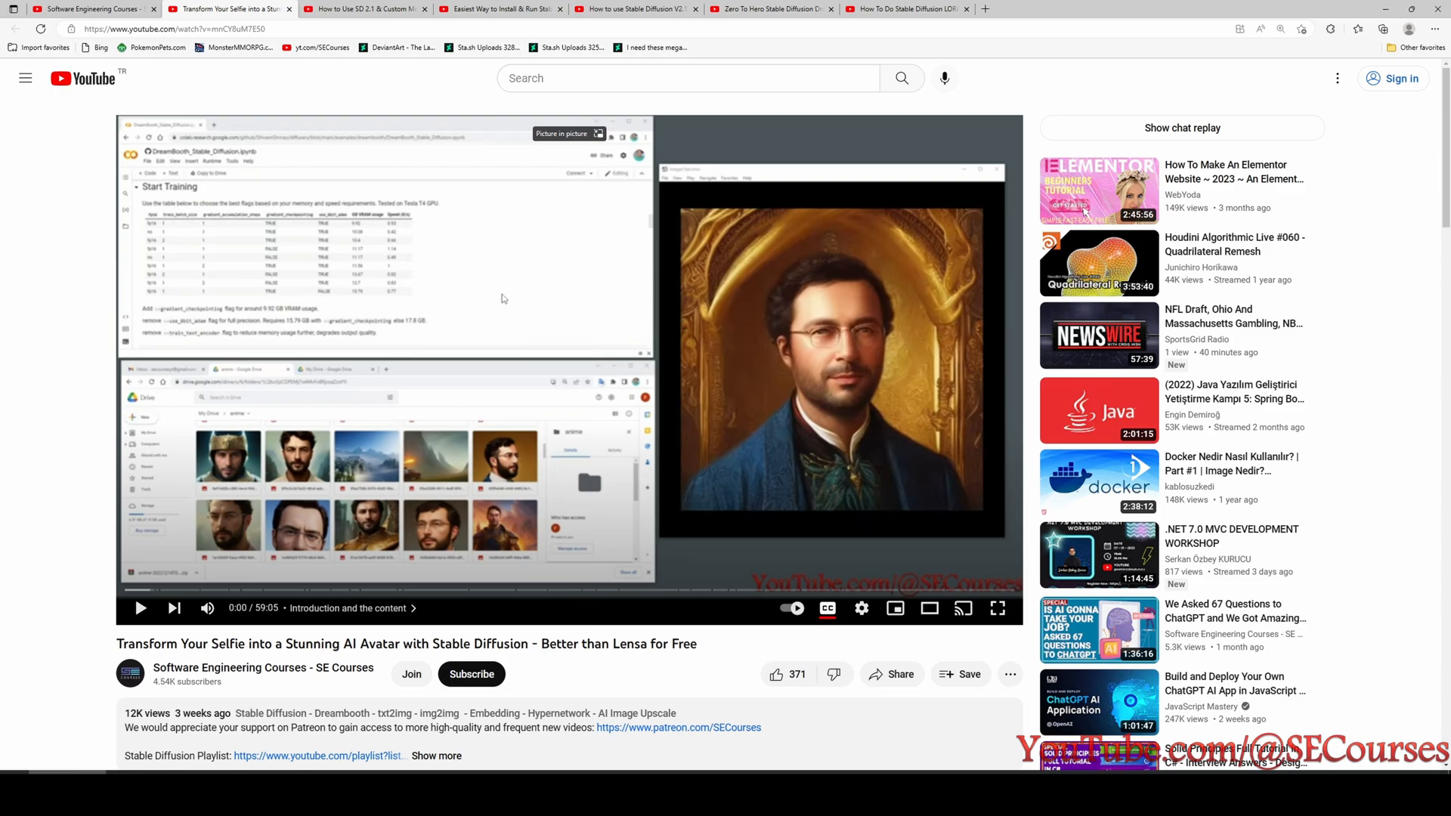
mouse_move(589, 355)
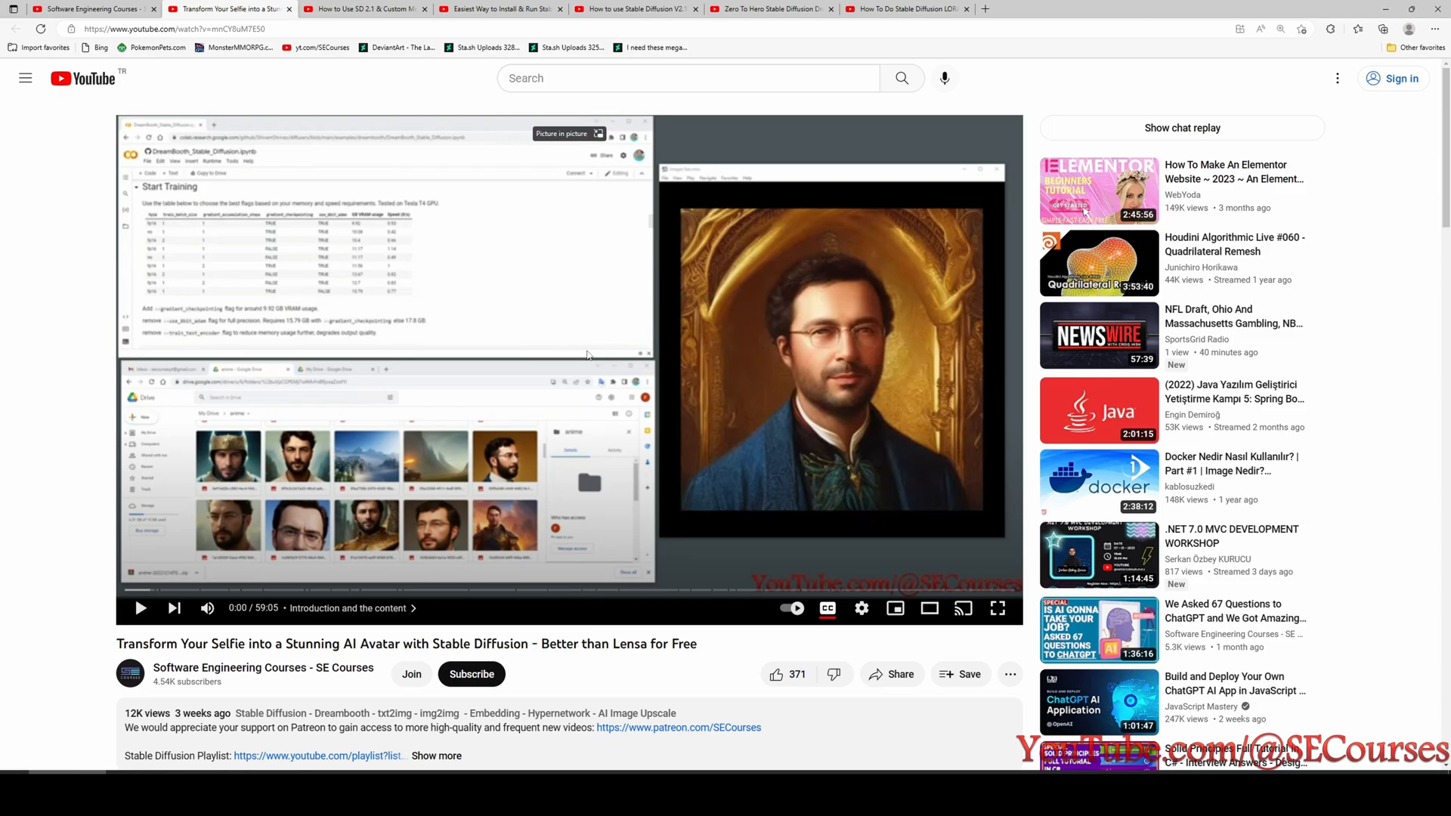
mouse_move(603, 367)
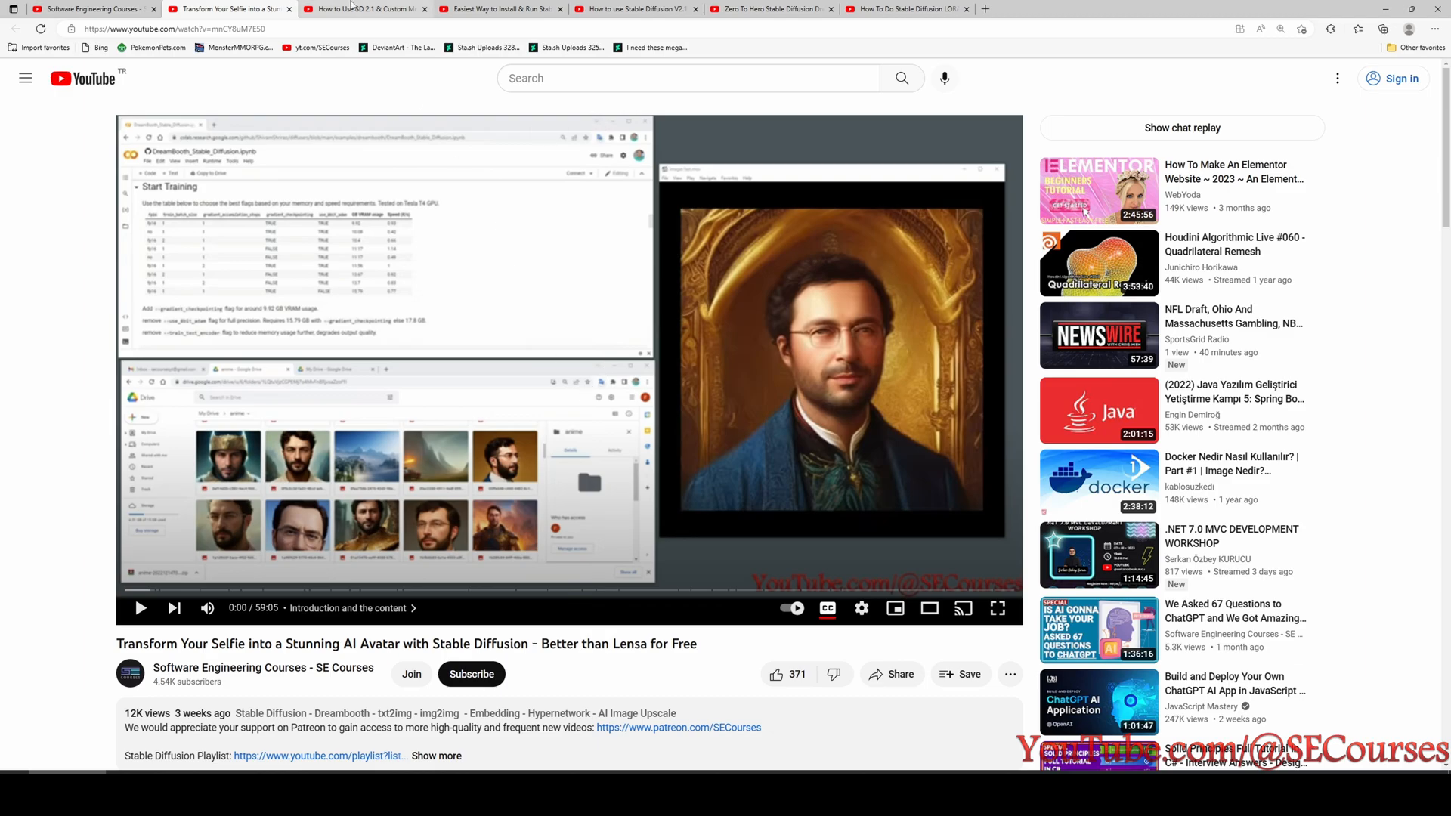
left_click(362, 9)
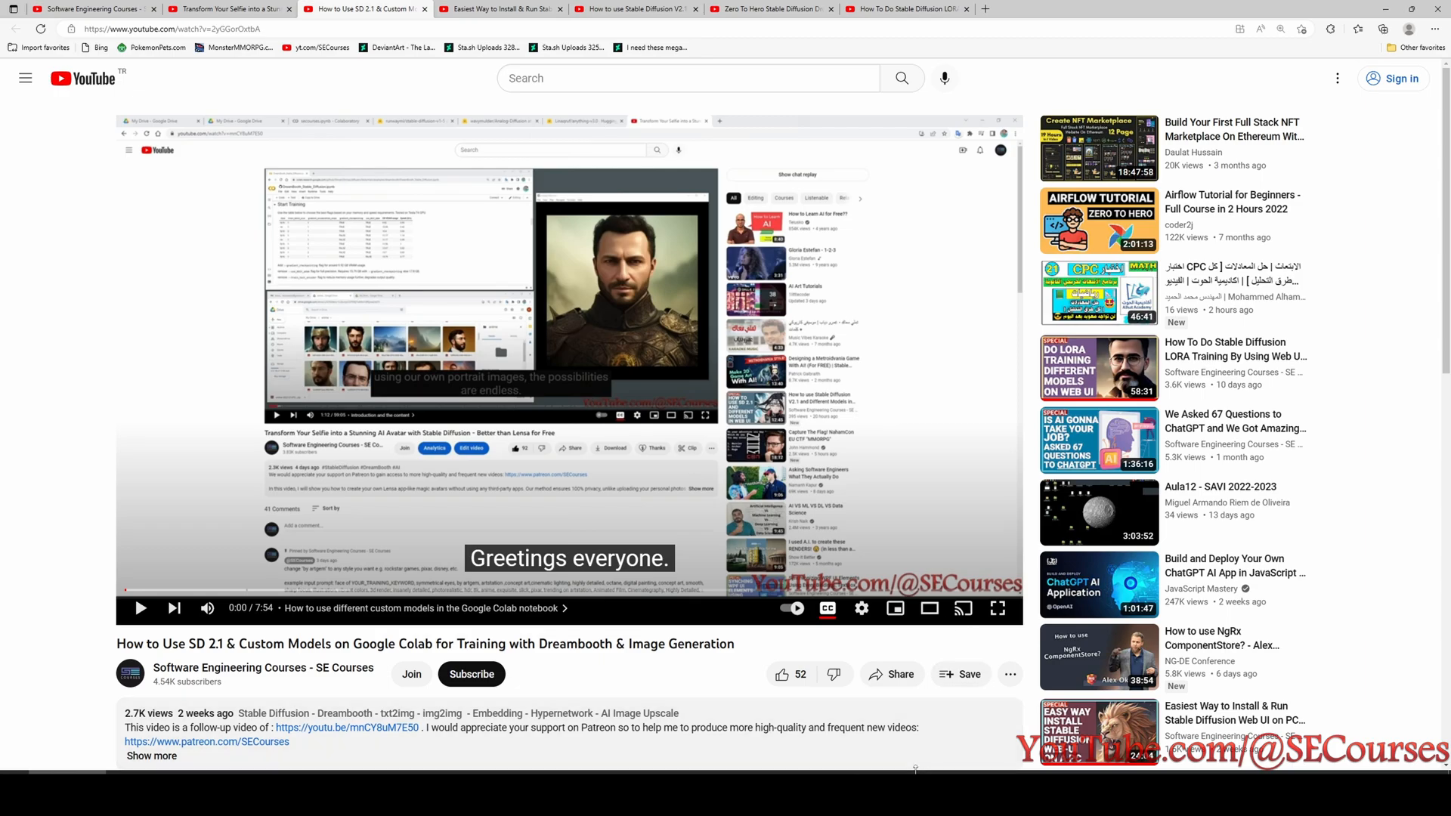
mouse_move(648, 370)
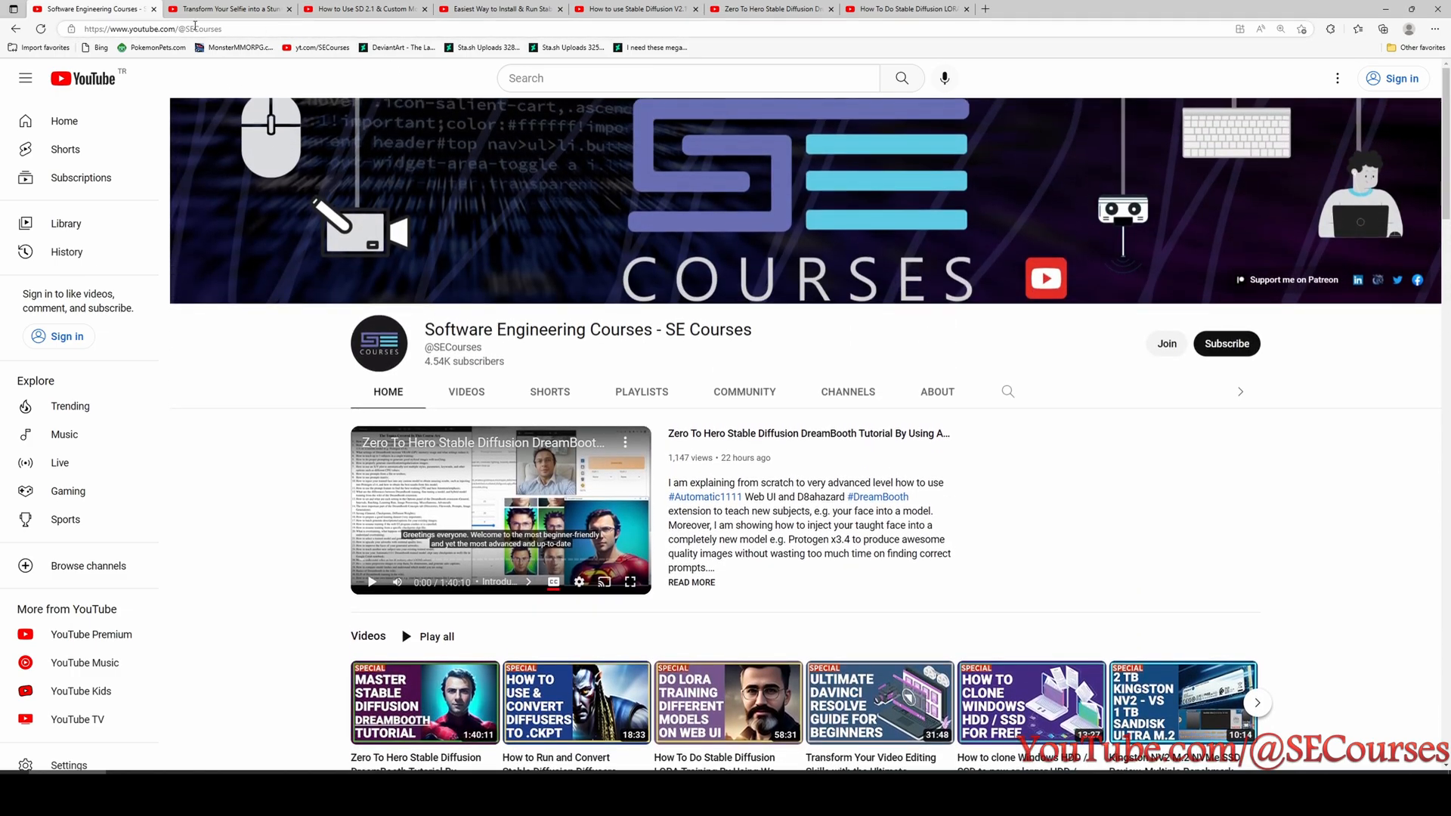
- Scroll down the channel page to the Stable Diffusion playlist with seven tutorials
scroll("down", 3)
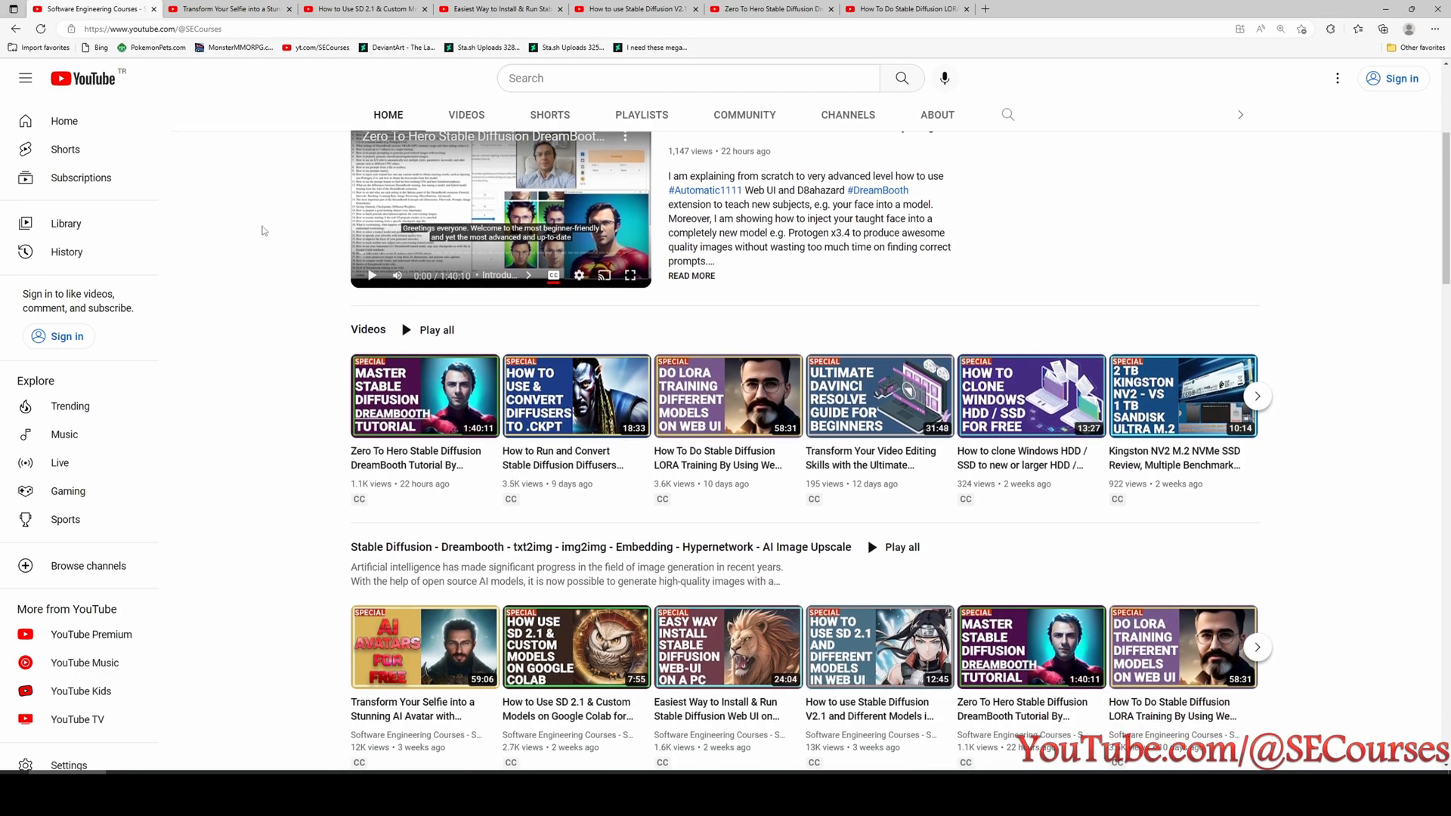
scroll("down", 3)
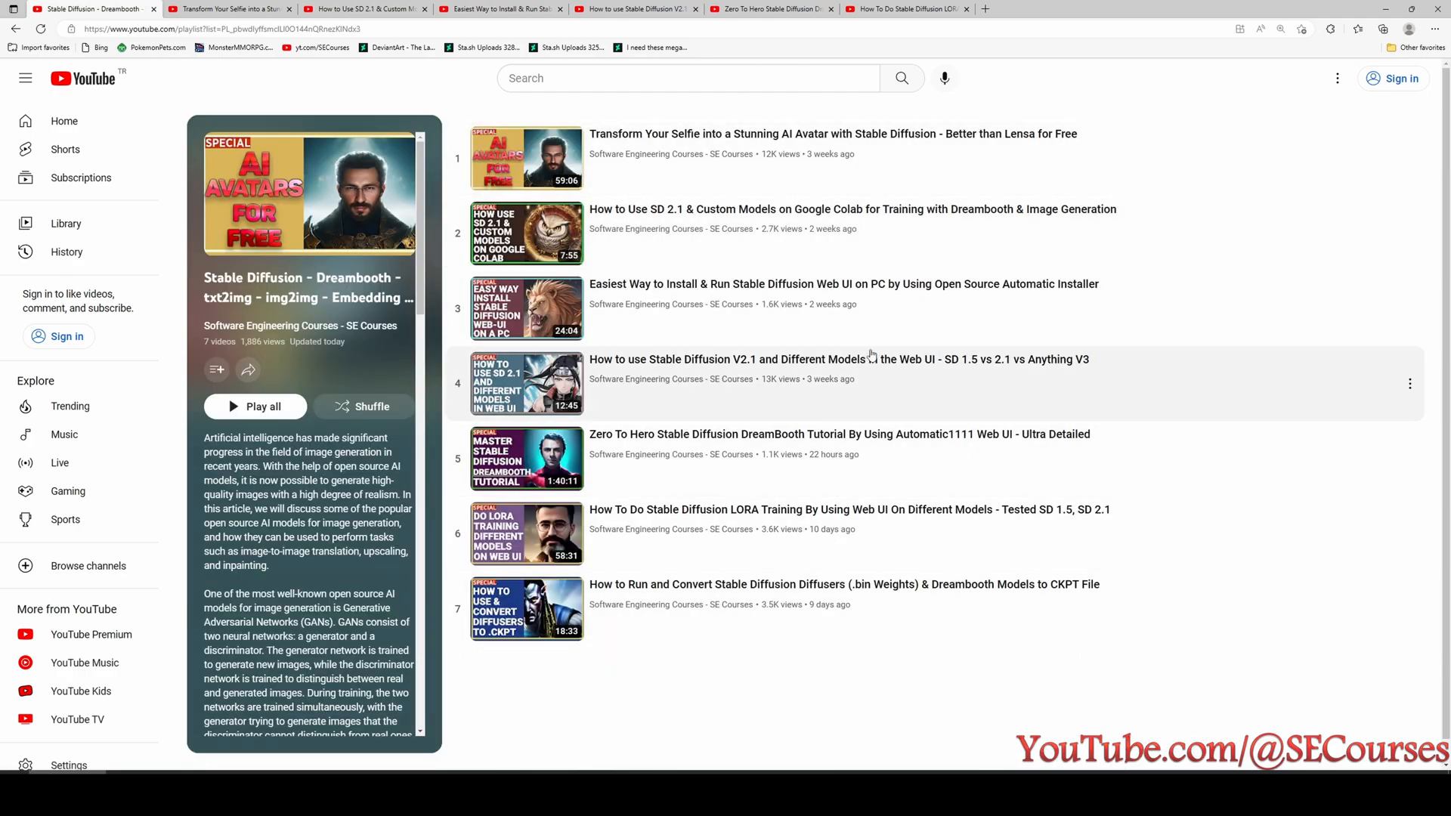
mouse_move(870, 359)
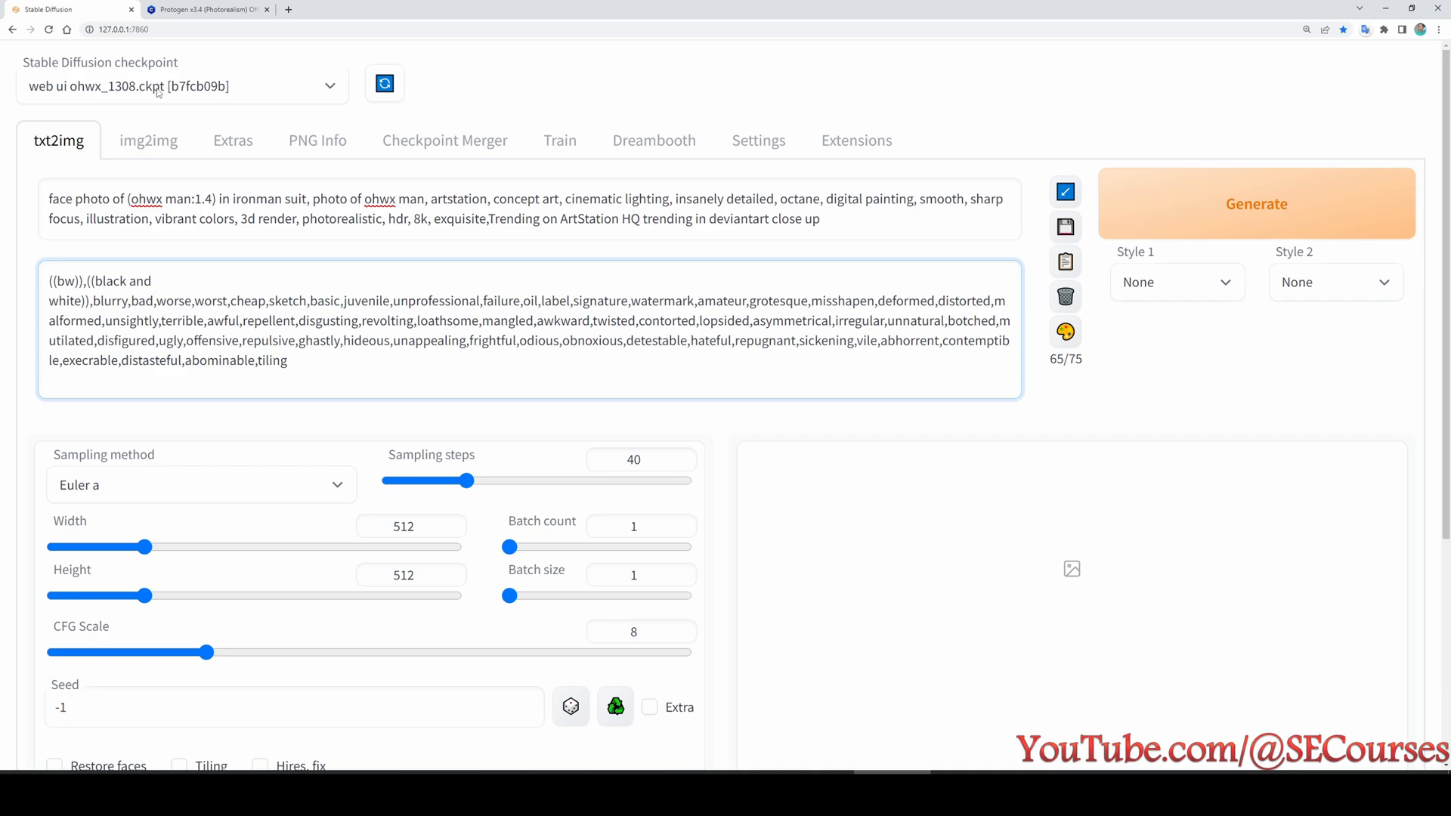
left_click(49, 380)
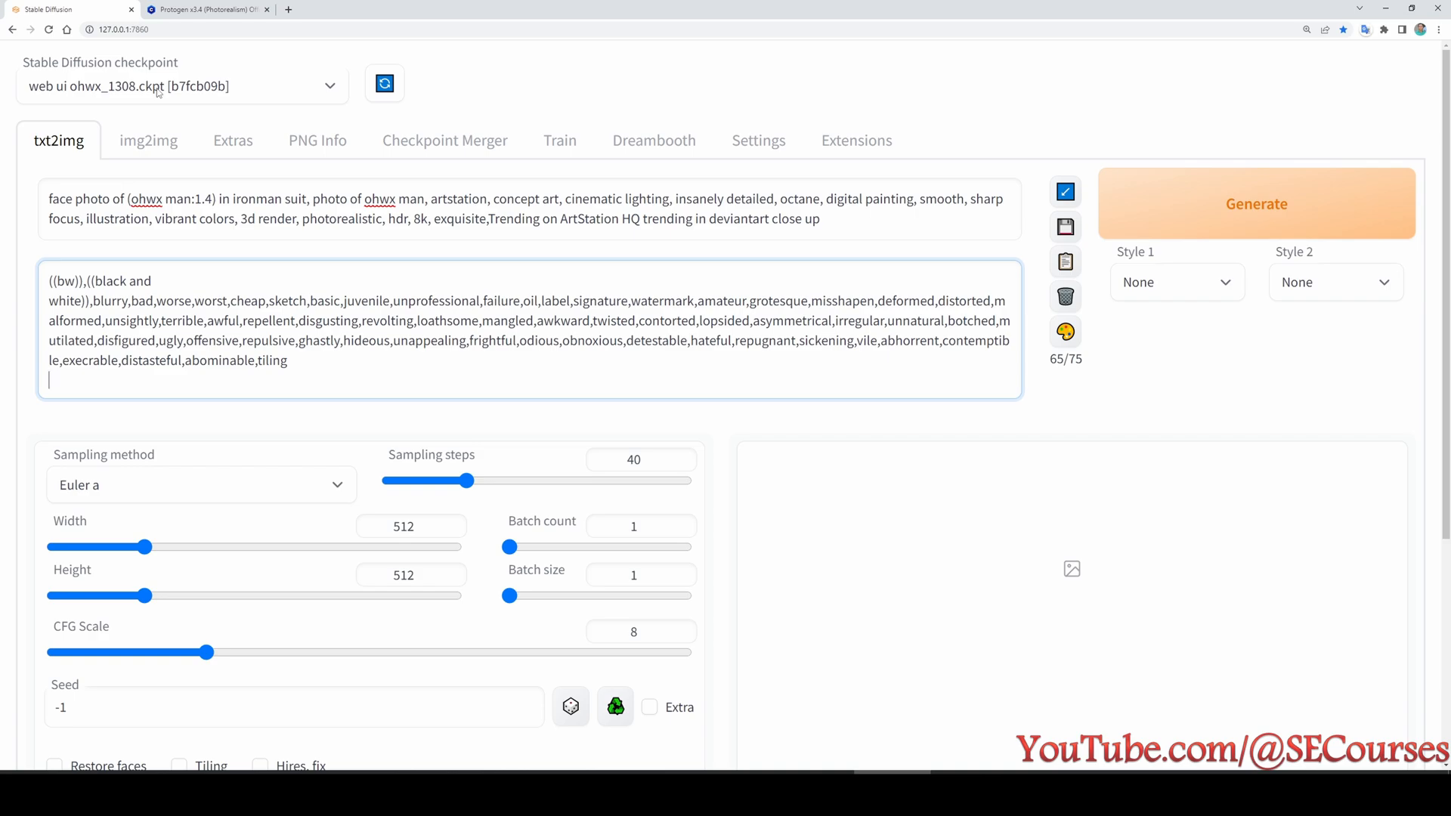
mouse_move(178, 95)
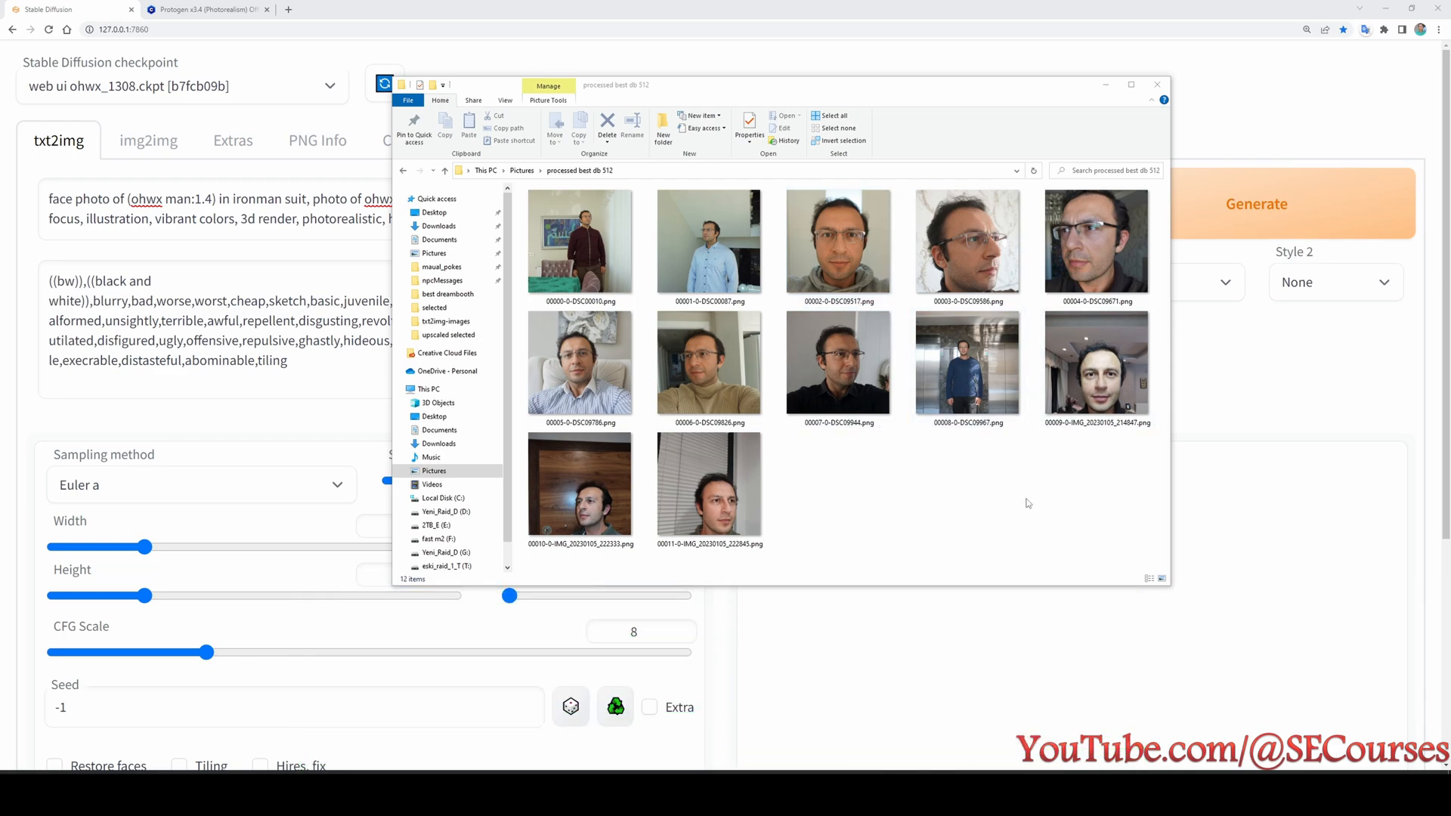
mouse_move(1049, 508)
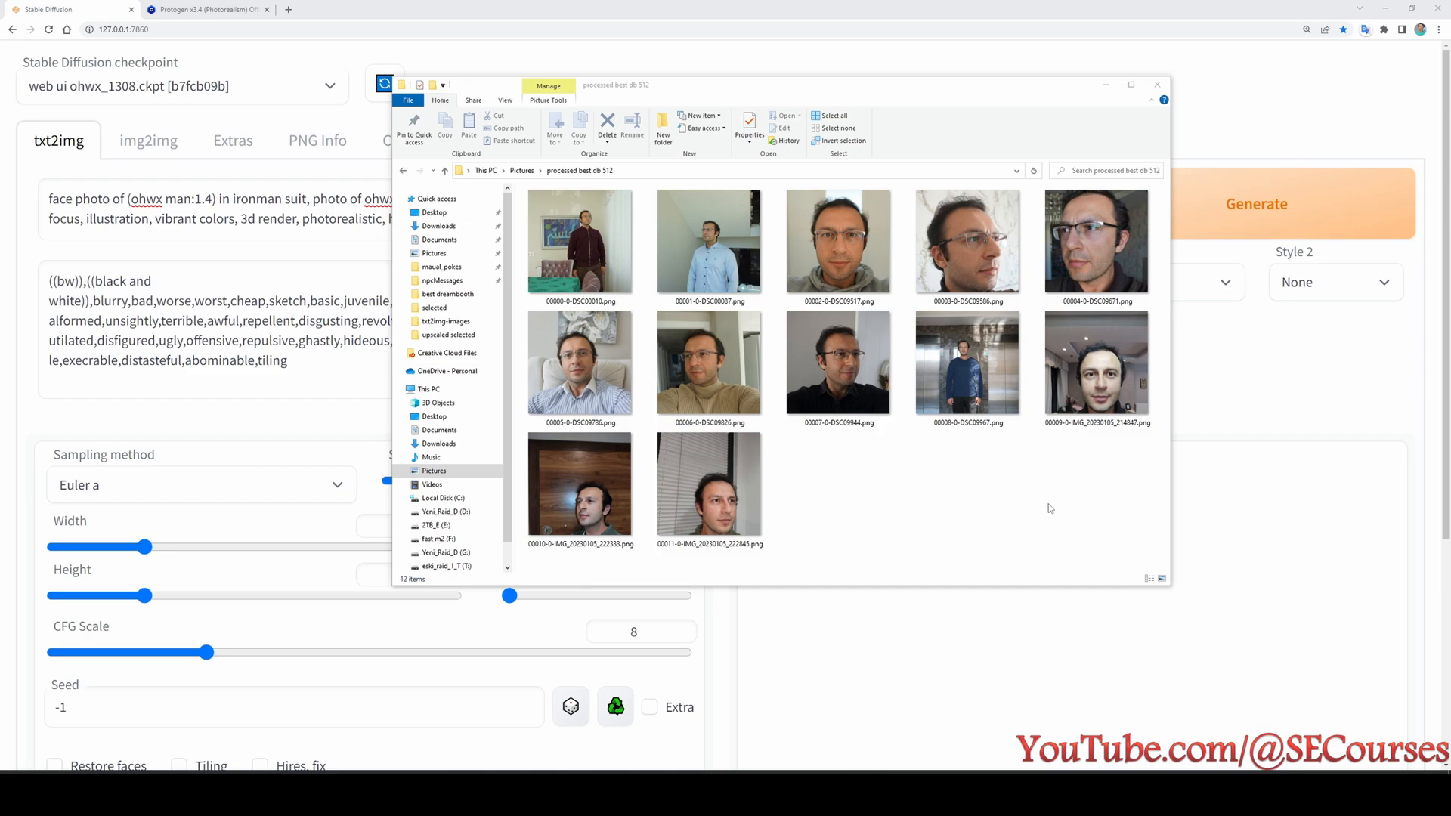
left_click(1097, 242)
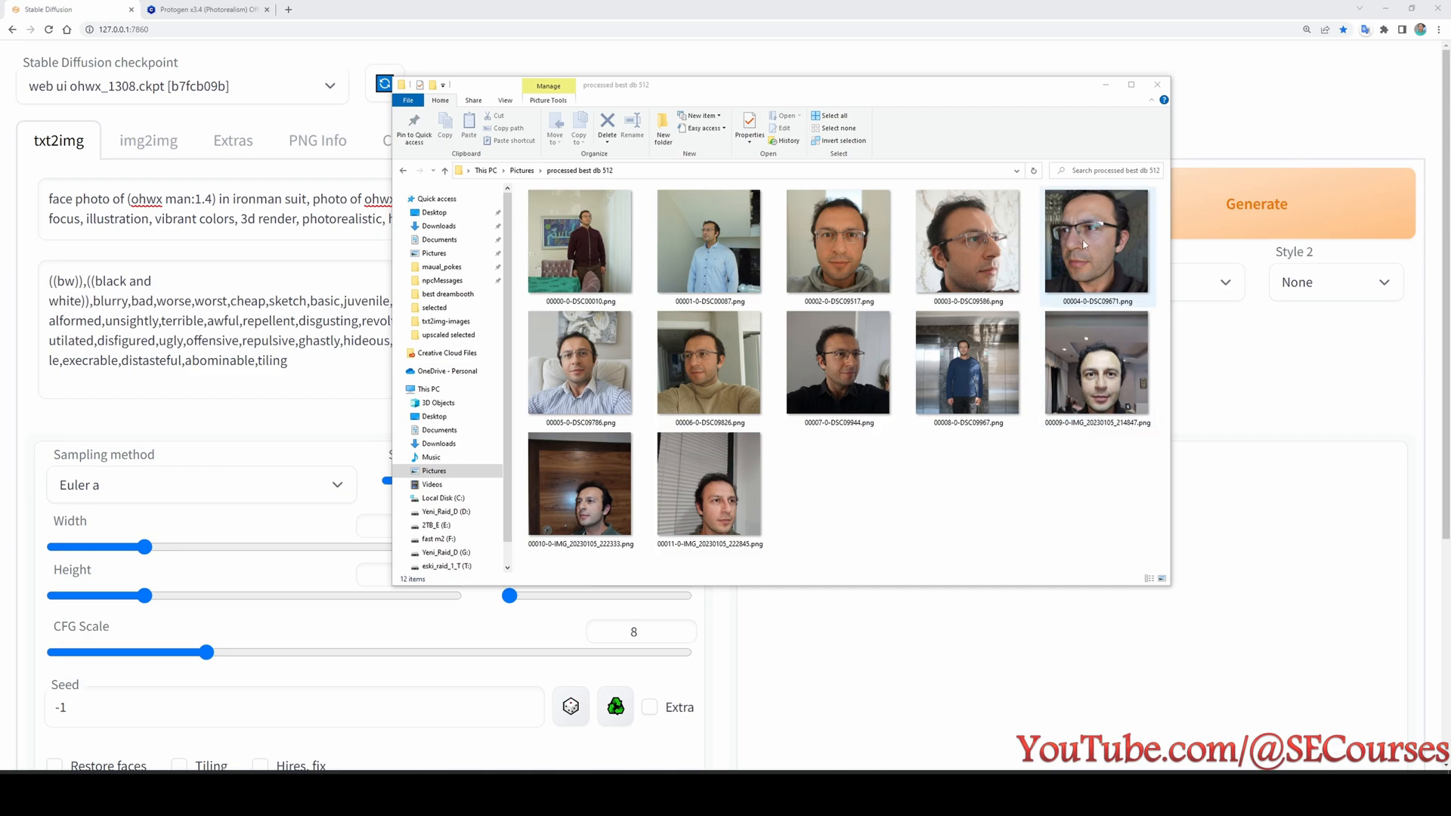
left_click(1156, 84)
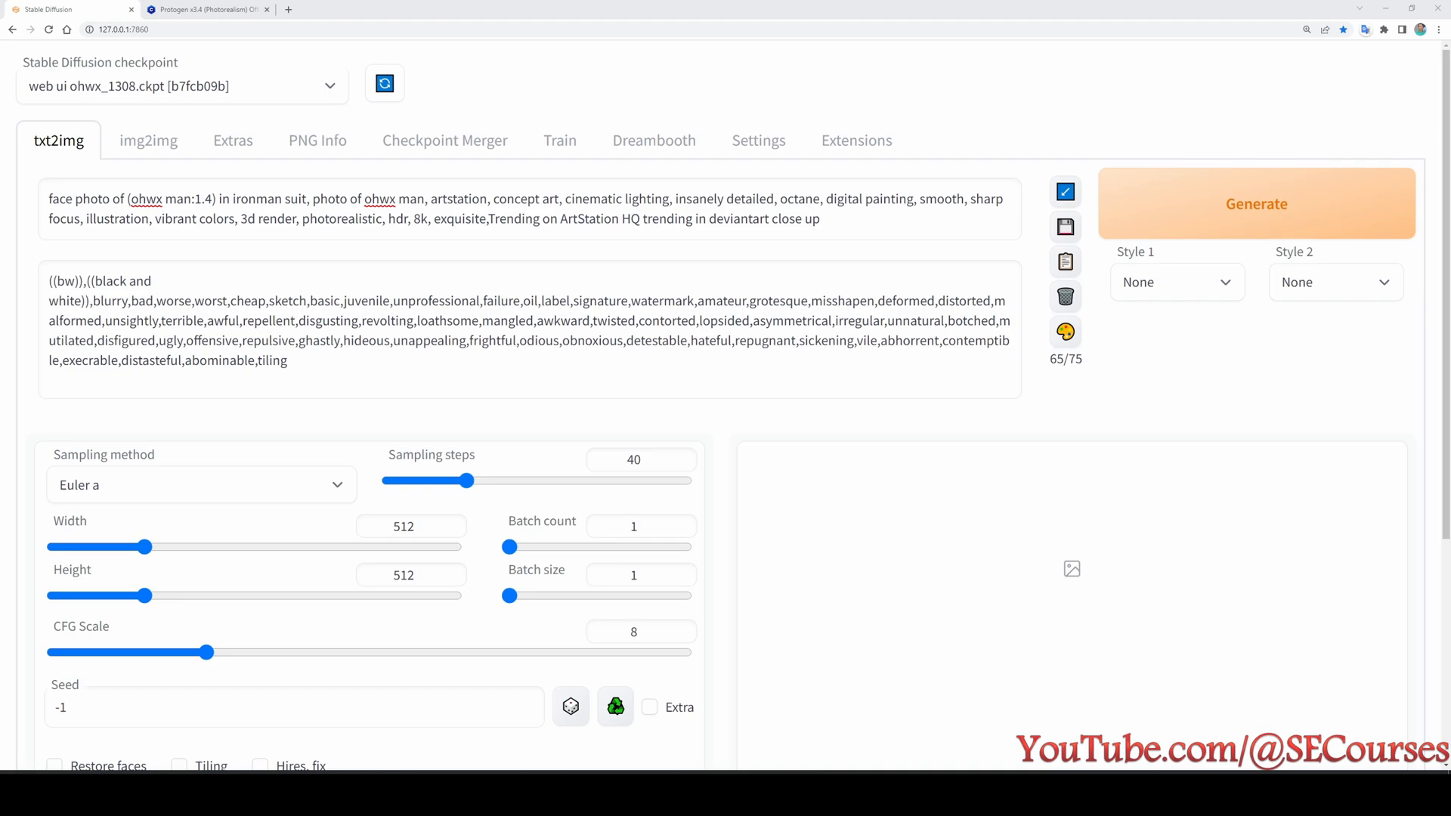
- Generate an ironman-suit portrait of the trained man from the txt2img prompt
left_click(1257, 203)
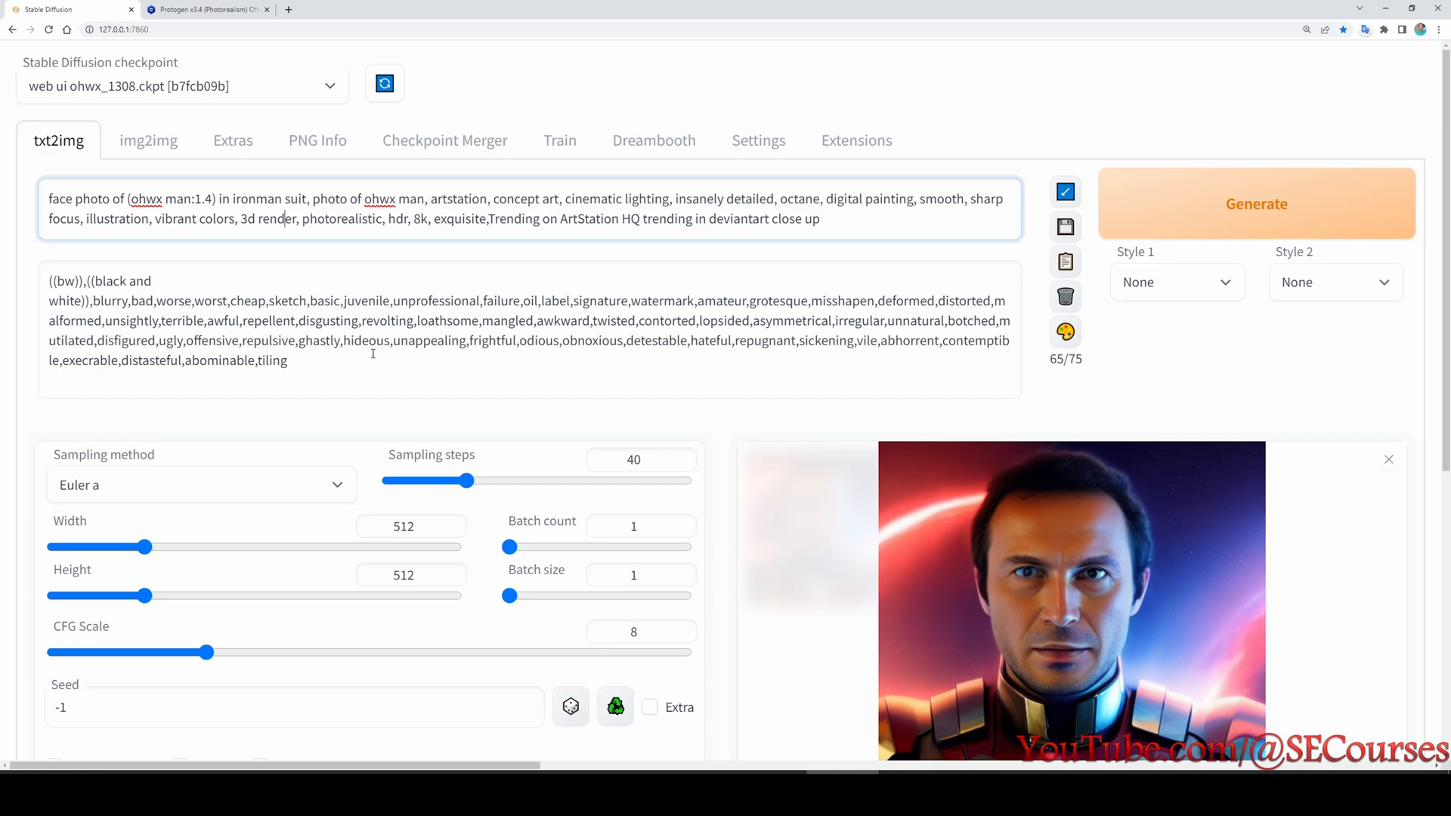
left_click(317, 364)
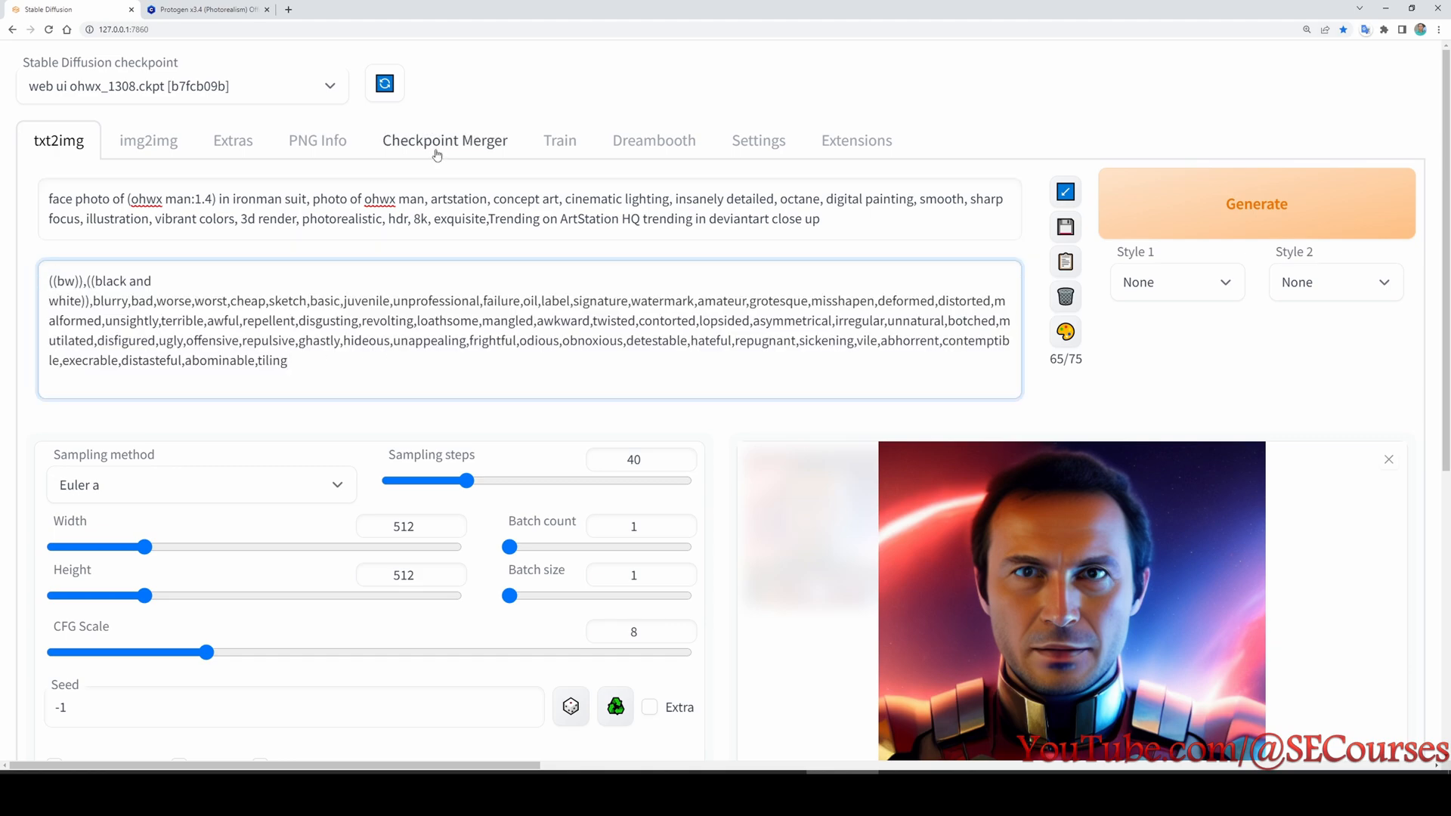
- In Checkpoint Merger, choose protogenX34OfficialR_1 as model A and web ui ohwx_1308 as model B
left_click(444, 139)
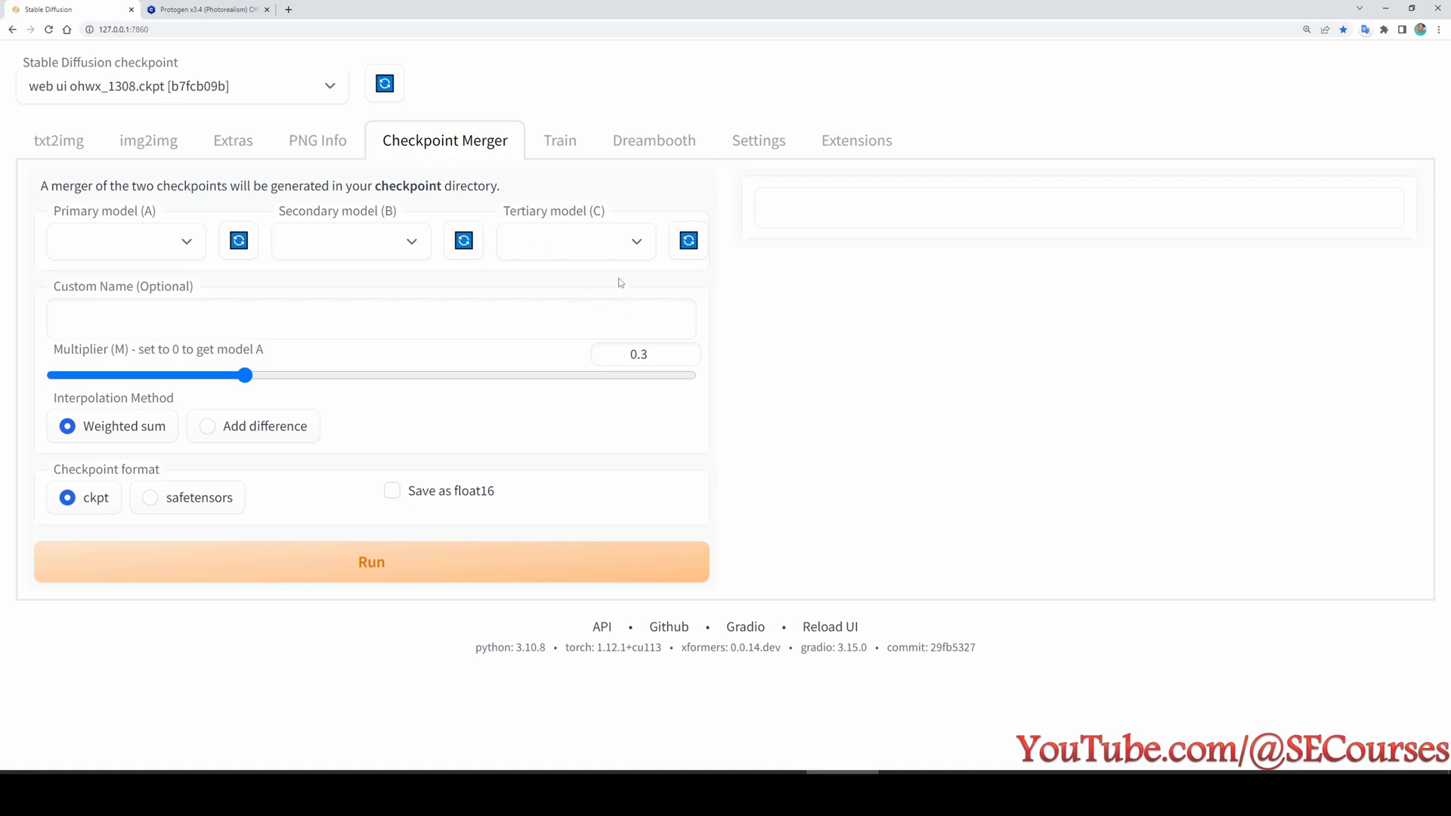
mouse_move(240, 294)
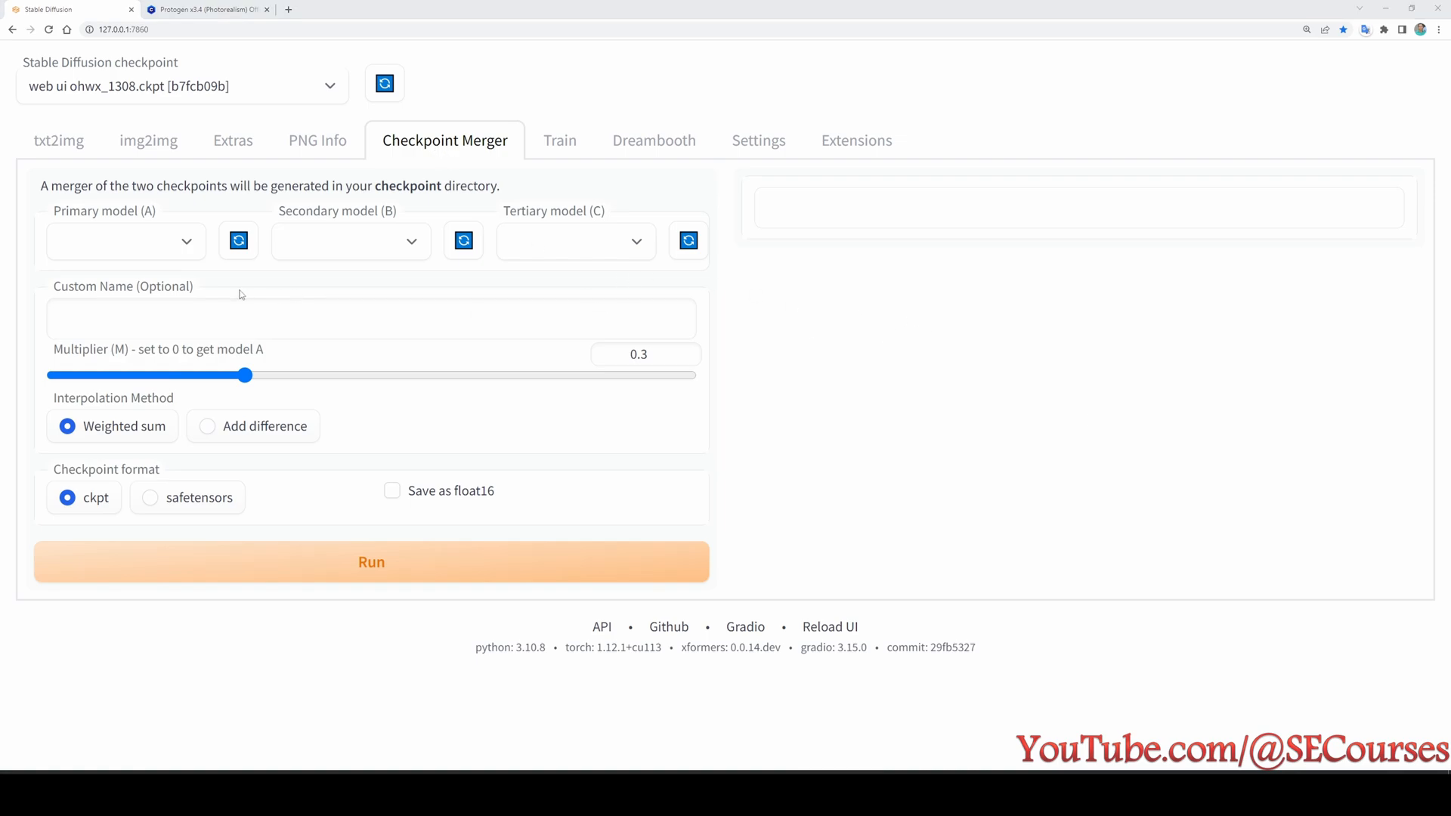
mouse_move(141, 245)
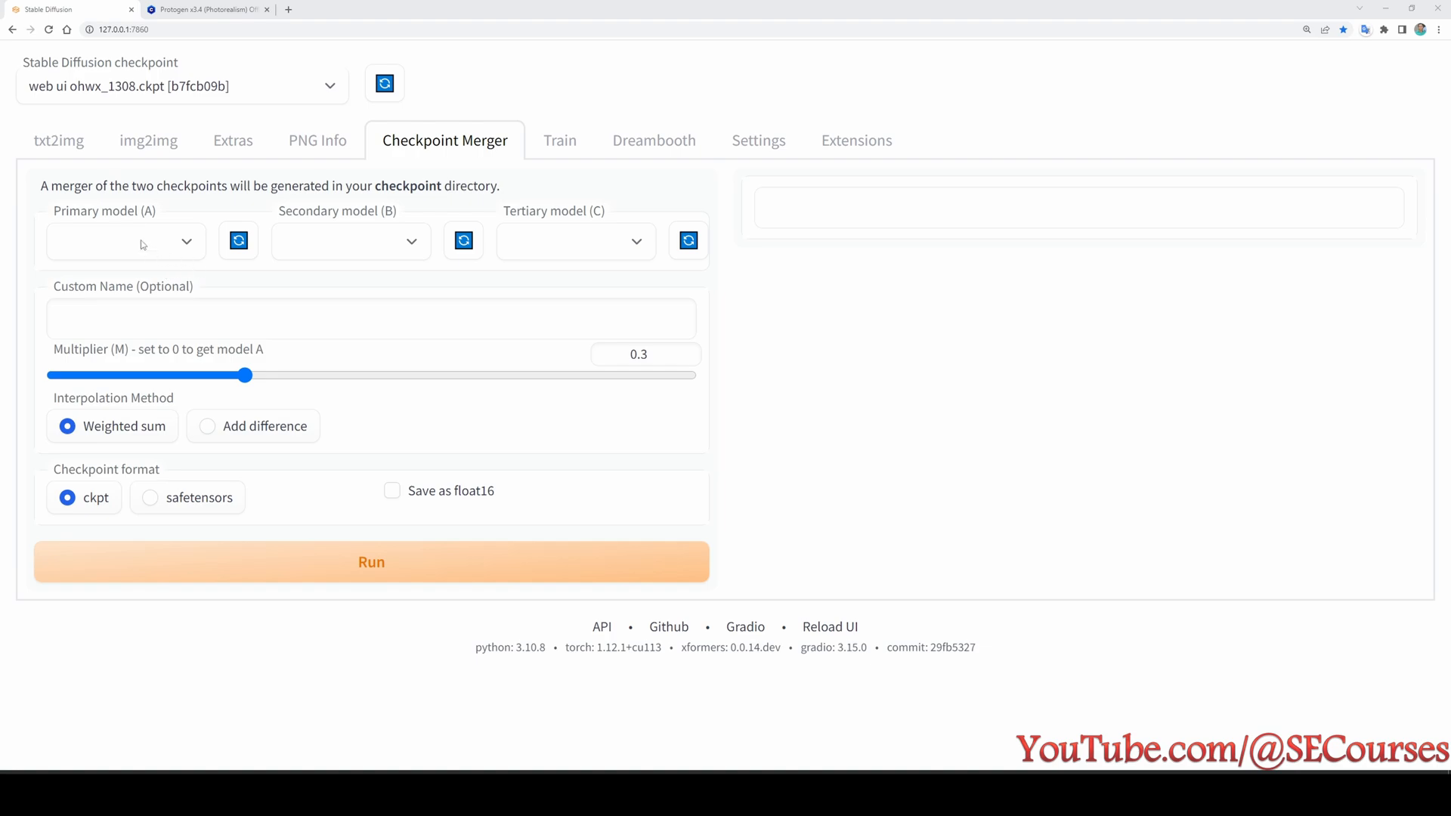
mouse_move(144, 245)
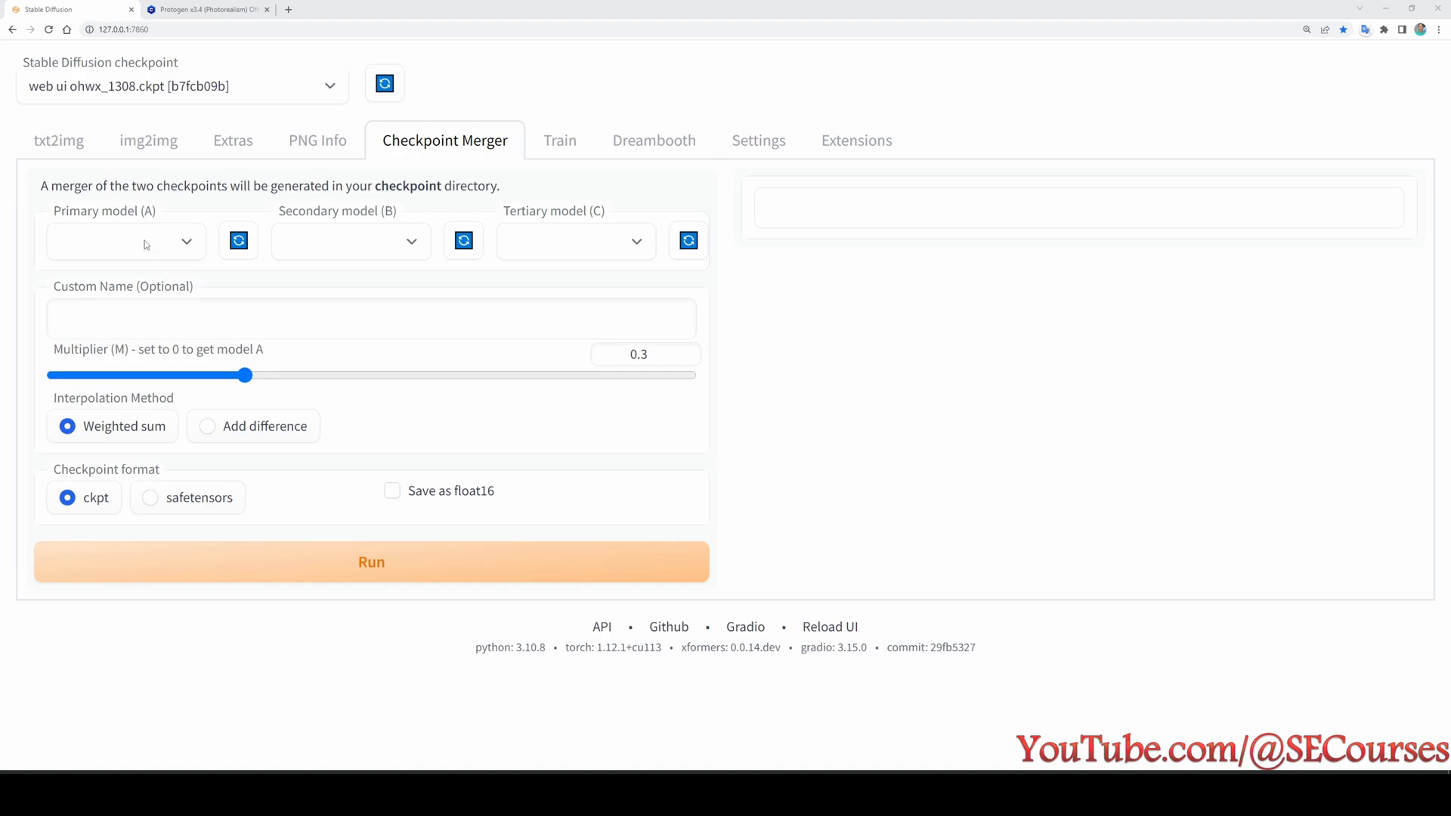
left_click(204, 9)
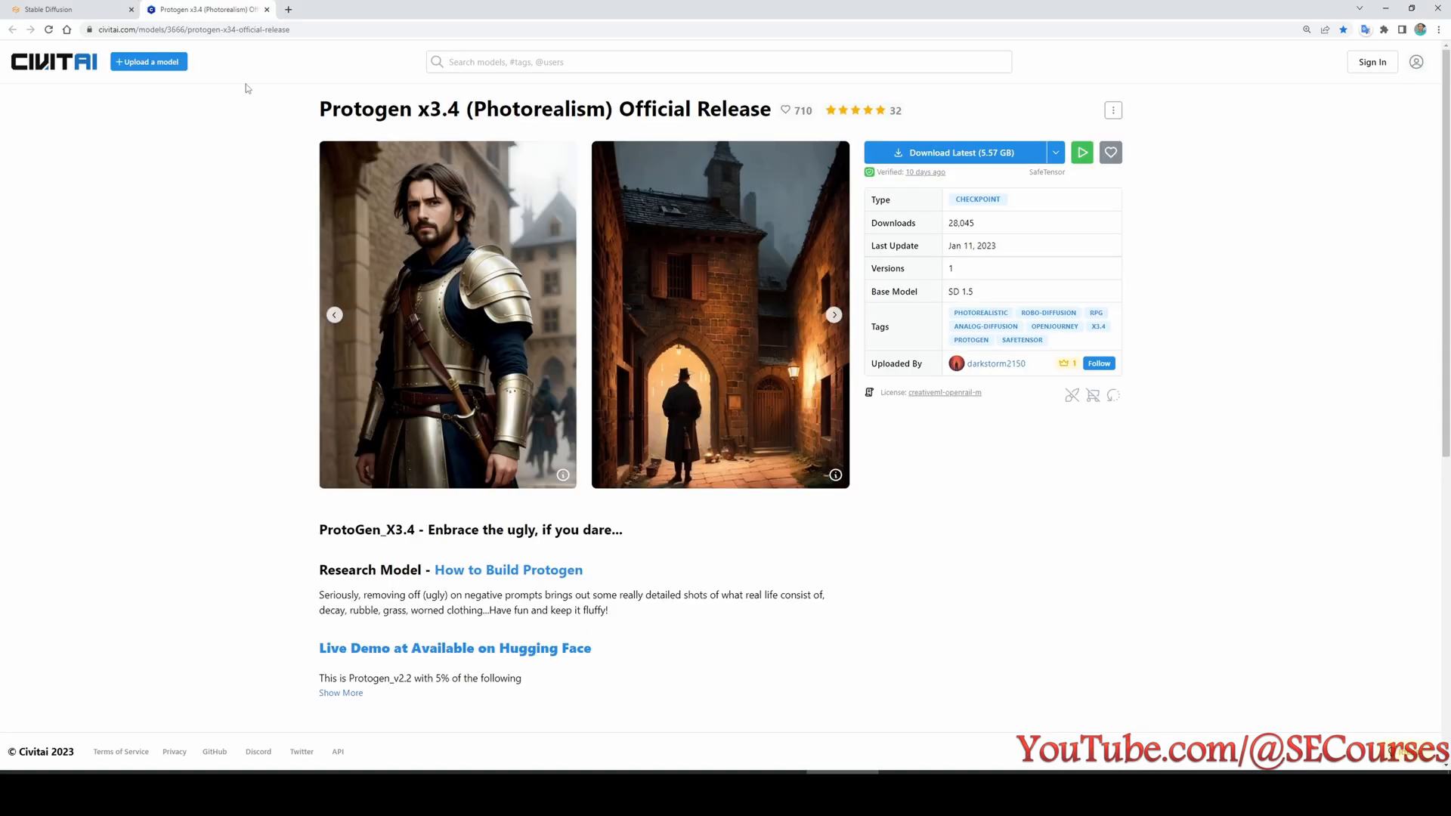
mouse_move(241, 127)
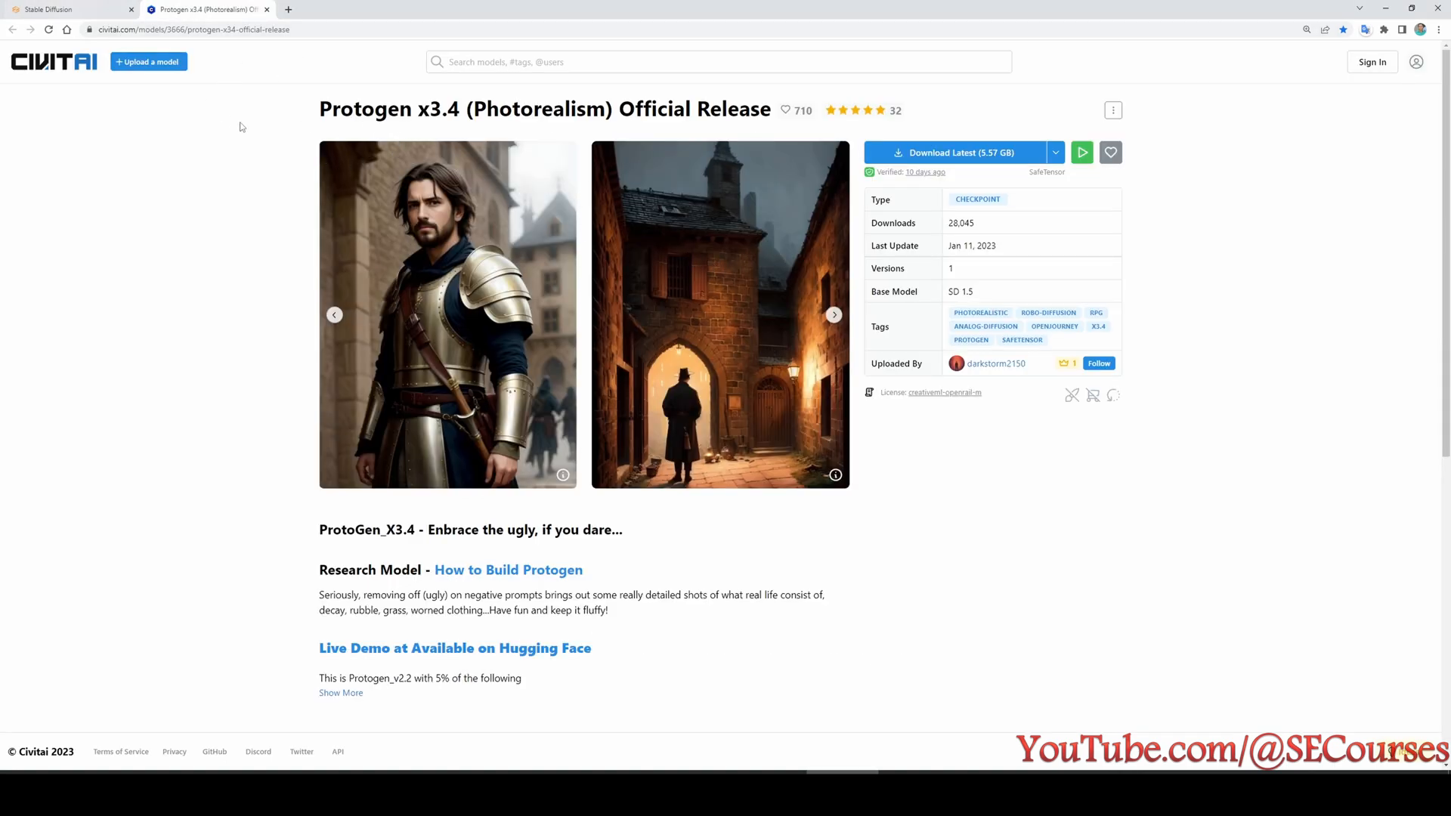
left_click(65, 9)
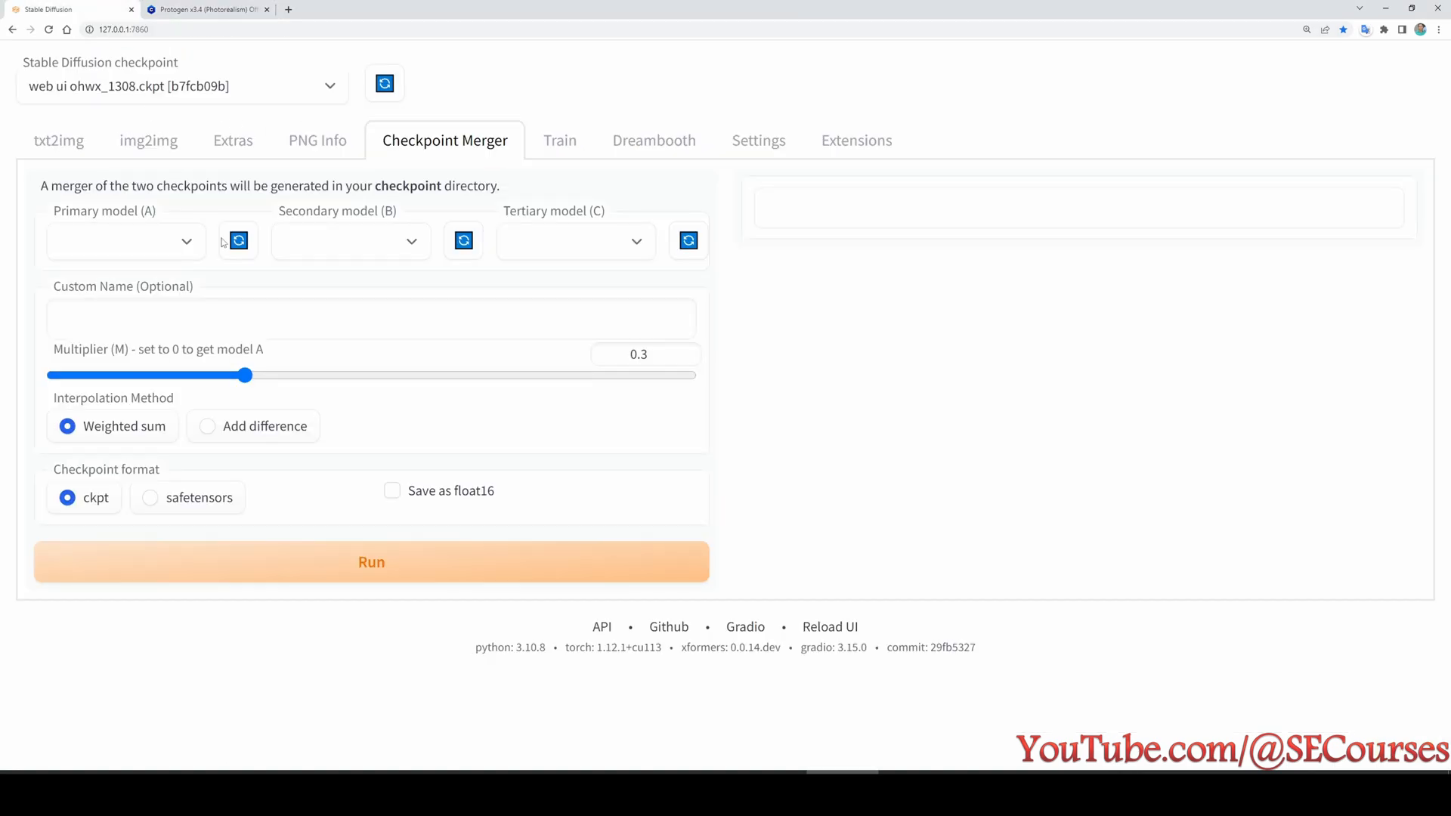
left_click(125, 241)
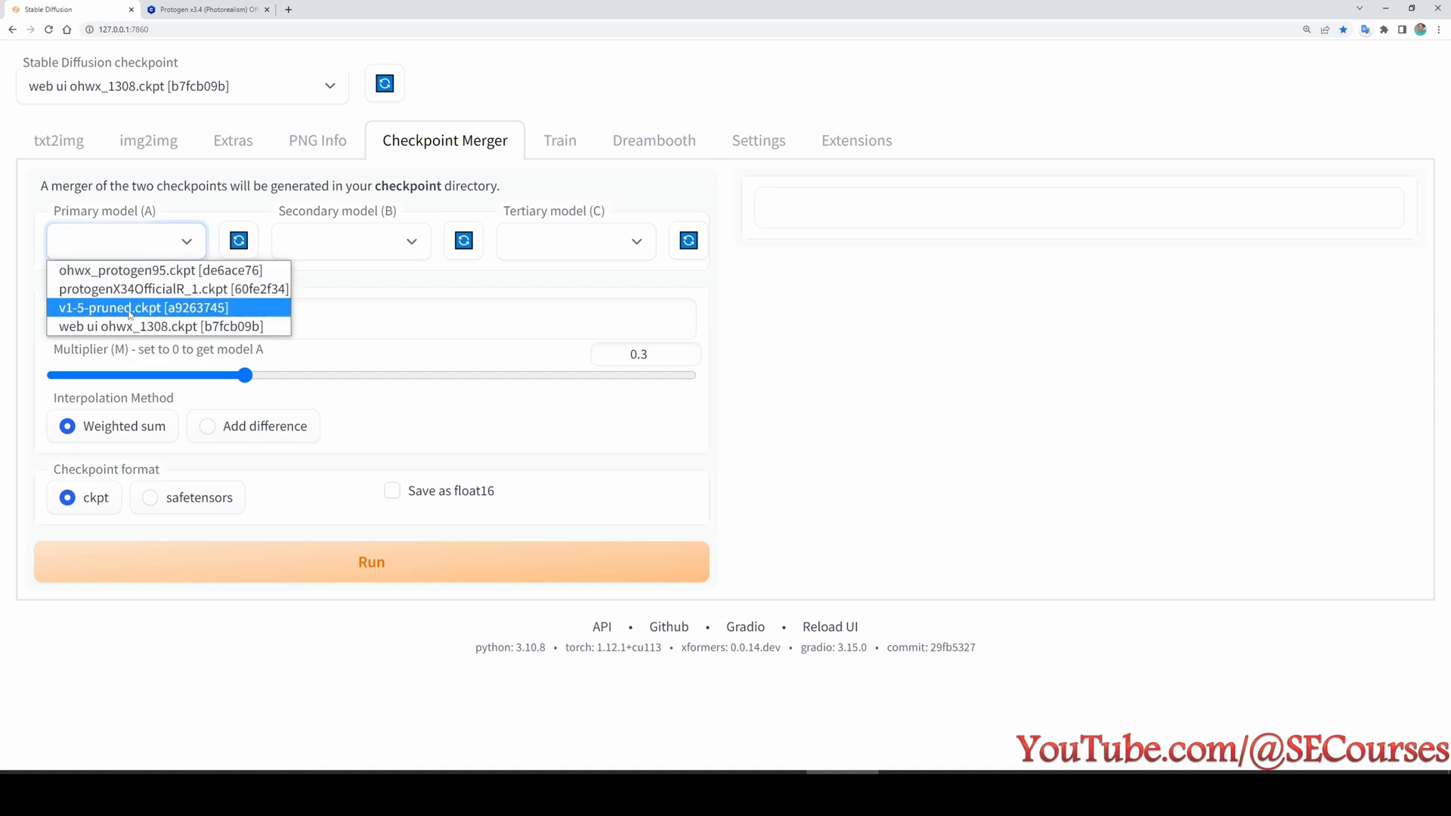
left_click(169, 289)
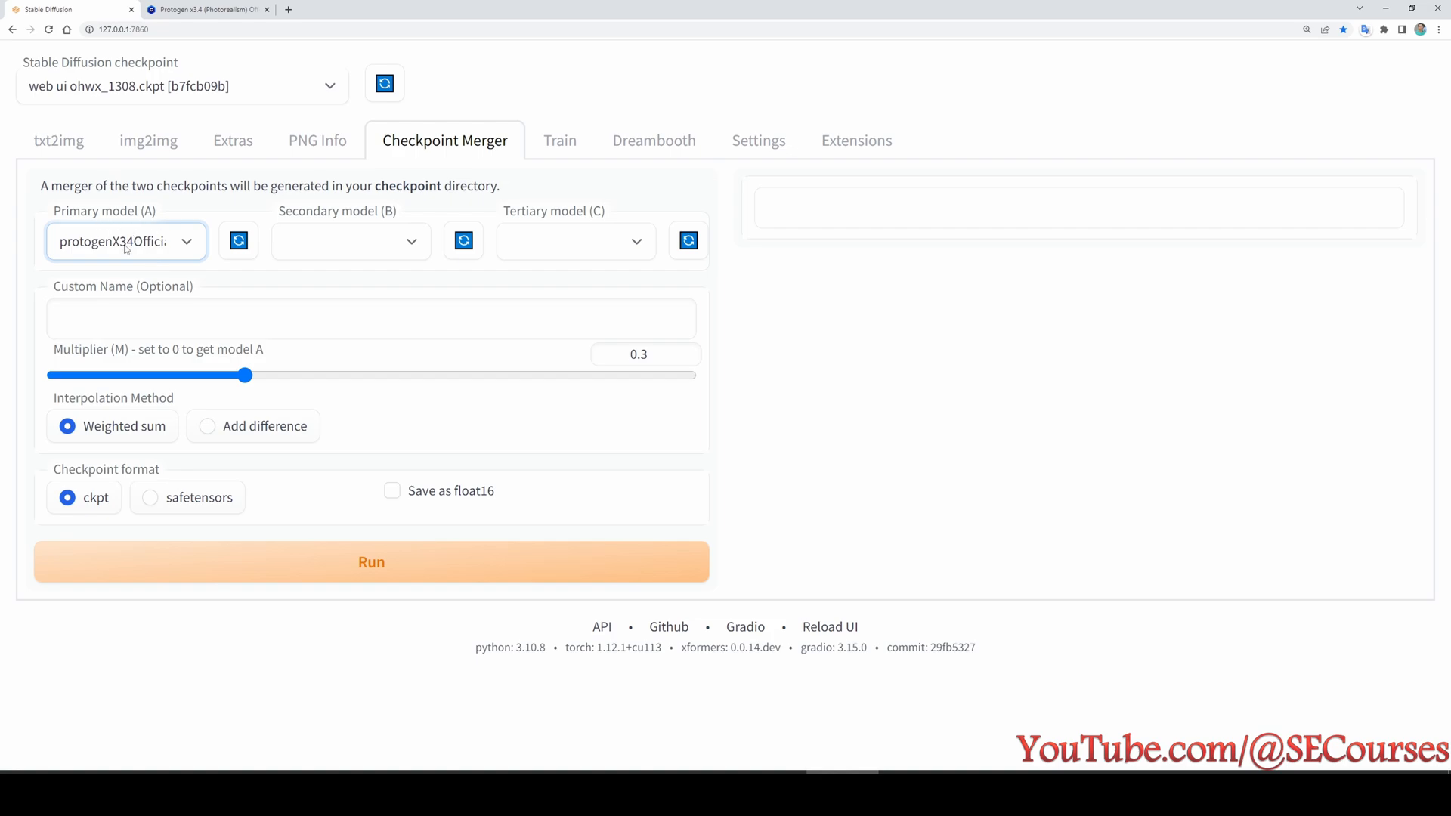
mouse_move(343, 297)
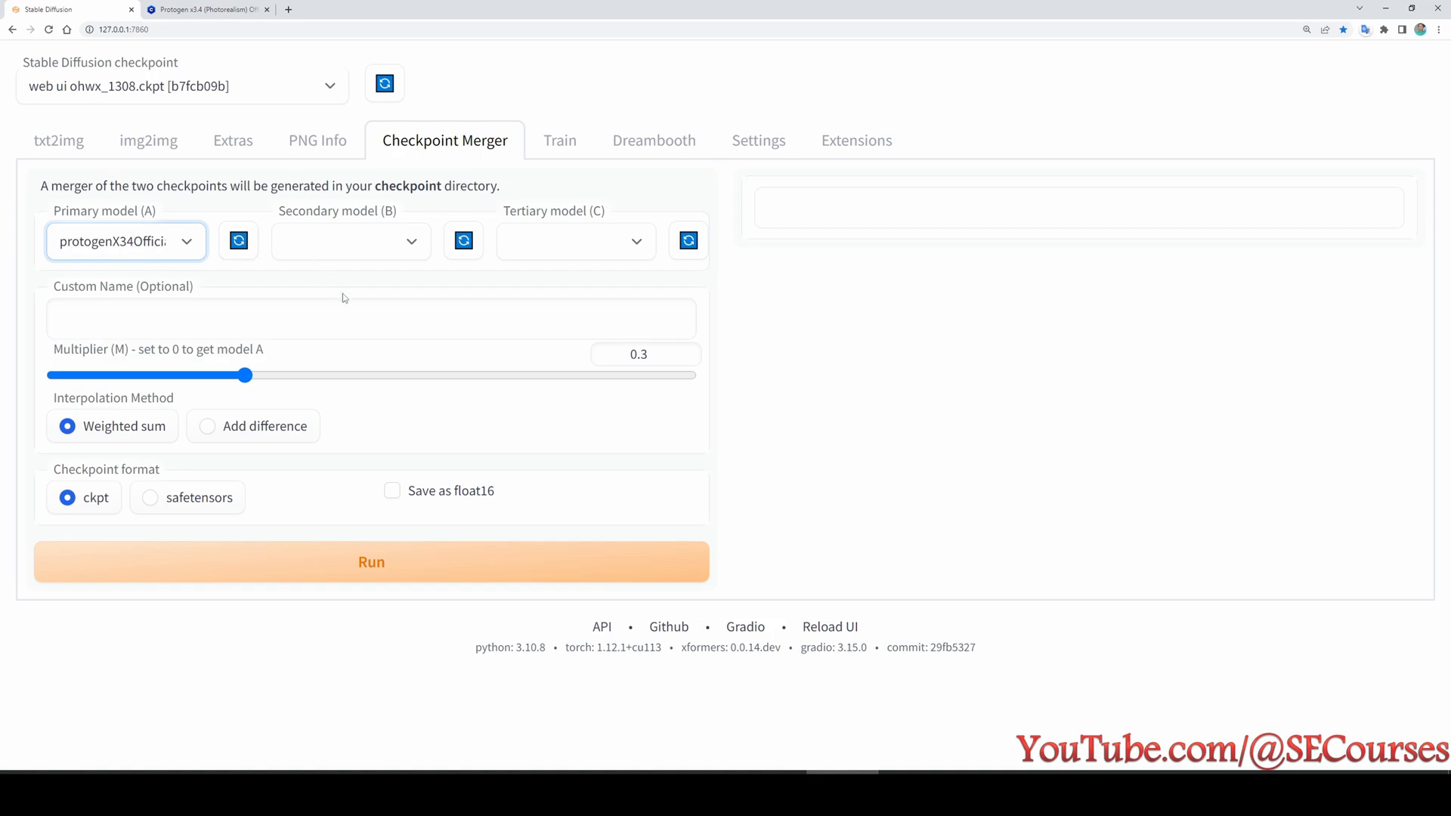
mouse_move(359, 301)
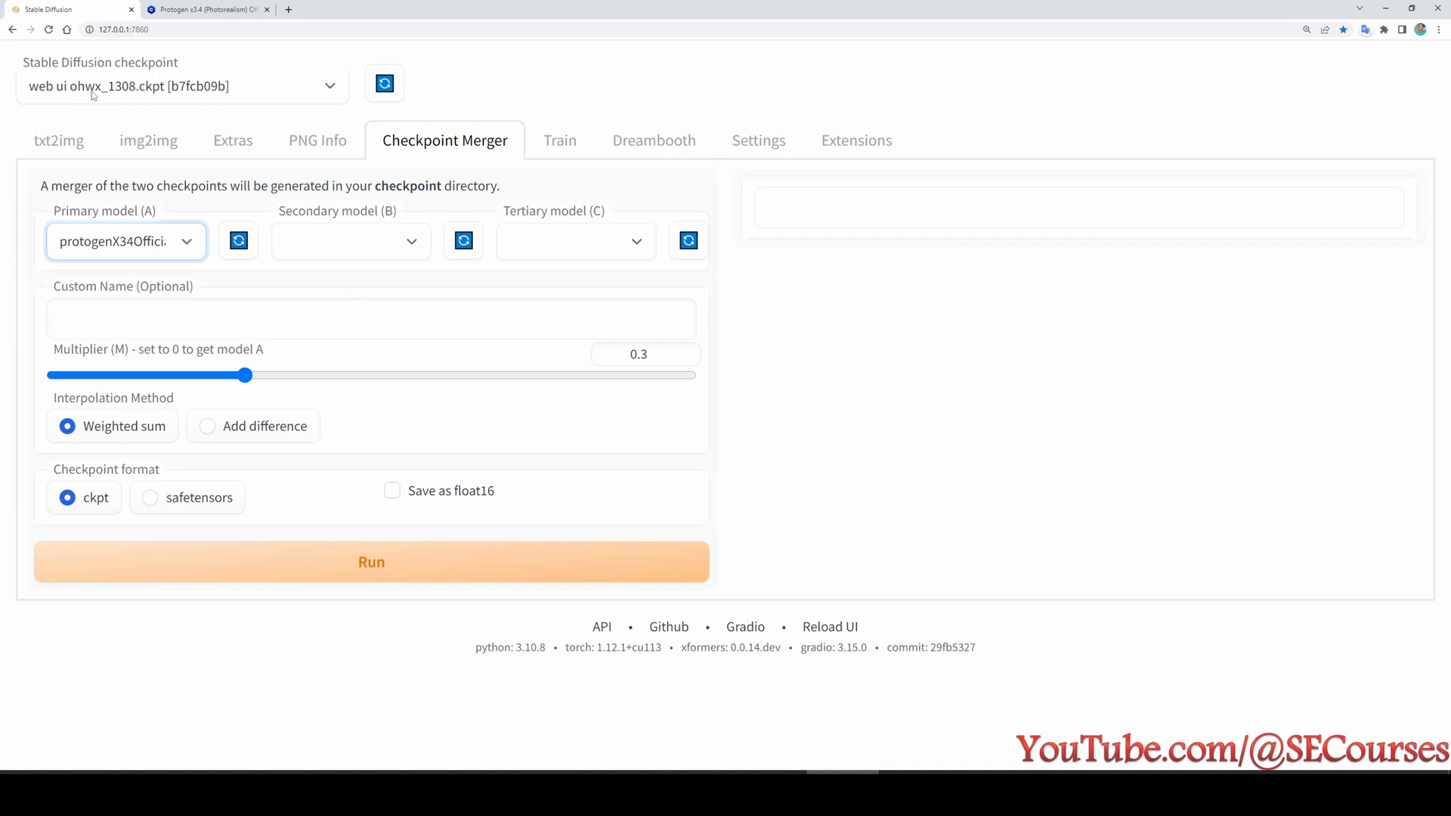
left_click(350, 240)
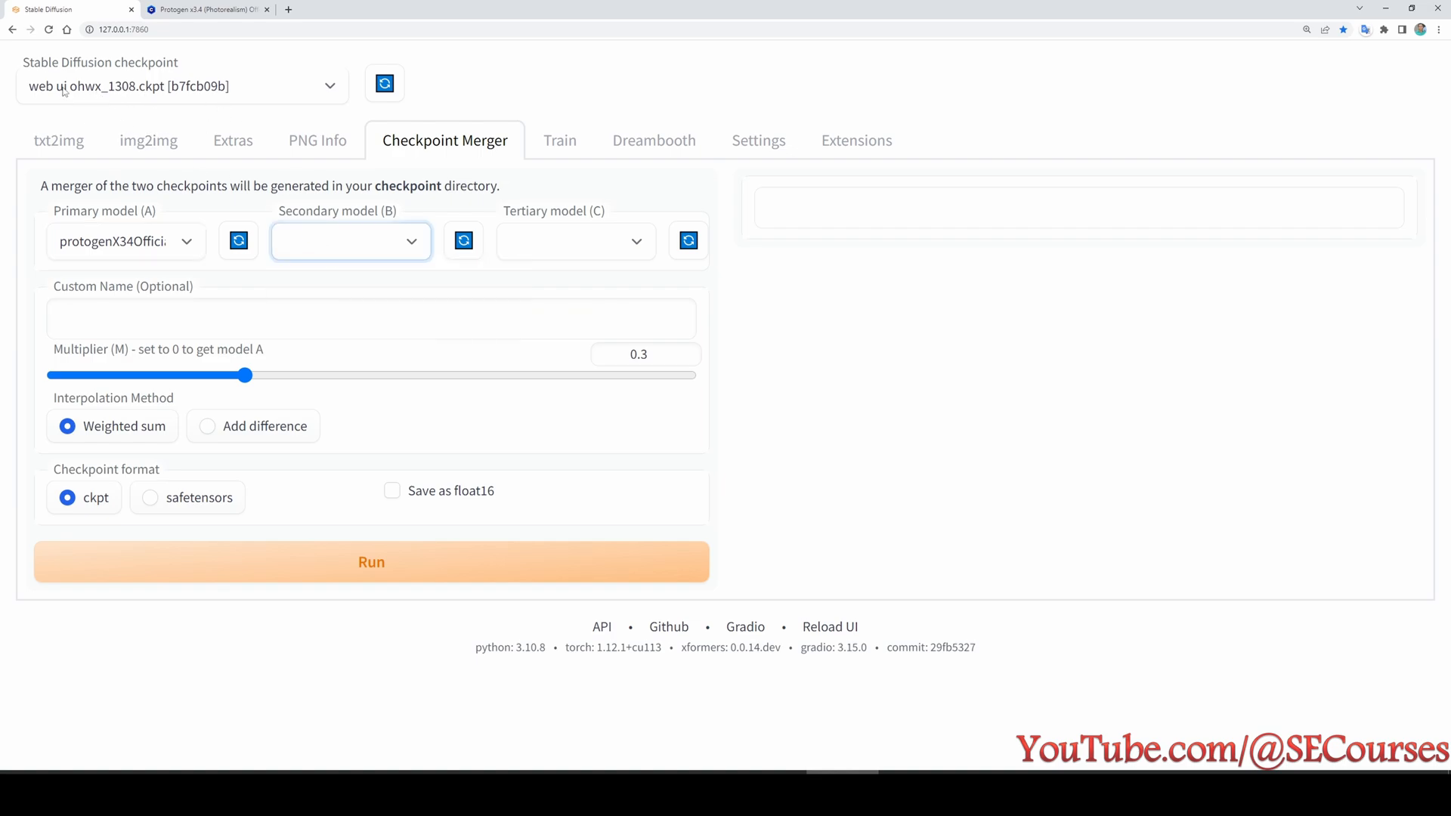
left_click(350, 241)
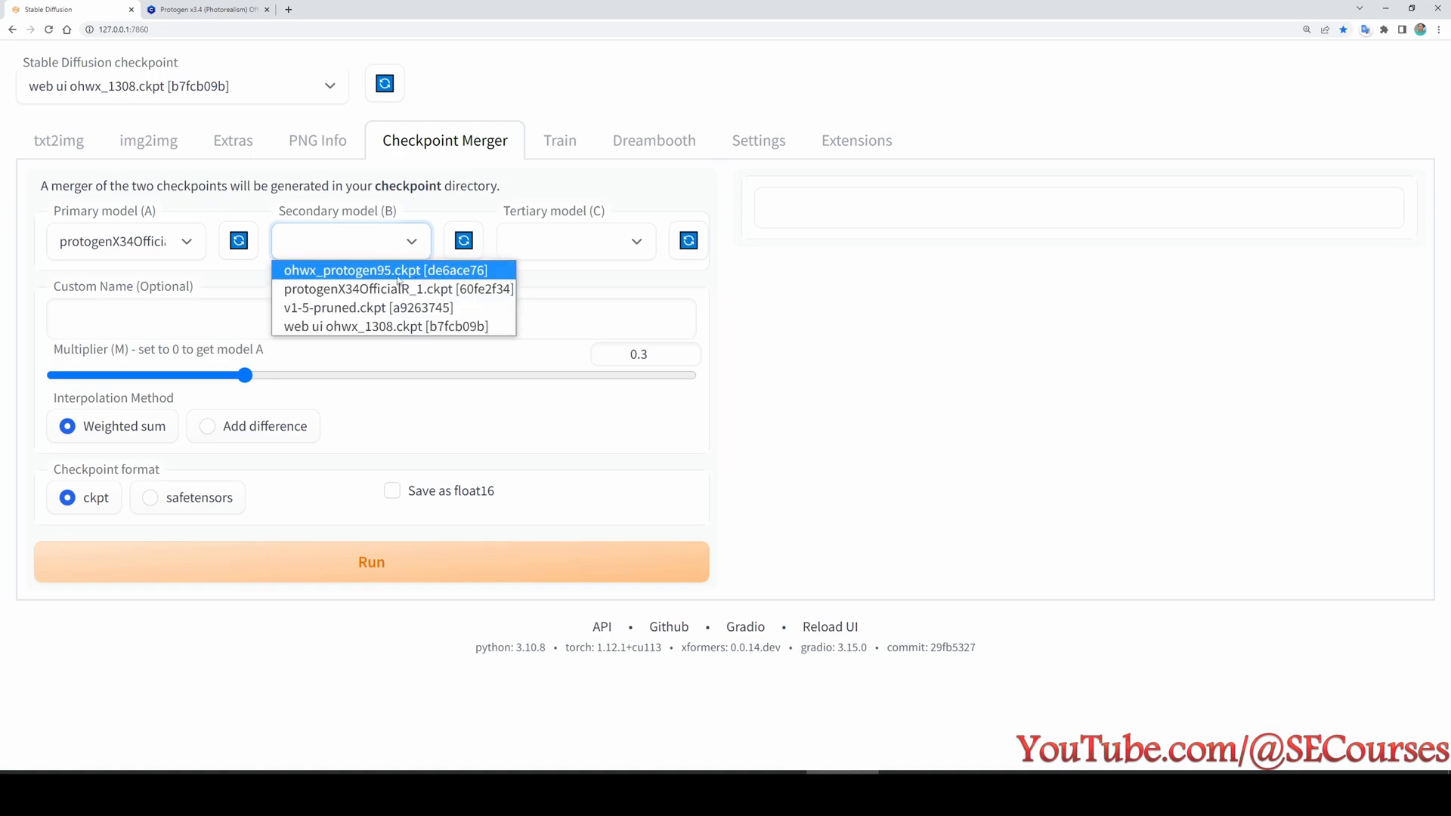
mouse_move(350, 326)
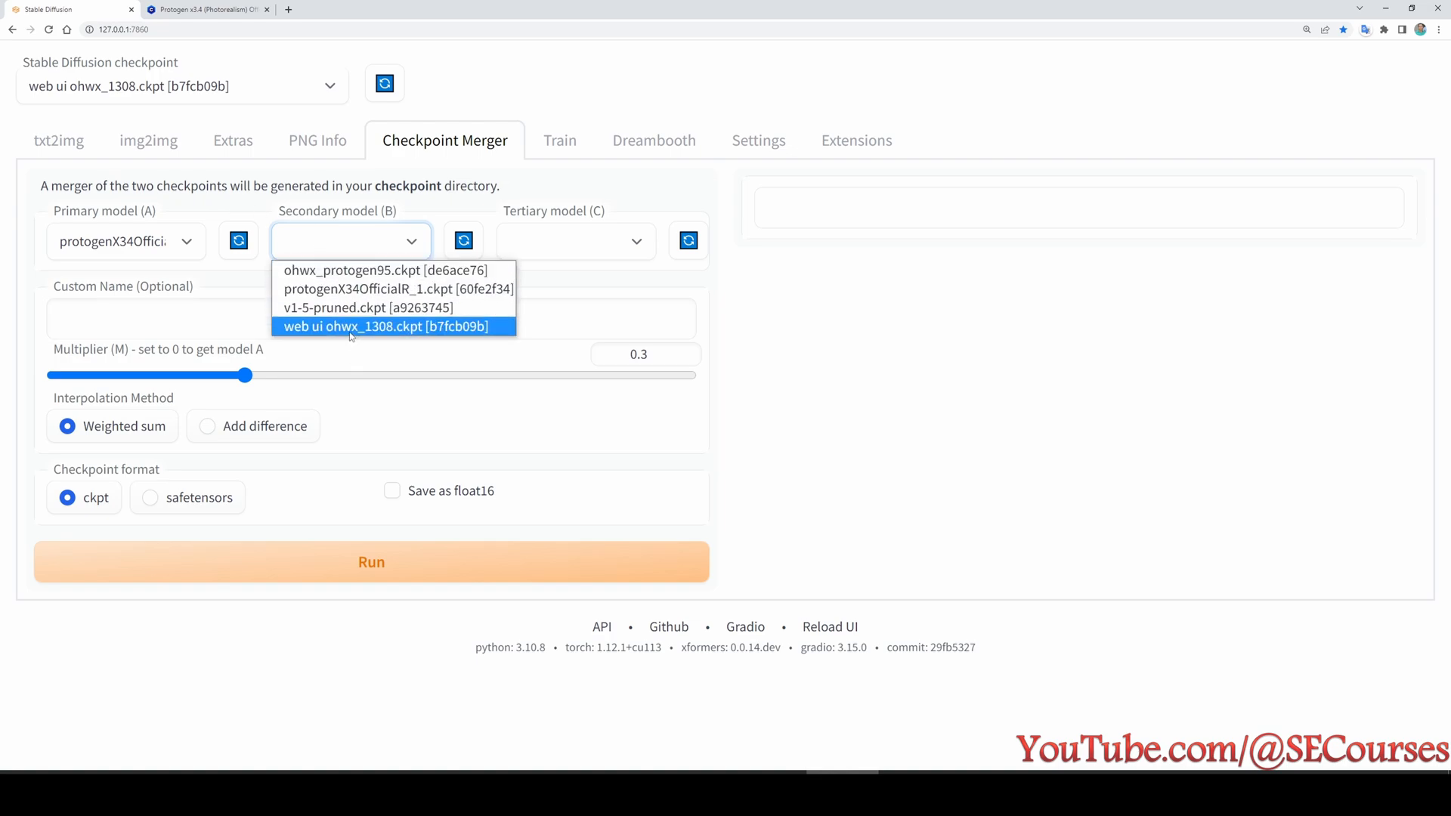
left_click(390, 326)
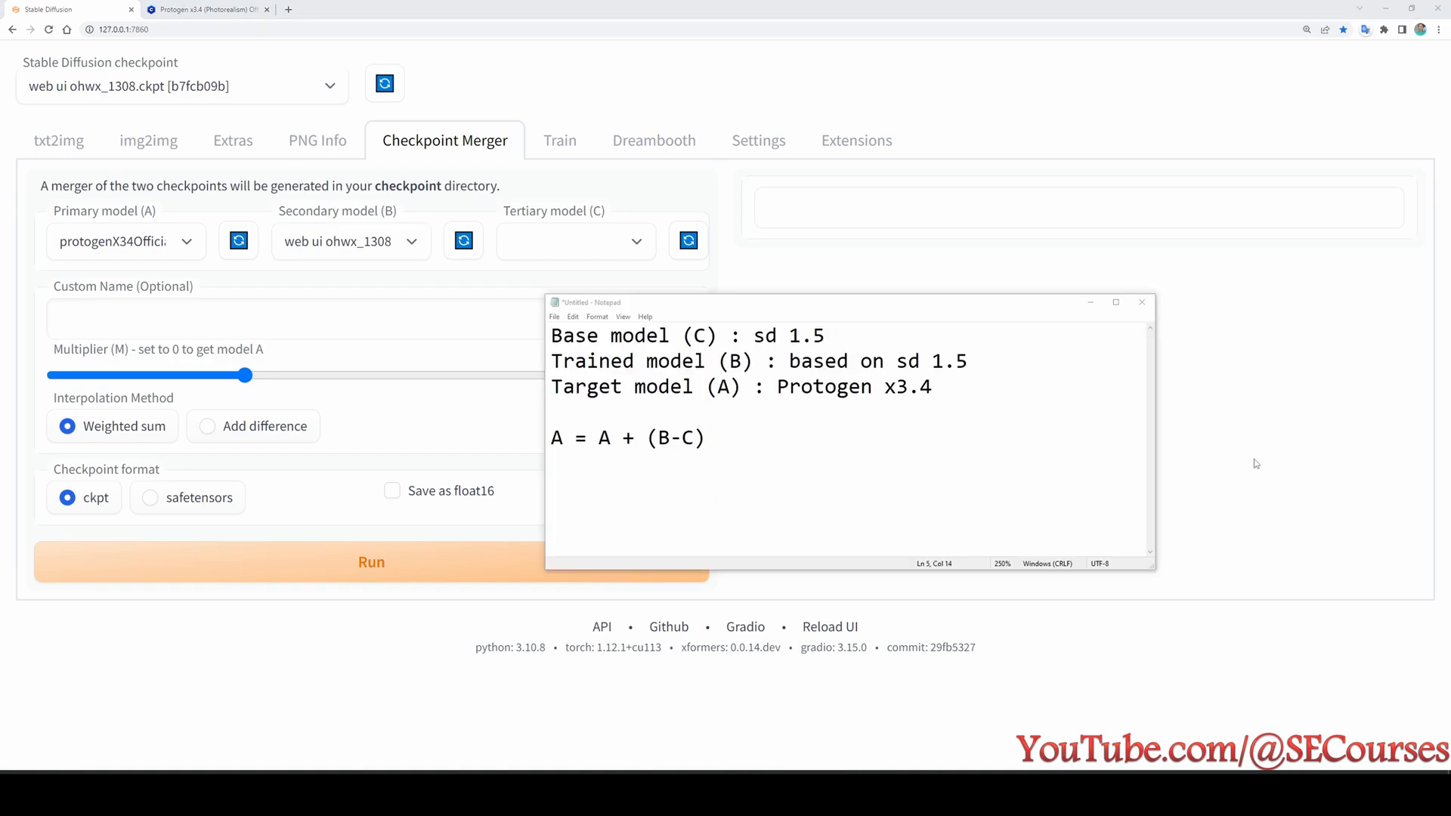
mouse_move(636, 286)
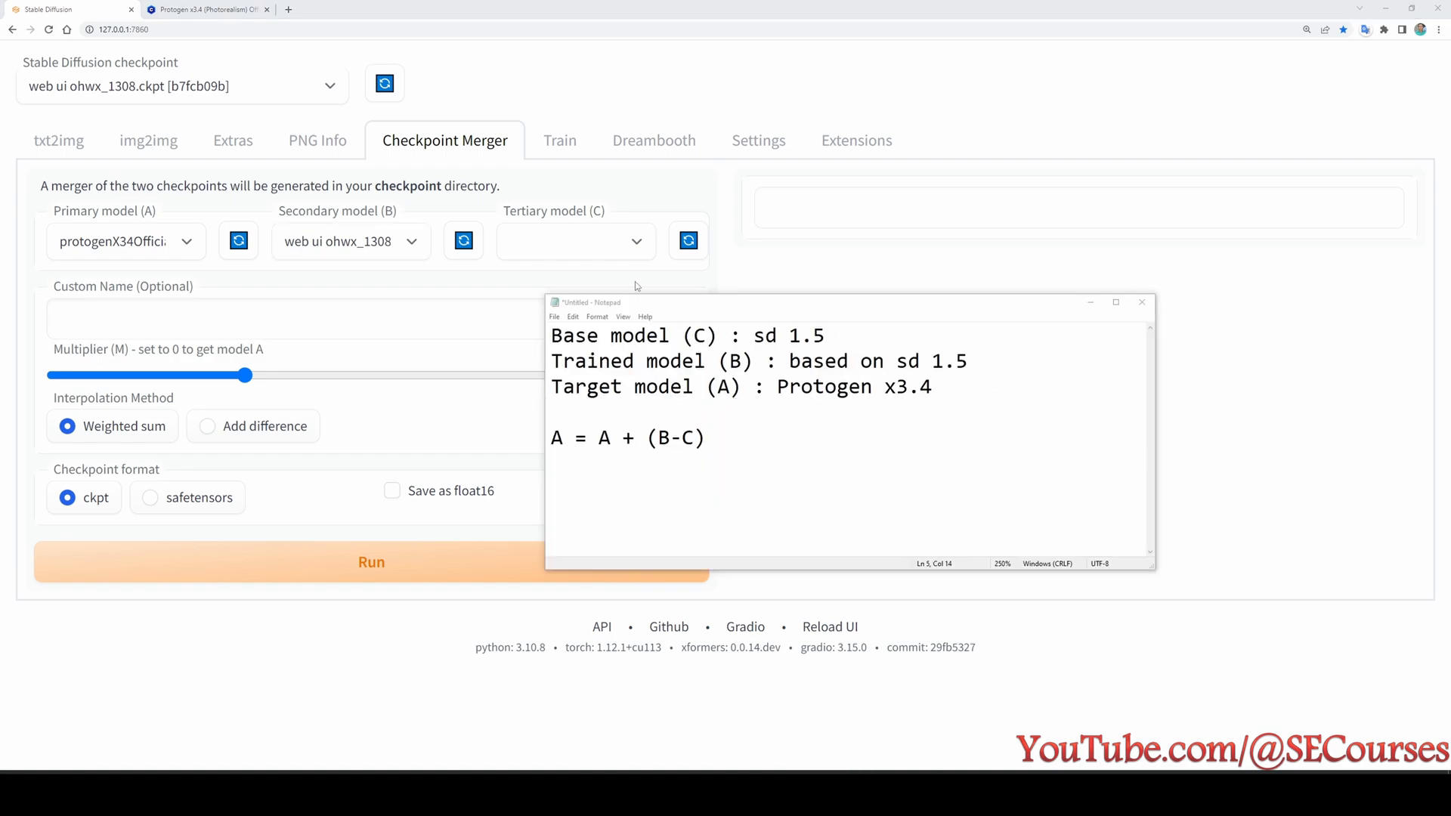
- Choose v1-5-pruned.ckpt as the tertiary model (C) for the merge
left_click(573, 242)
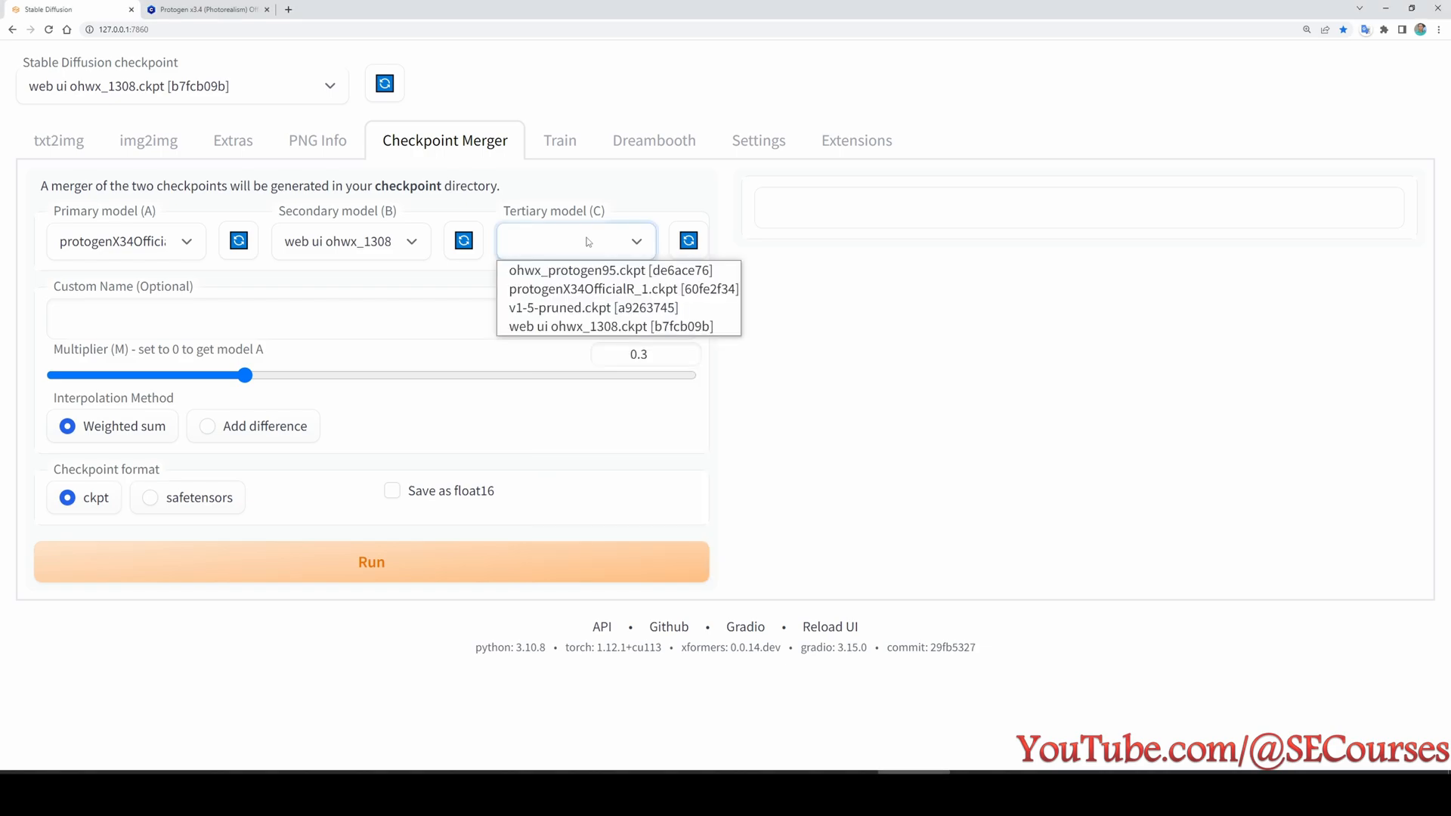
mouse_move(589, 240)
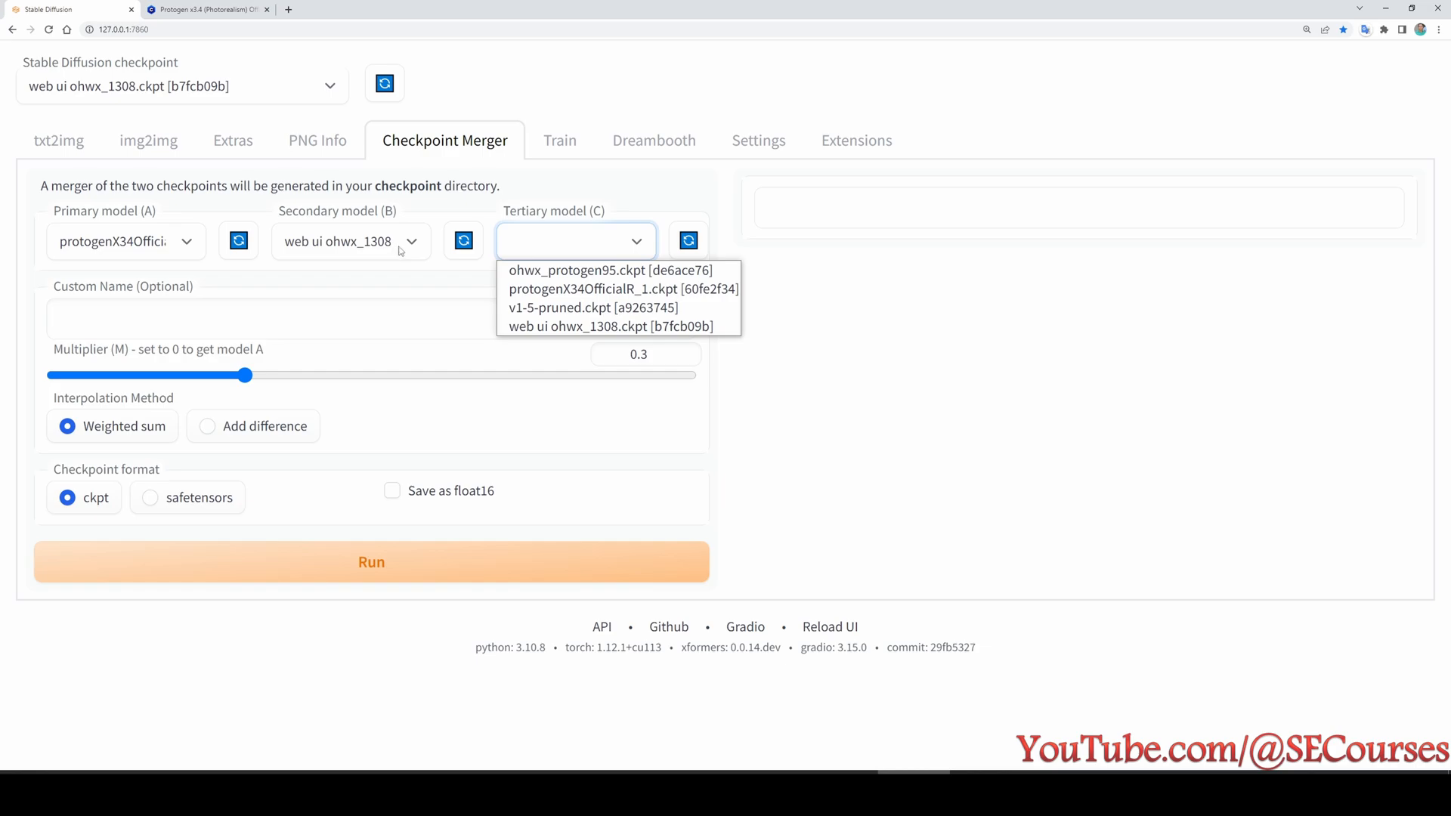
left_click(592, 307)
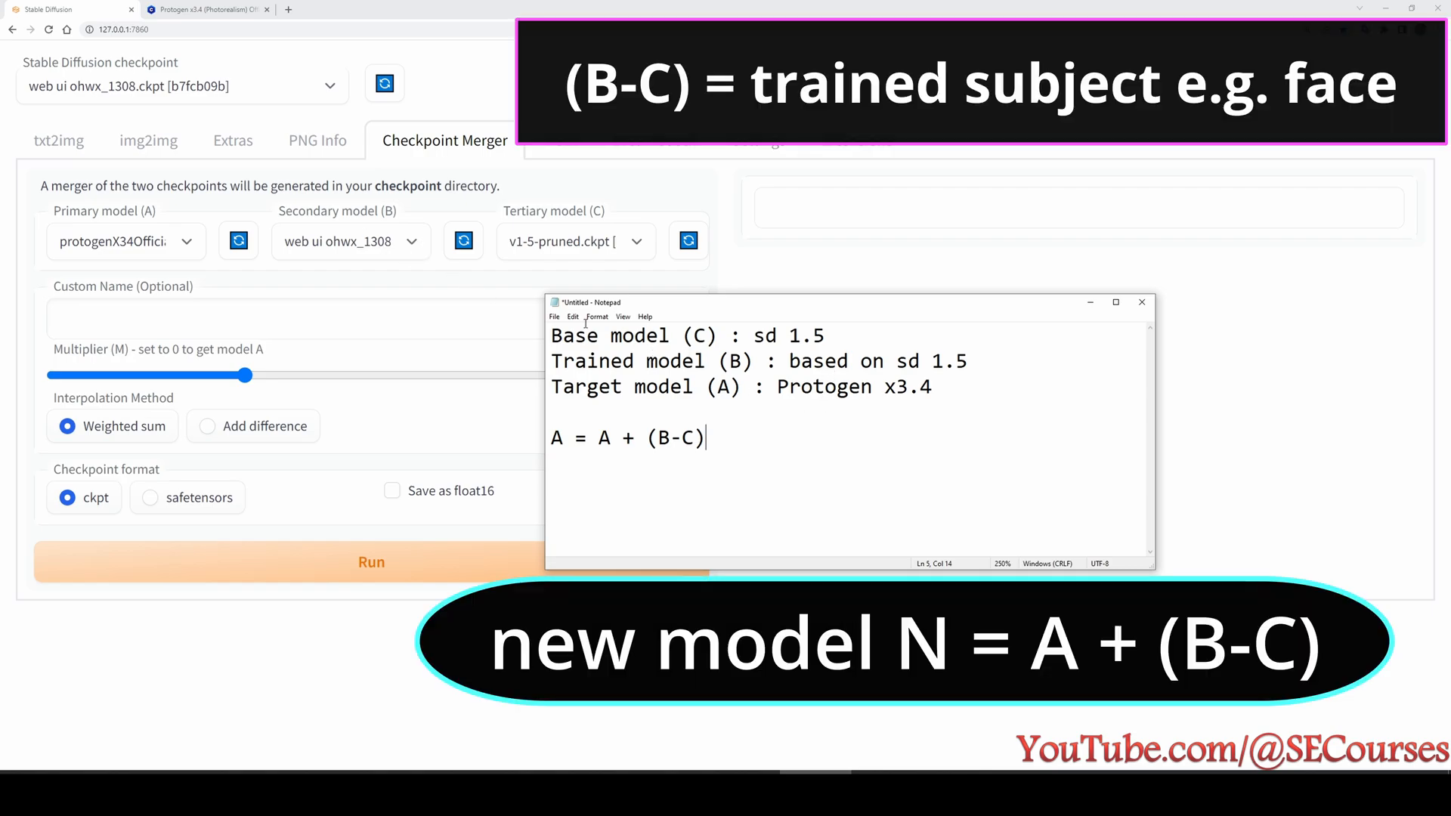
mouse_move(730, 454)
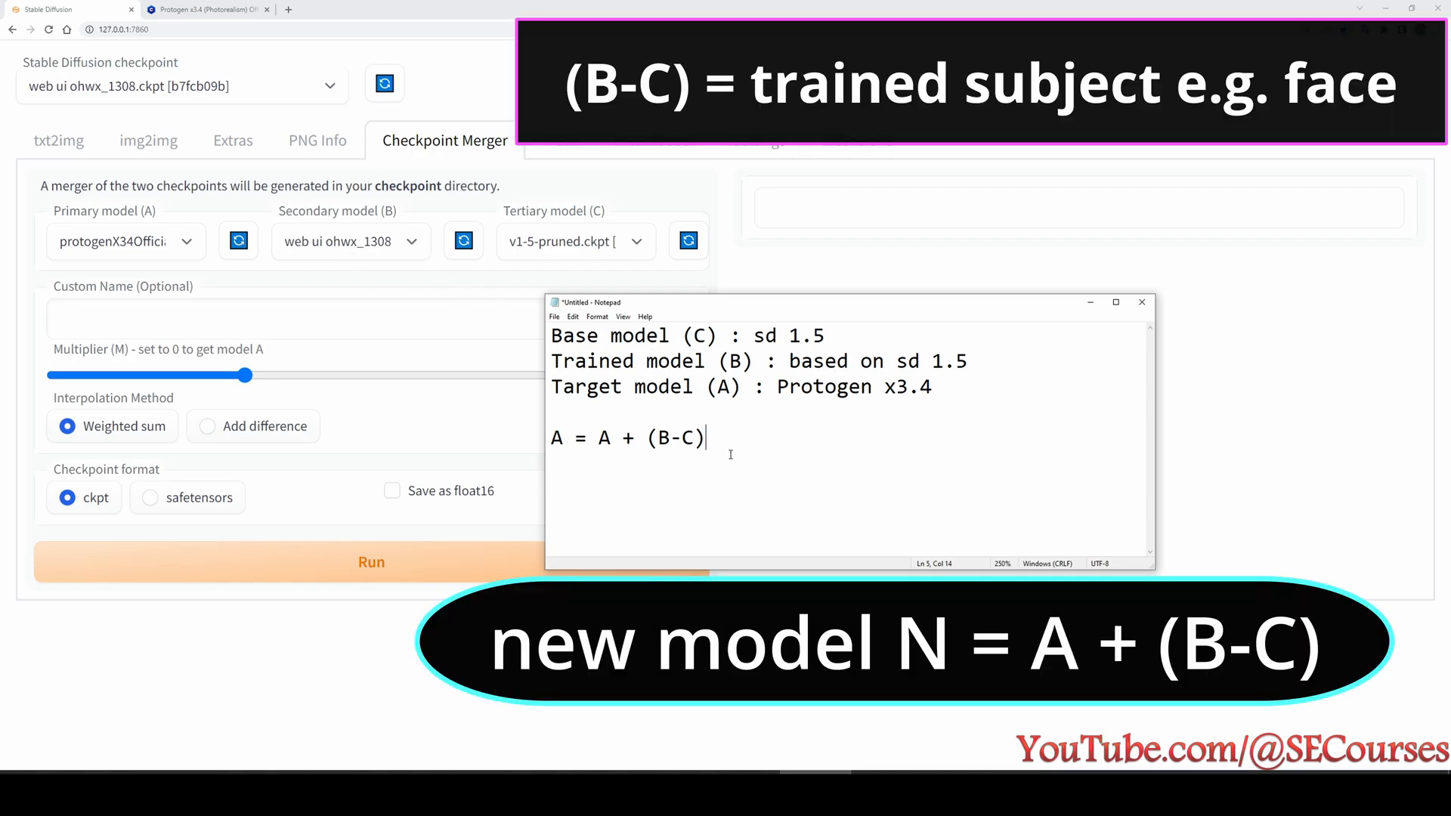
mouse_move(710, 487)
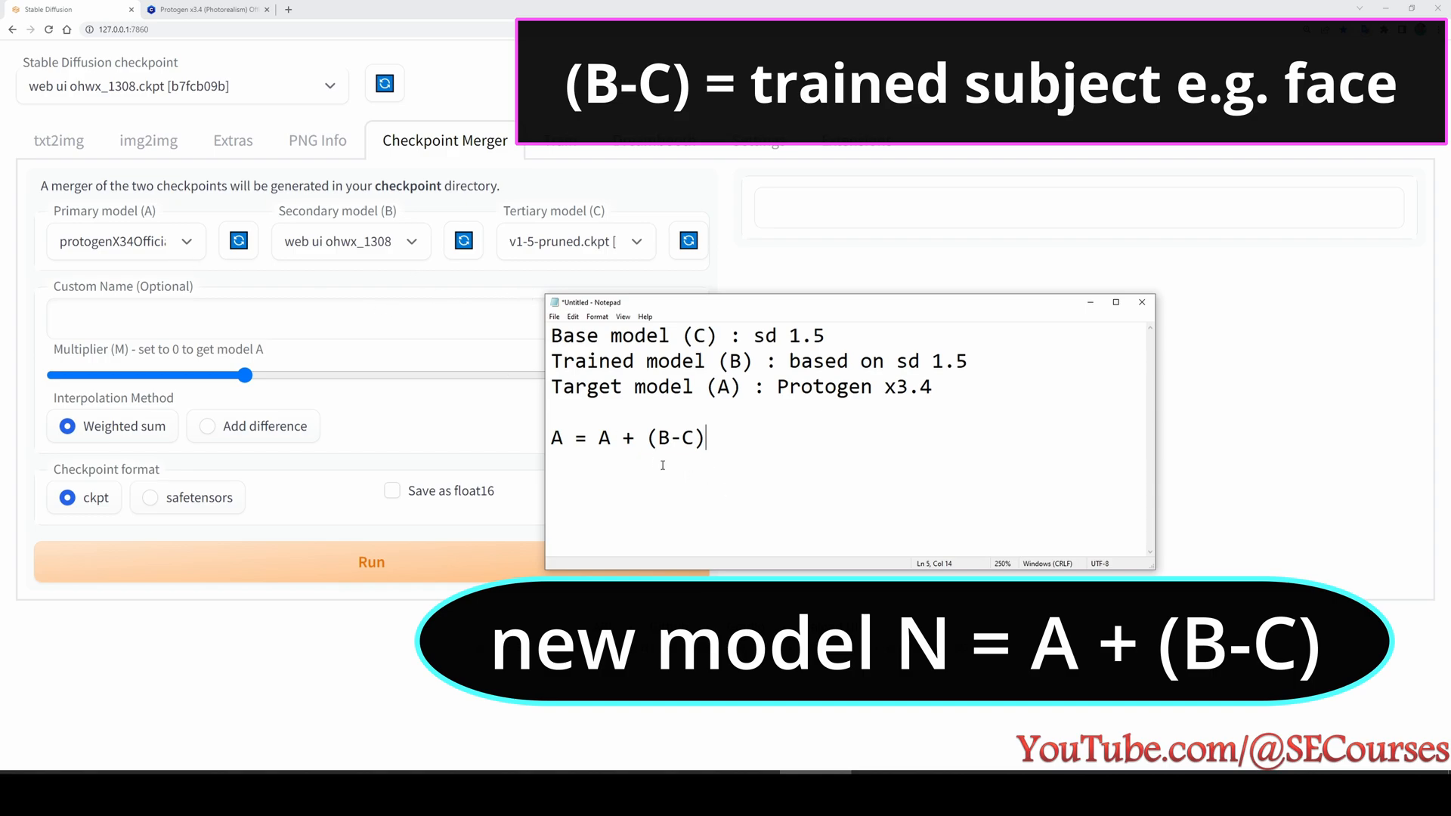
mouse_move(541, 267)
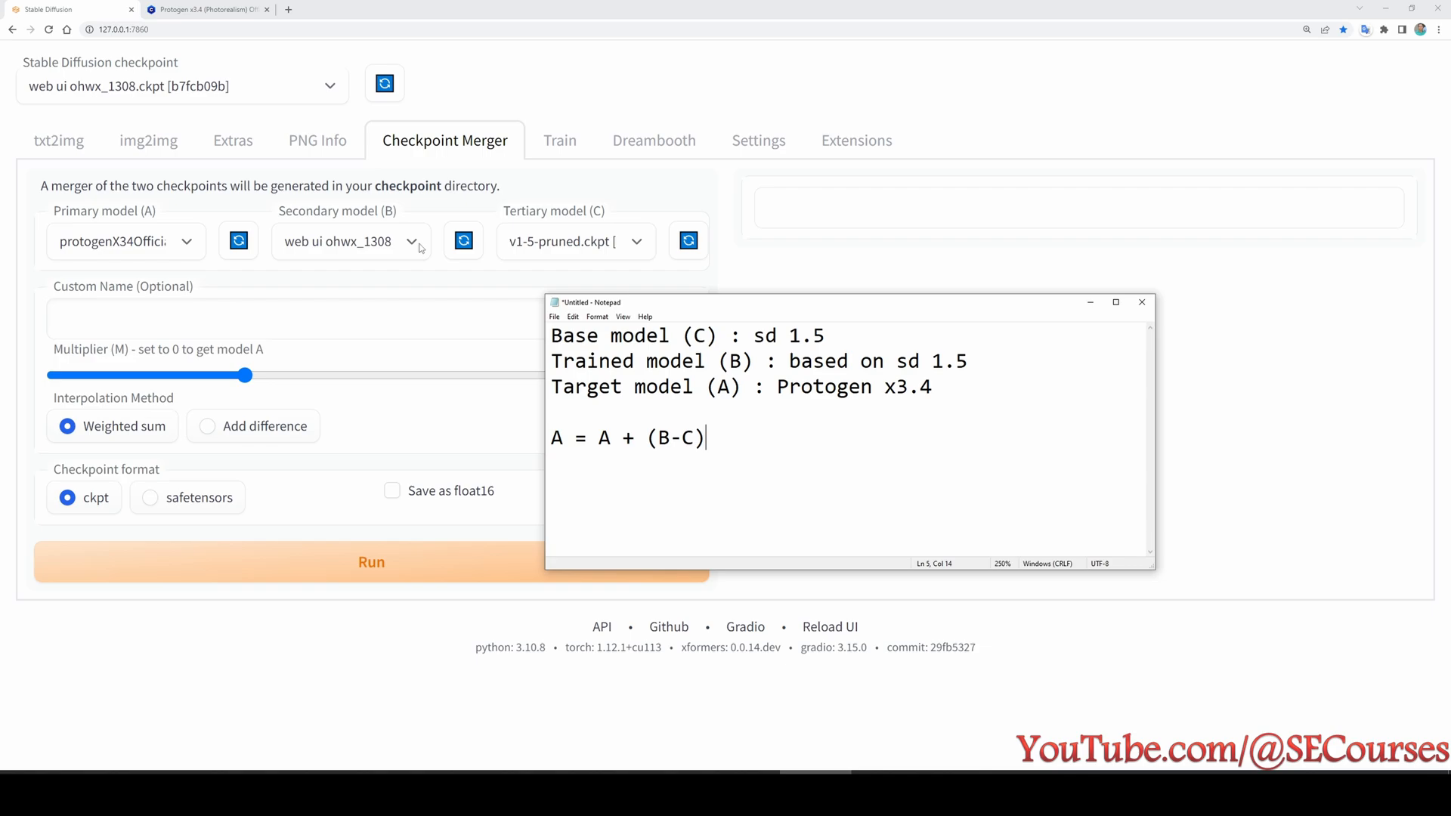
mouse_move(731, 371)
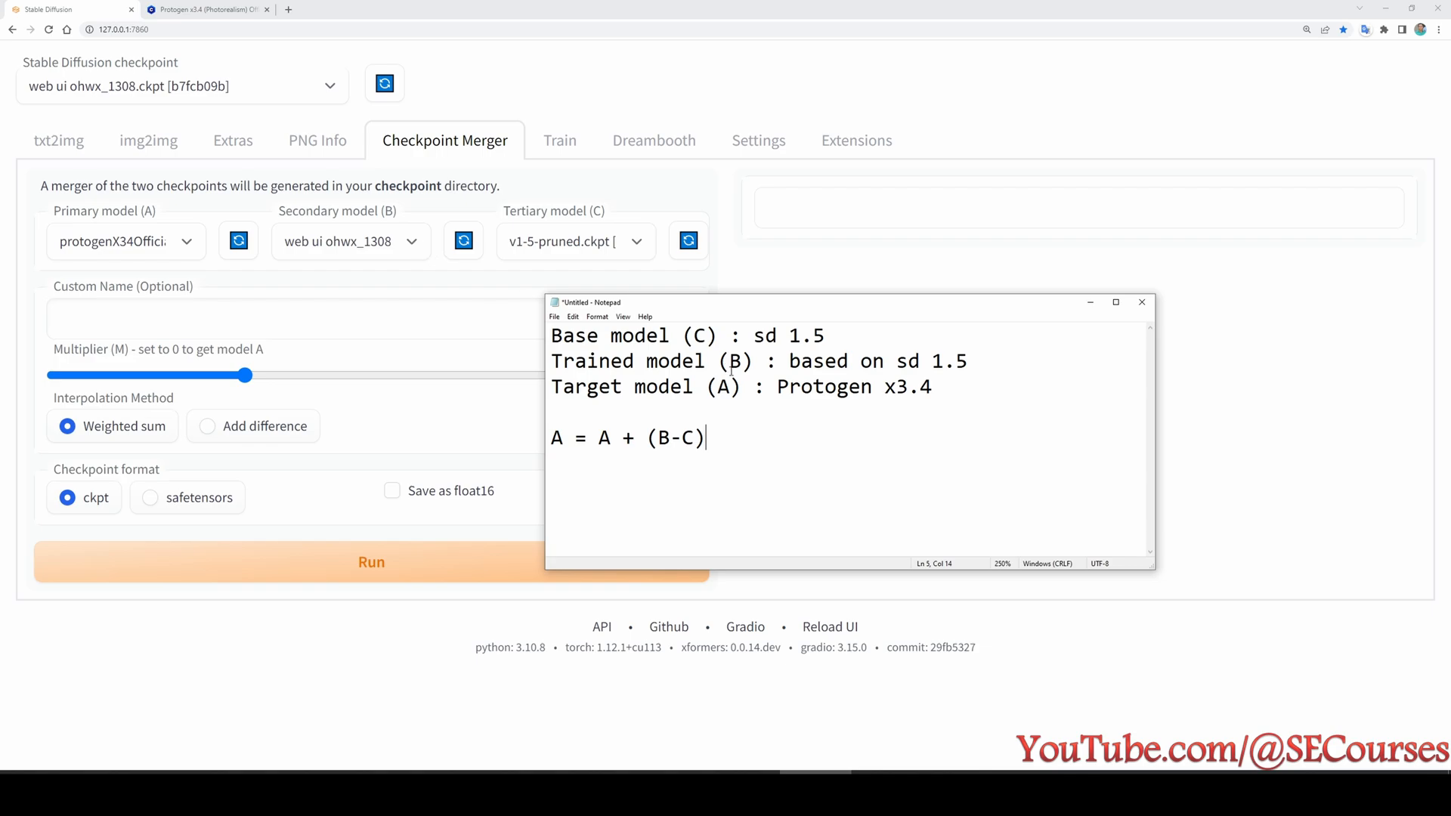
mouse_move(762, 472)
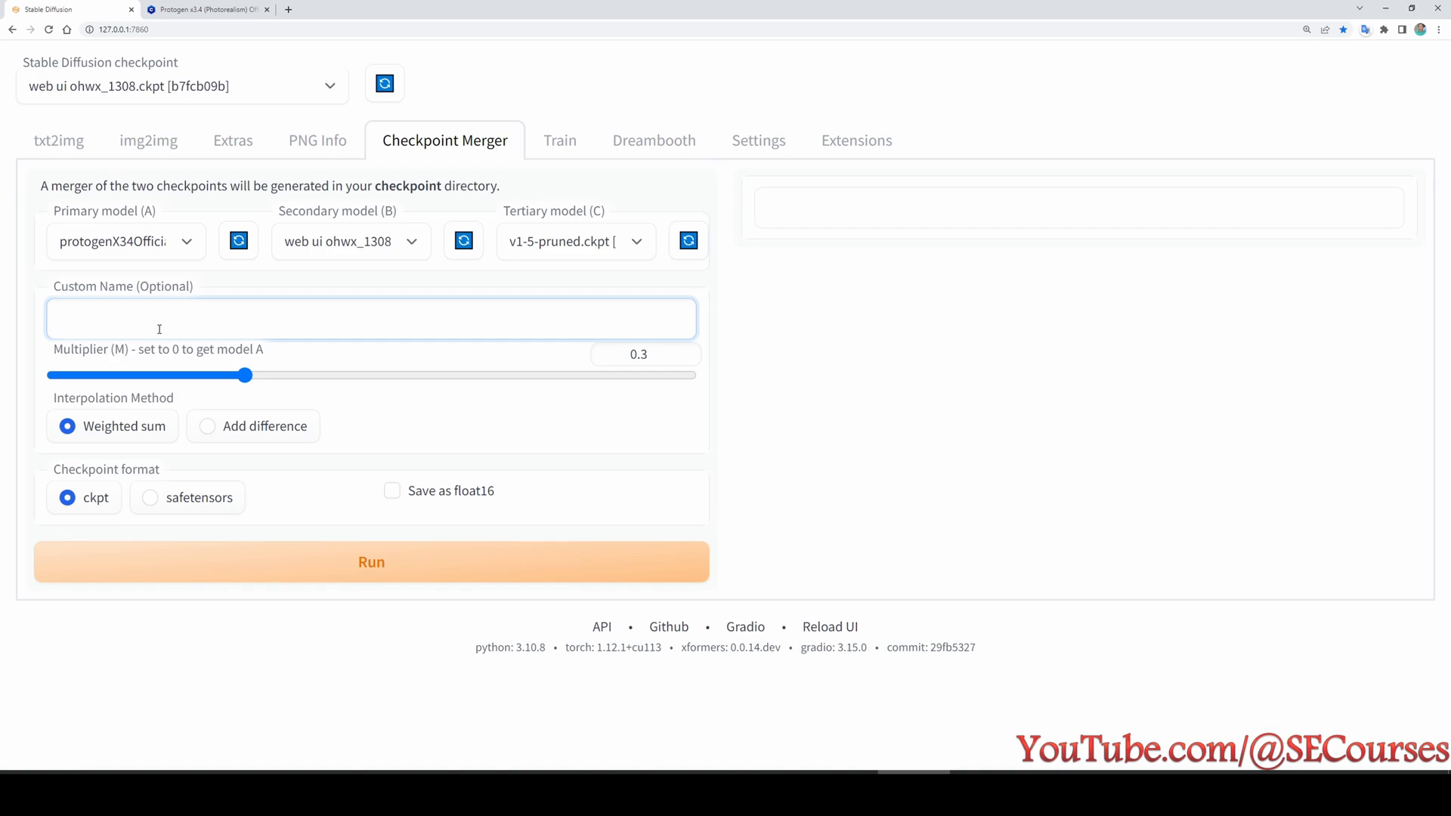
- Name the merge 'my face protogen', set multiplier 0.95, and use Add difference interpolation
type("my face protogen")
left_click(644, 354)
type("0")
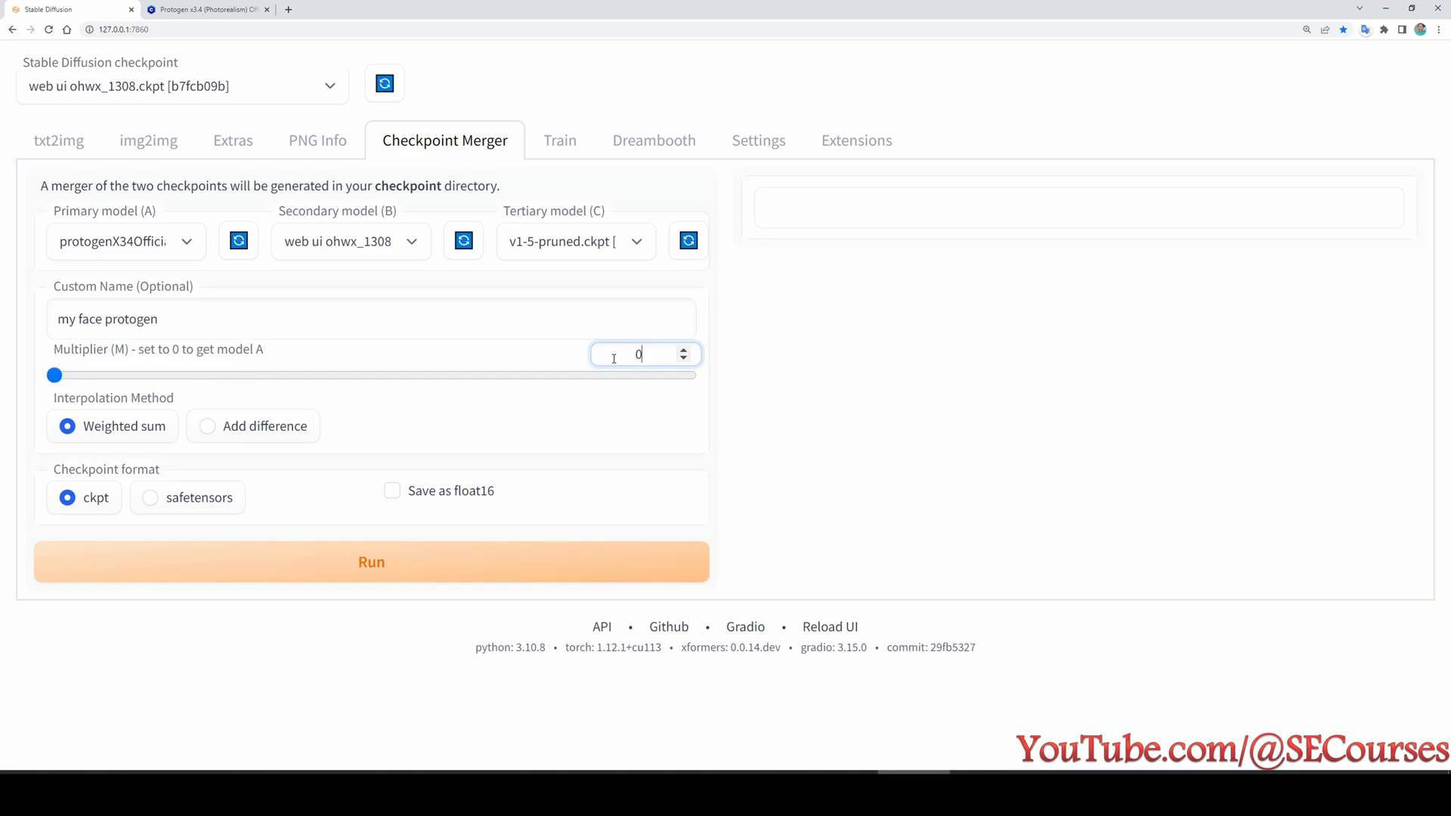
left_click_drag(54, 375, 530, 375)
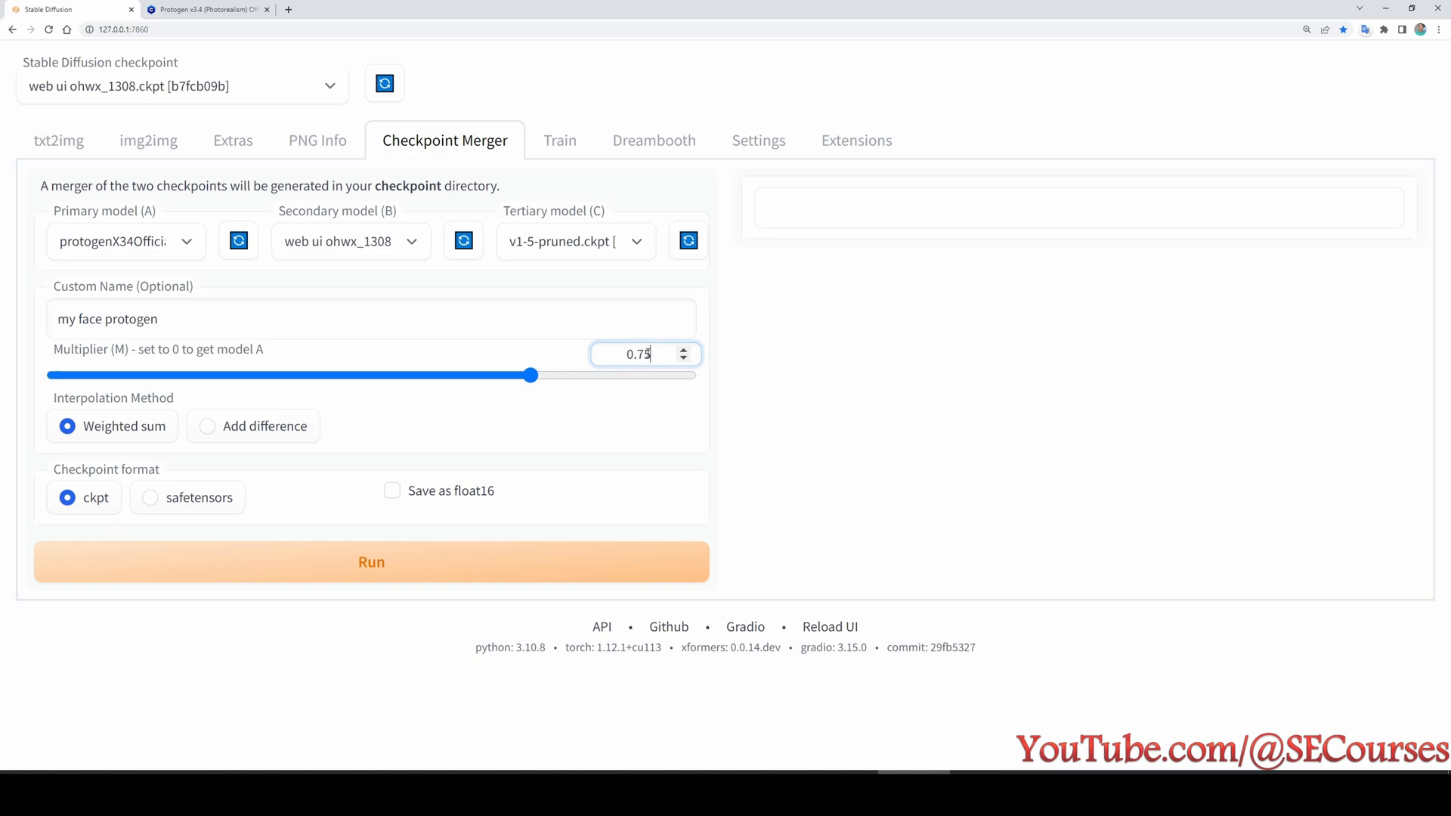
mouse_move(646, 358)
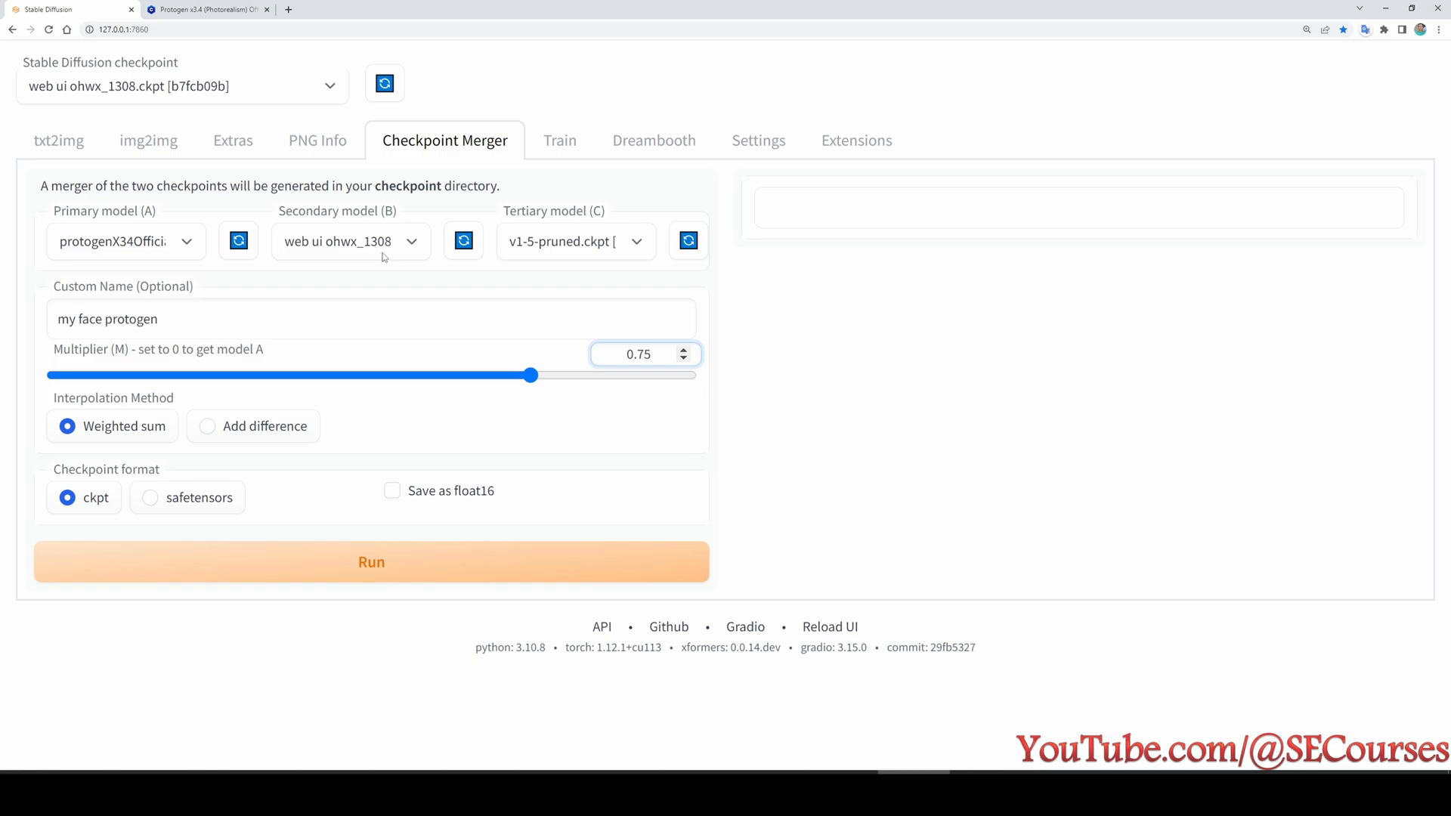
double_click(640, 353)
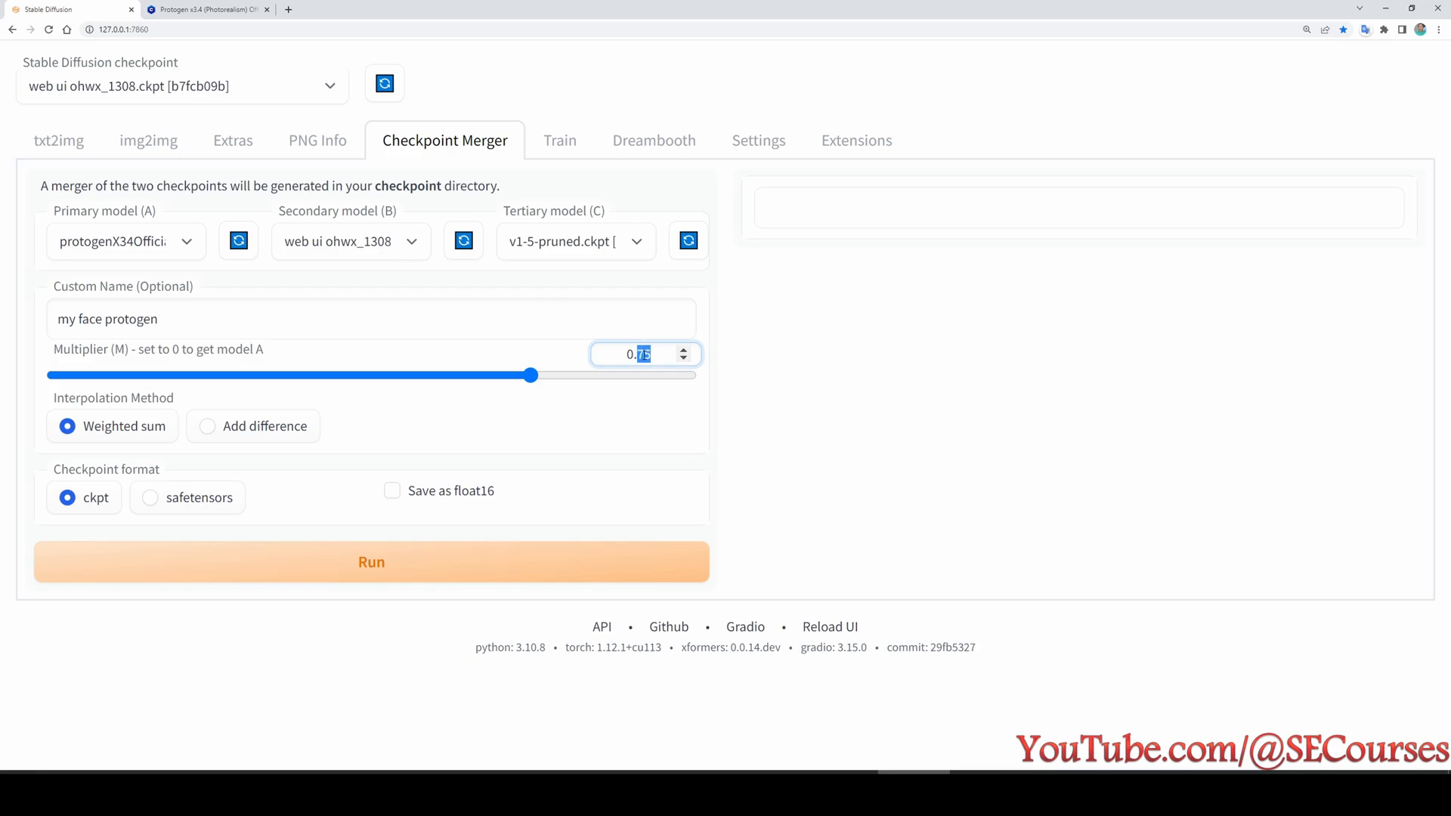
left_click_drag(531, 375, 656, 375)
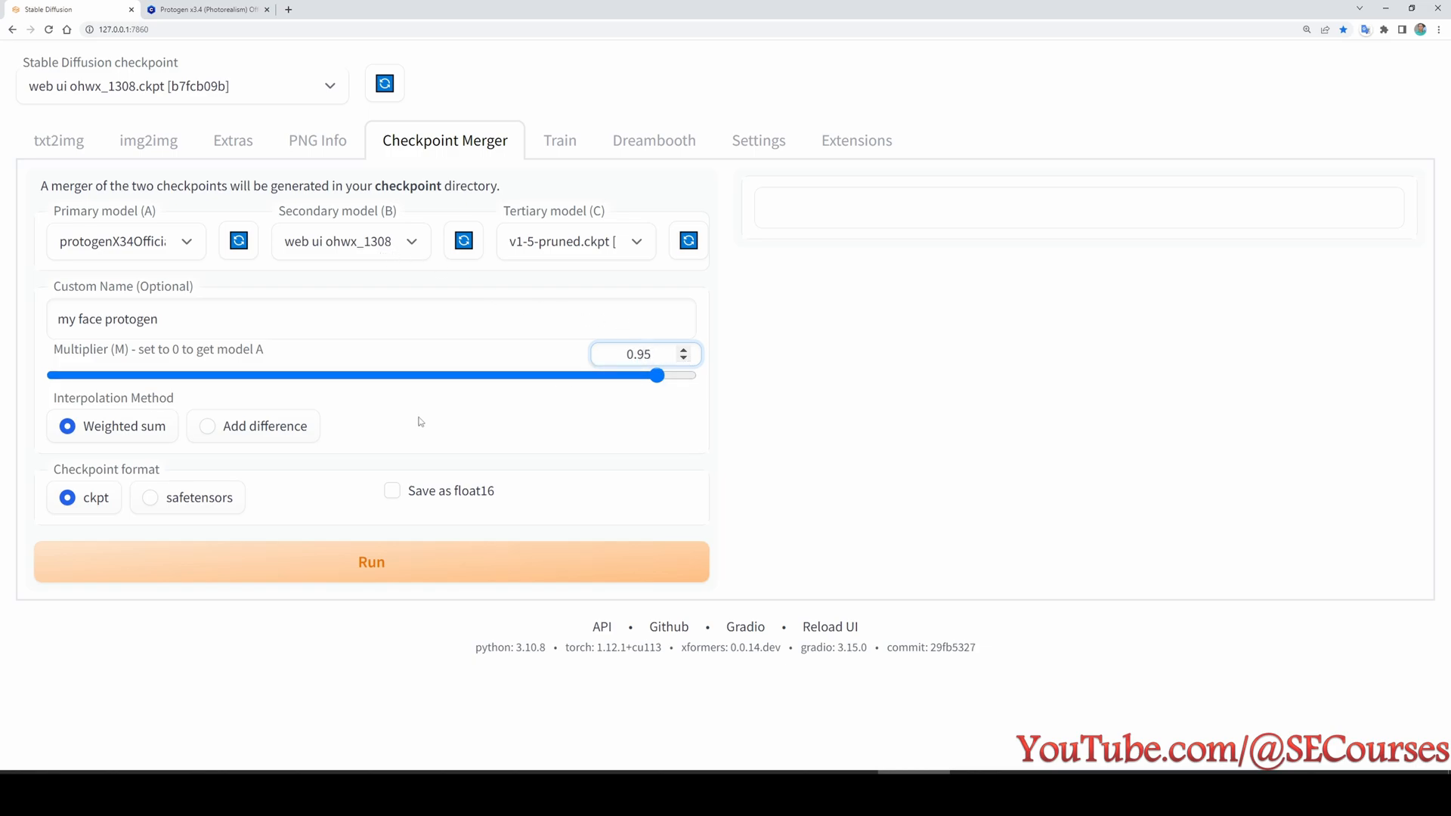
mouse_move(247, 441)
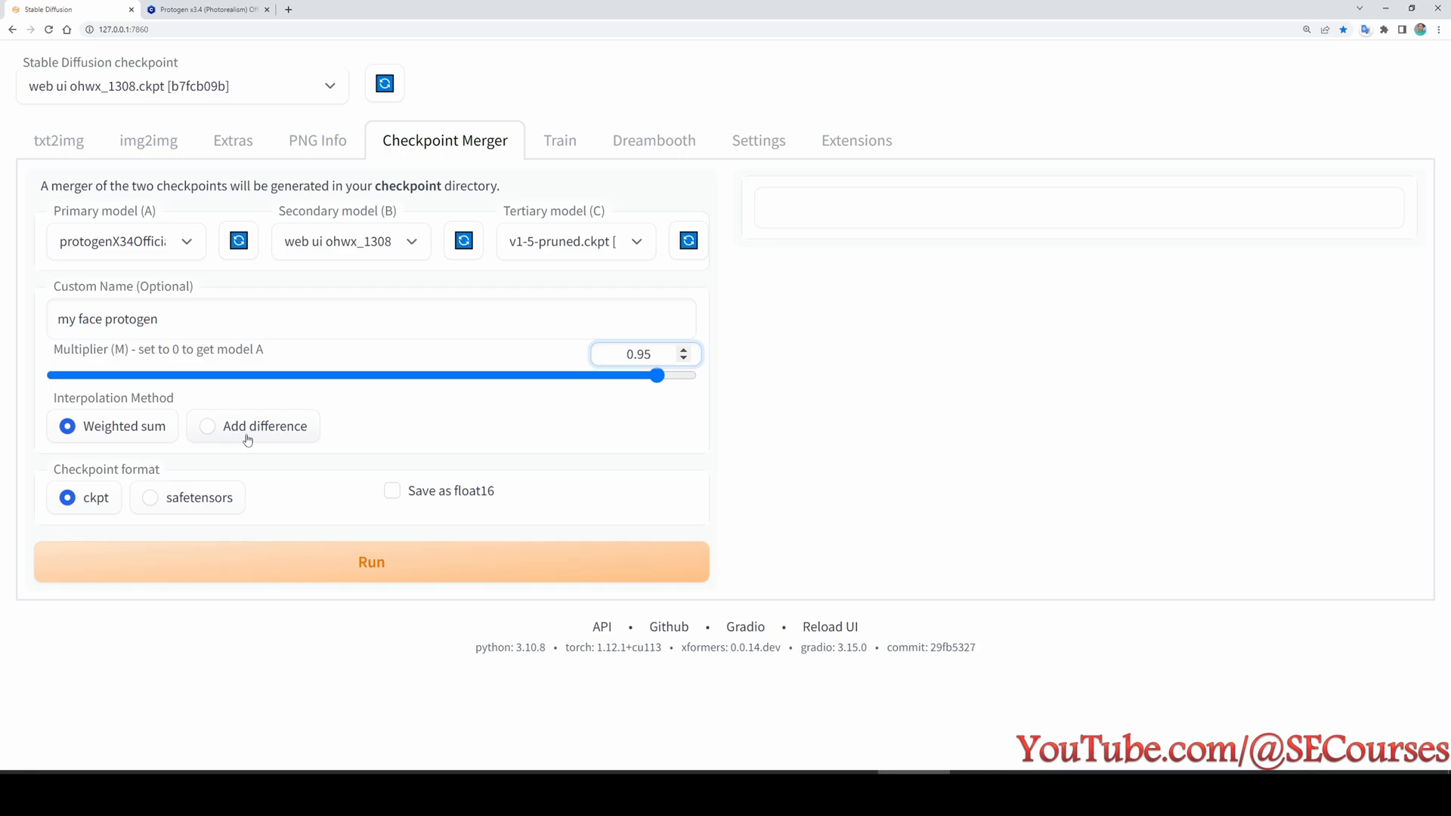
left_click(206, 426)
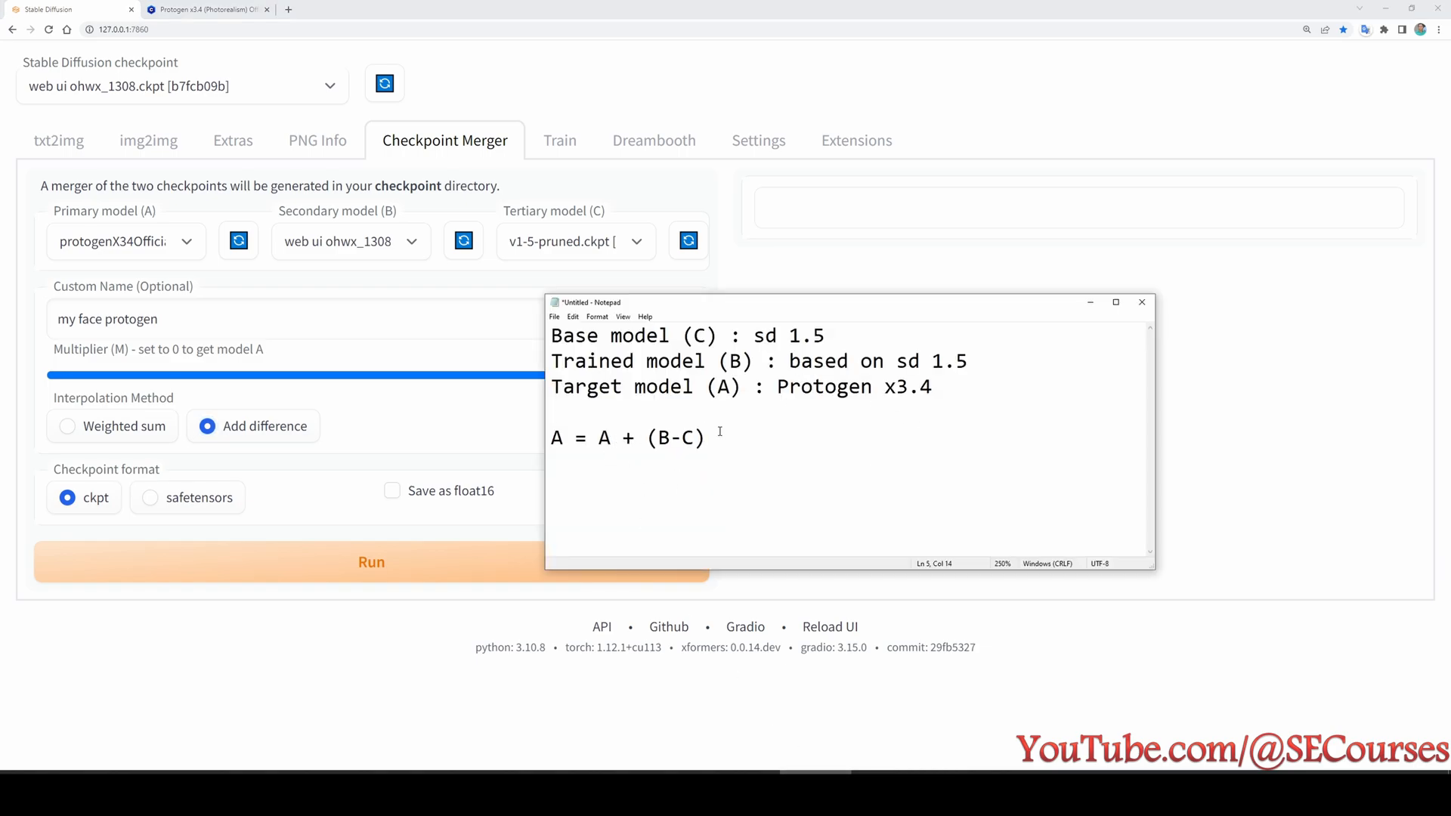
triple_click(627, 437)
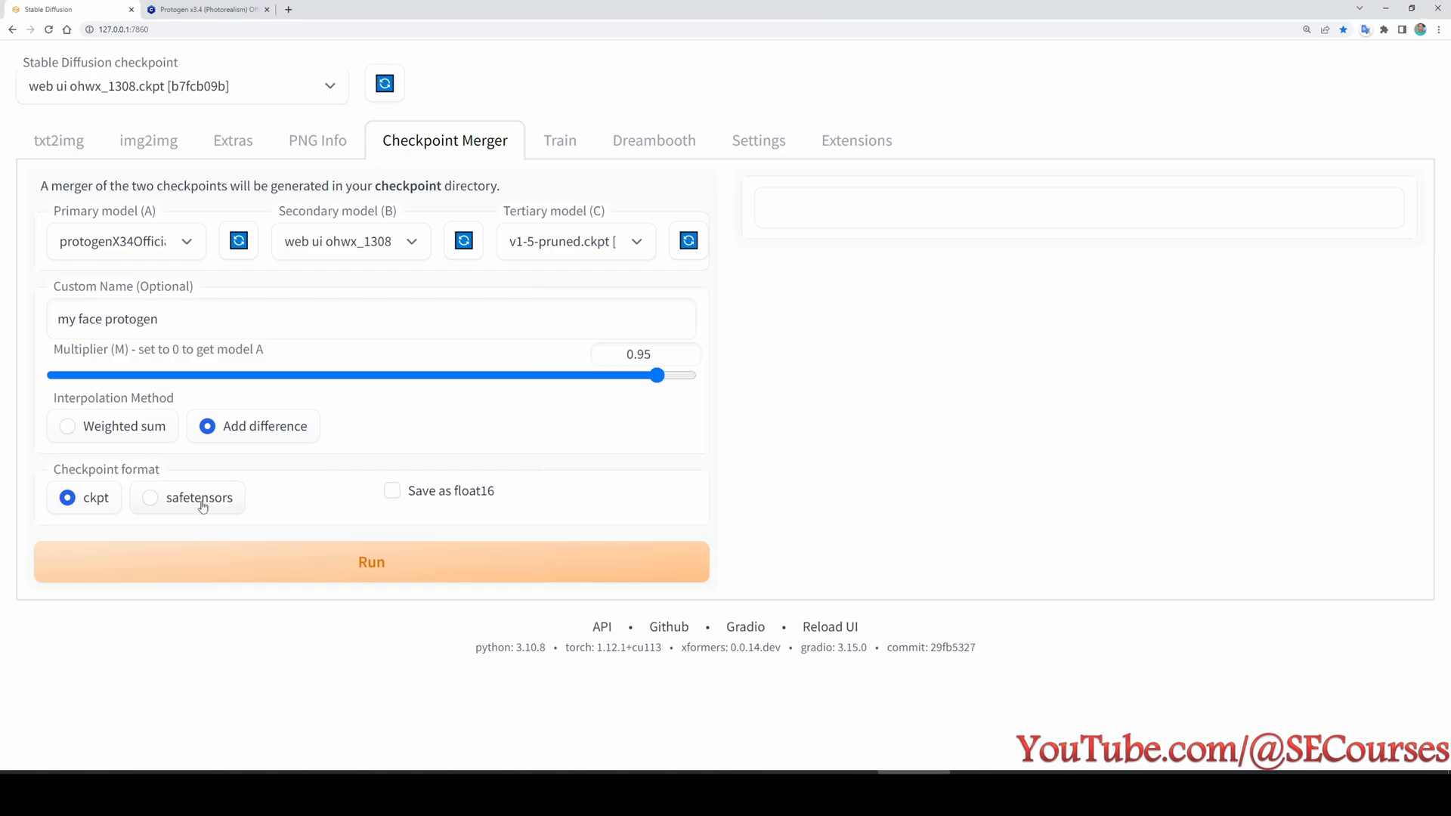
mouse_move(427, 500)
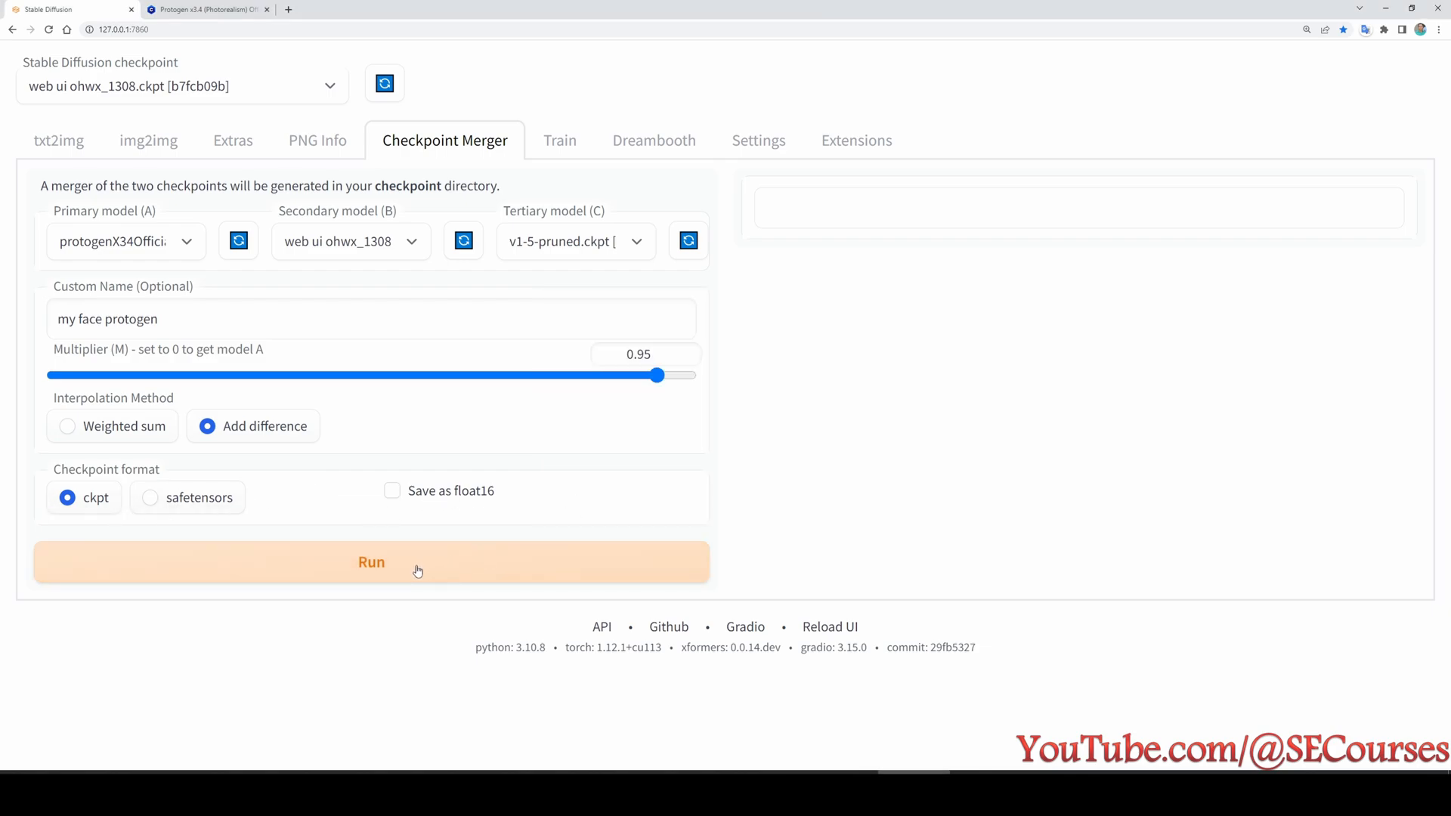
- Run the merge to save my face protogen.ckpt, then return to txt2img
left_click(372, 562)
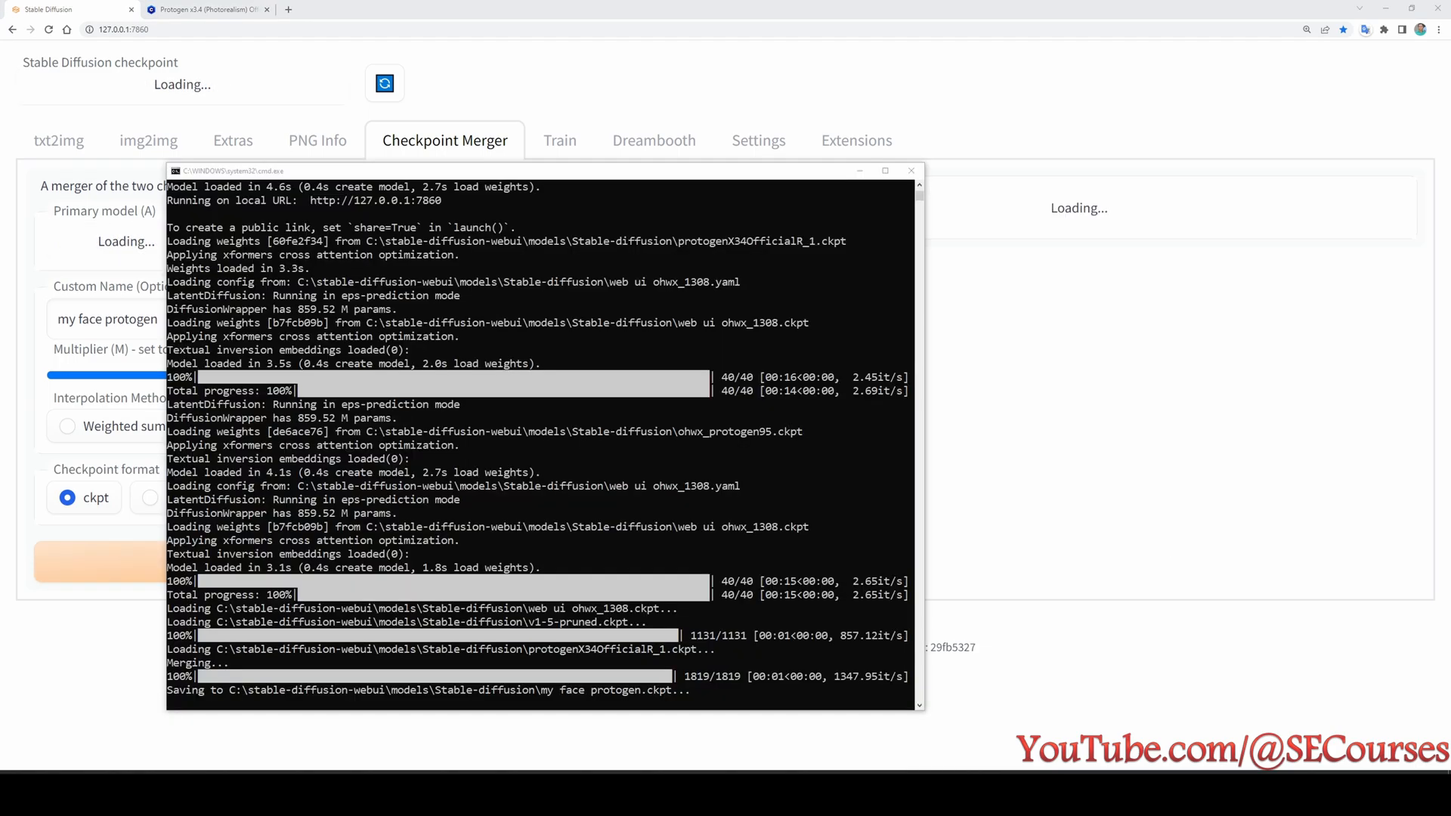
mouse_move(547, 617)
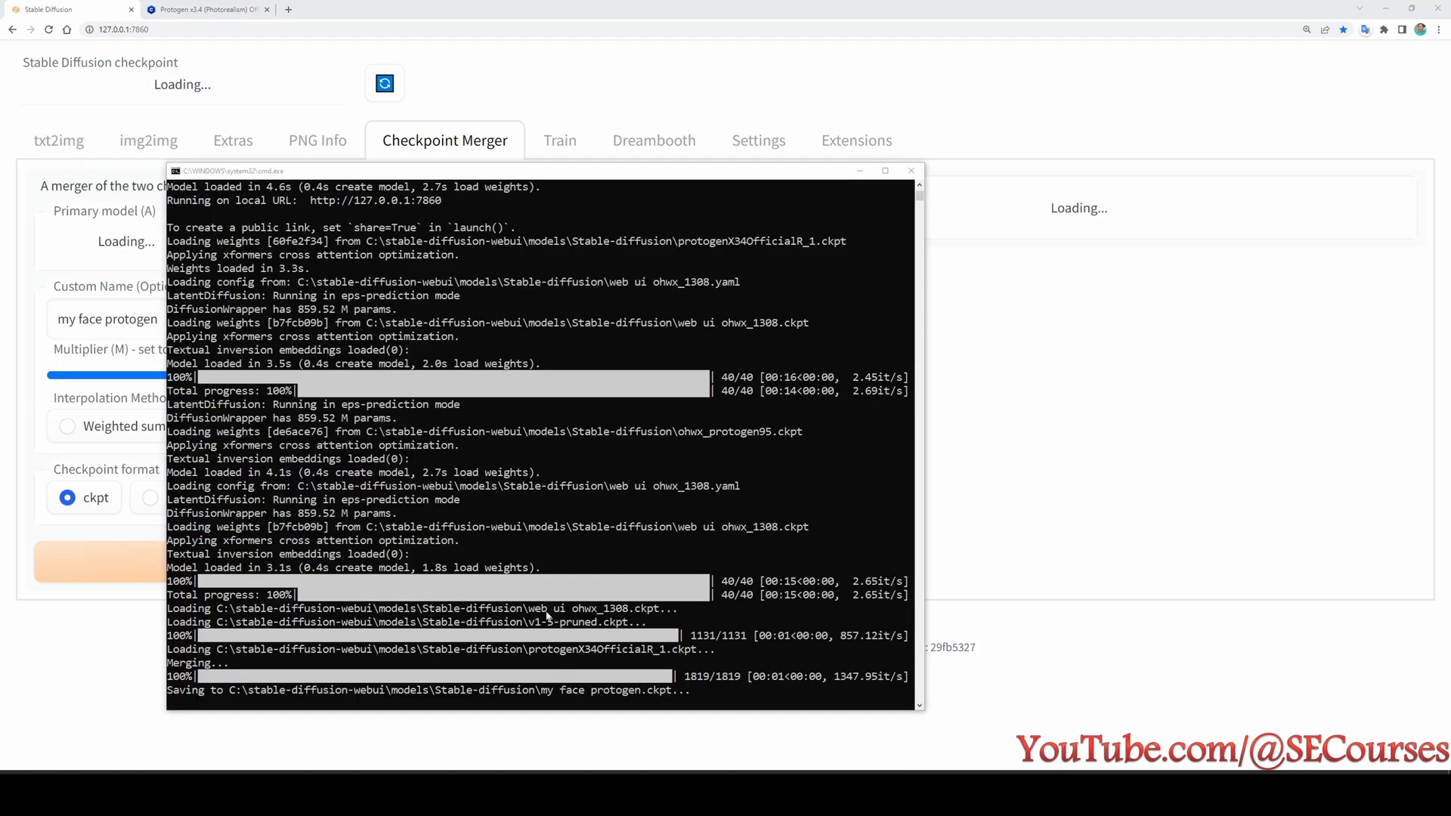
mouse_move(650, 612)
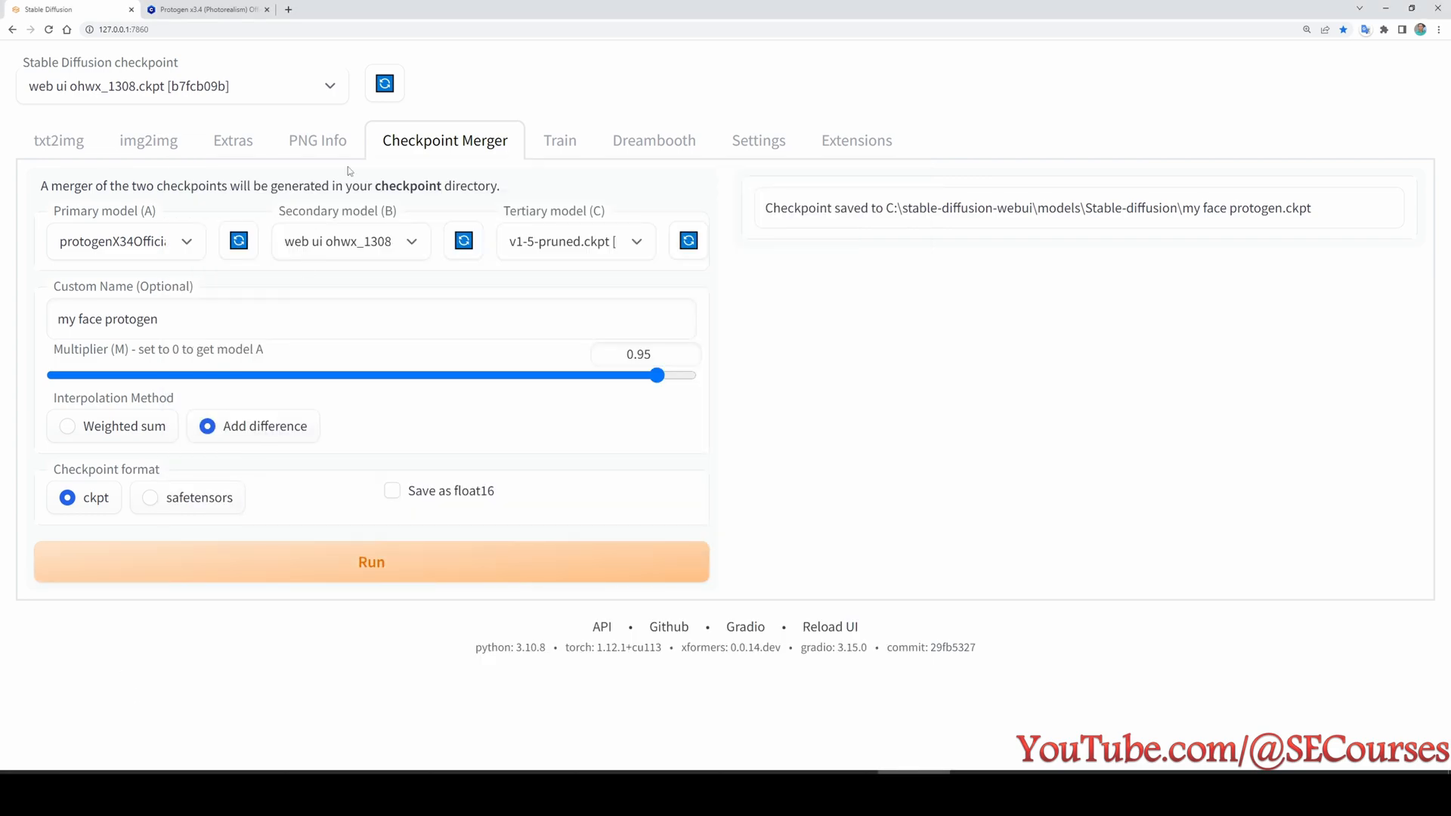
left_click(58, 140)
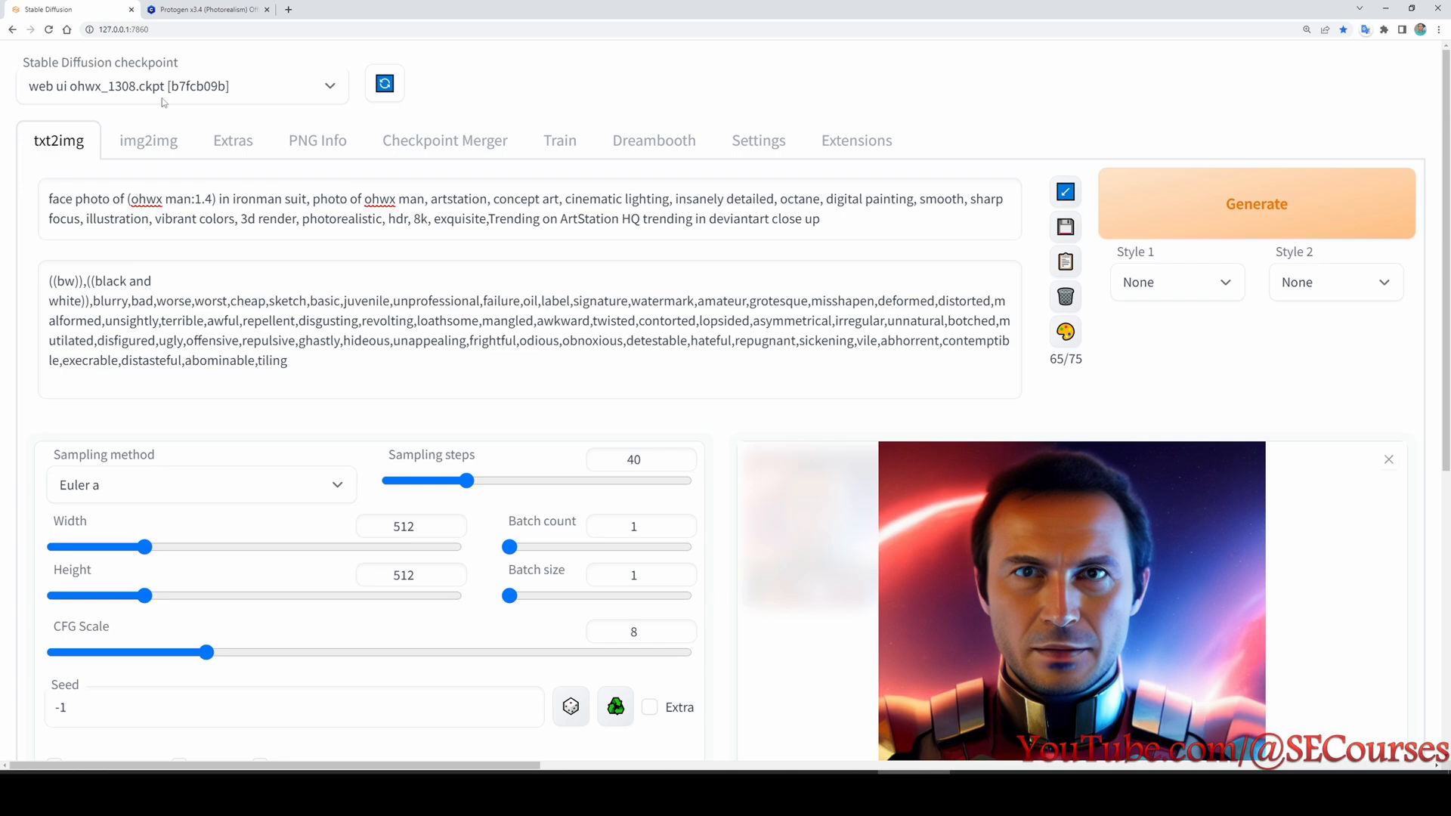
- Load my face protogen.ckpt and generate a new Iron Man portrait with glasses
left_click(182, 86)
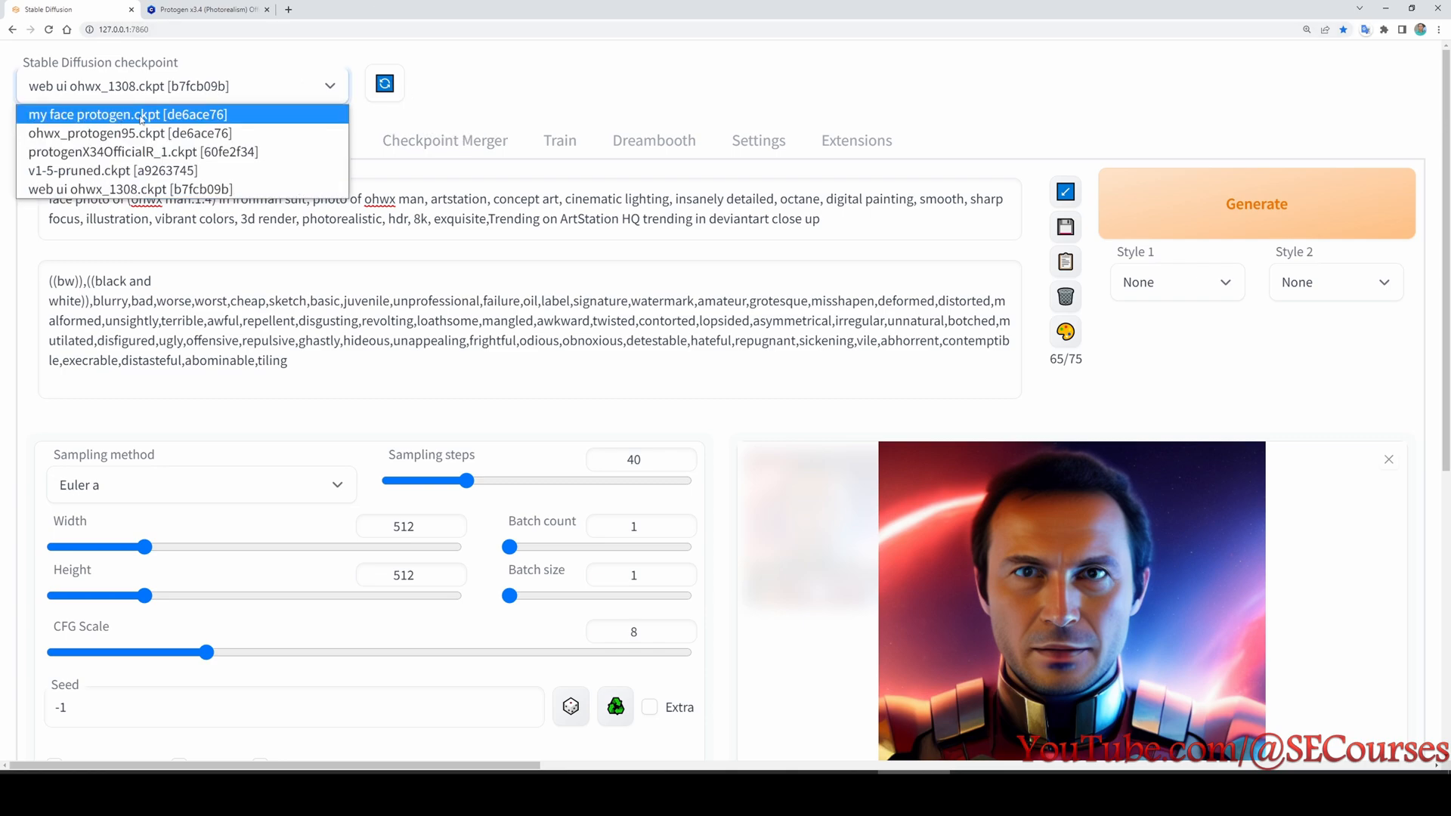
left_click(128, 115)
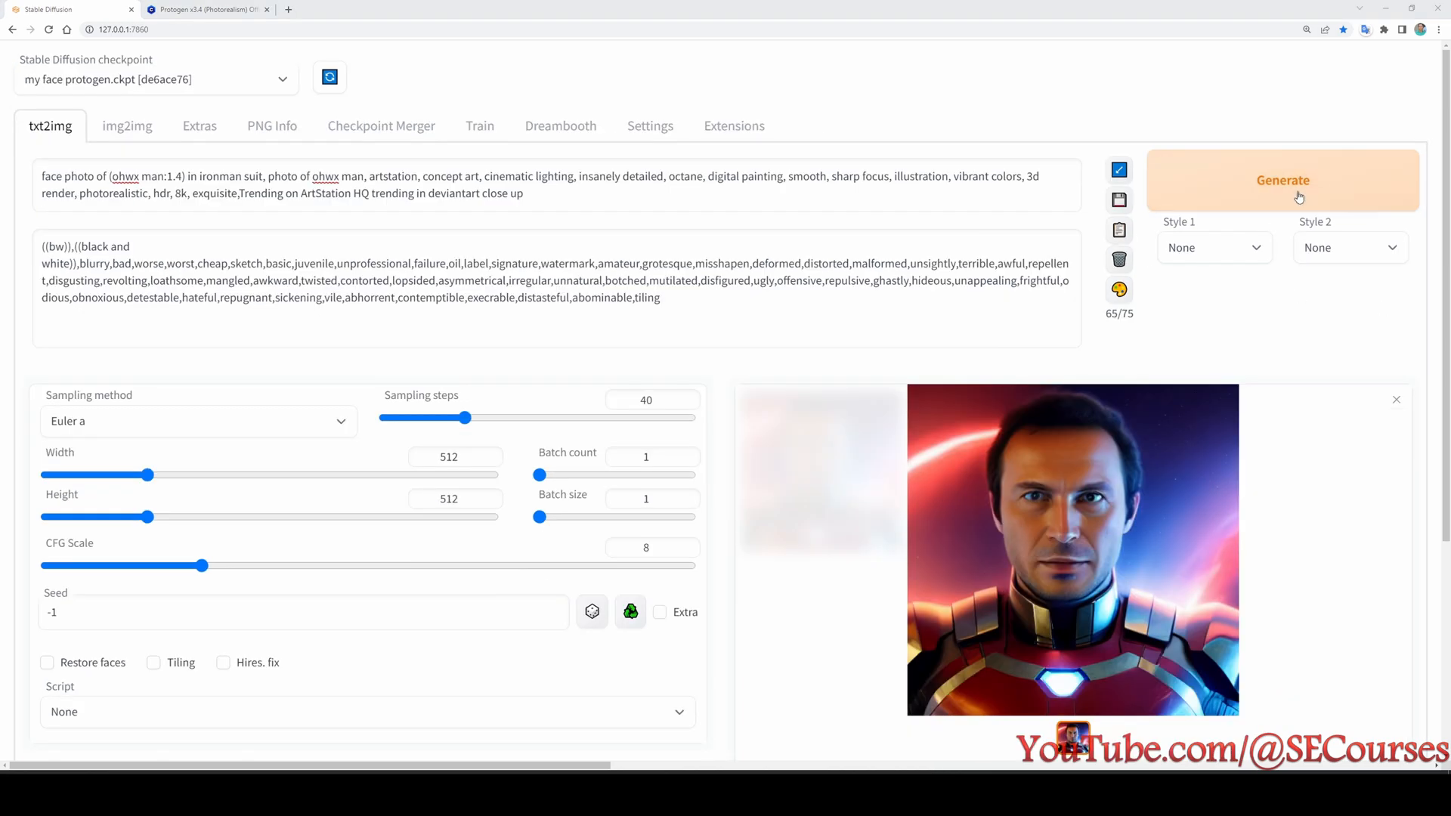
left_click(1284, 181)
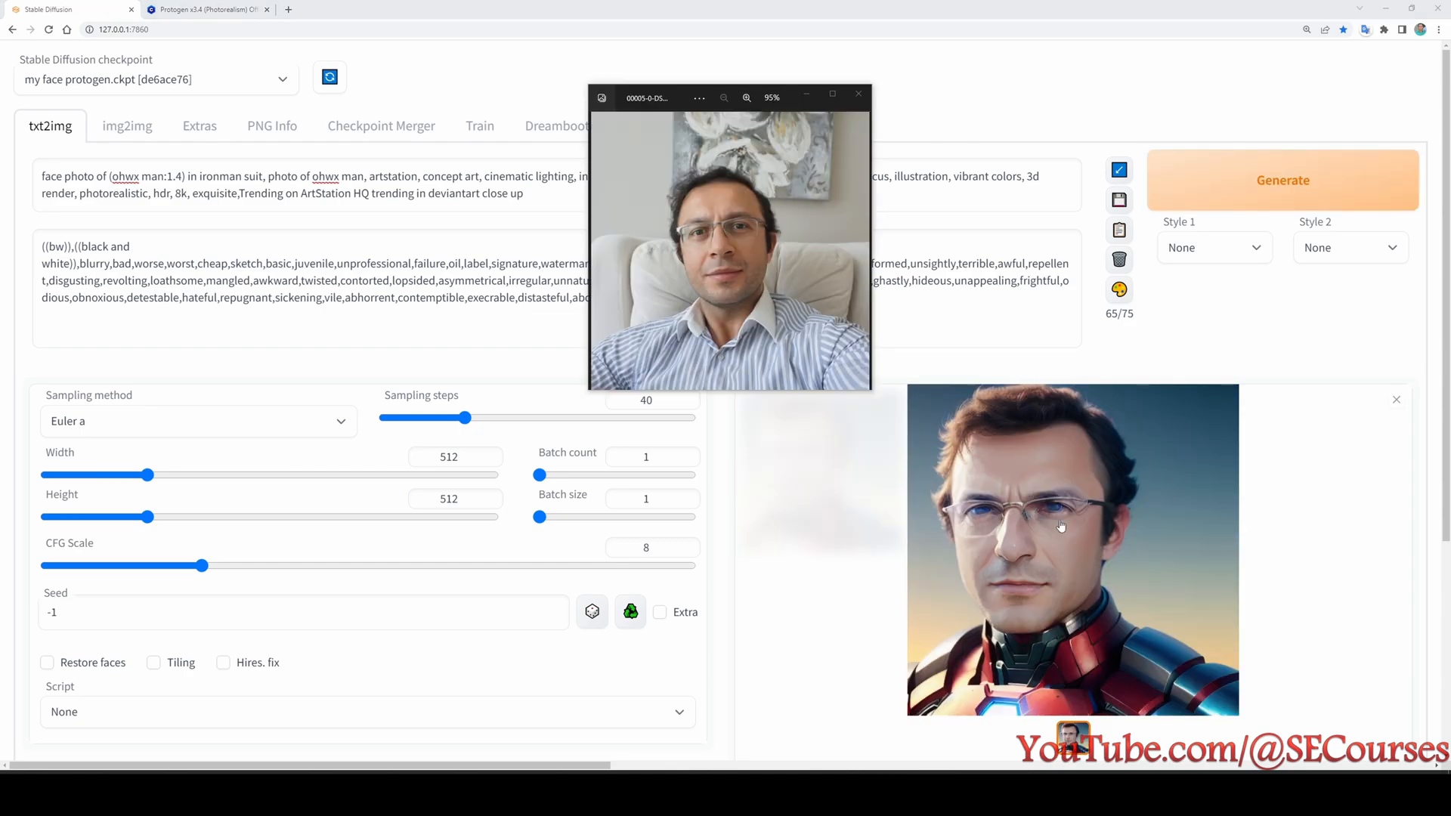
mouse_move(1265, 574)
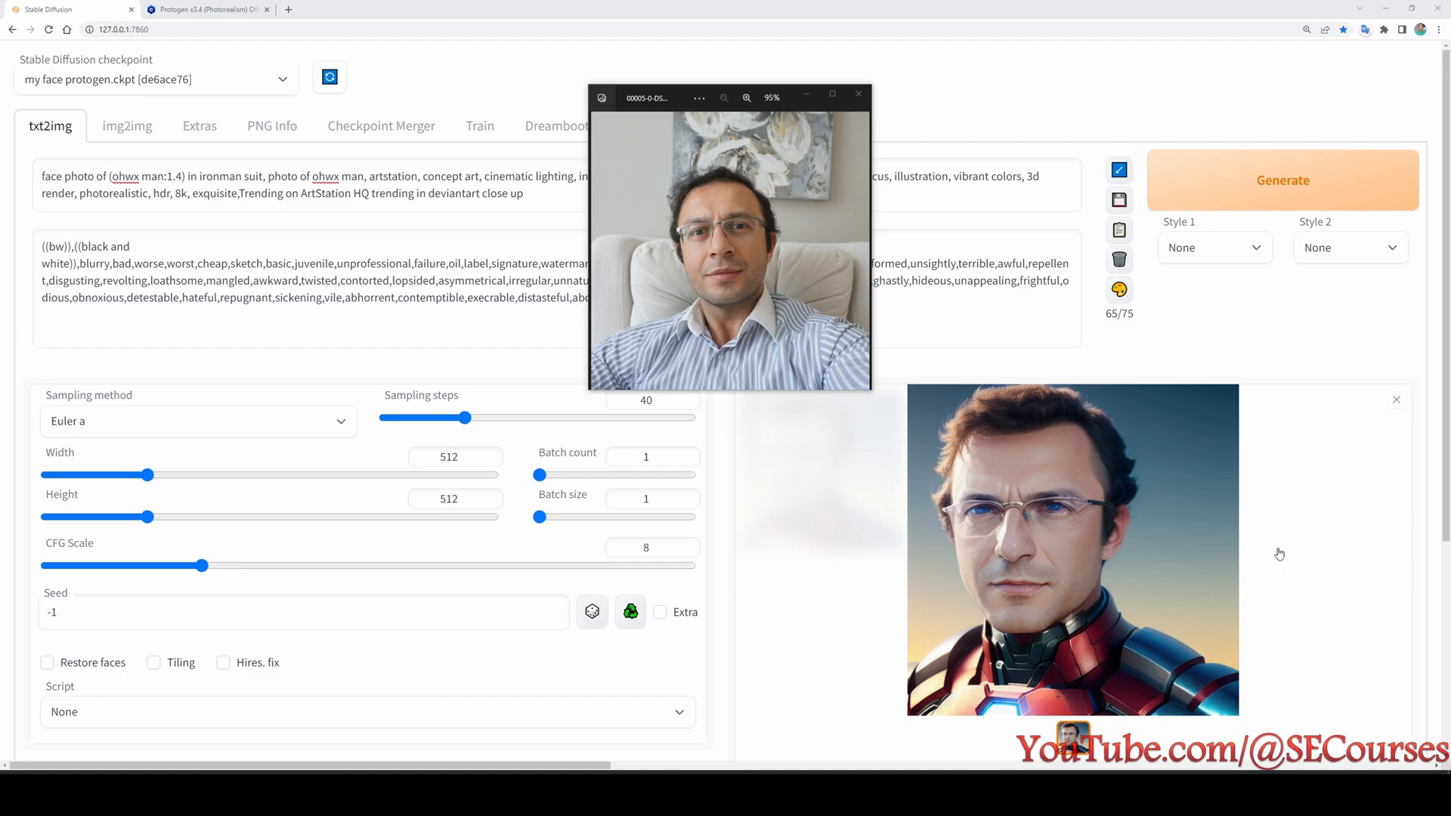
mouse_move(1171, 539)
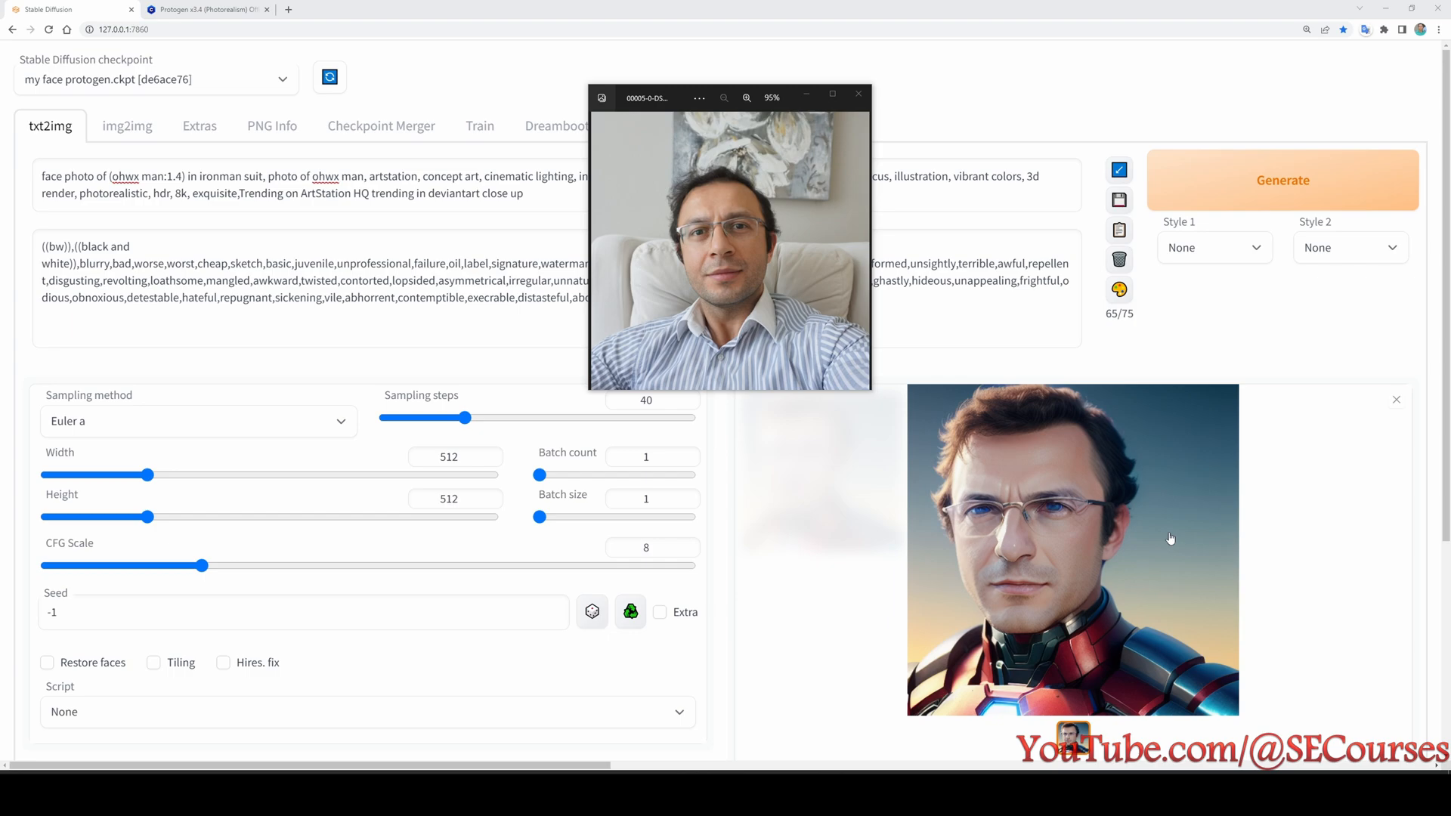
mouse_move(1056, 519)
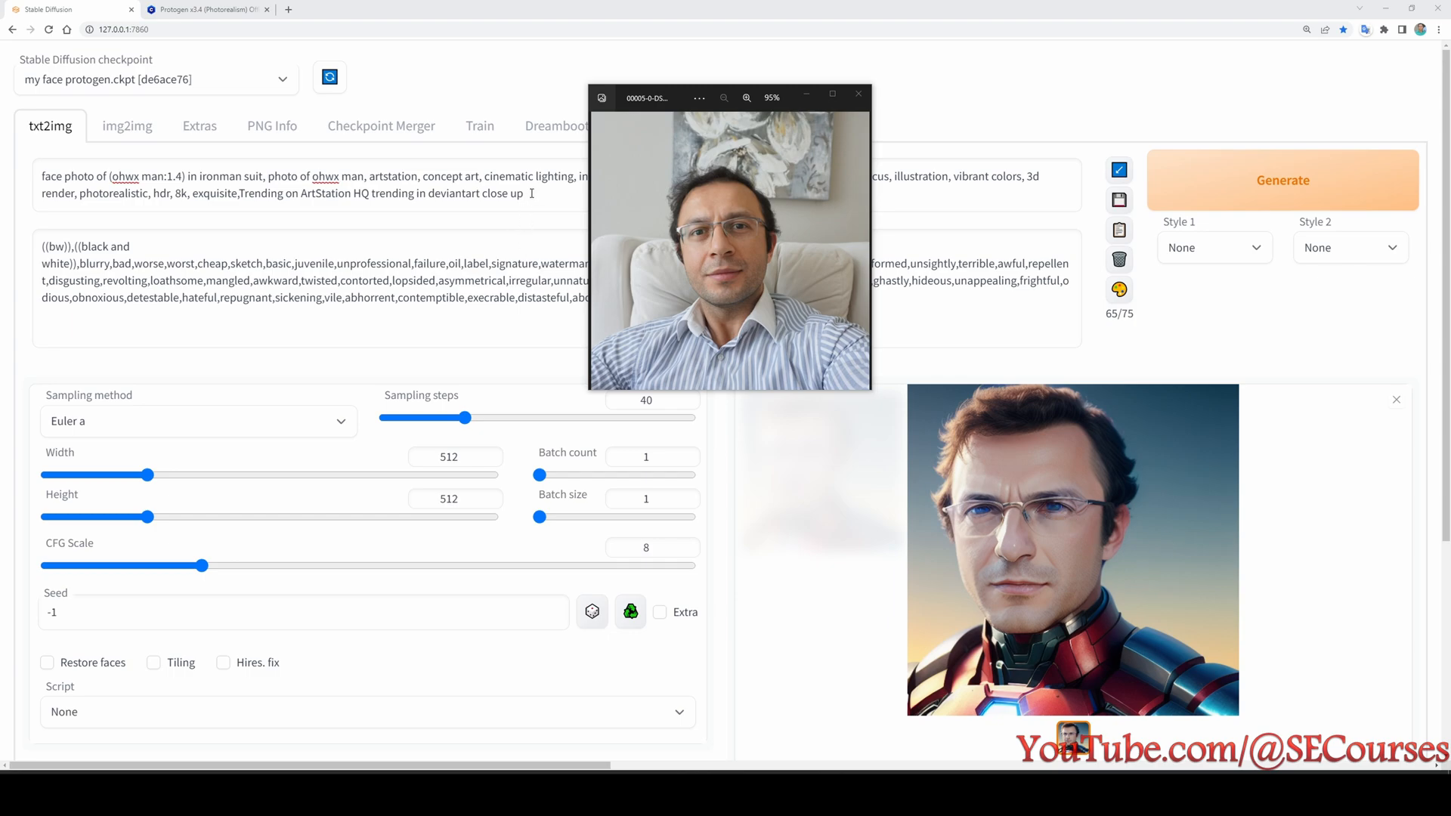
left_click(856, 94)
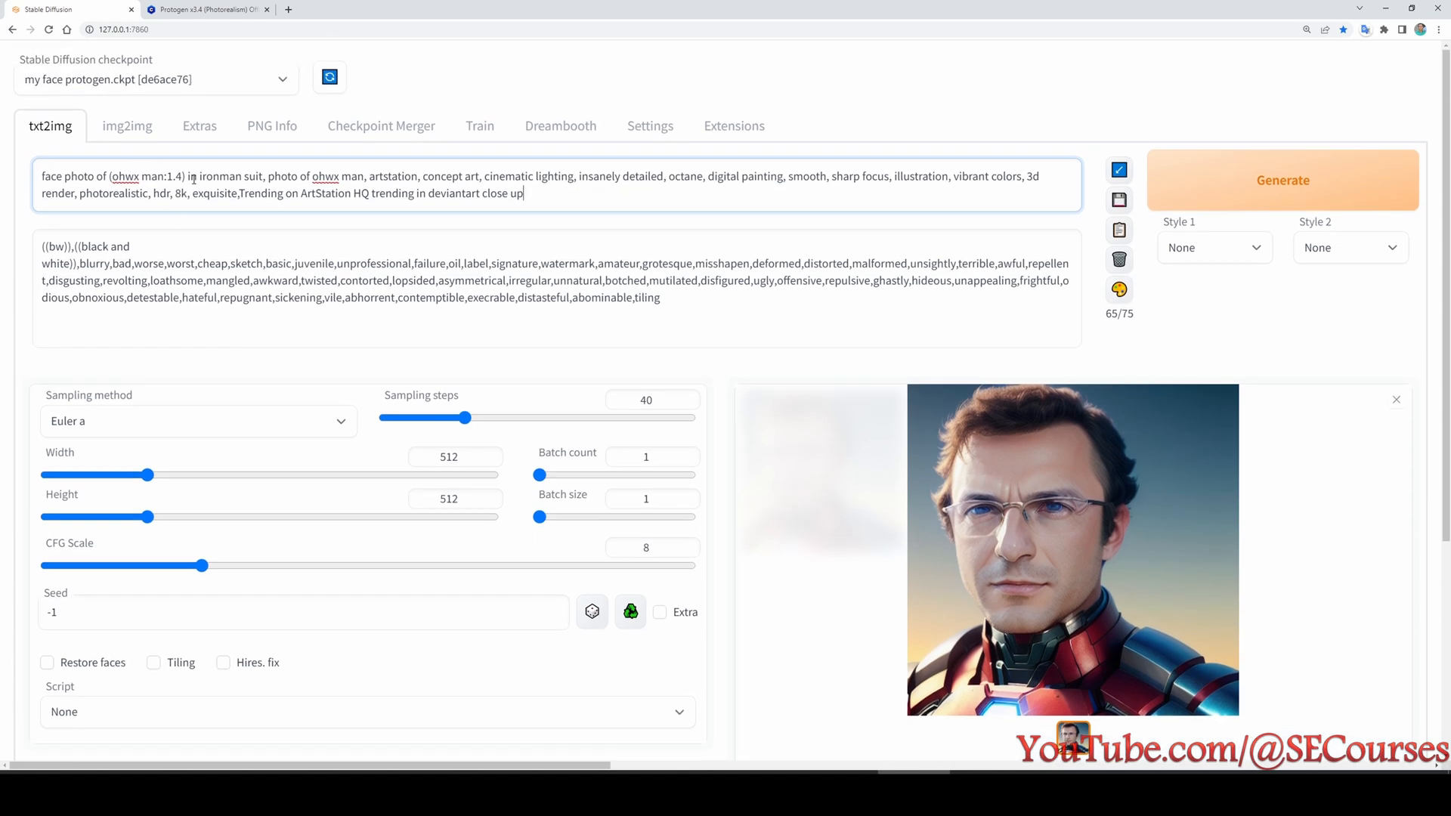
- Replace the 1.4 weight on ohwx man with the placeholder weight_val
double_click(172, 177)
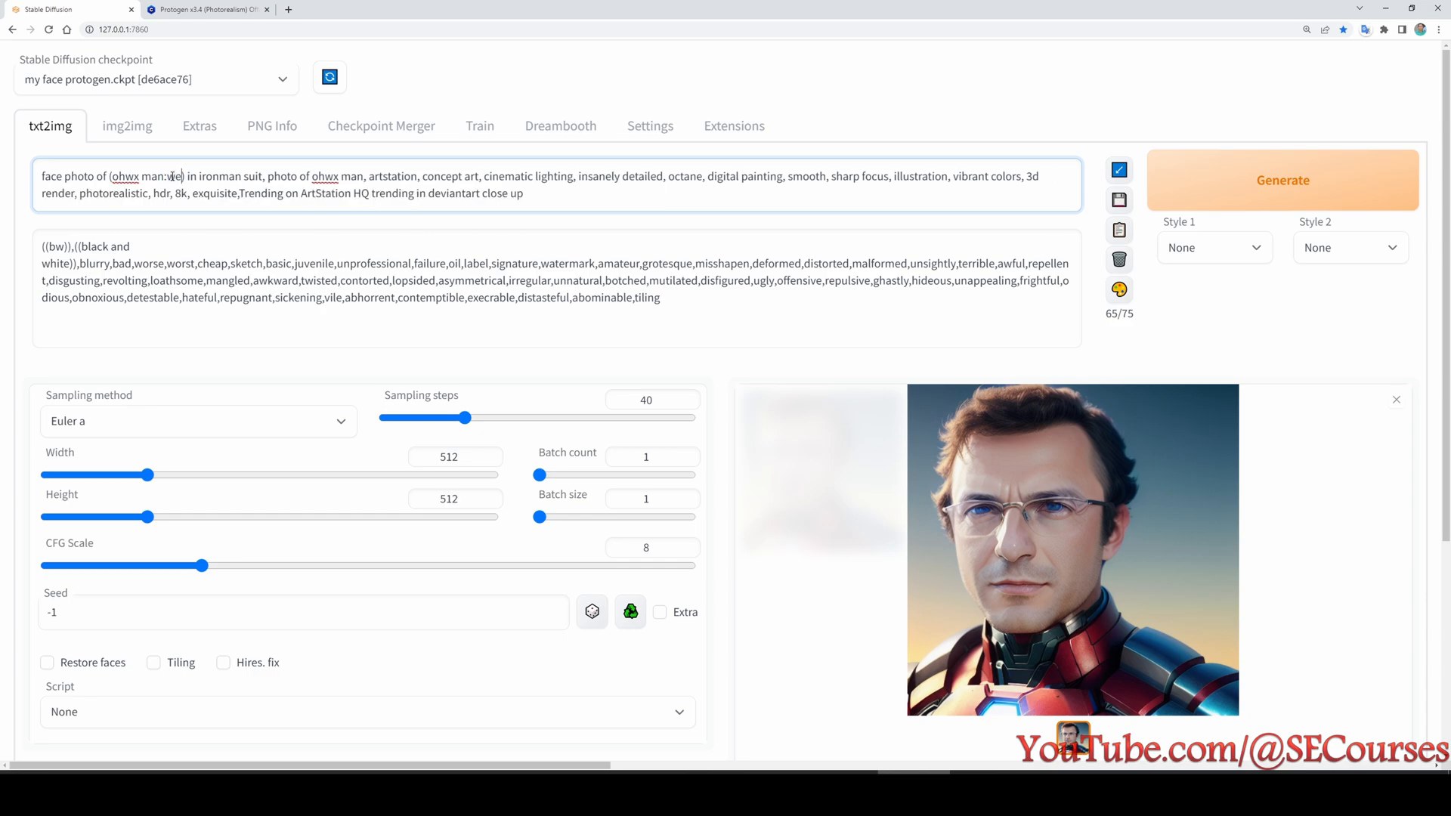
type("weight_val")
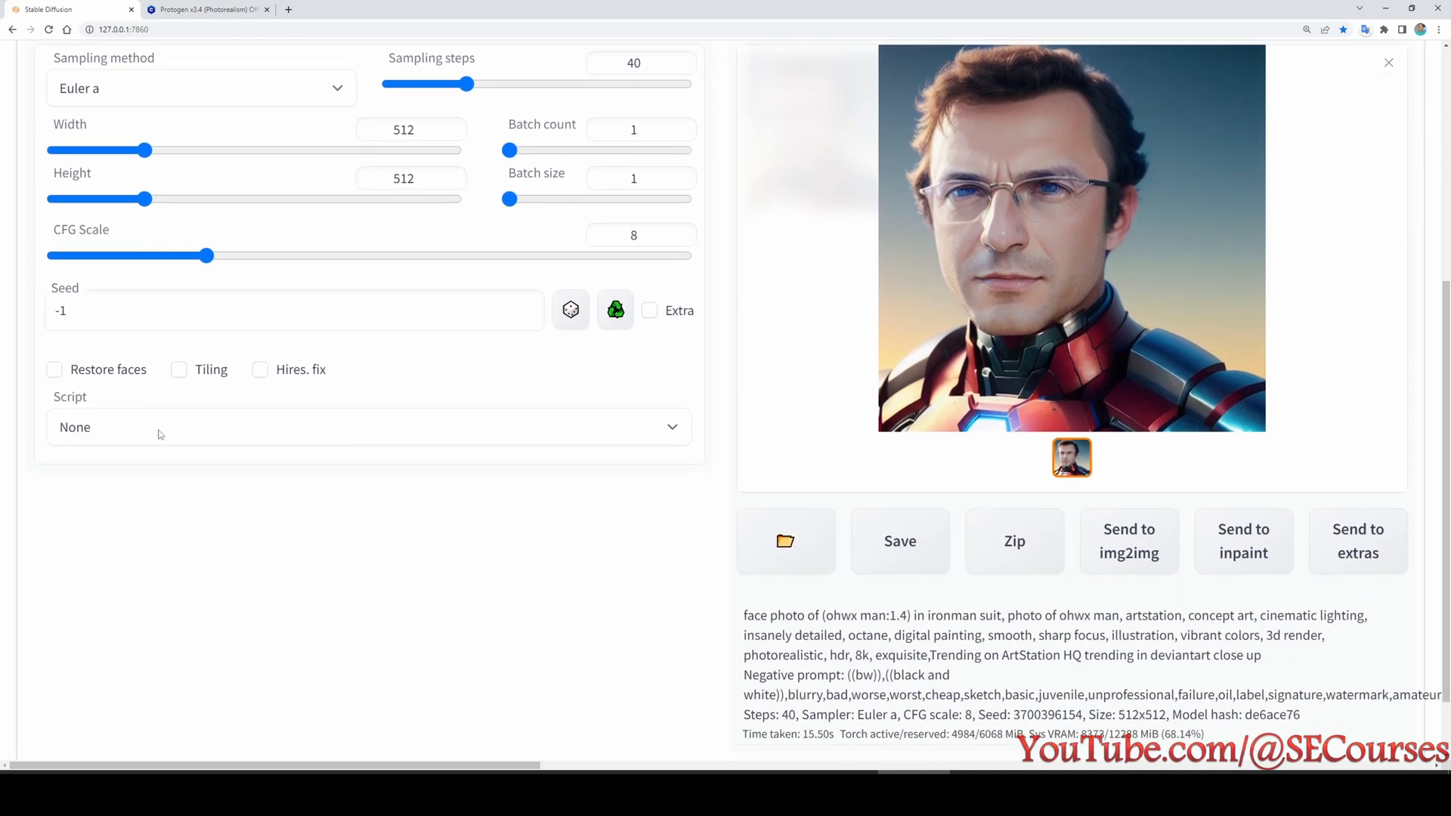
- Select the X/Y plot script with CFG Scale 7 through 18 on the X axis
left_click(368, 427)
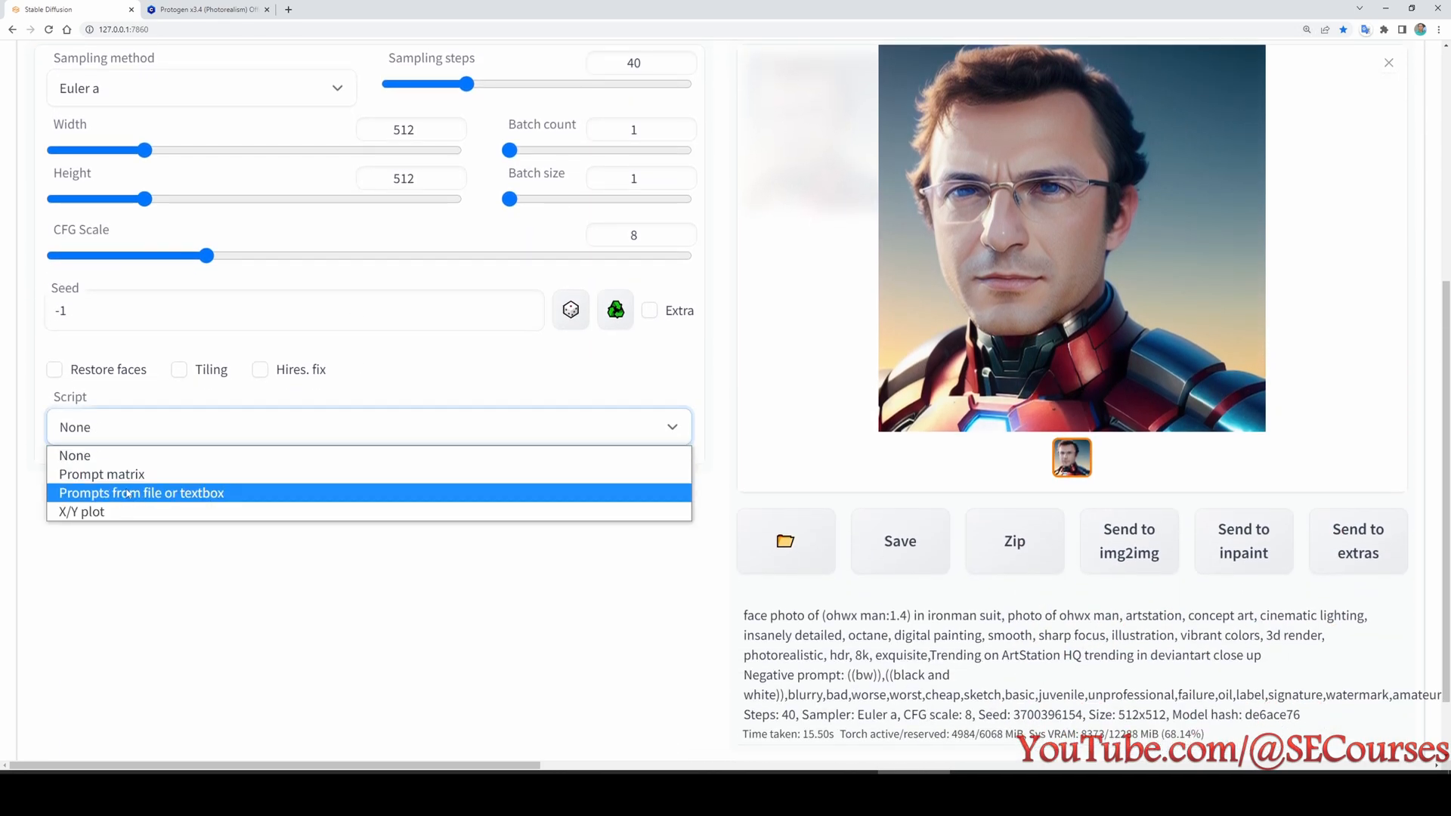
left_click(82, 512)
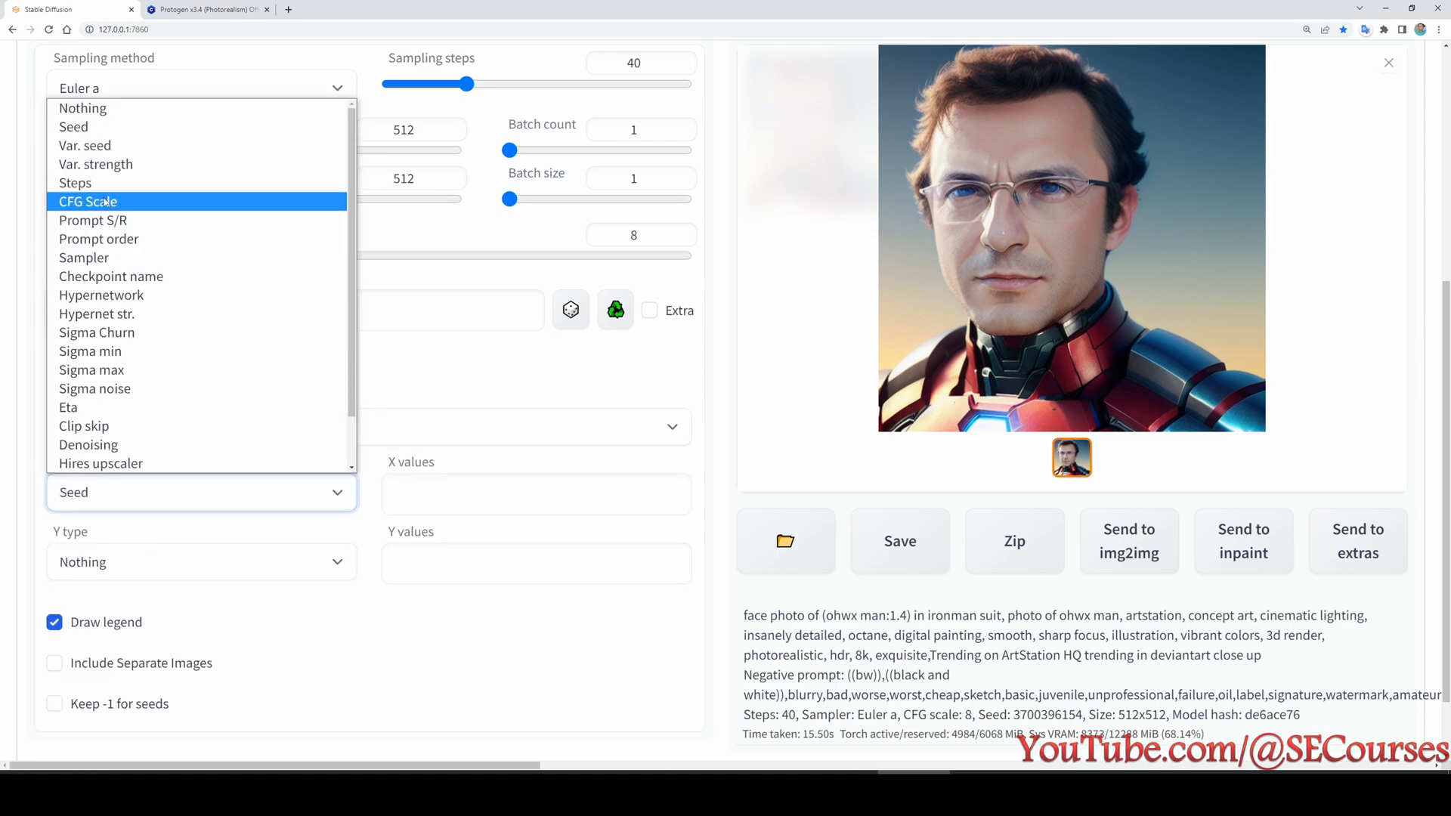
left_click(88, 201)
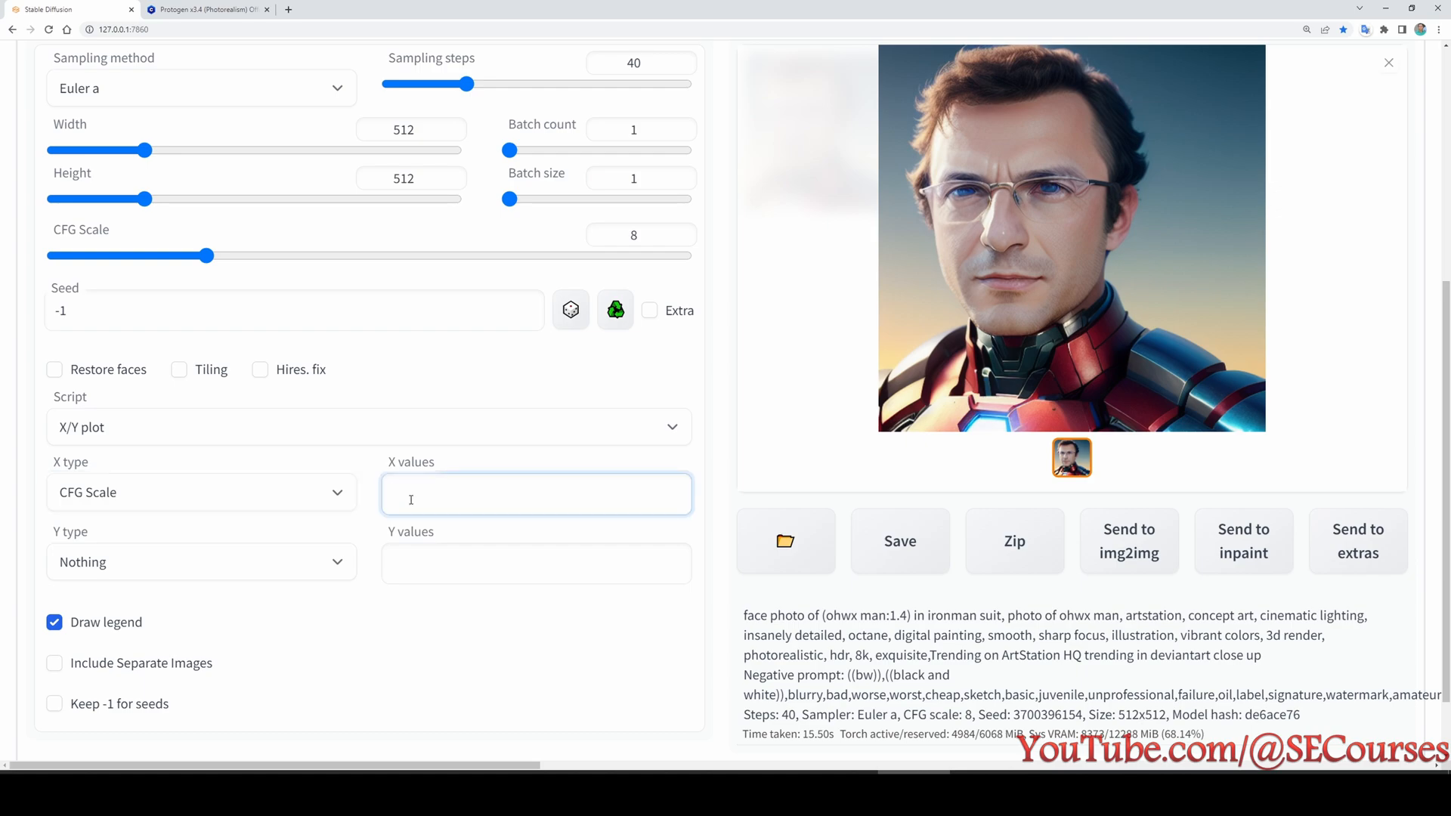
type("7,8,9,10")
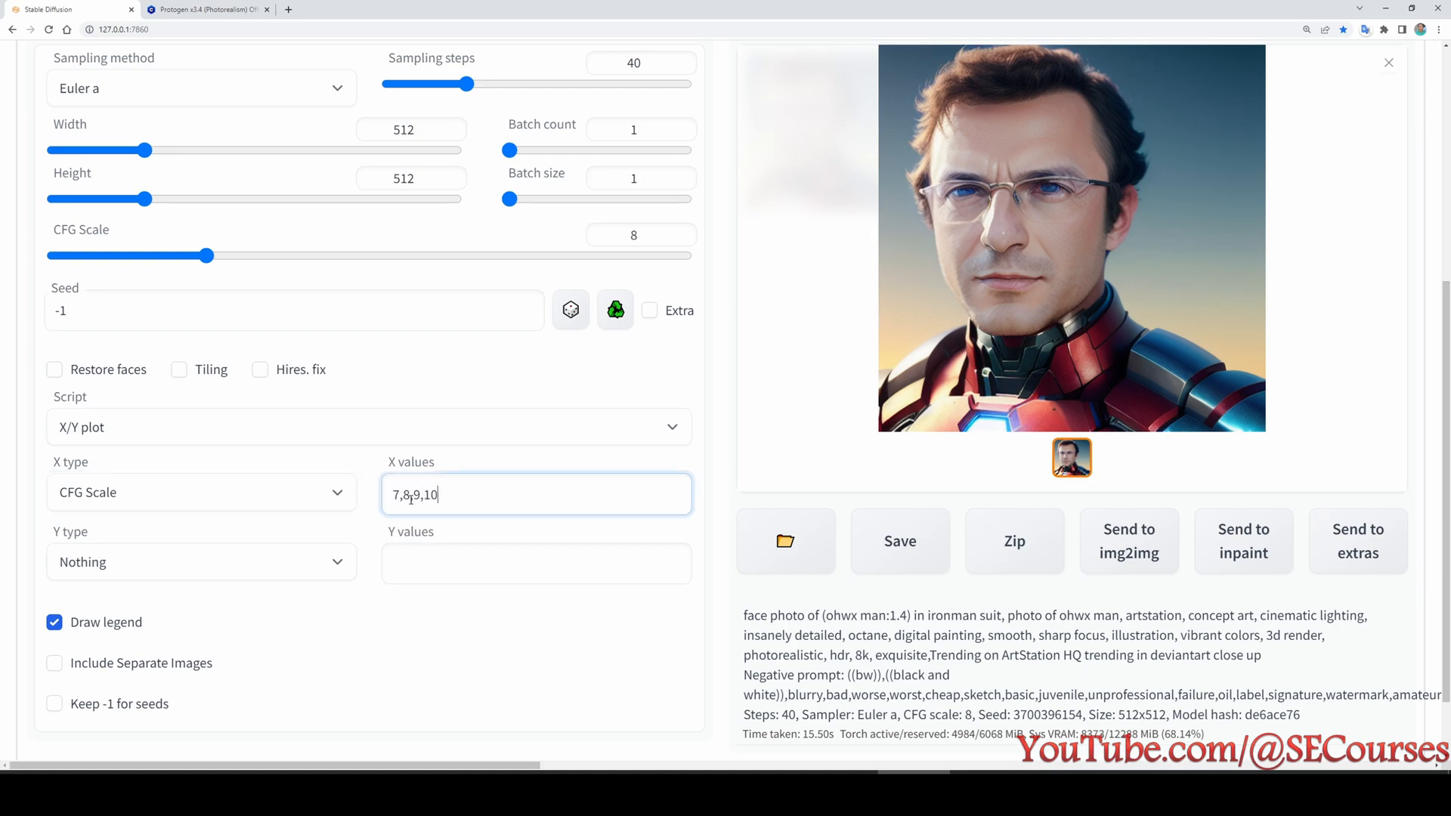
type(",11,12,13,")
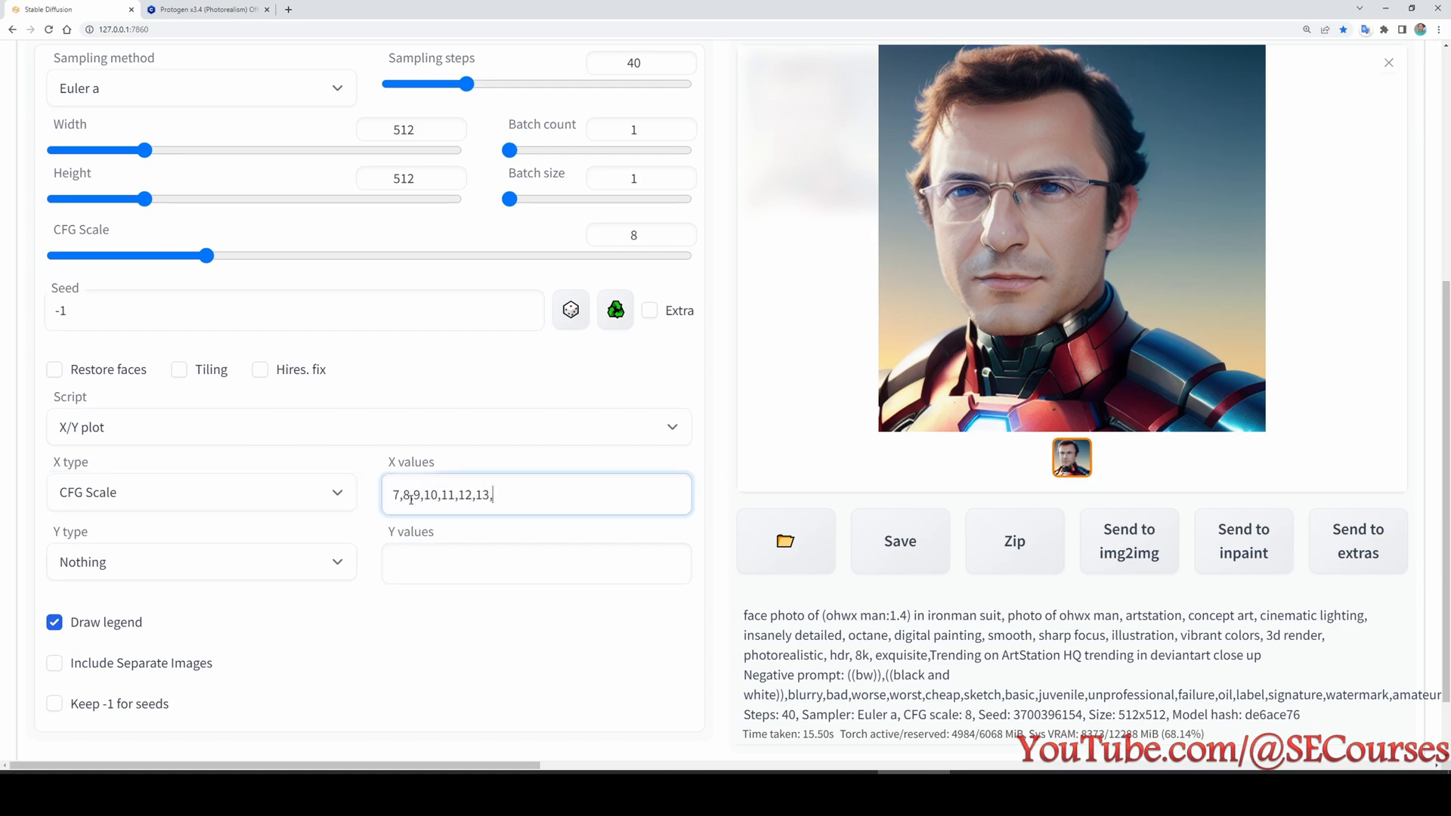
type("14,15,16,")
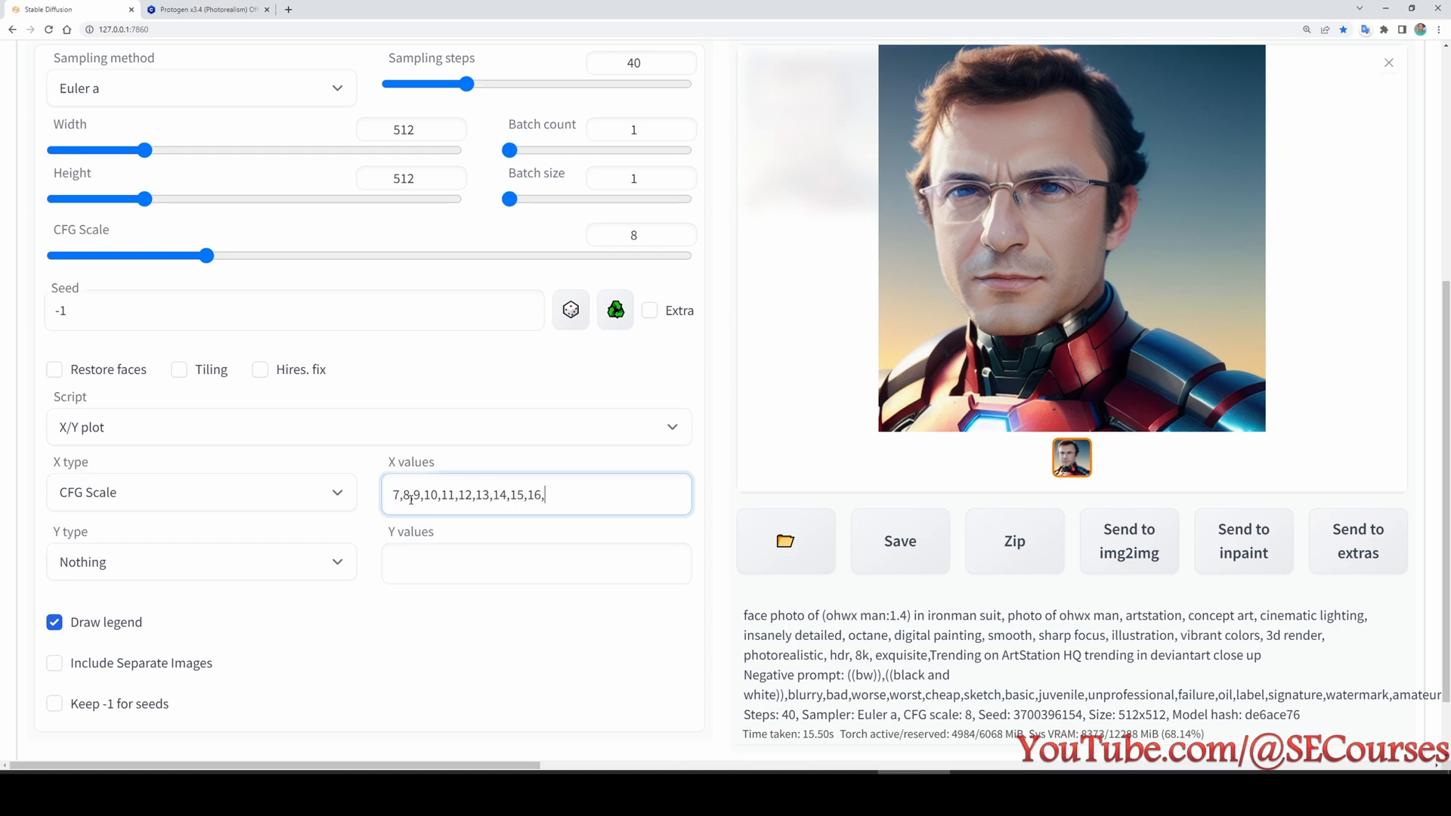
type("17,18")
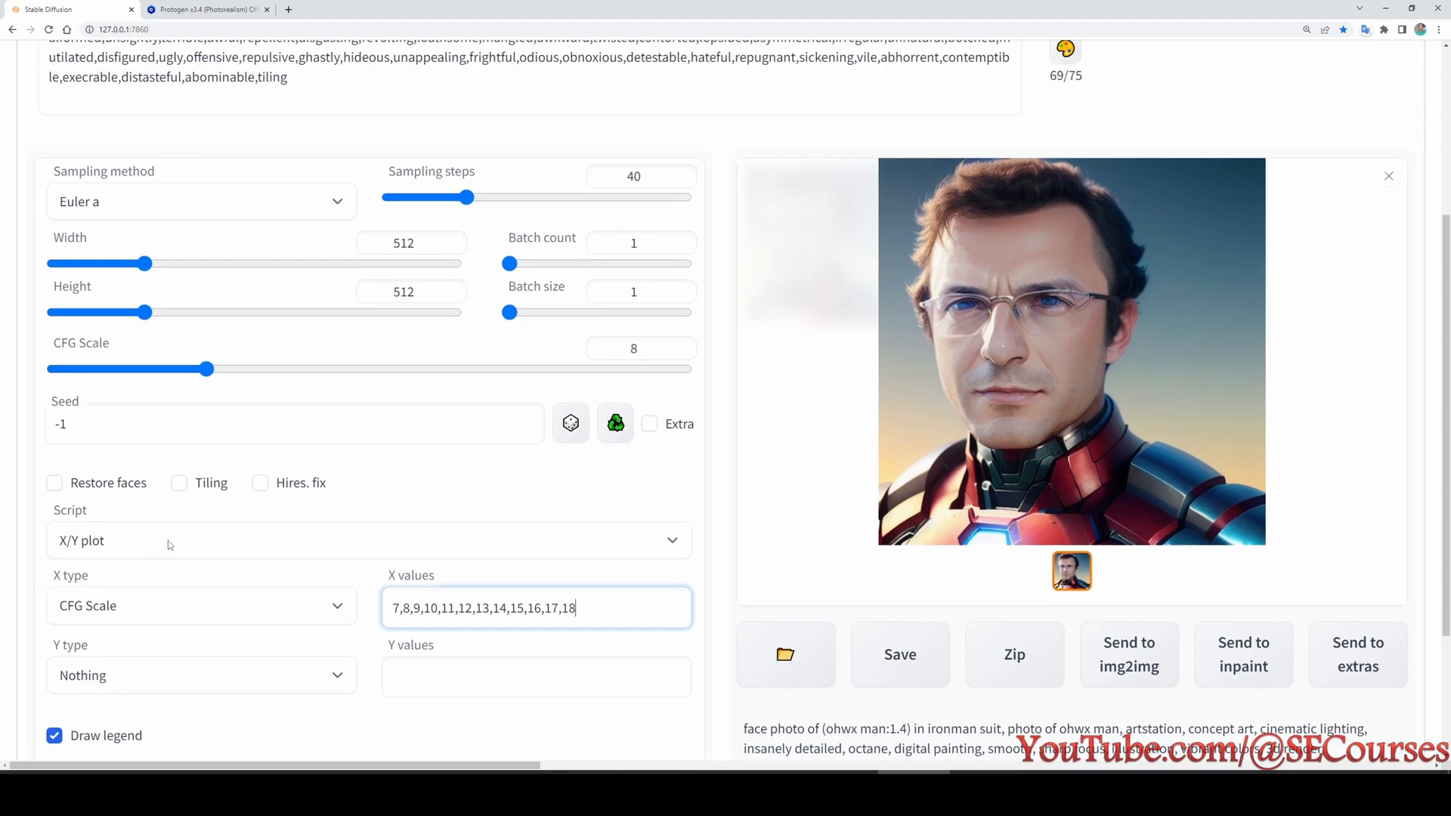
- Set the Y axis to Prompt S/R with weight_val and weights 1.0–1.9
scroll("down", 3)
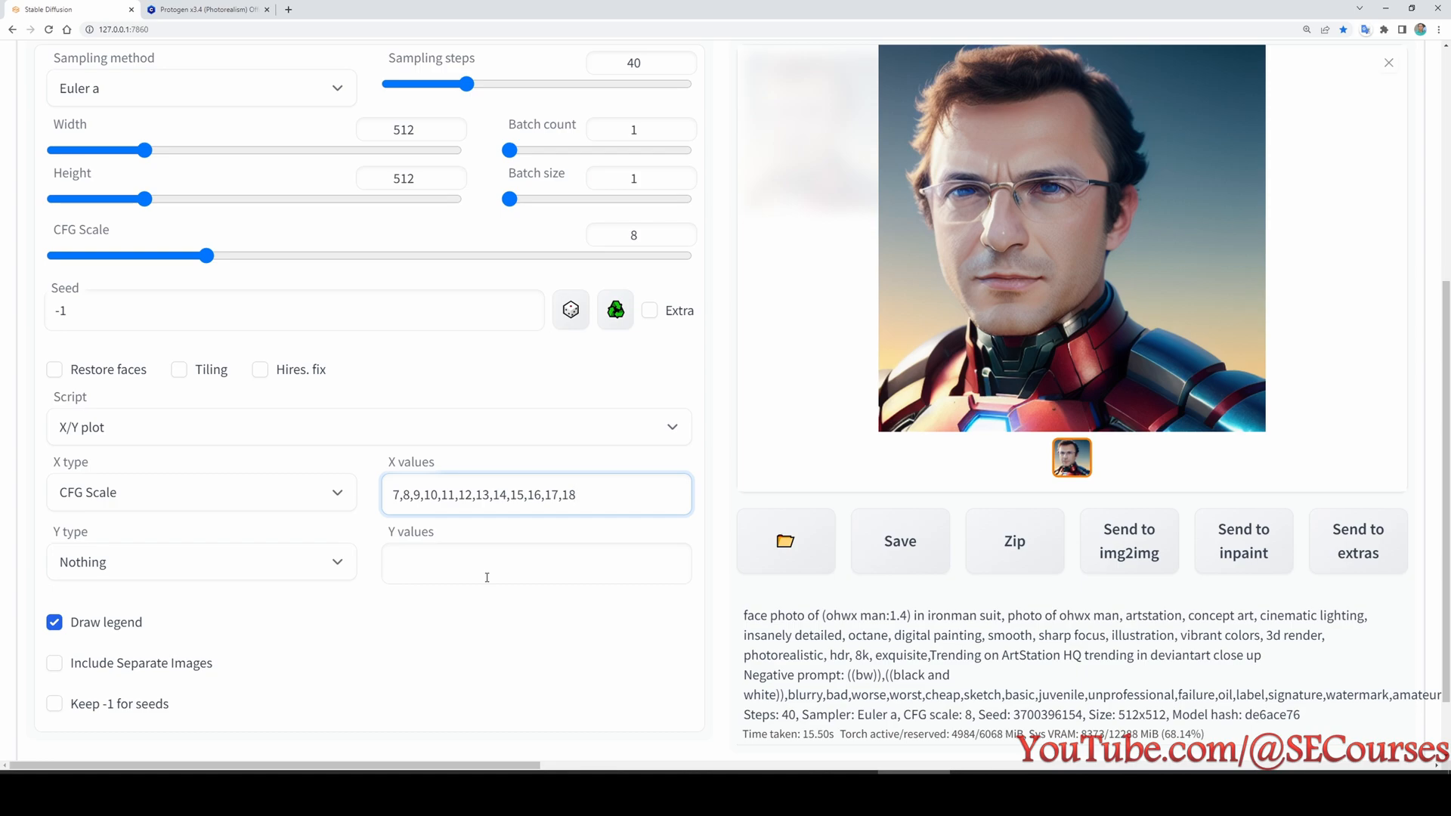
left_click(201, 562)
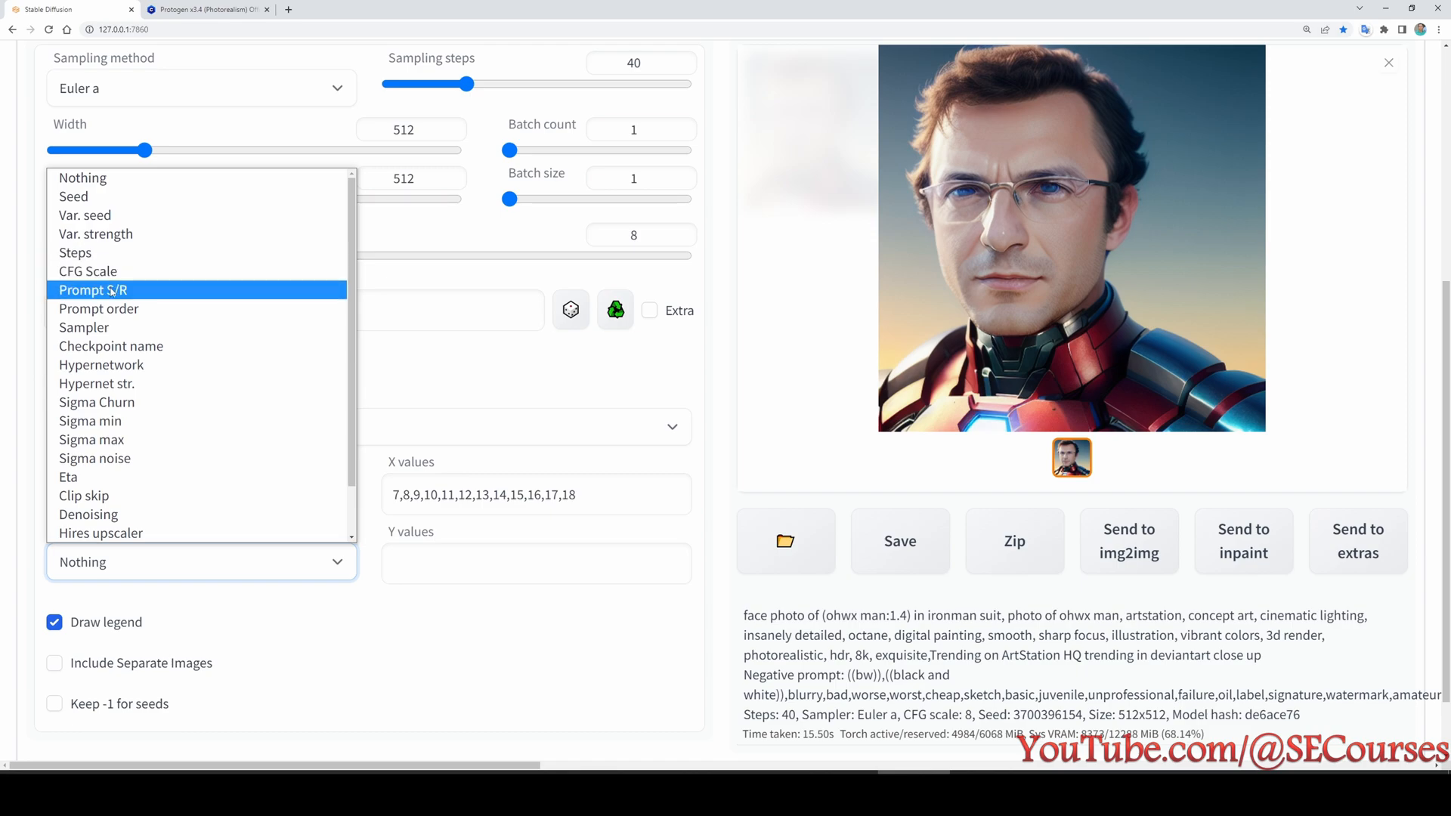
left_click(92, 290)
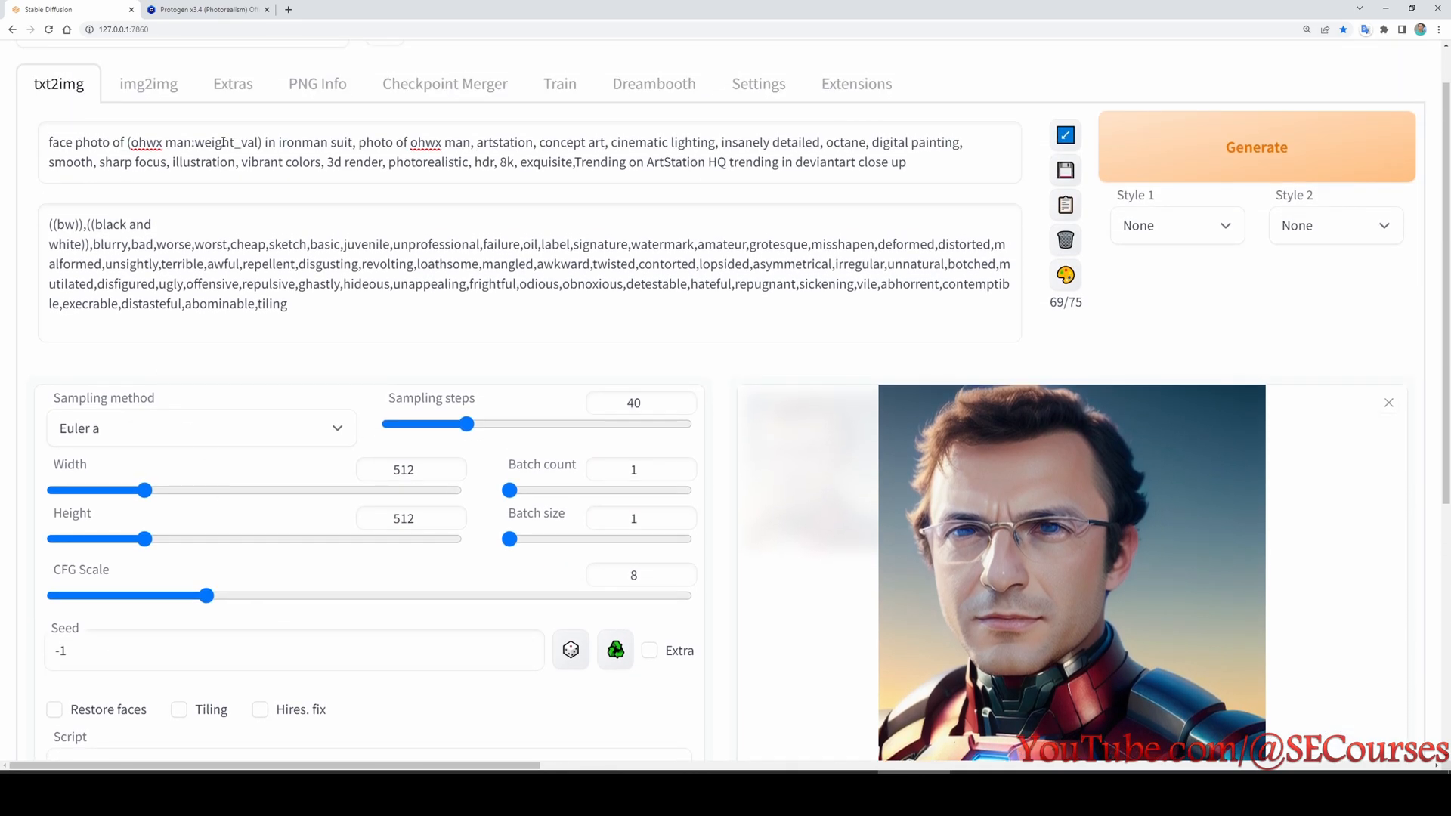
scroll("down", 3)
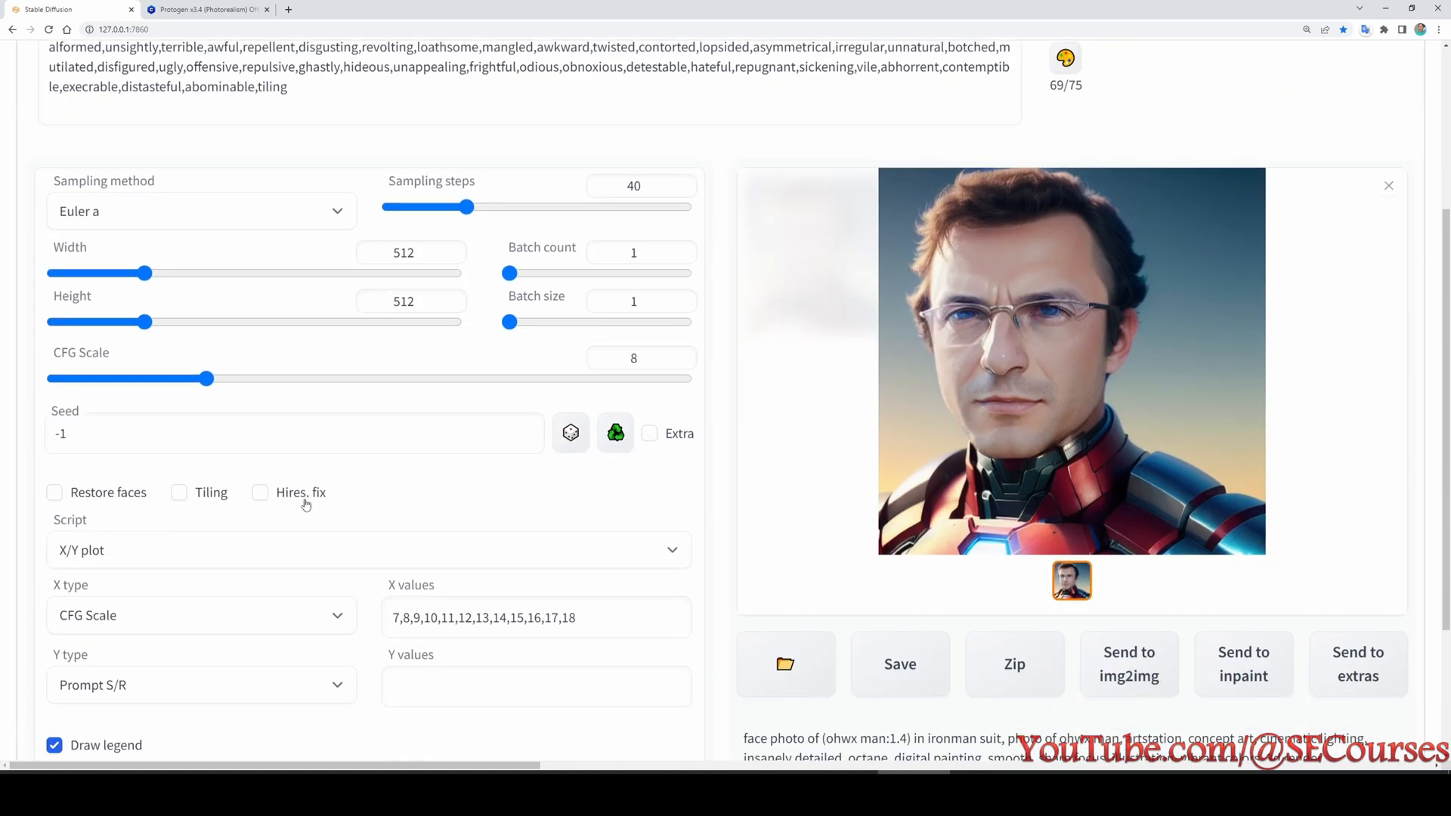
type("weight_val.")
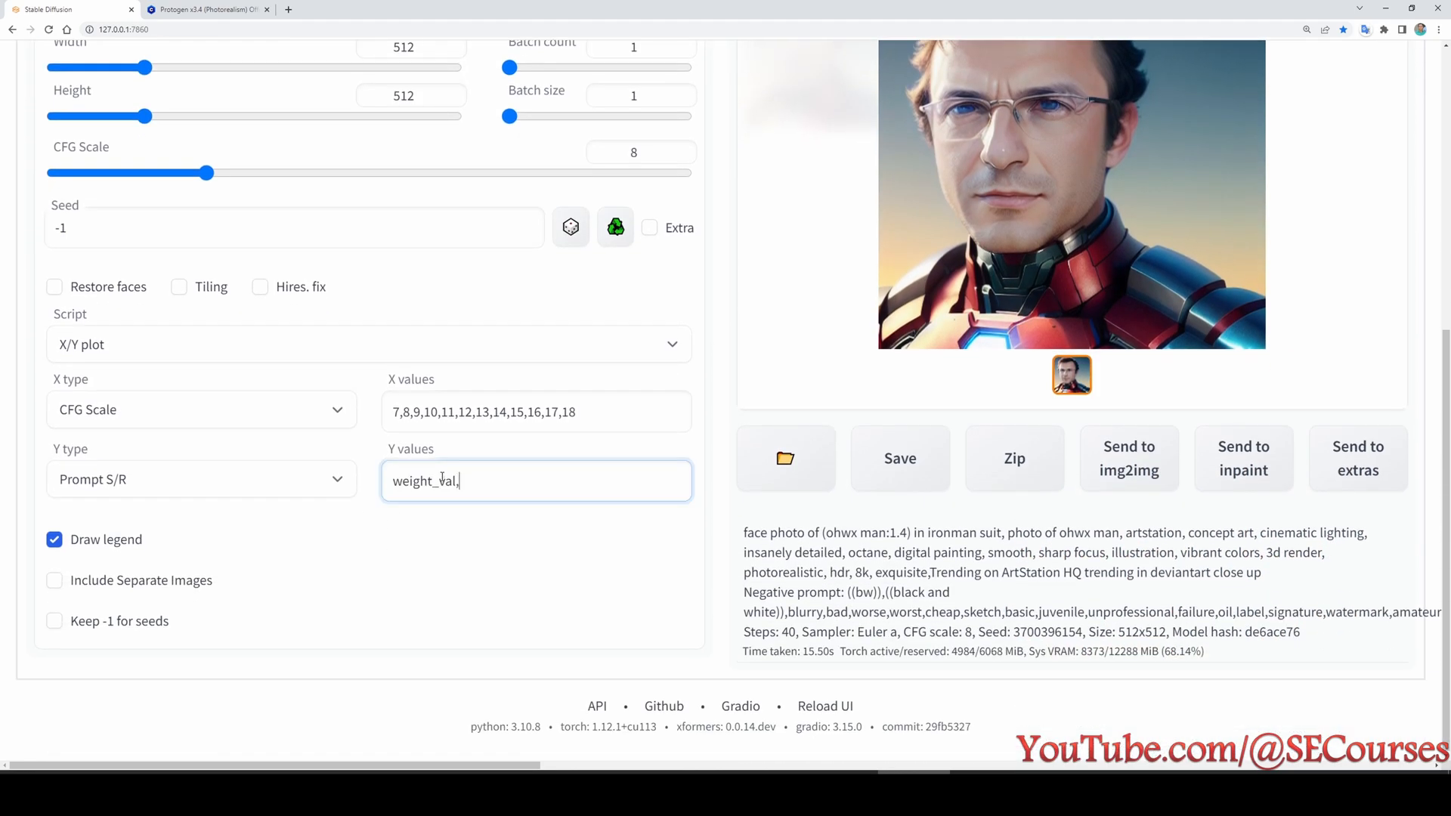
type(".1")
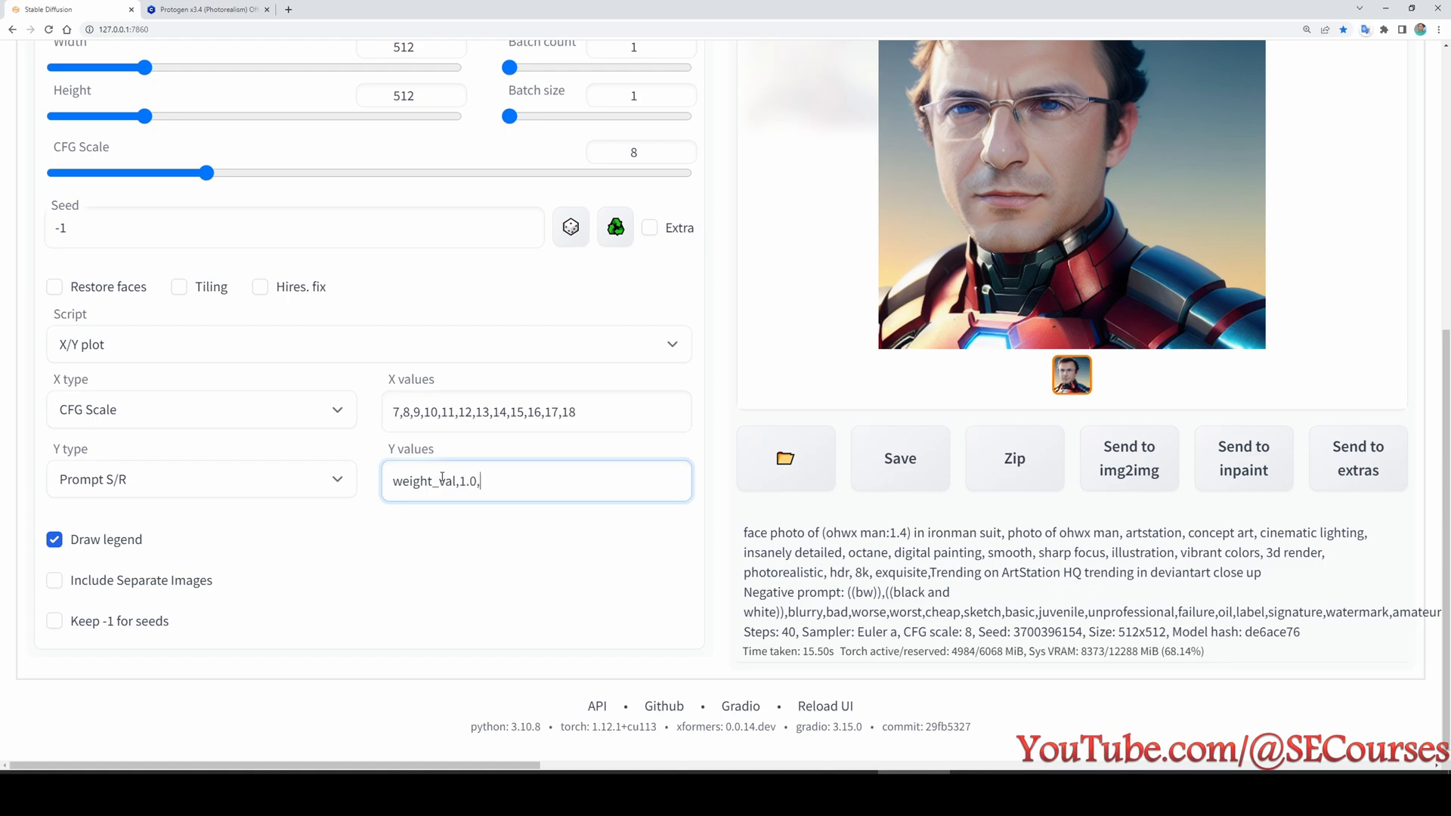
type("1.1,1.2,1.3")
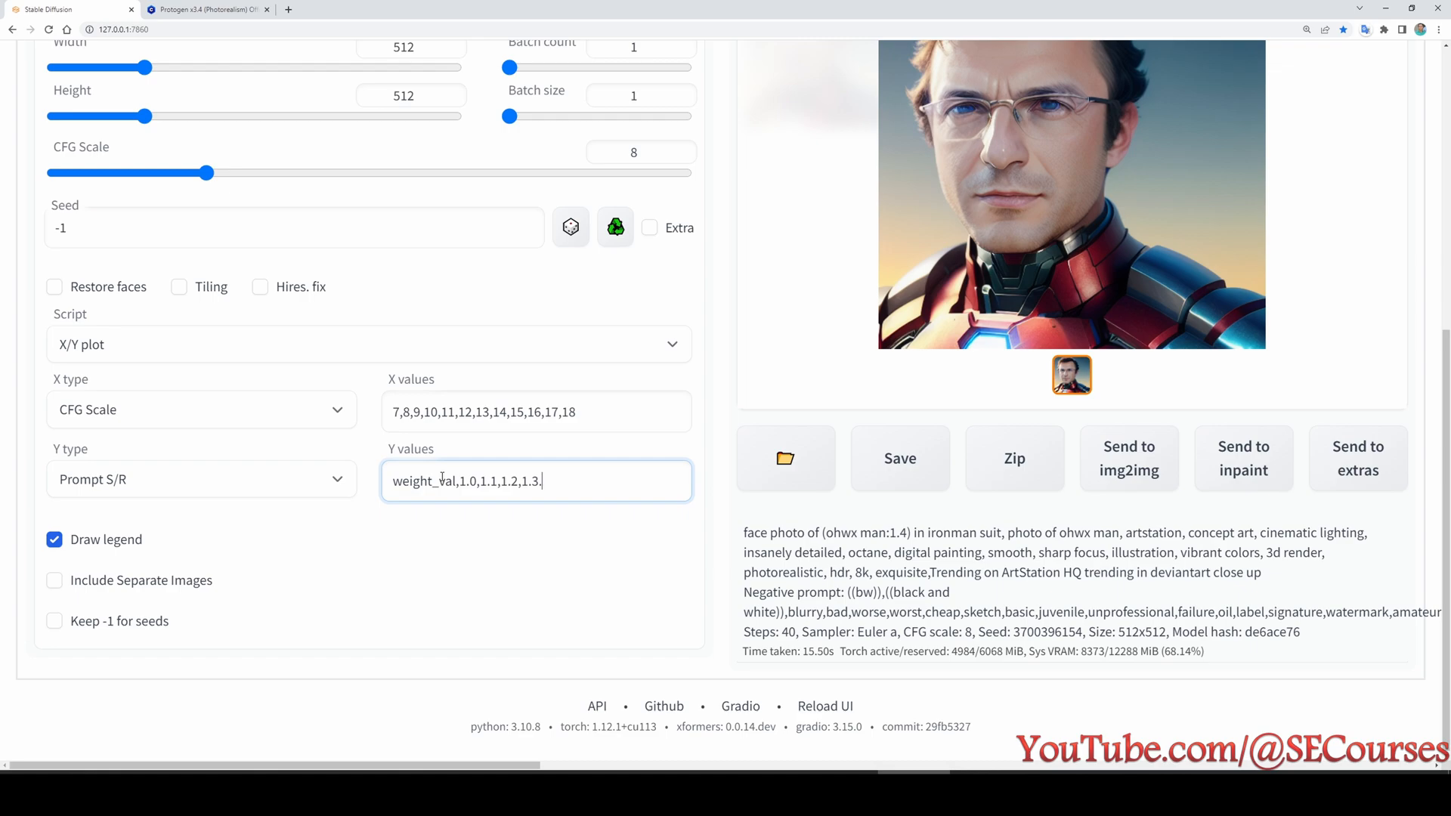
type(",1.4,1.5,1.6,1.7,1.8,1.9")
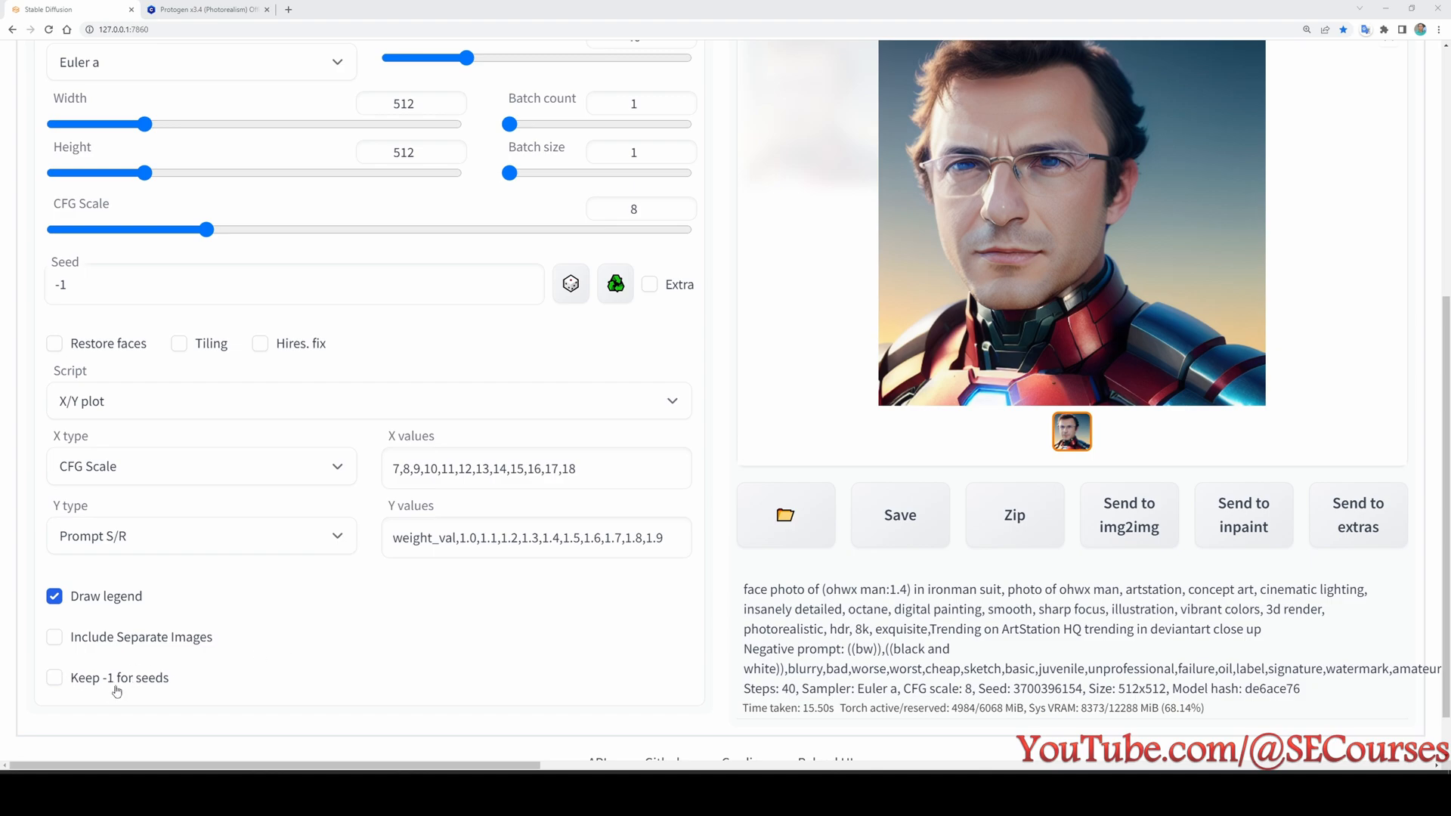
mouse_move(93, 687)
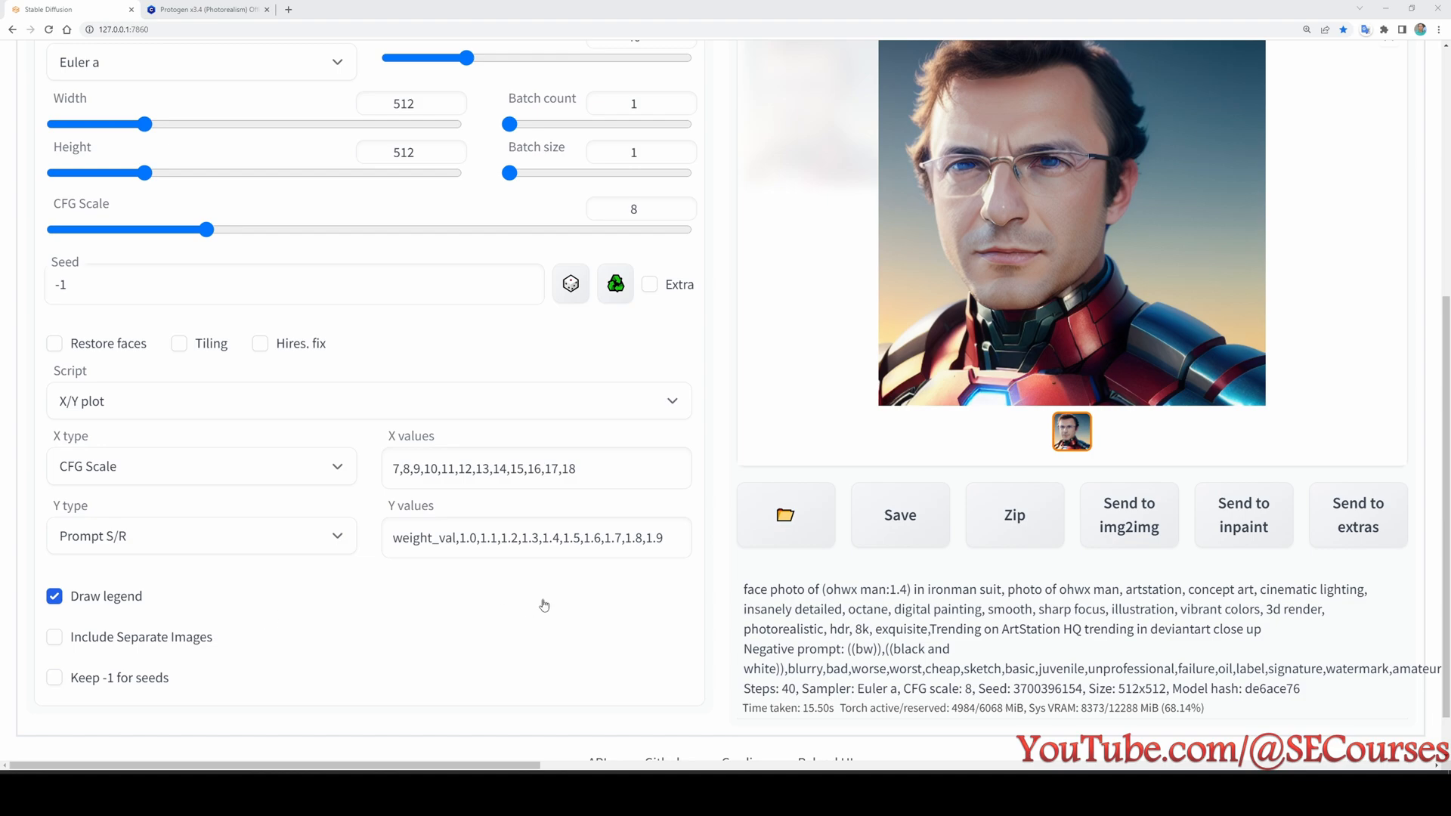
- Raise the Batch size slider to 4 for the X/Y plot run
scroll("down", 3)
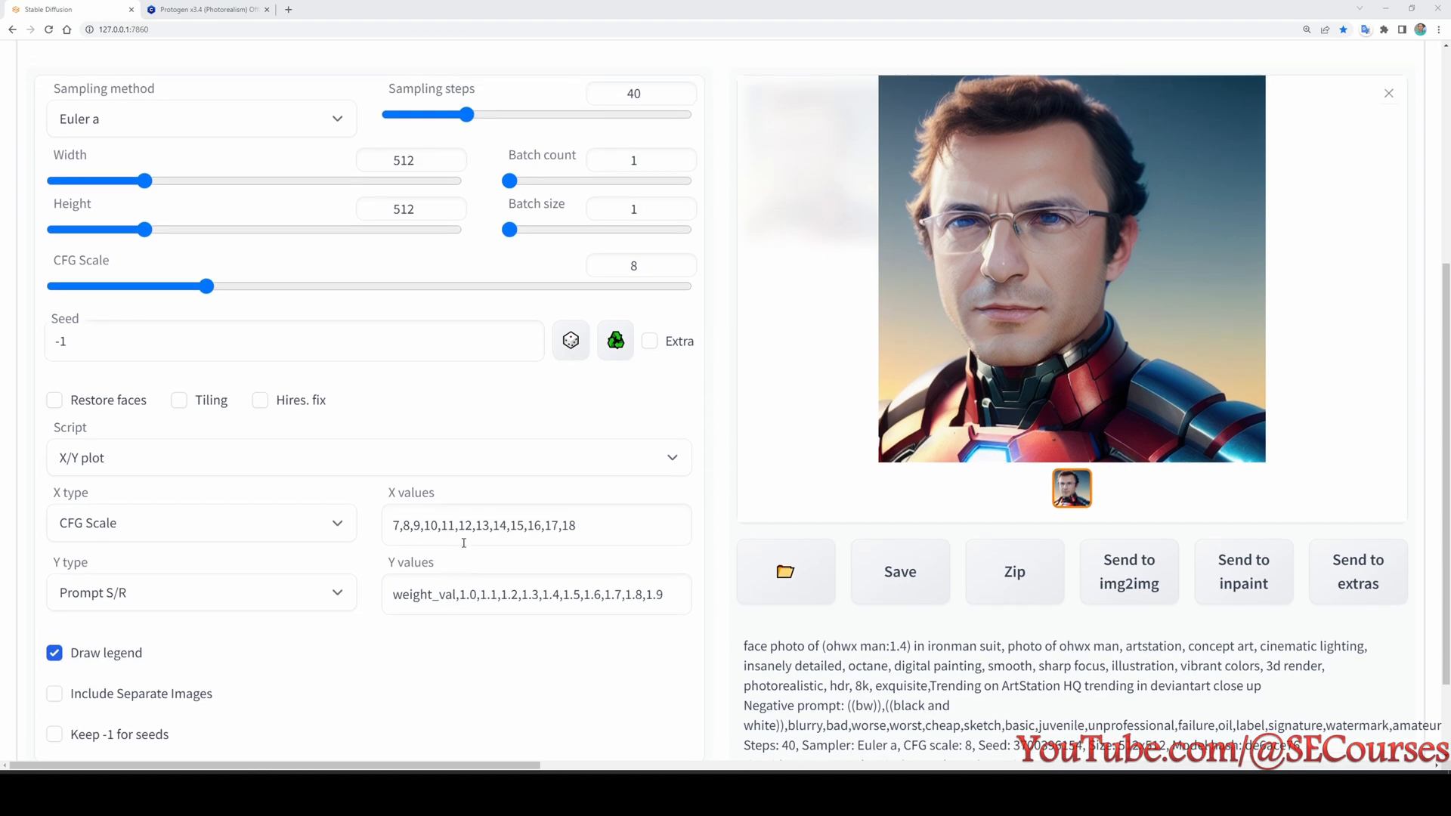
scroll("down", 3)
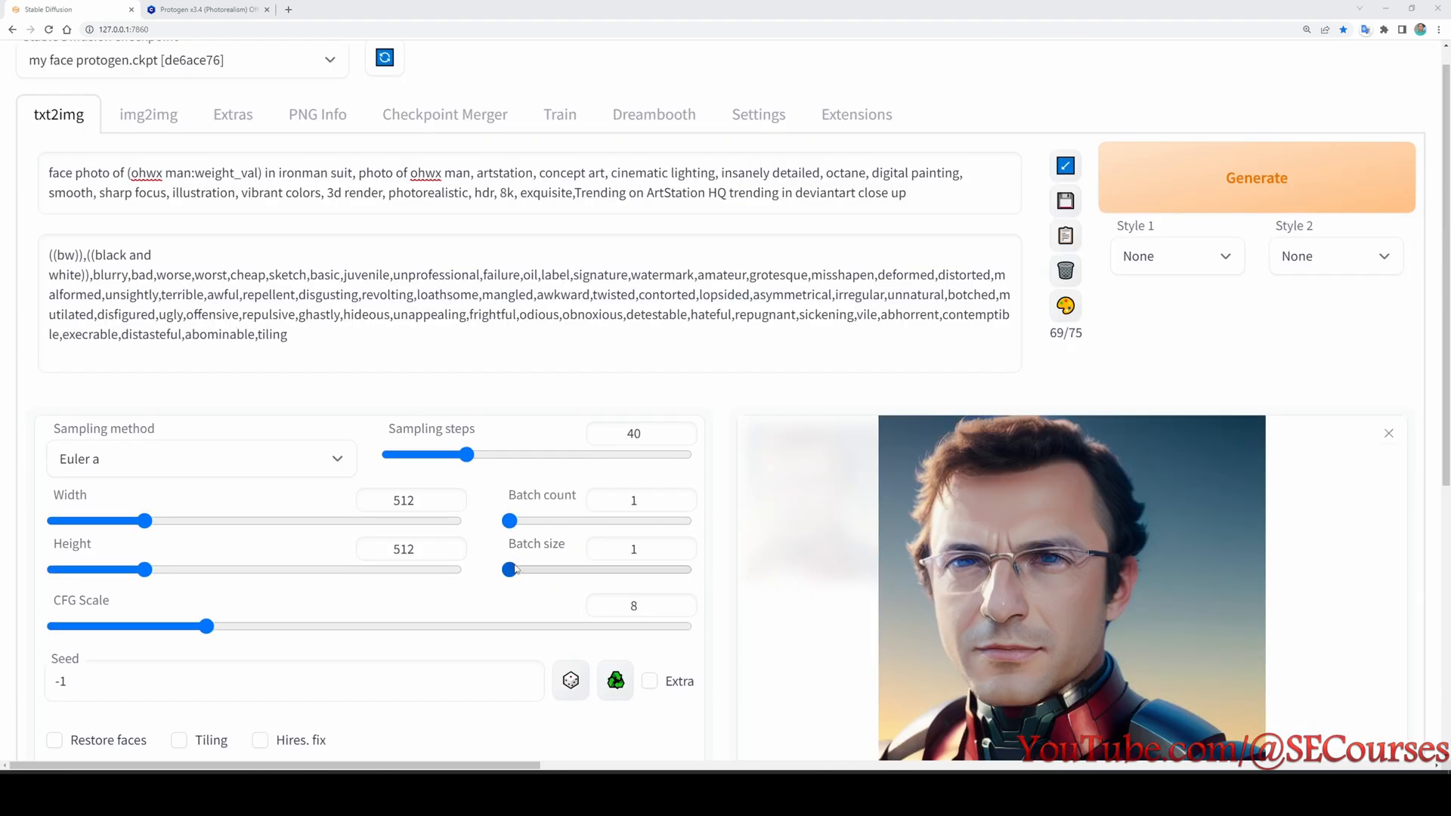
left_click_drag(508, 569, 583, 569)
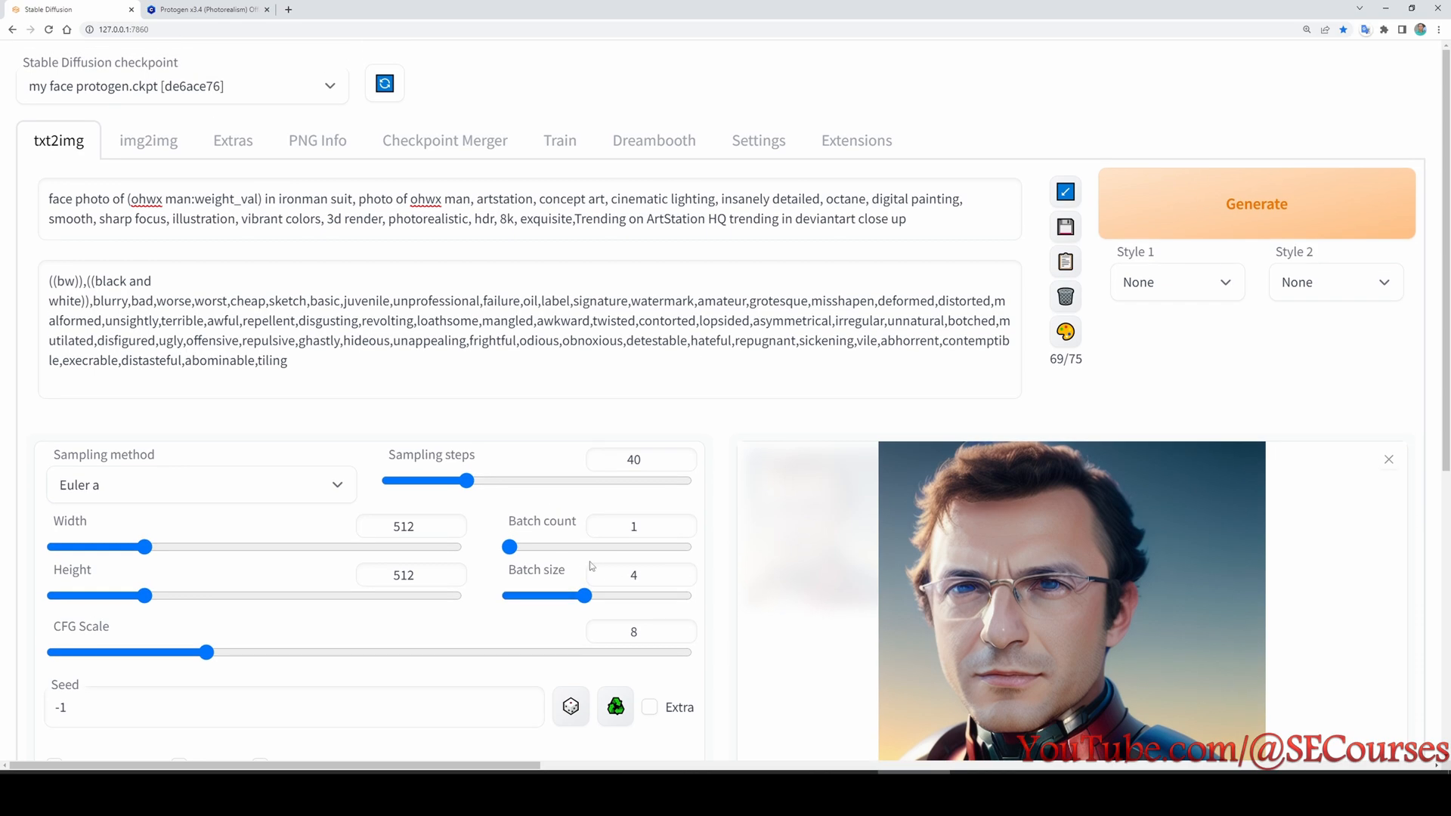
scroll("down", 3)
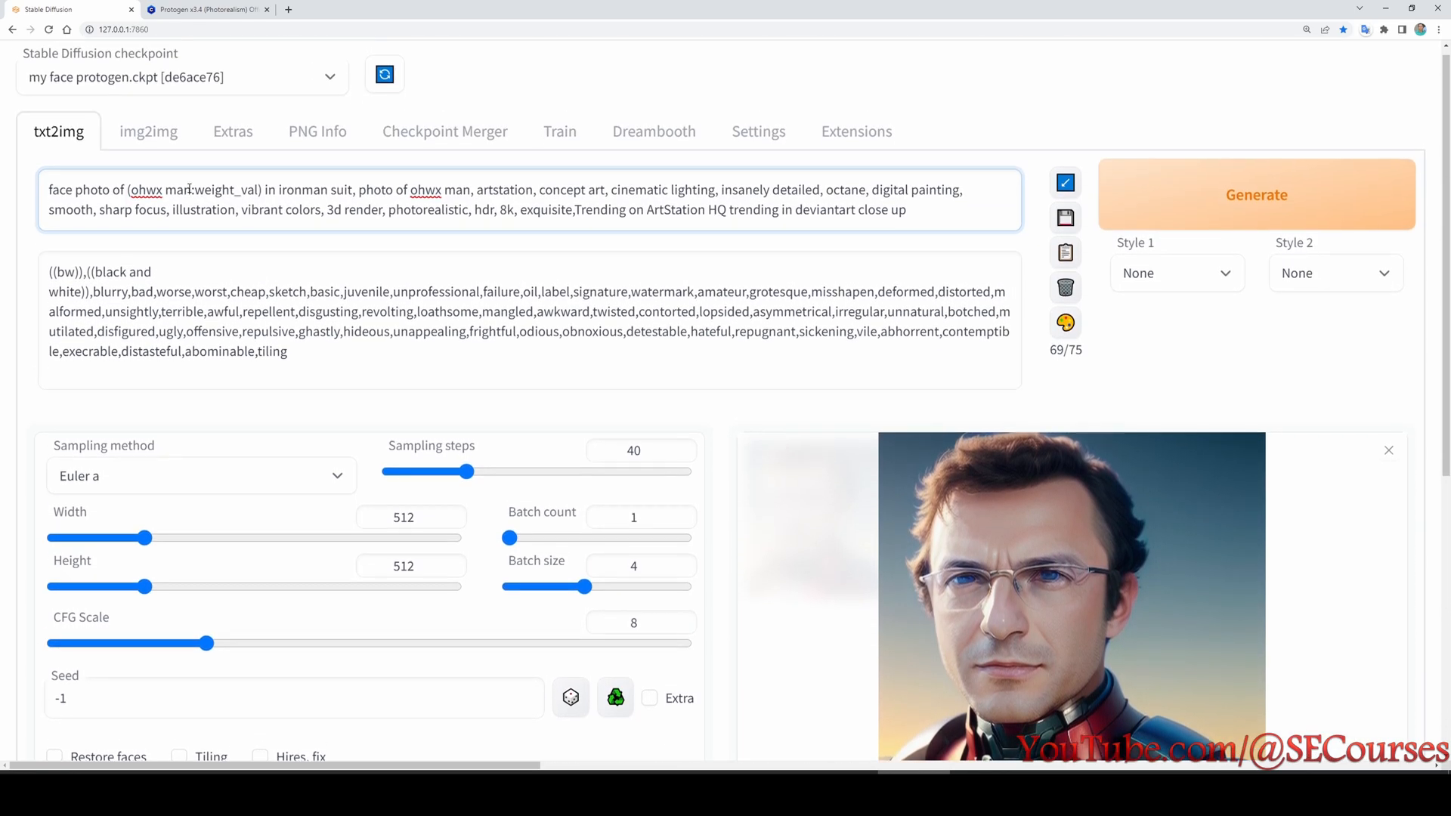
- Start generating the Iron Man X/Y grid, review the script settings, then open DreamBooth
left_click(1256, 194)
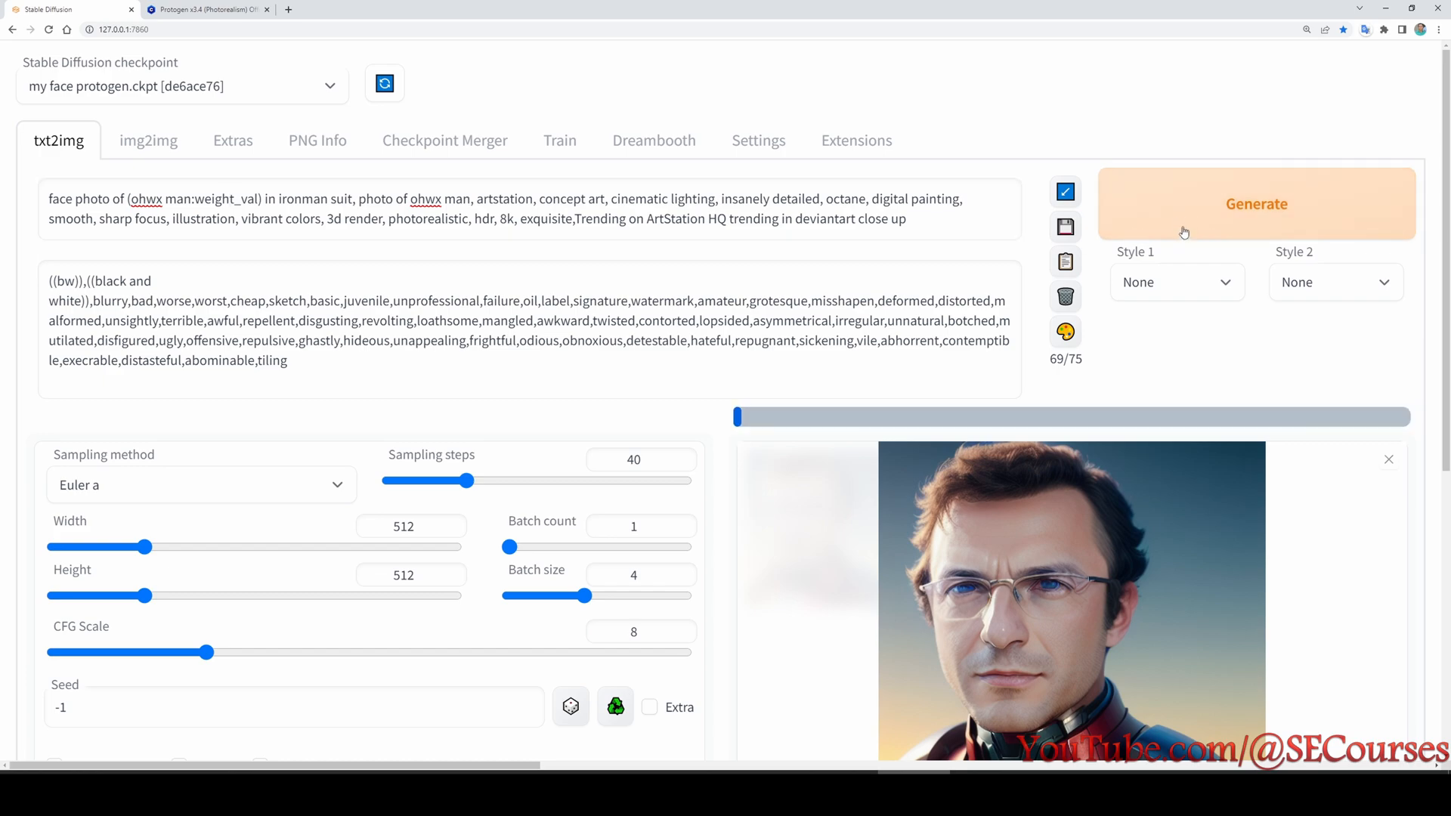
left_click(1256, 203)
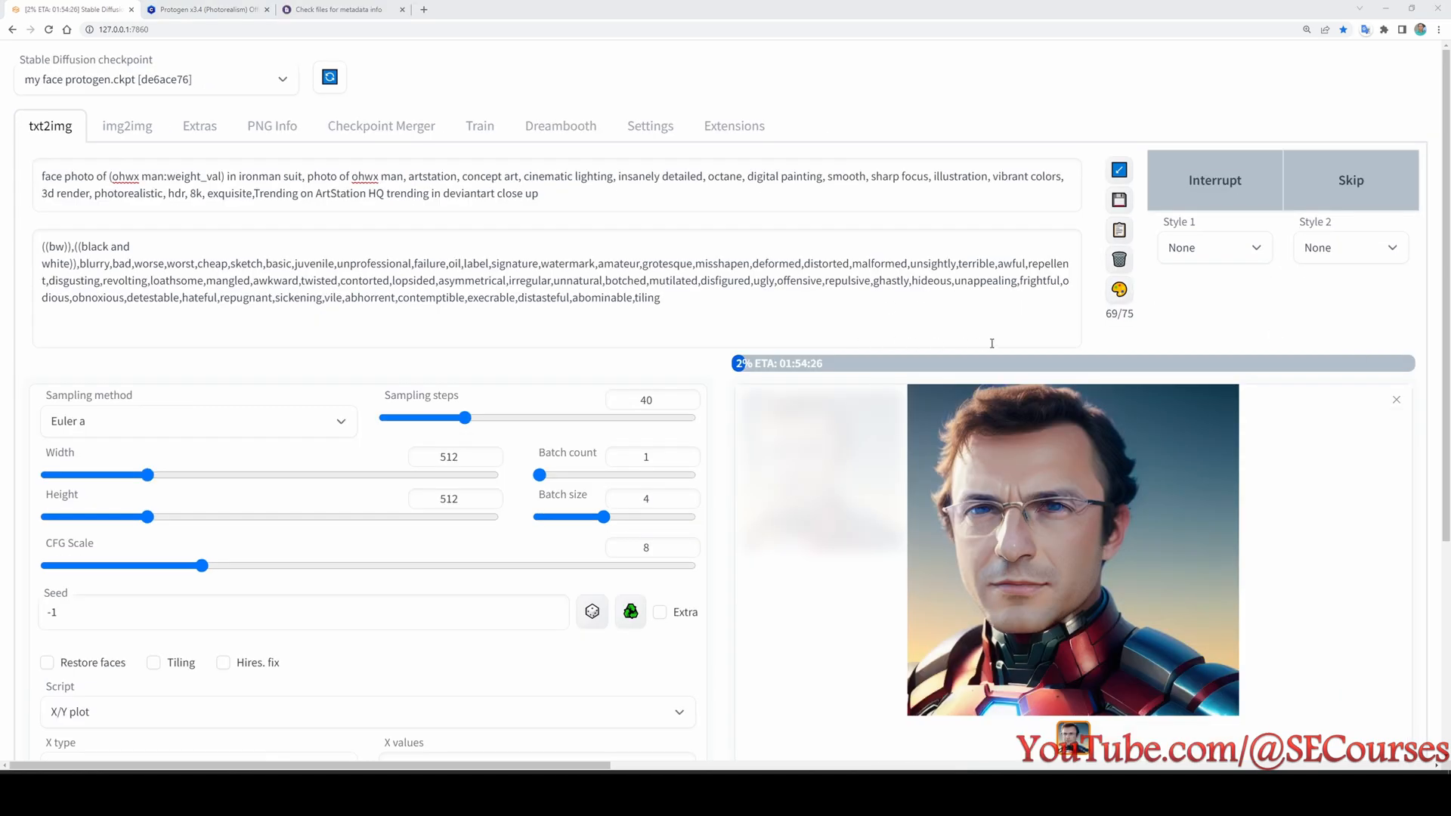
scroll("down", 3)
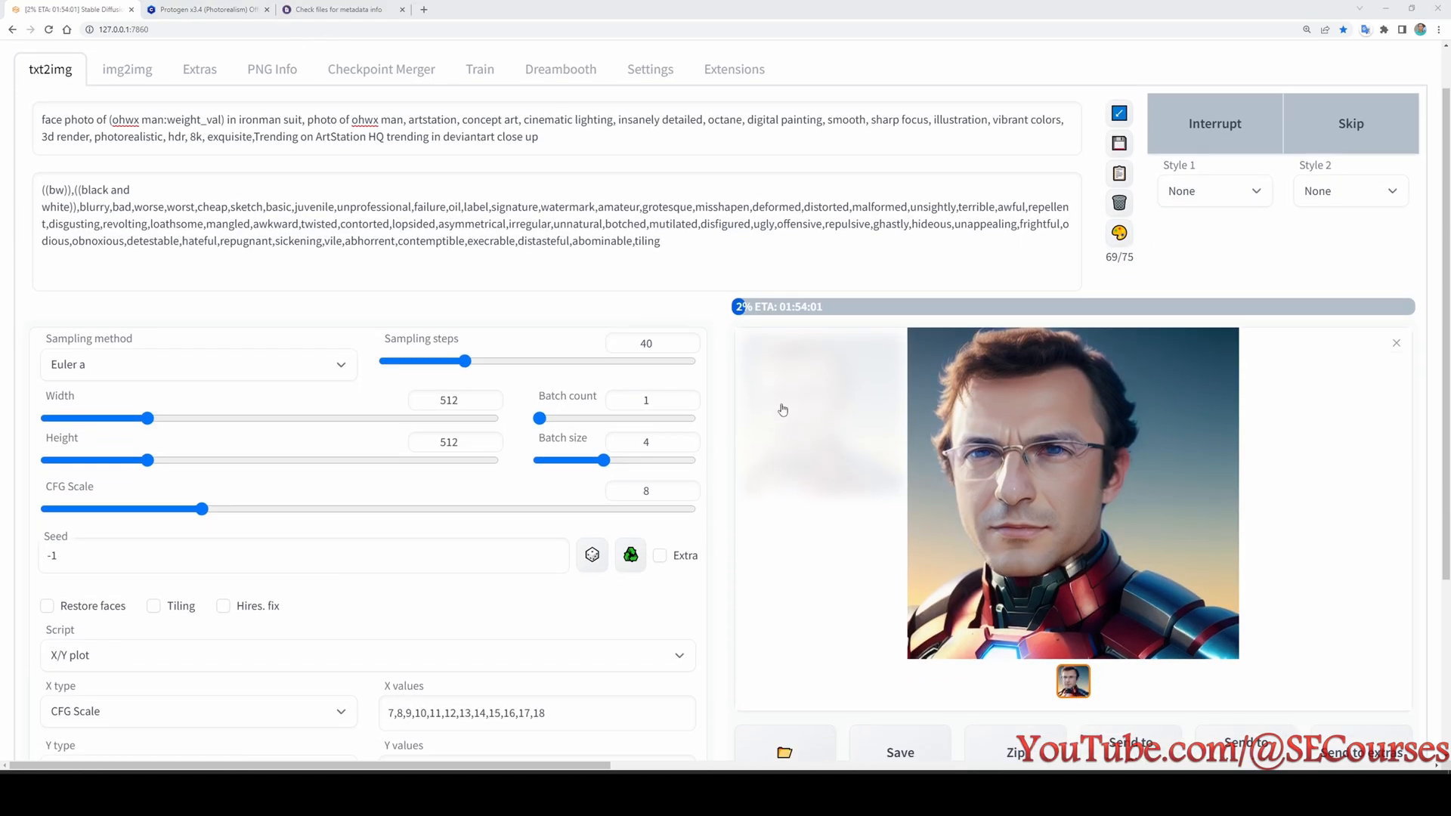
scroll("down", 3)
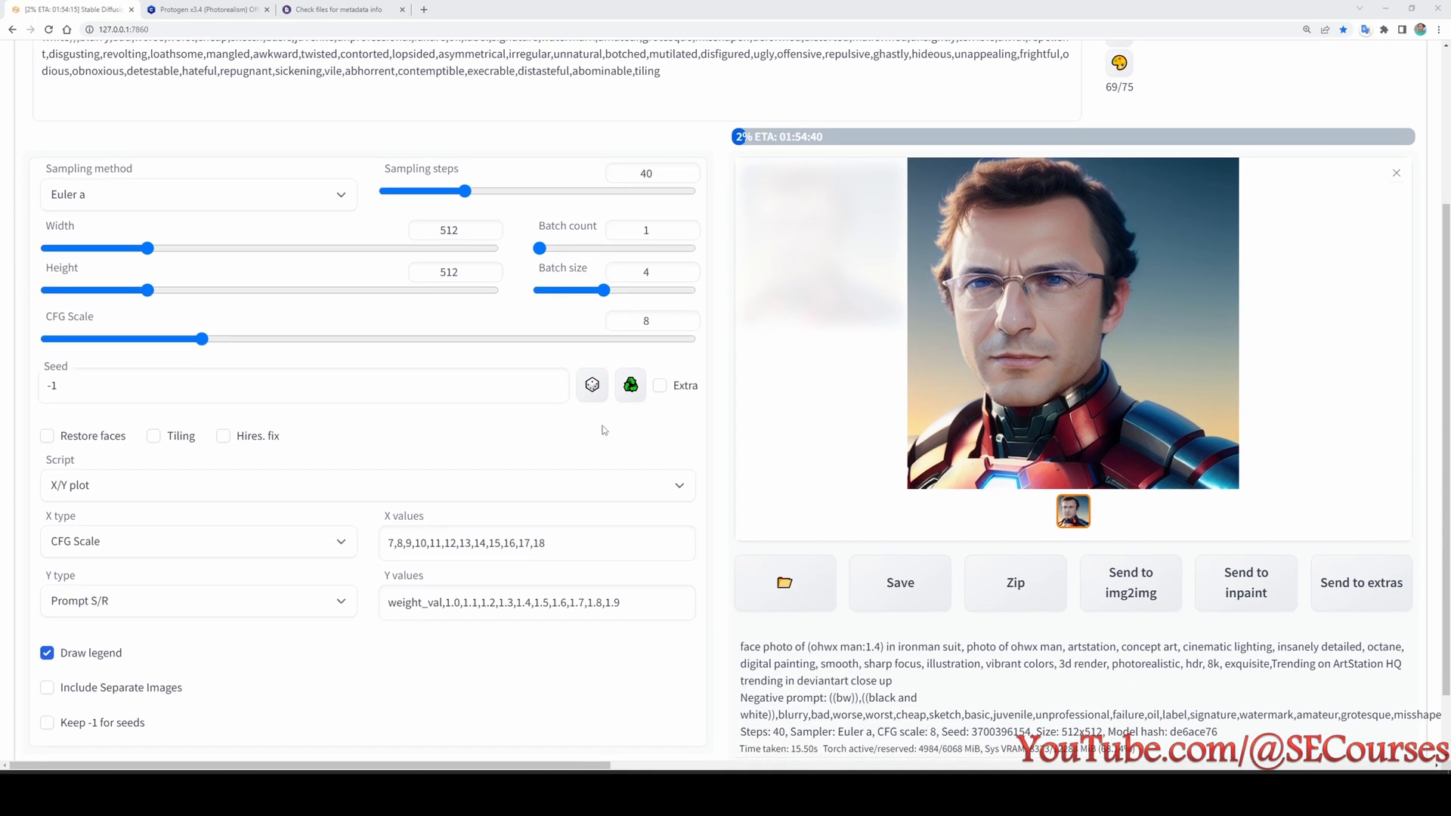
scroll("up", 3)
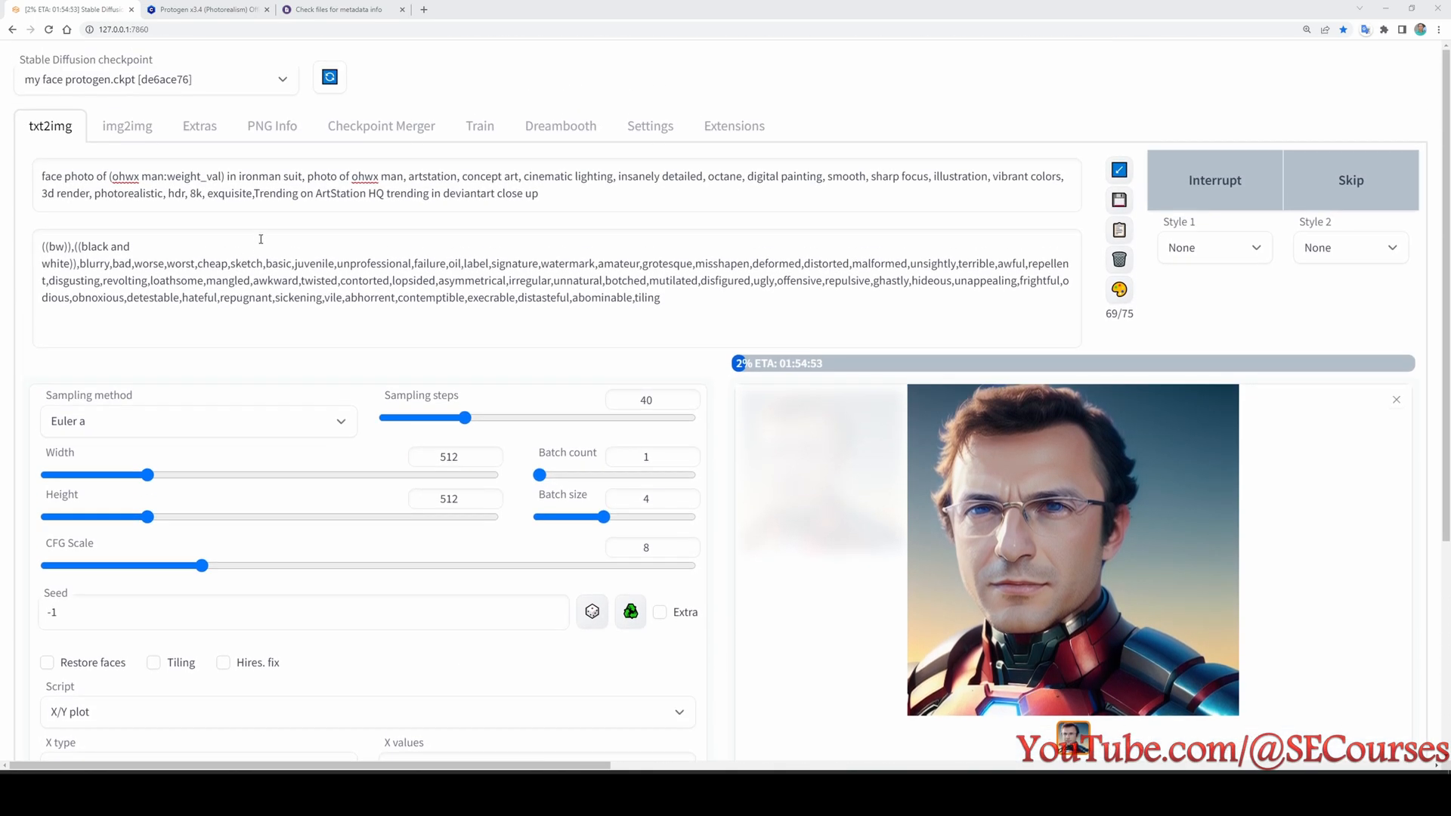
scroll("down", 3)
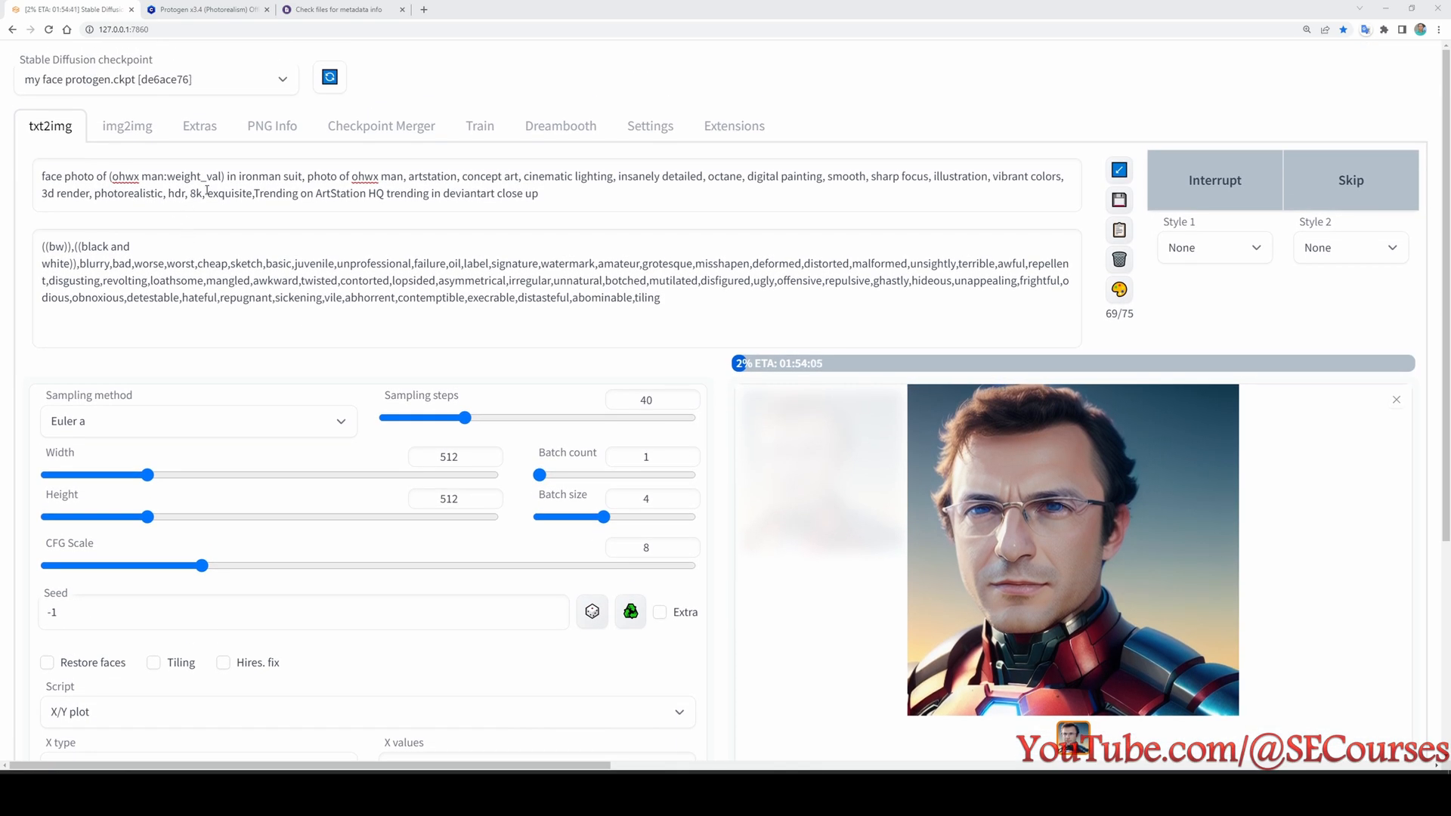
double_click(194, 176)
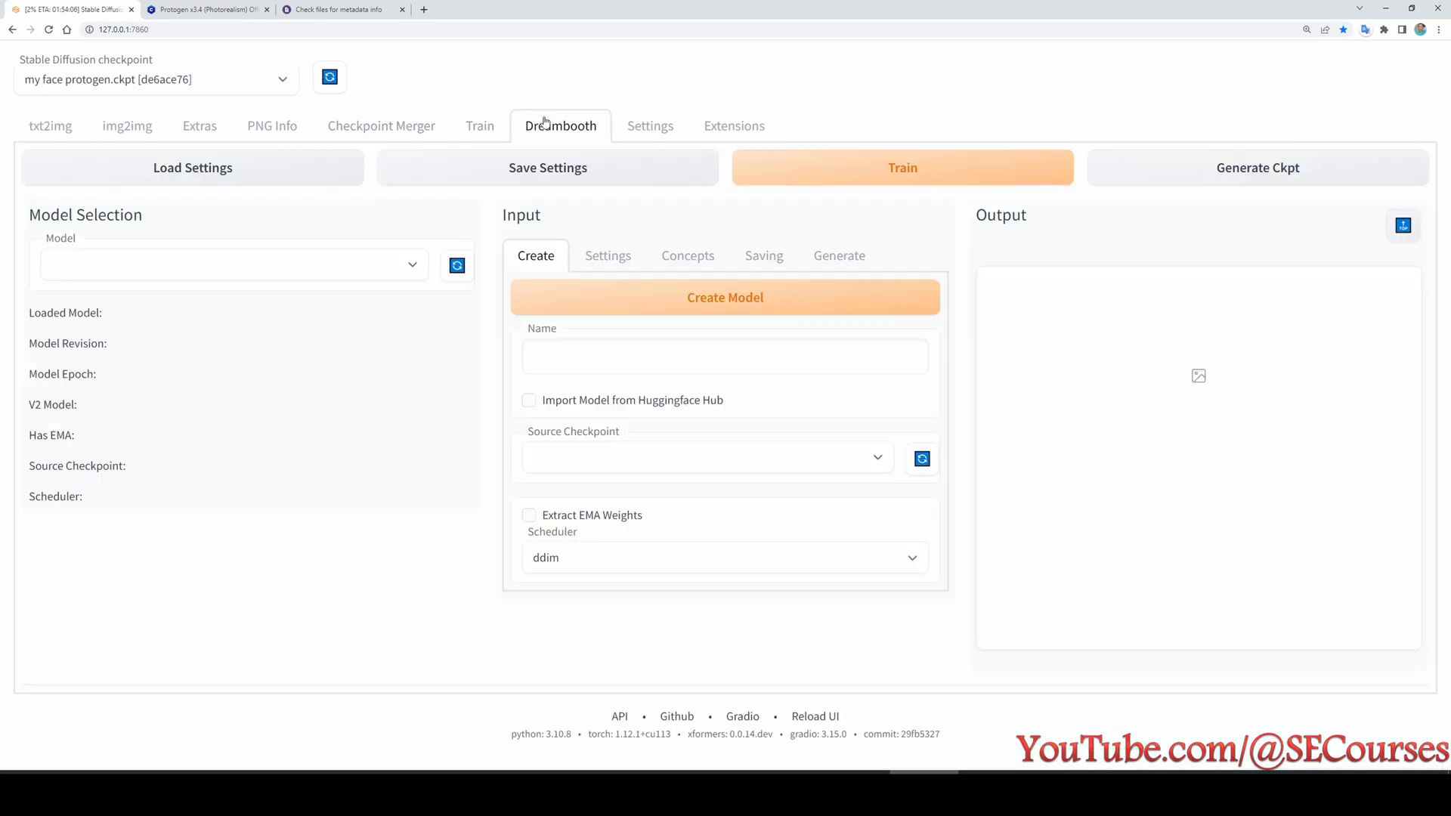
- Inspect the Checkpoint Merger multiplier (about 0.6, then 0.7), then return to txt2img
left_click(381, 127)
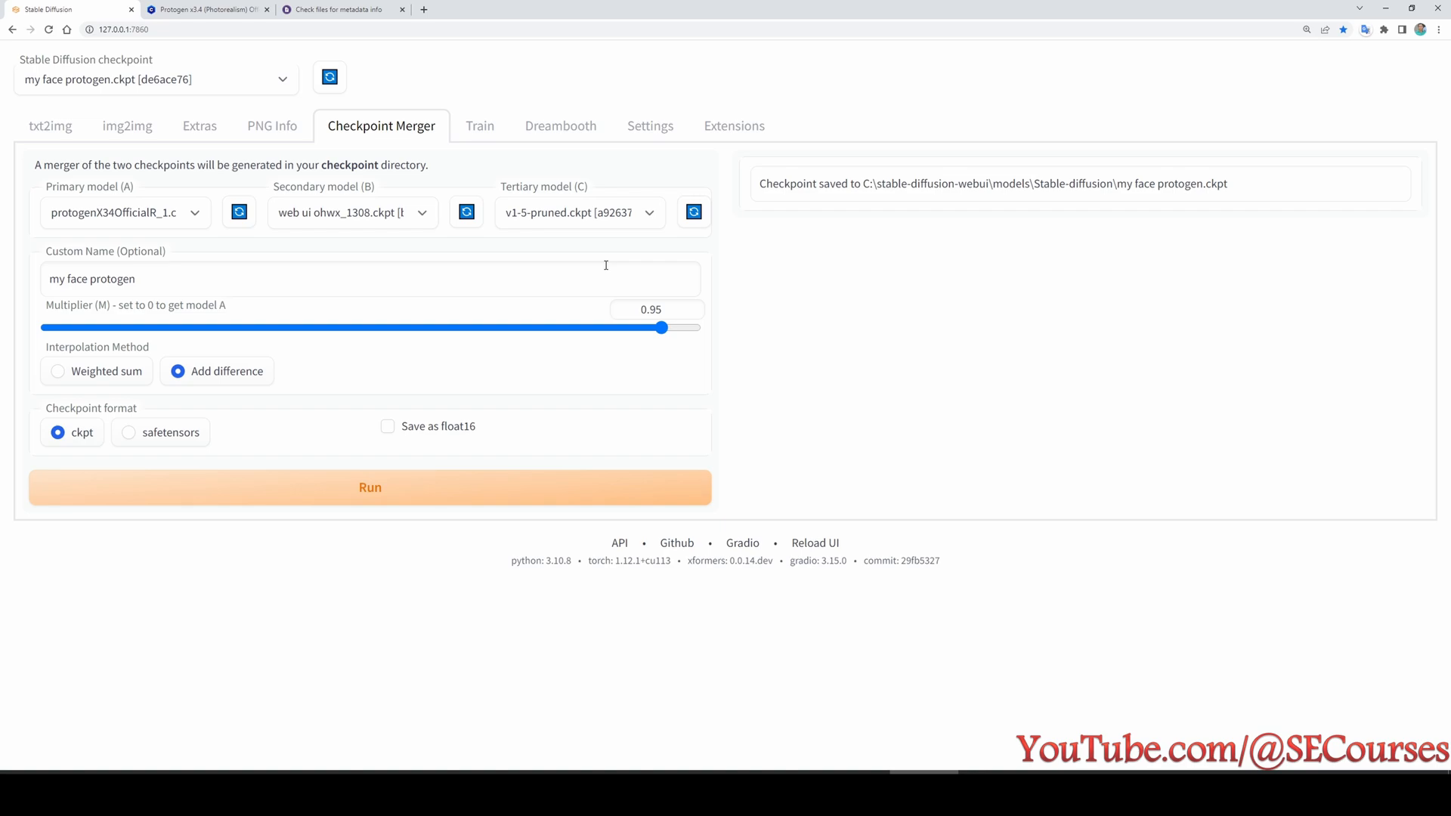
mouse_move(693, 240)
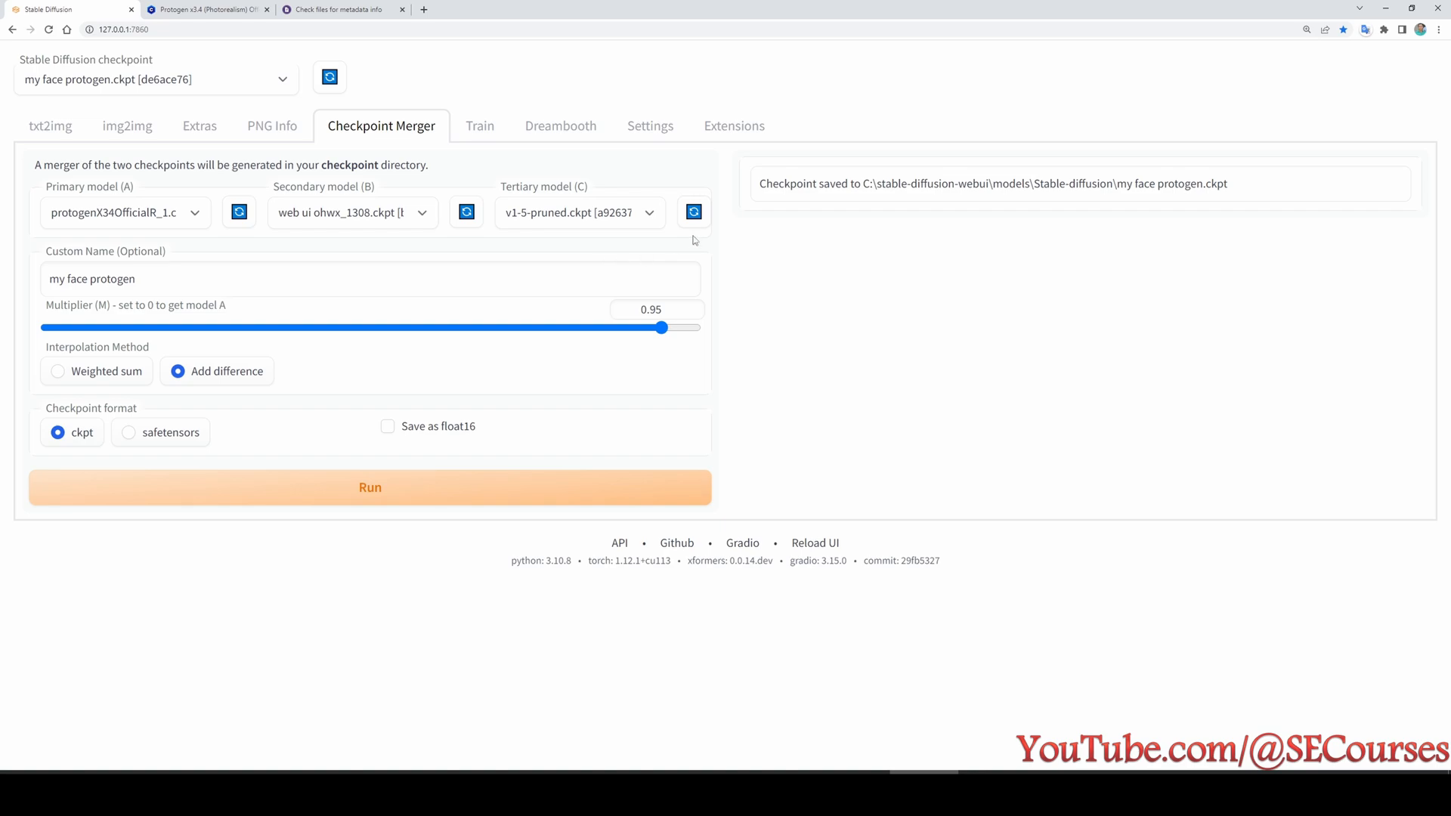
mouse_move(597, 251)
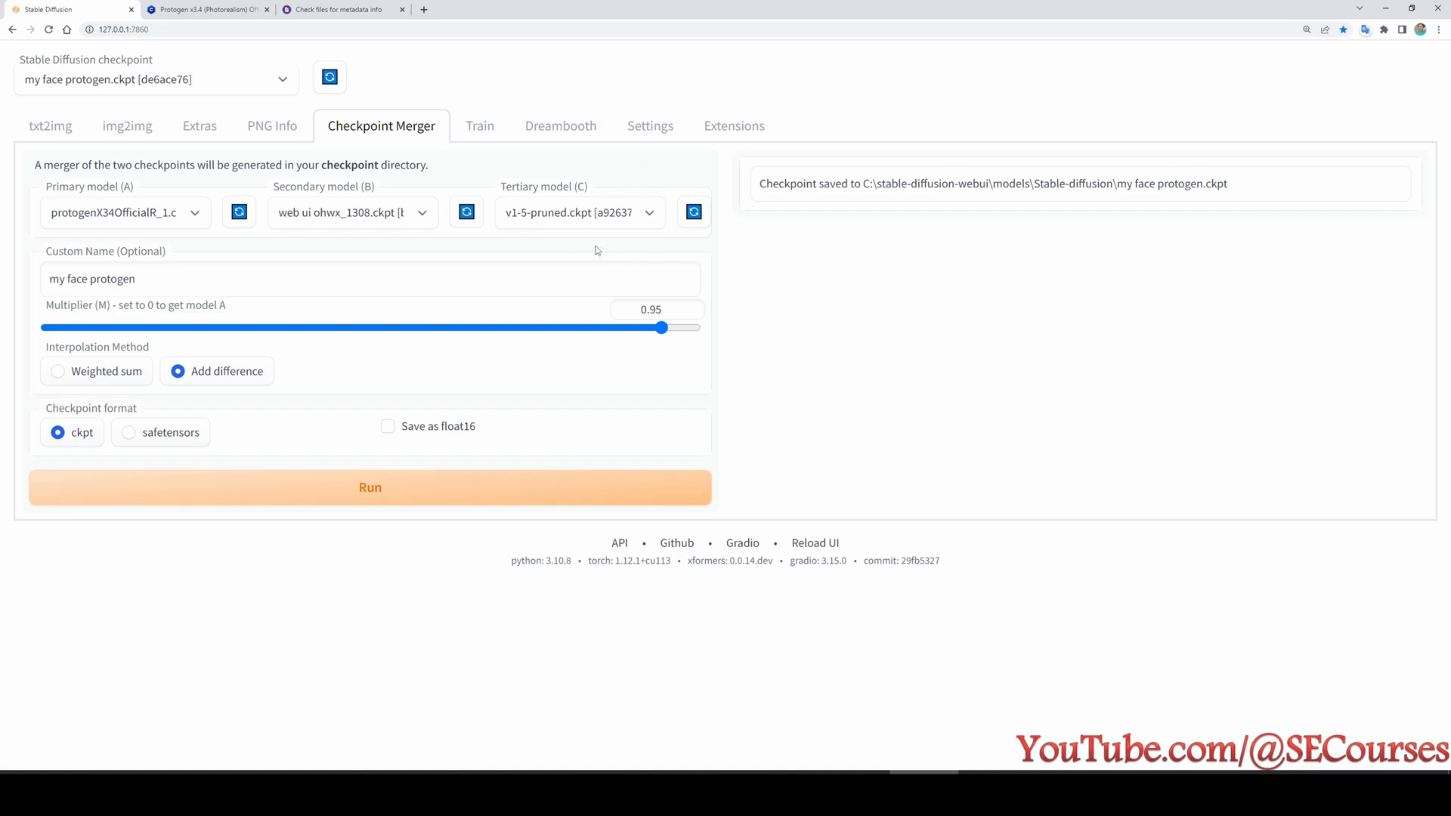
mouse_move(596, 246)
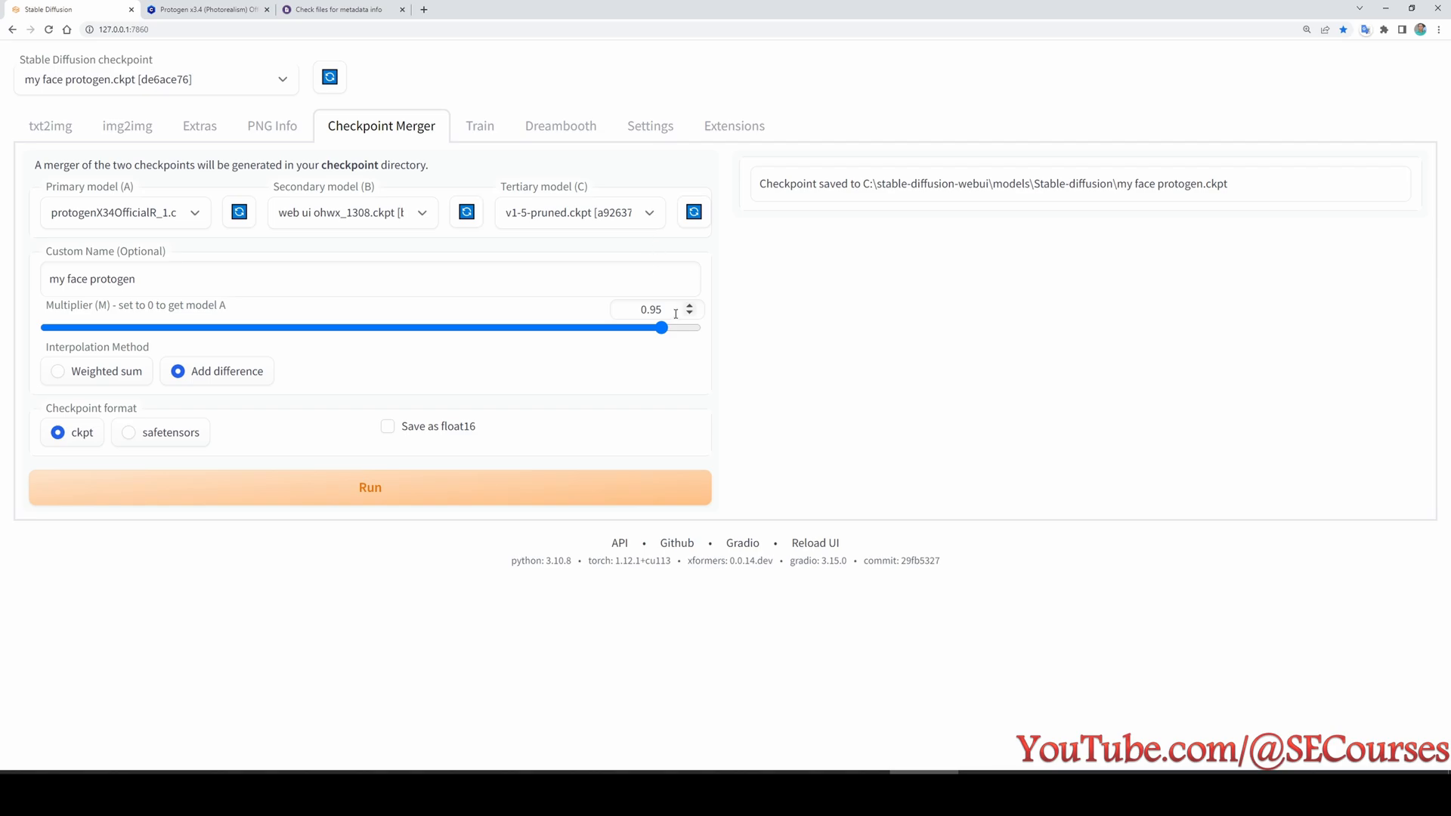
left_click_drag(659, 327, 433, 327)
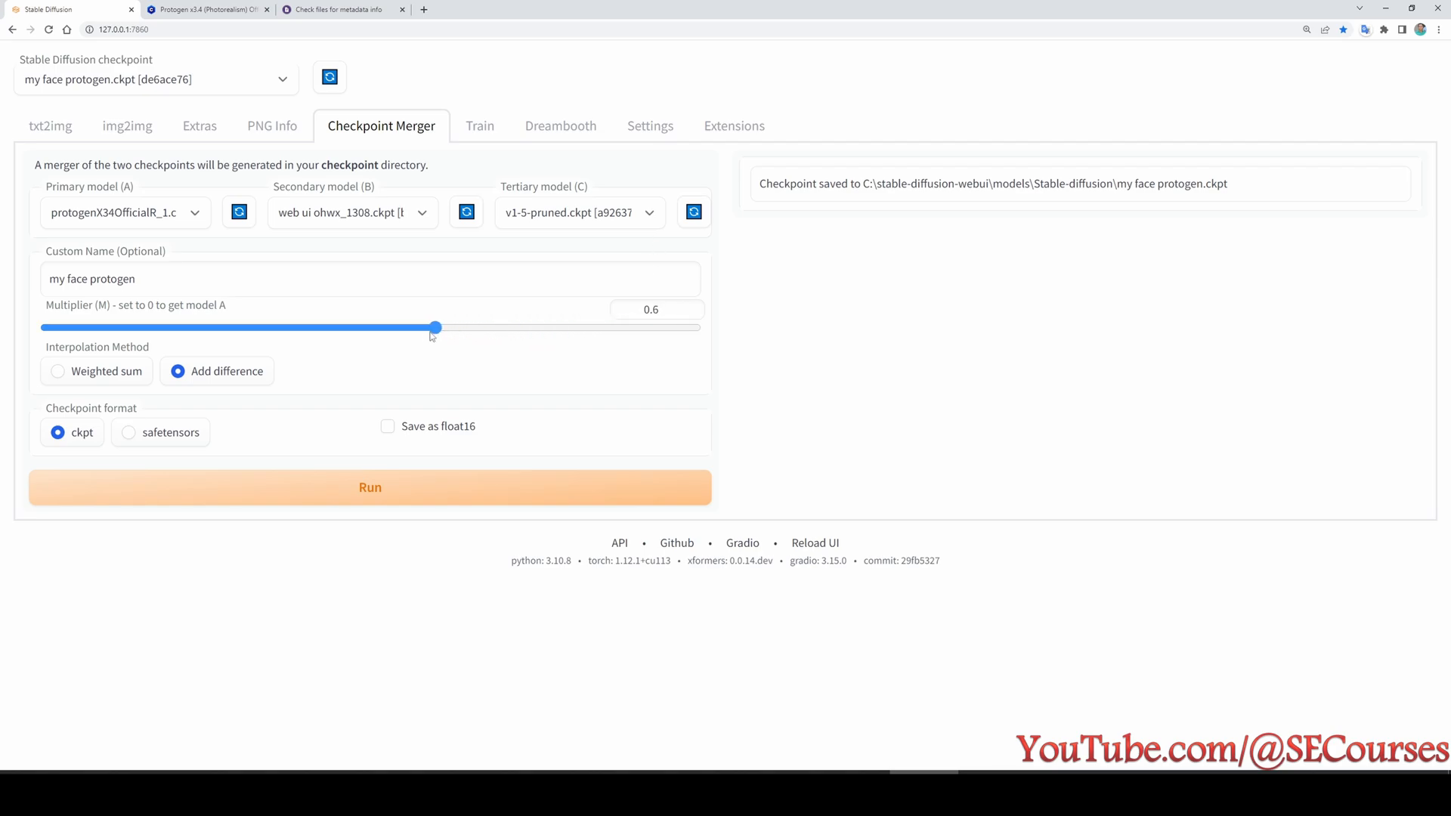
left_click_drag(435, 326, 500, 326)
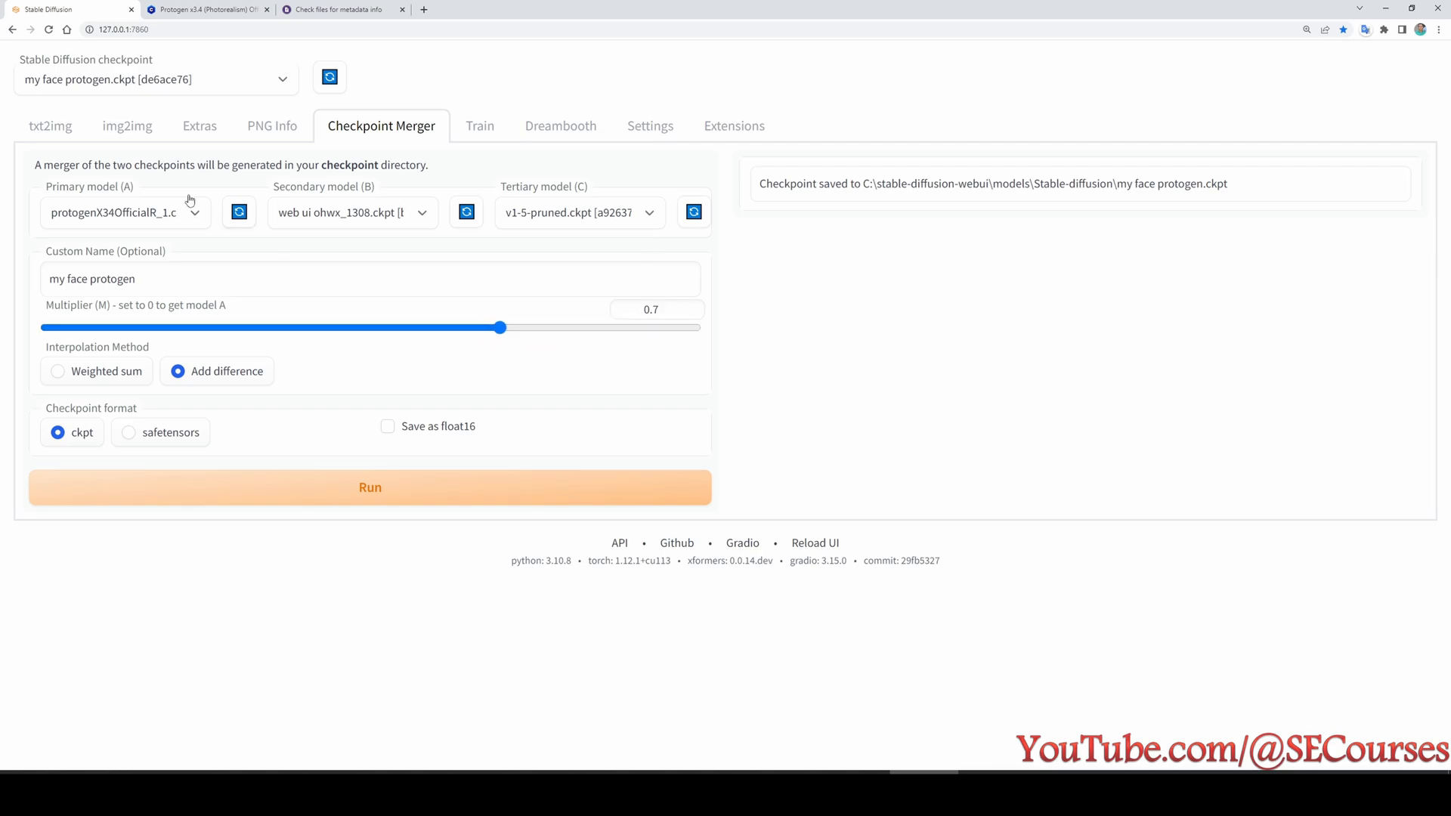
left_click(50, 126)
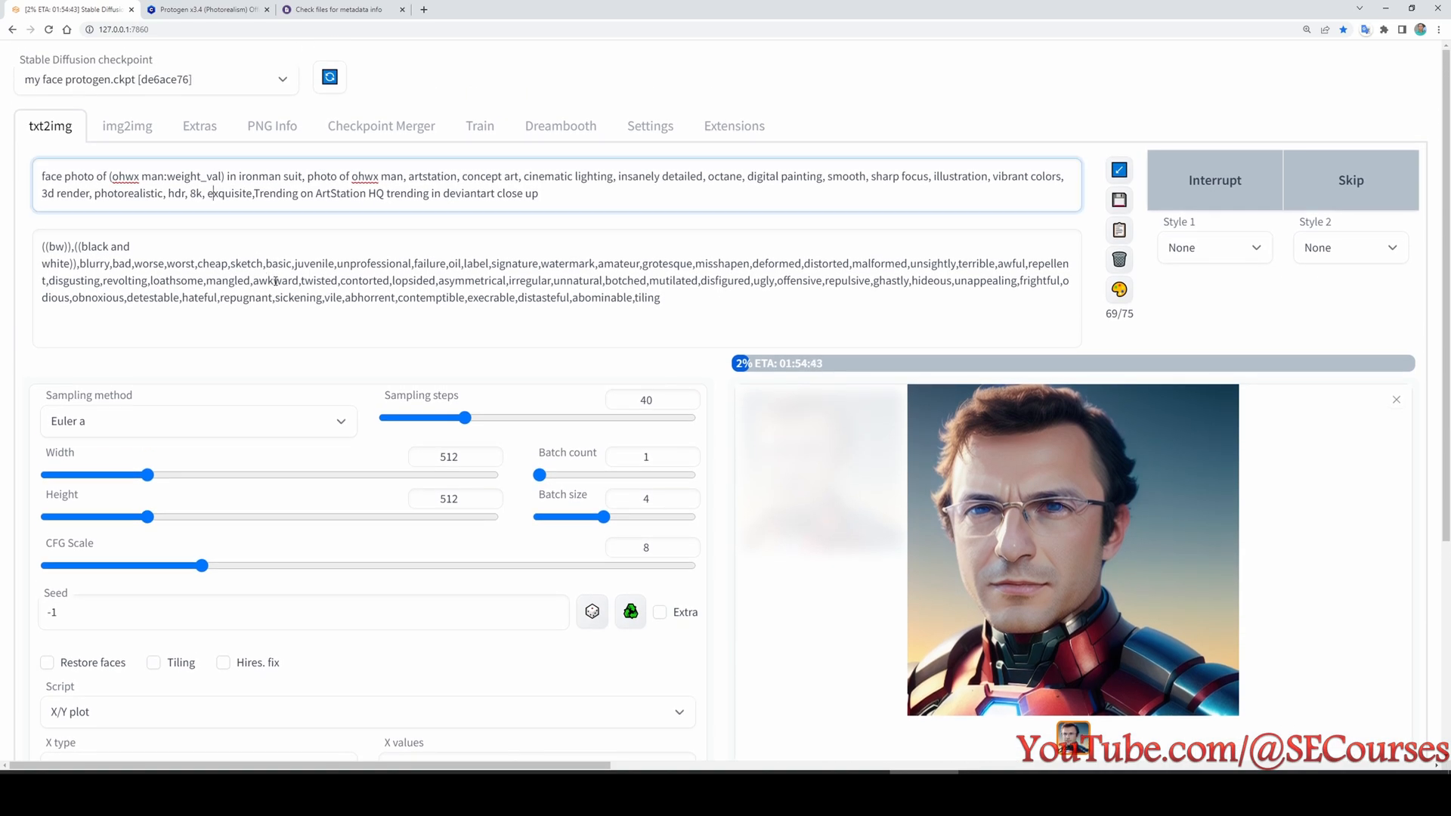
scroll("down", 3)
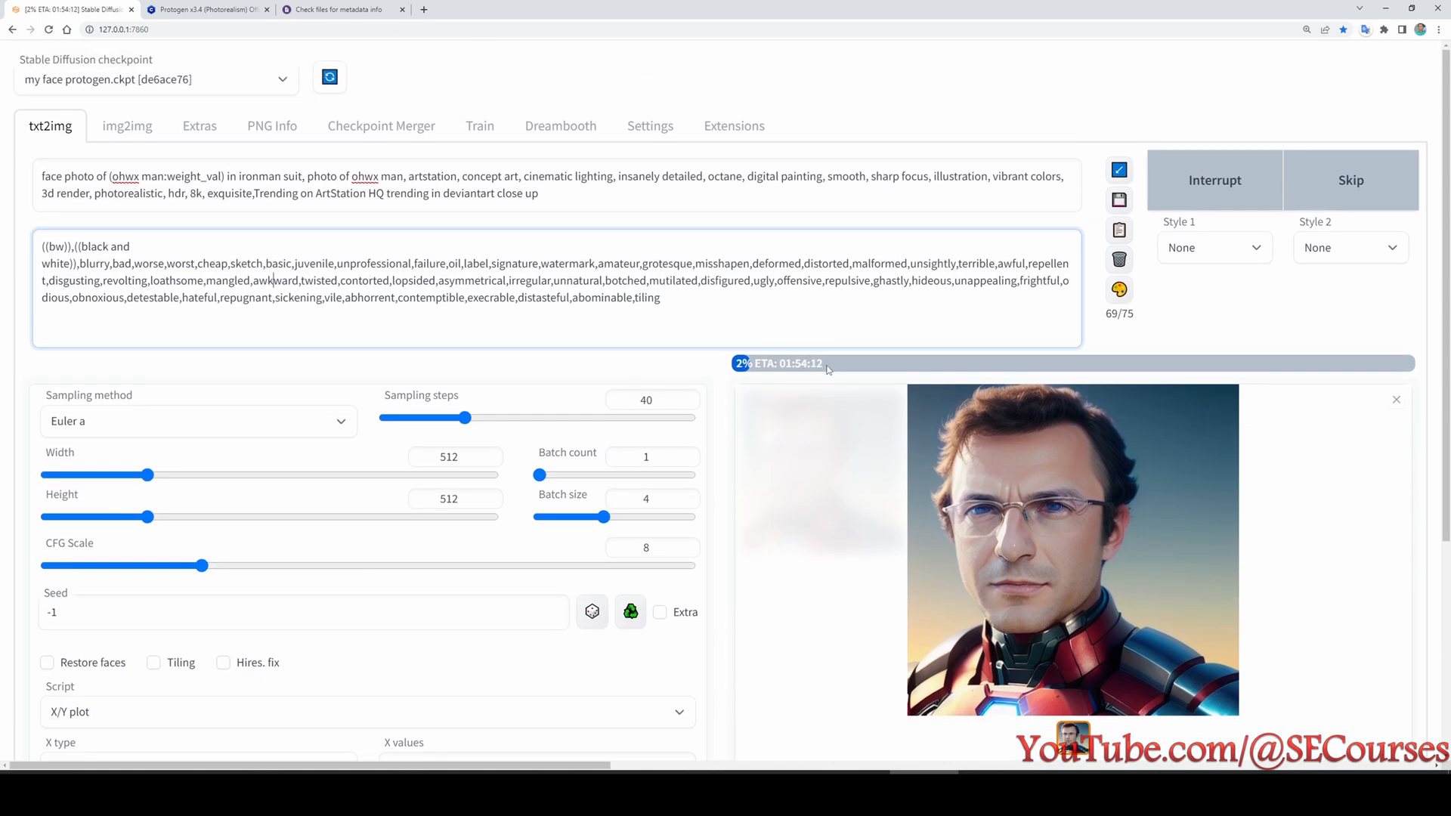
scroll("down", 3)
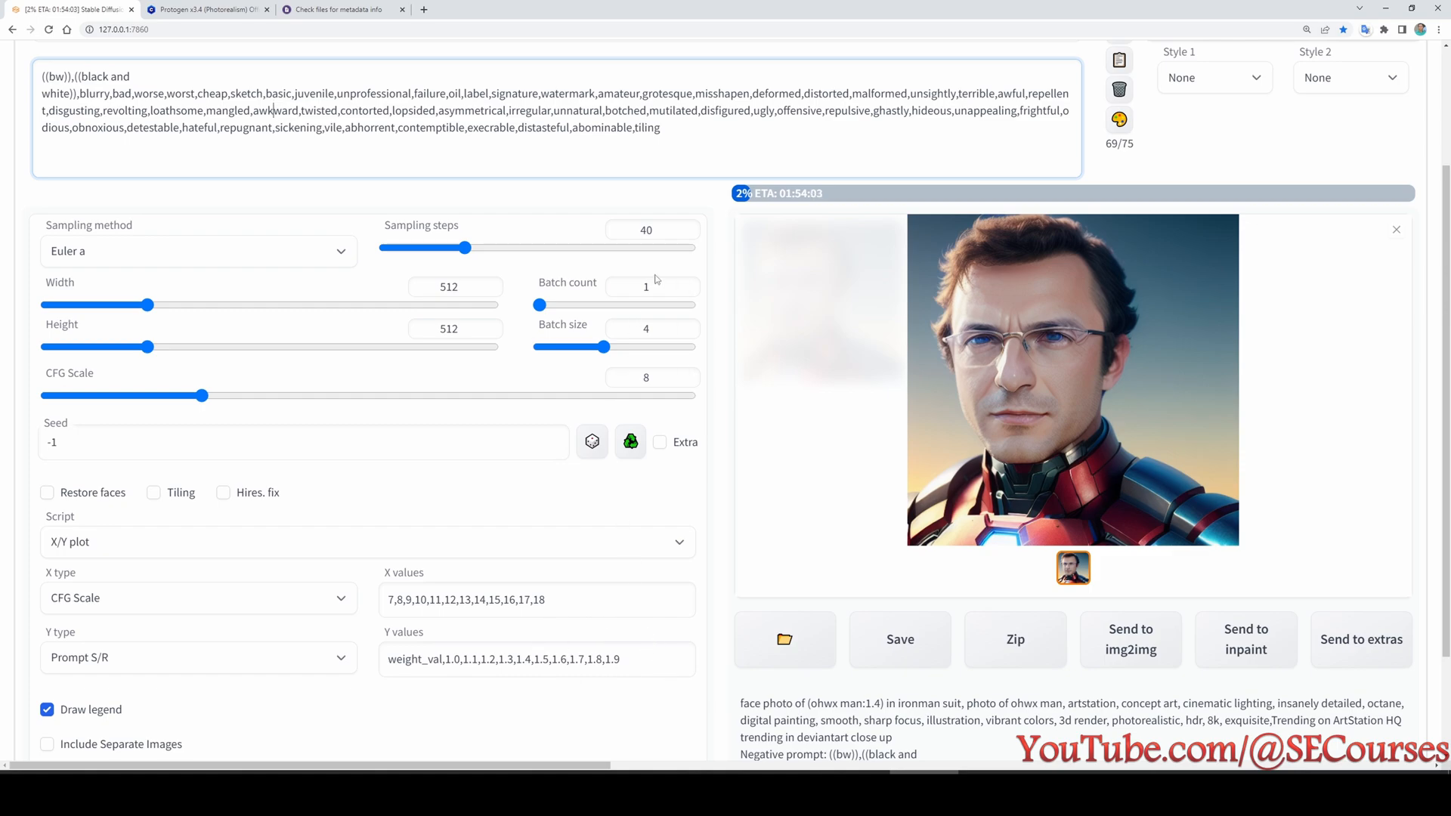
mouse_move(722, 362)
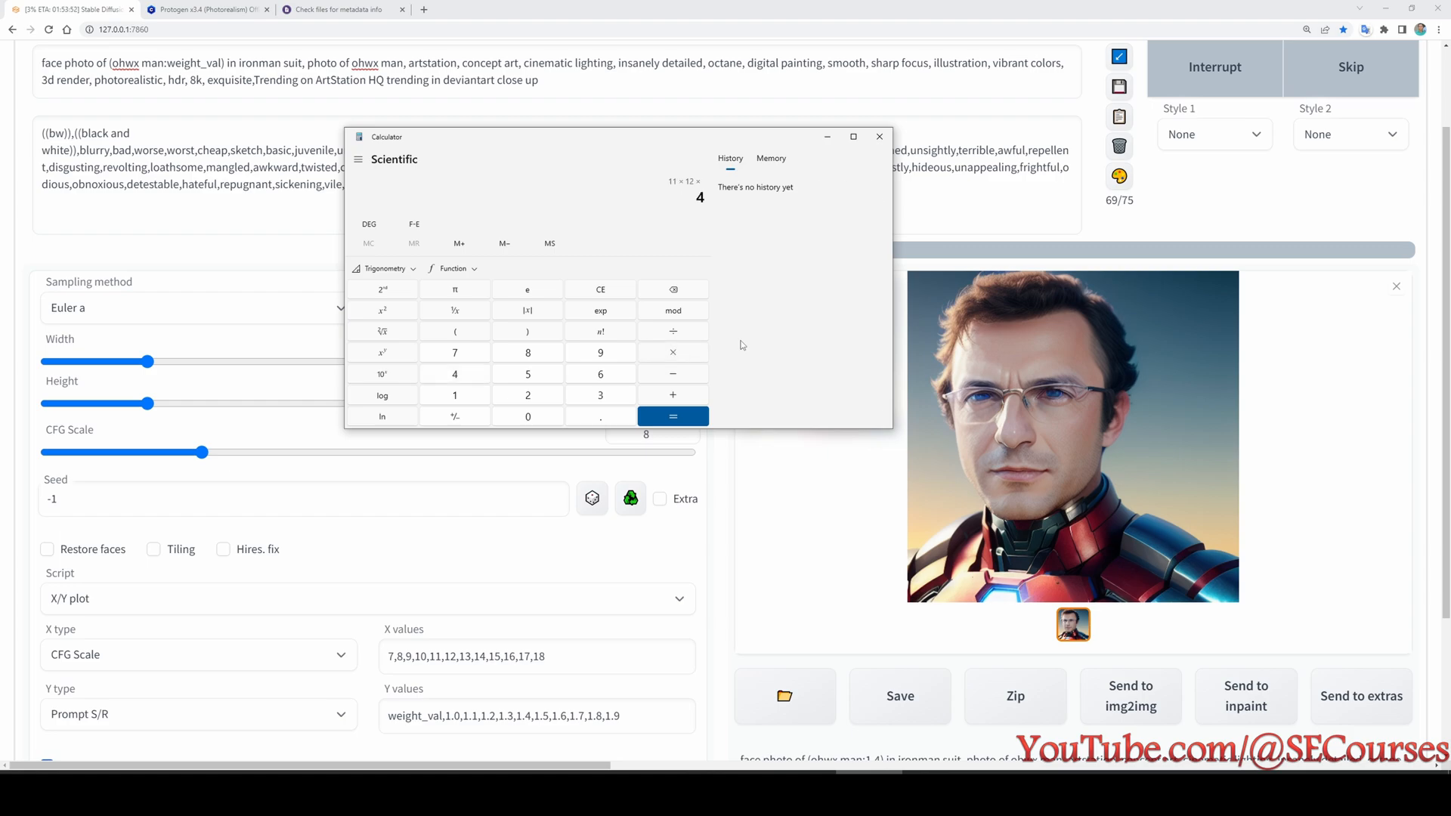
- Work out 11 × 12 × 4 = 528 plot images, then close Calculator
left_click(672, 416)
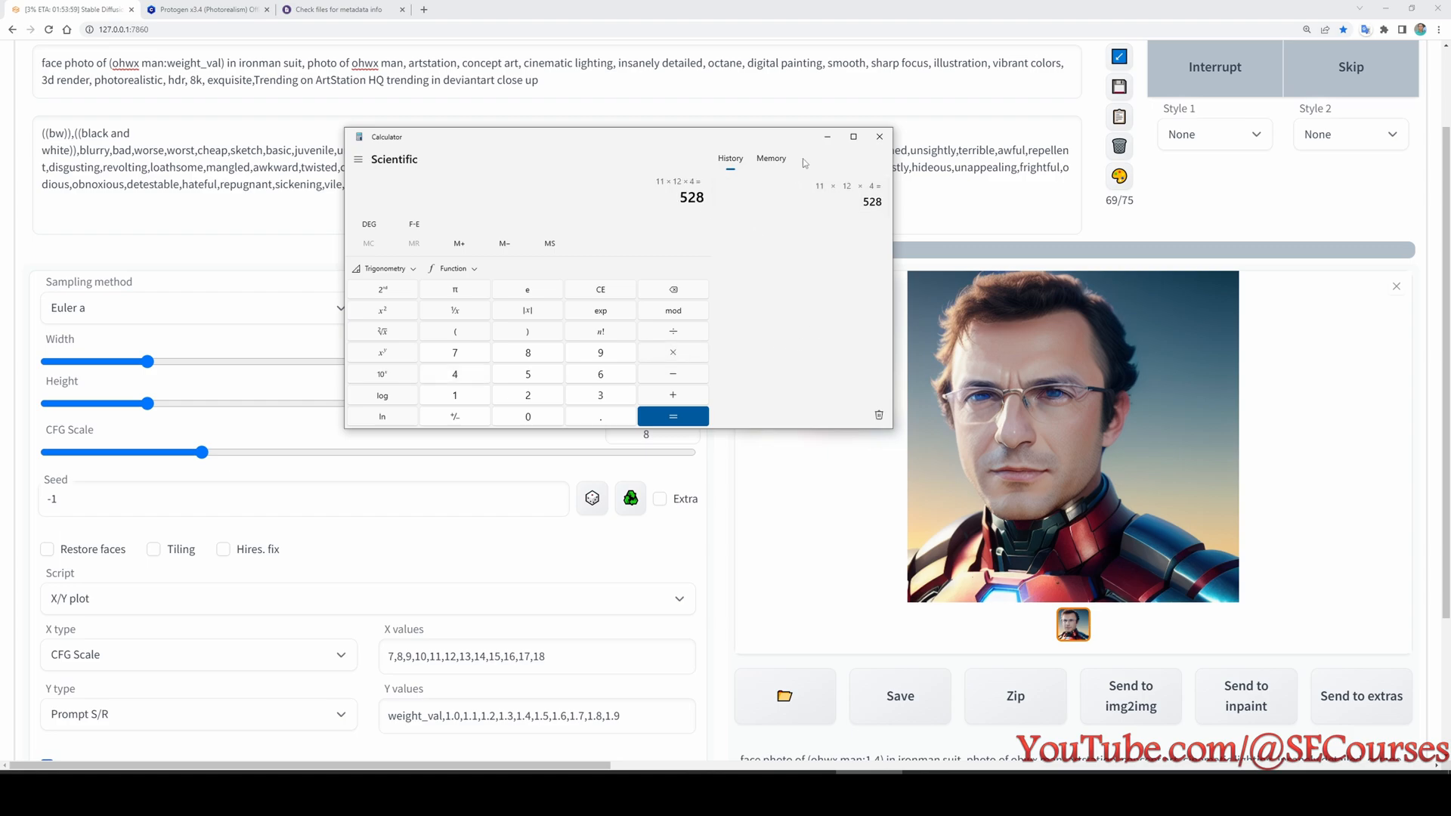
left_click(877, 136)
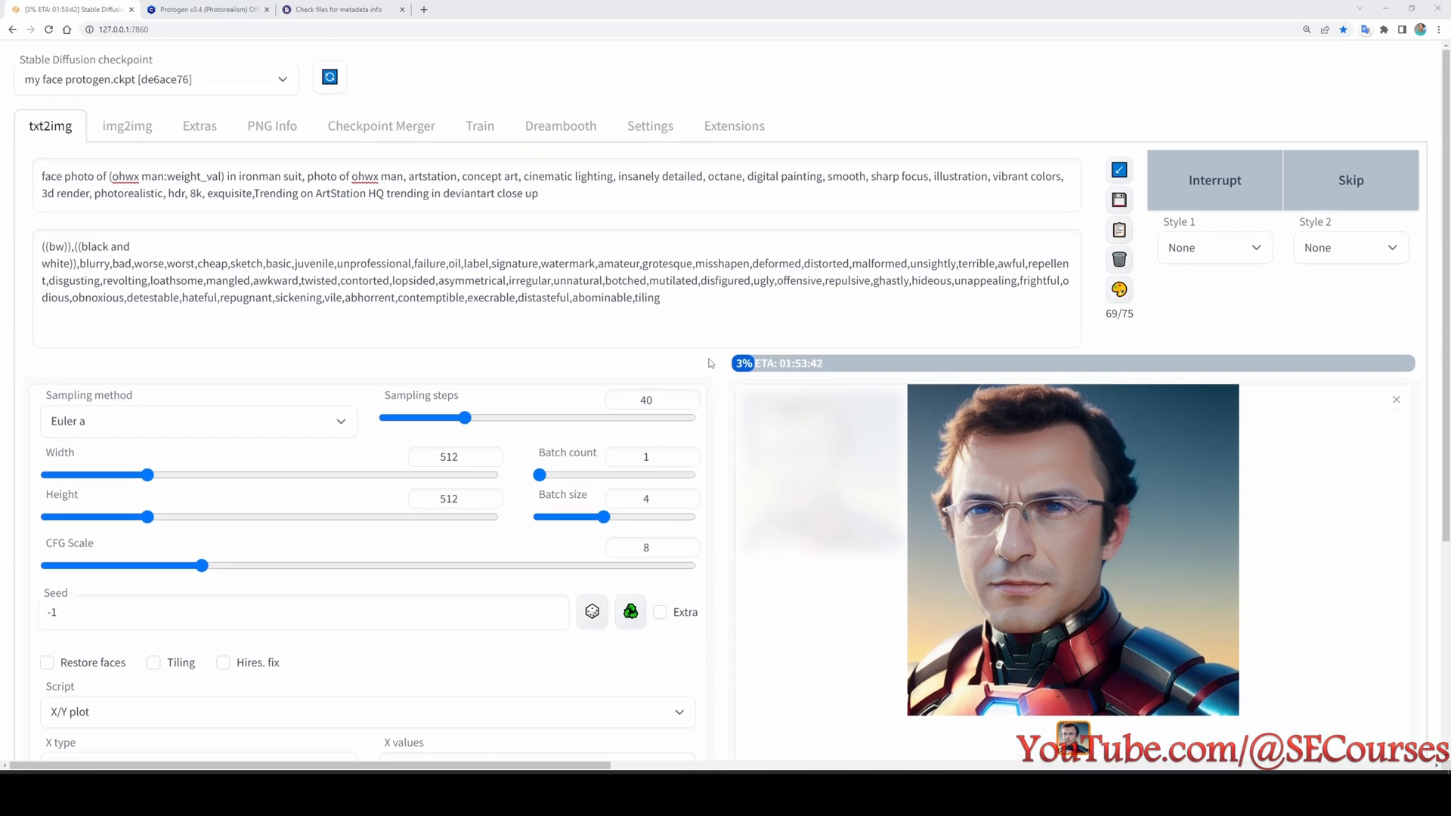
left_click(88, 8)
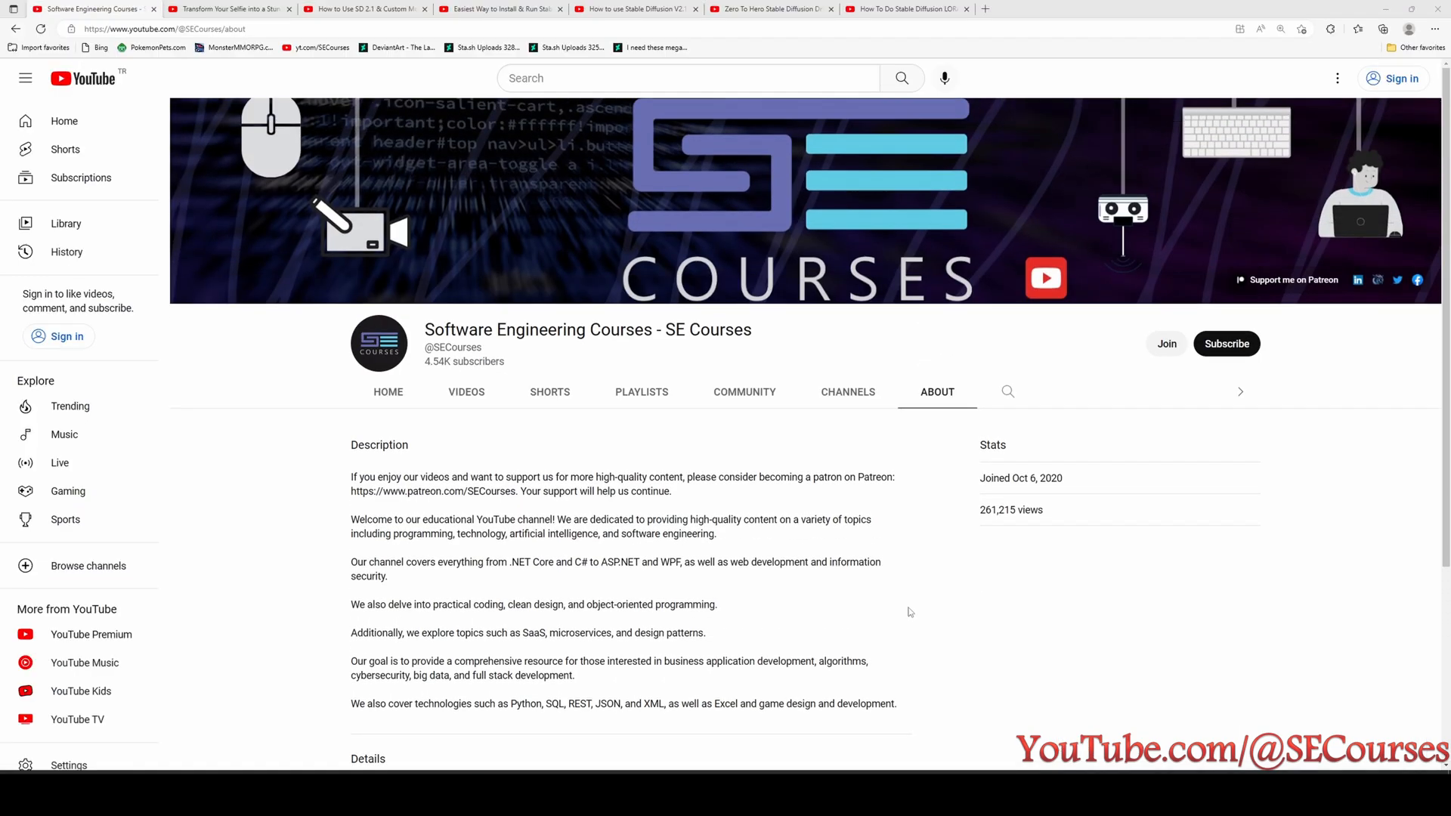
mouse_move(1244, 277)
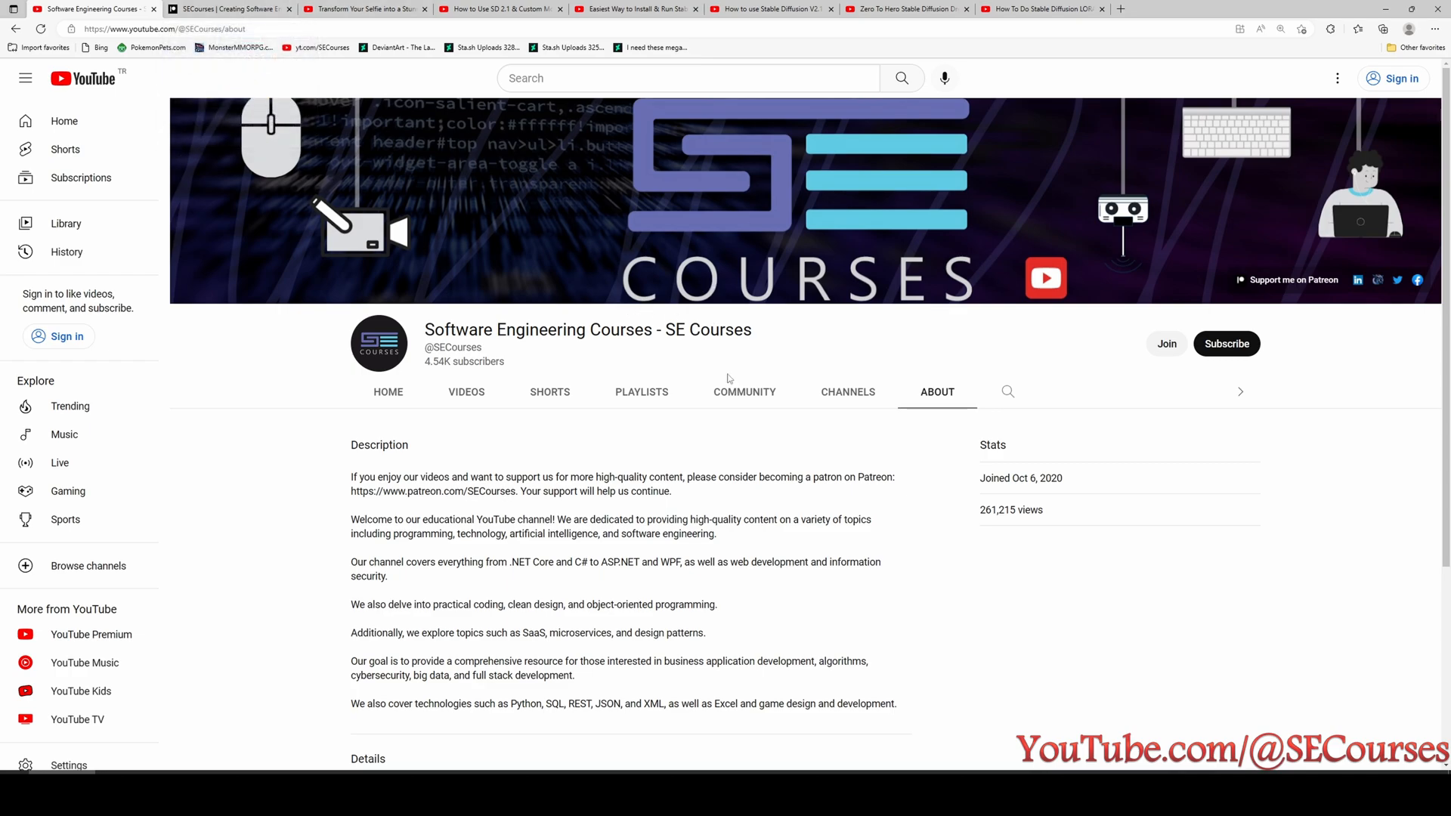
- Browse the SE Courses About and Patreon pages, then play the Transform Your Selfie tutorial
scroll("down", 3)
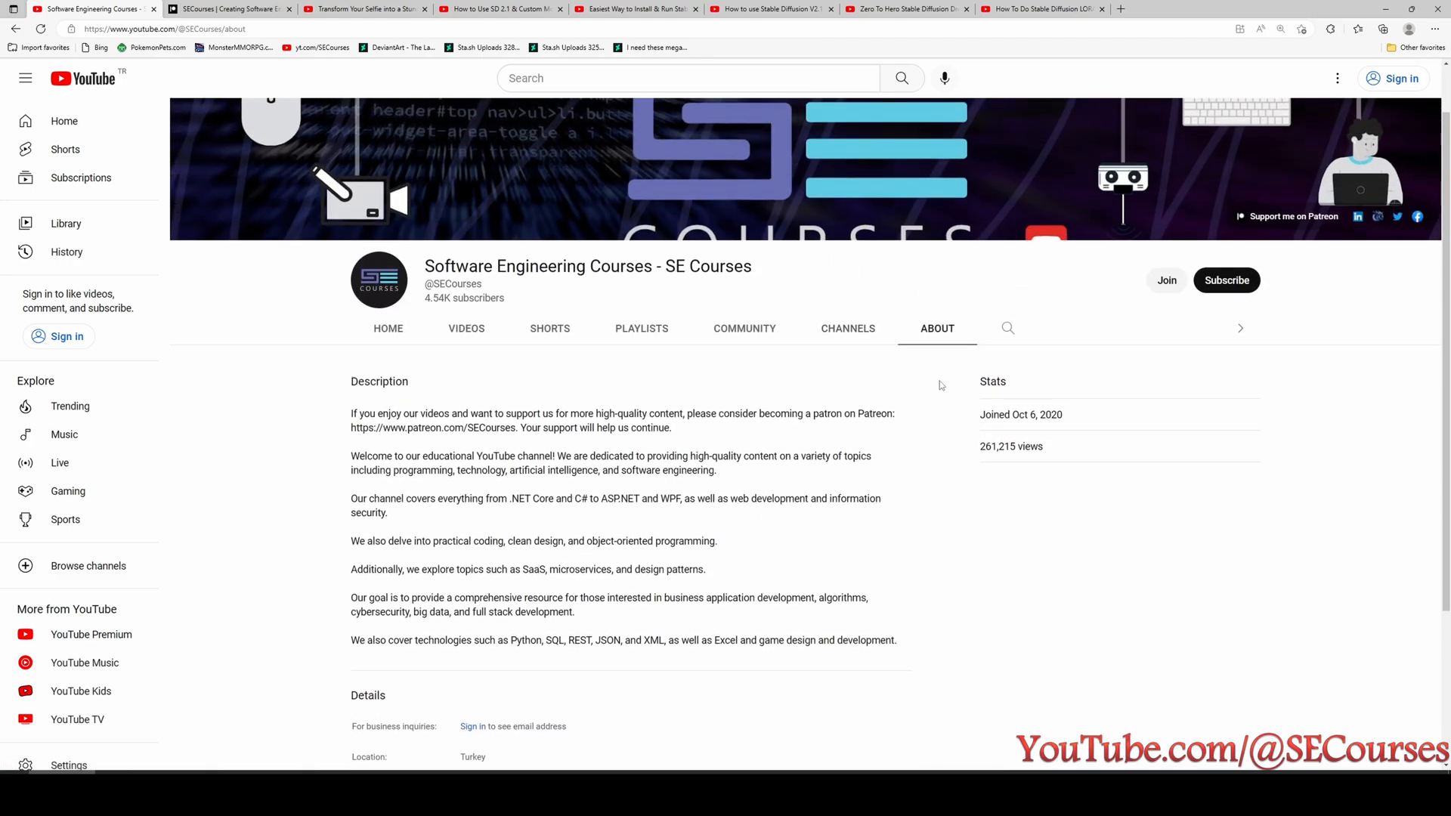
scroll("down", 3)
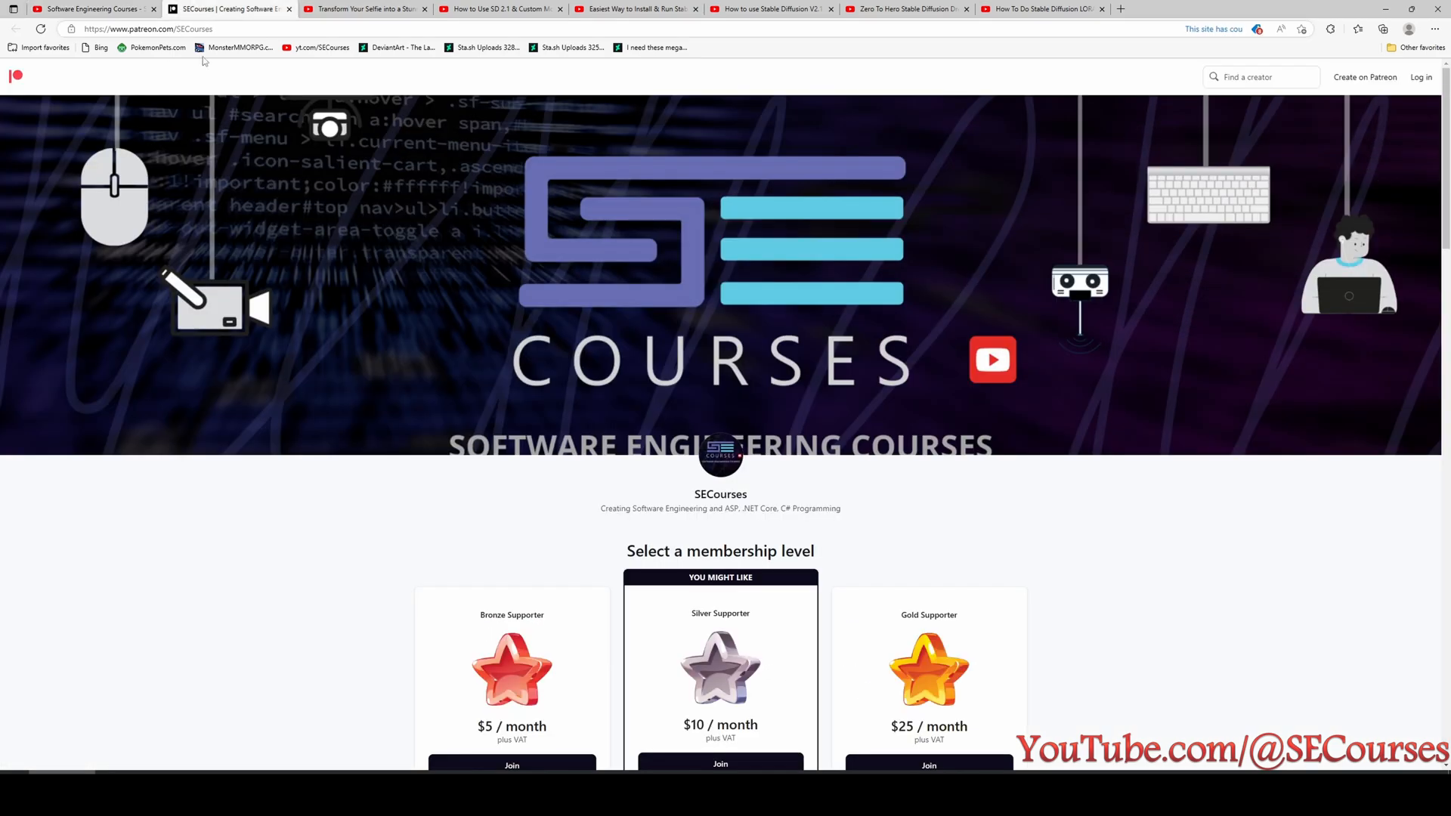
scroll("down", 3)
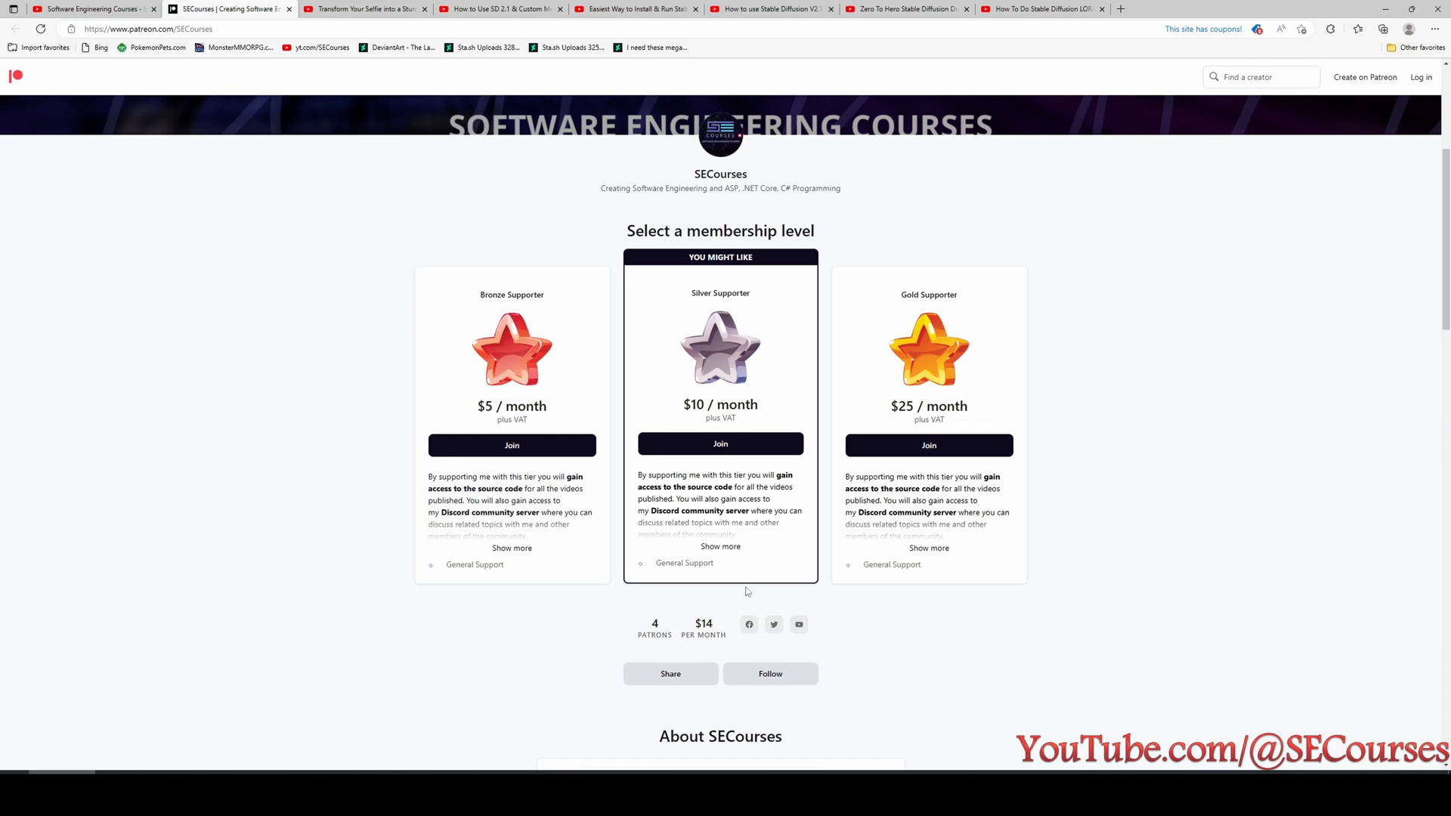
mouse_move(815, 617)
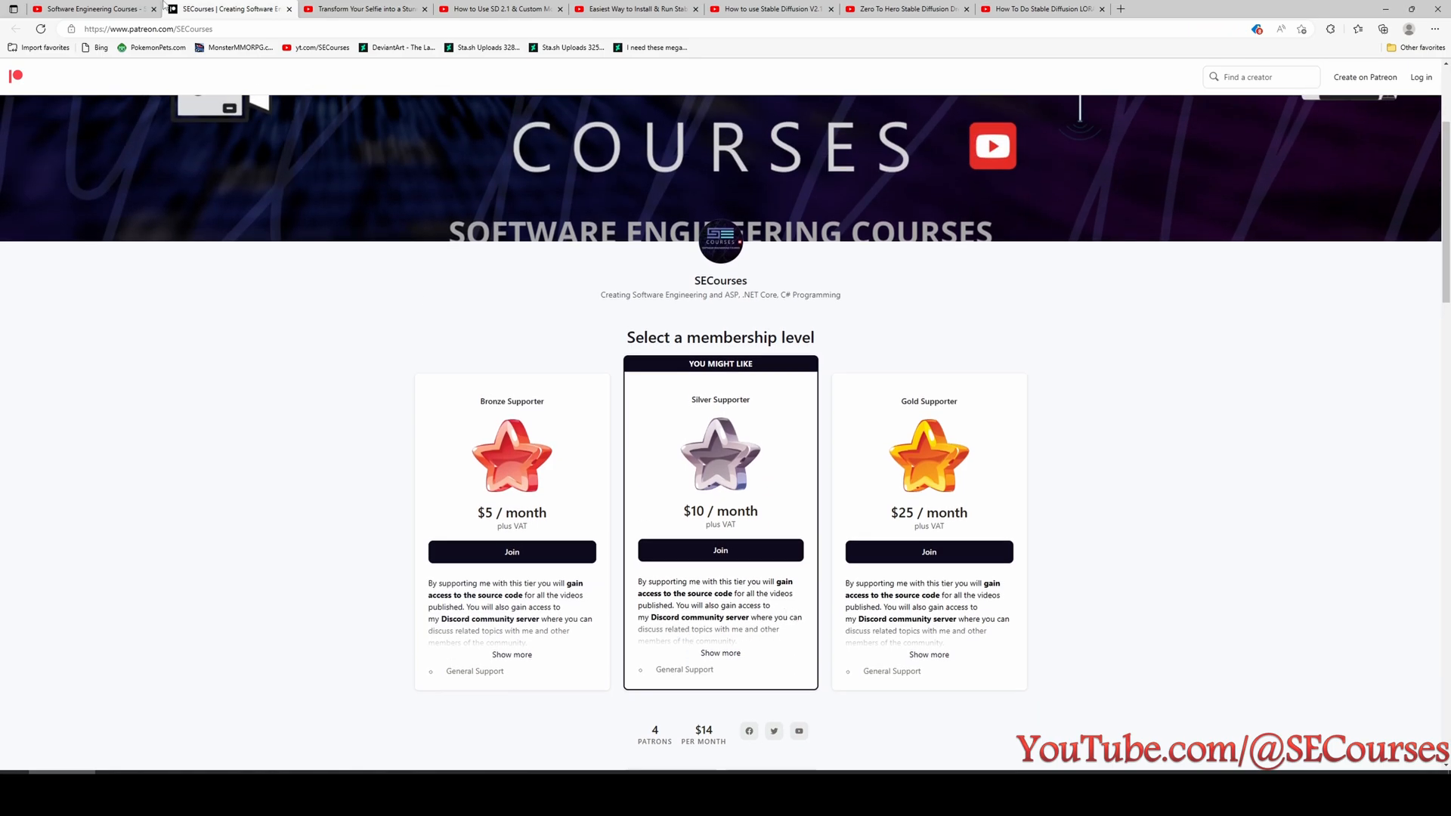
left_click(83, 8)
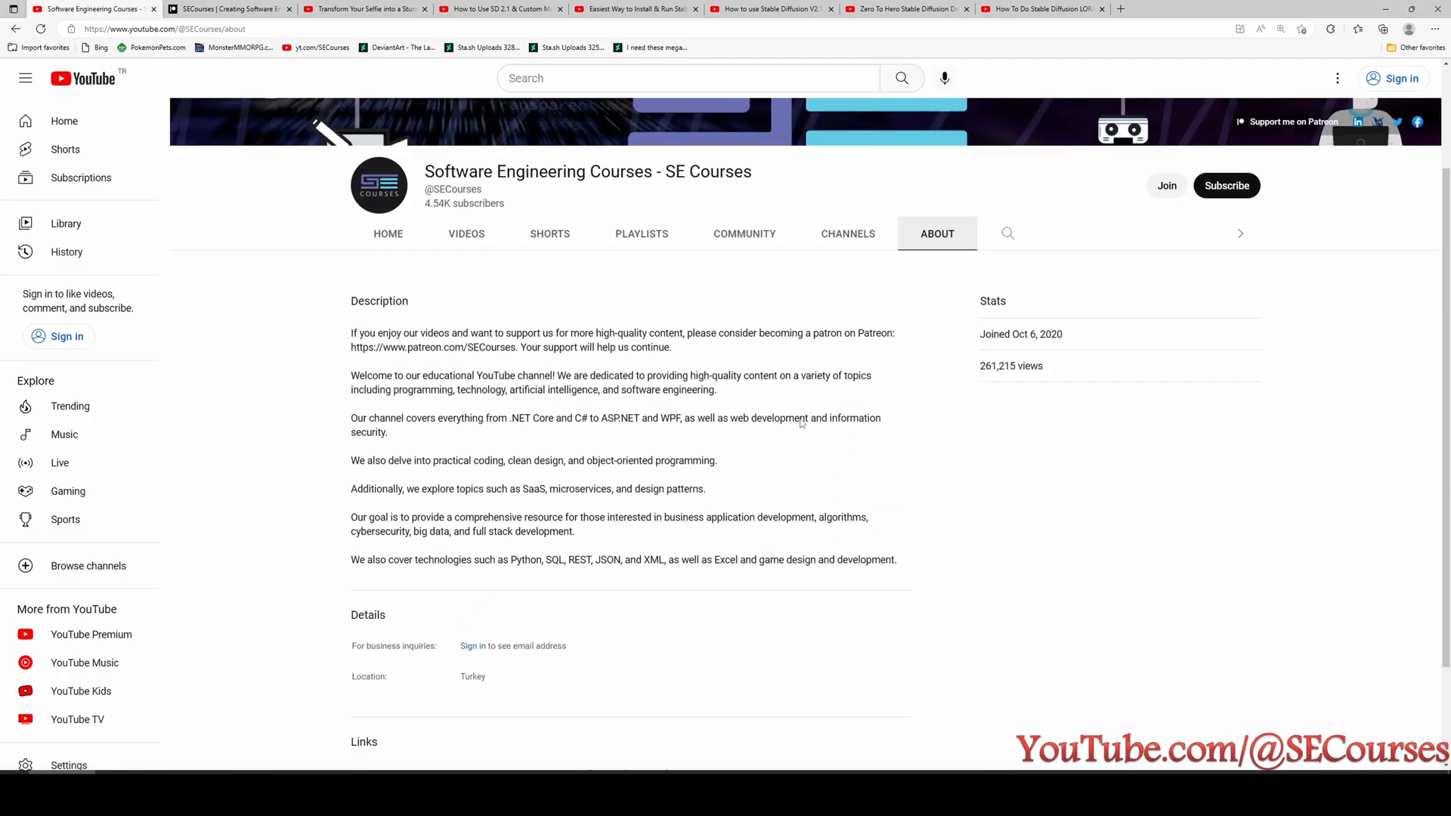
left_click(641, 233)
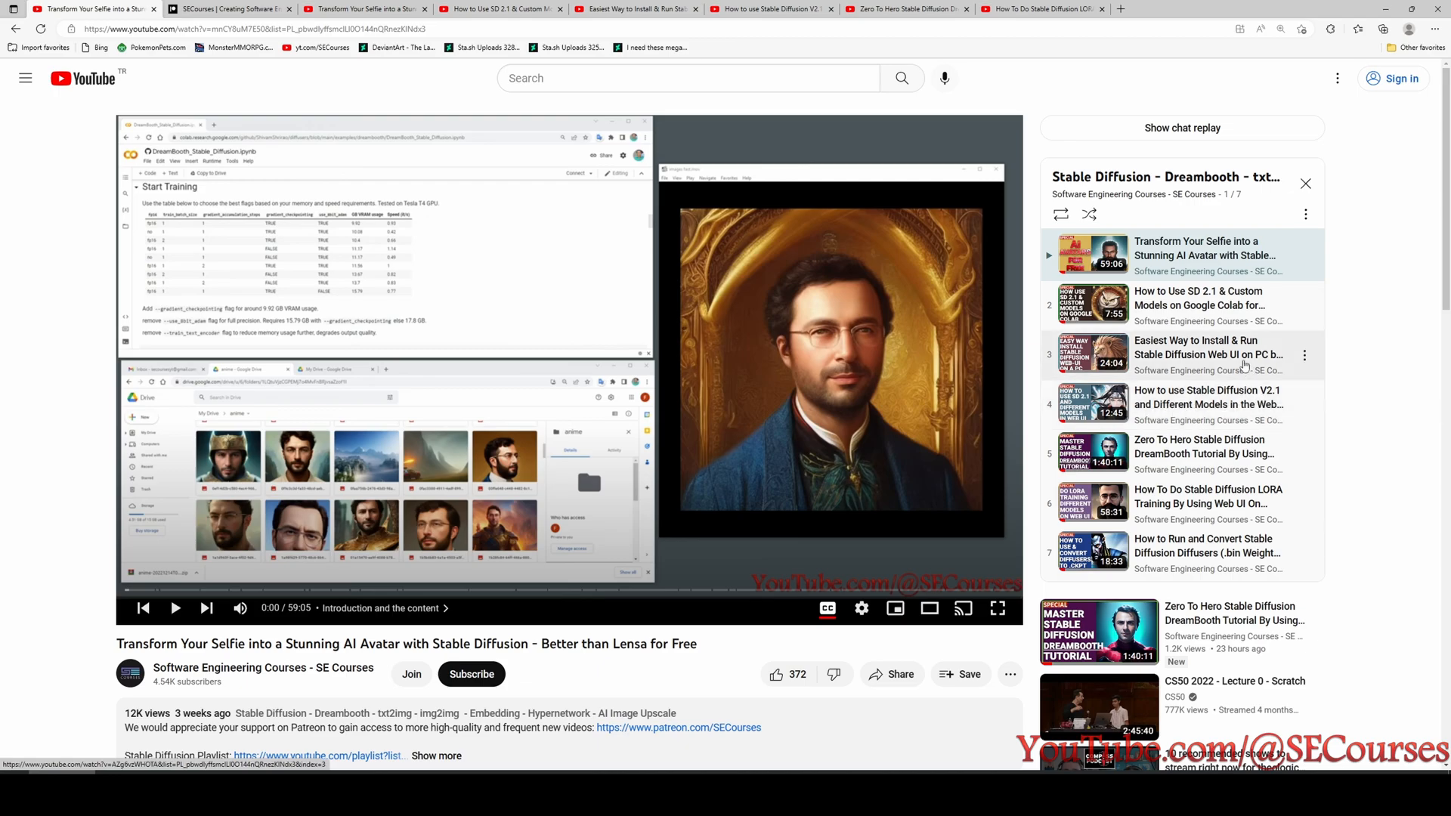
mouse_move(1167, 384)
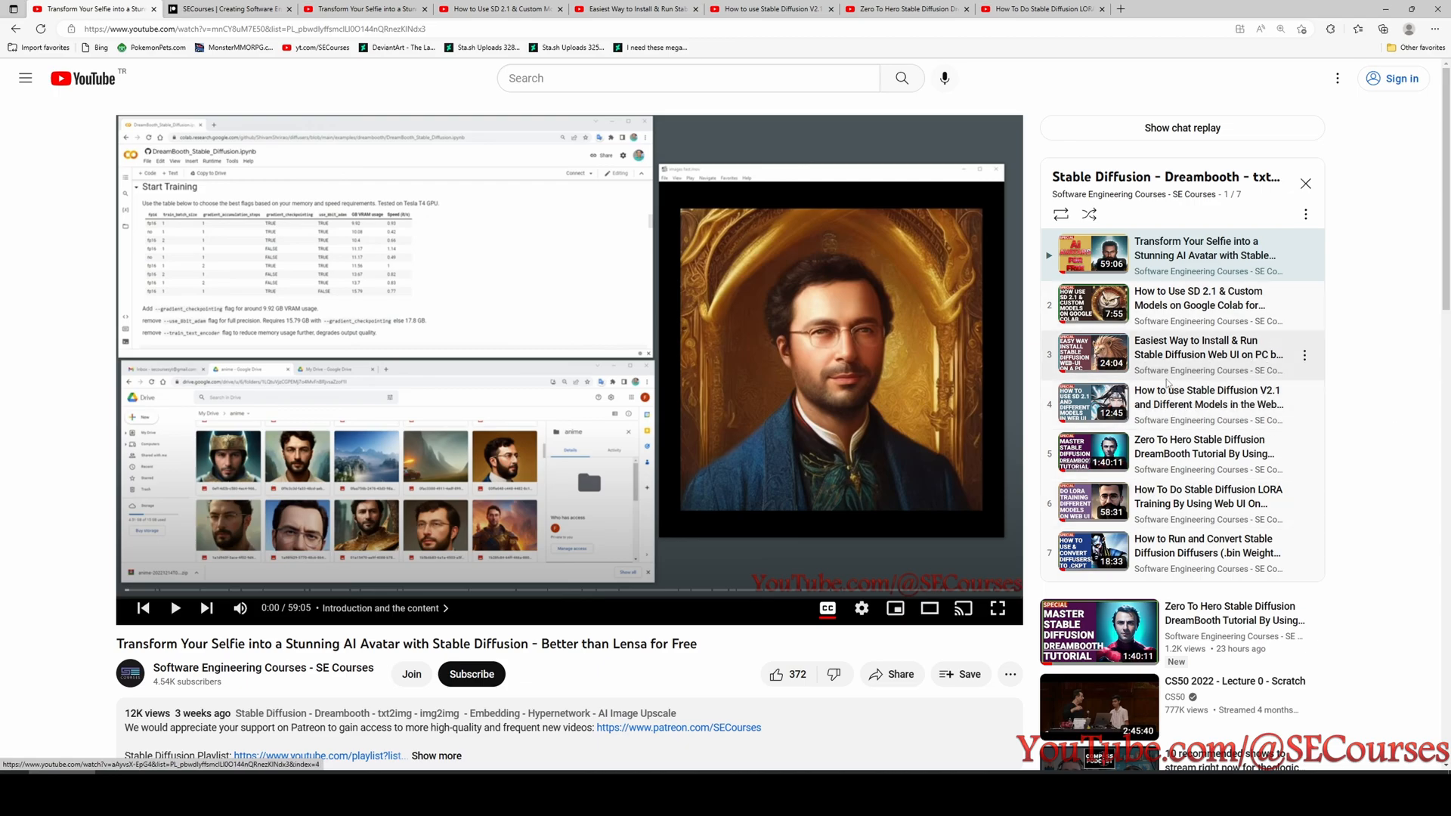